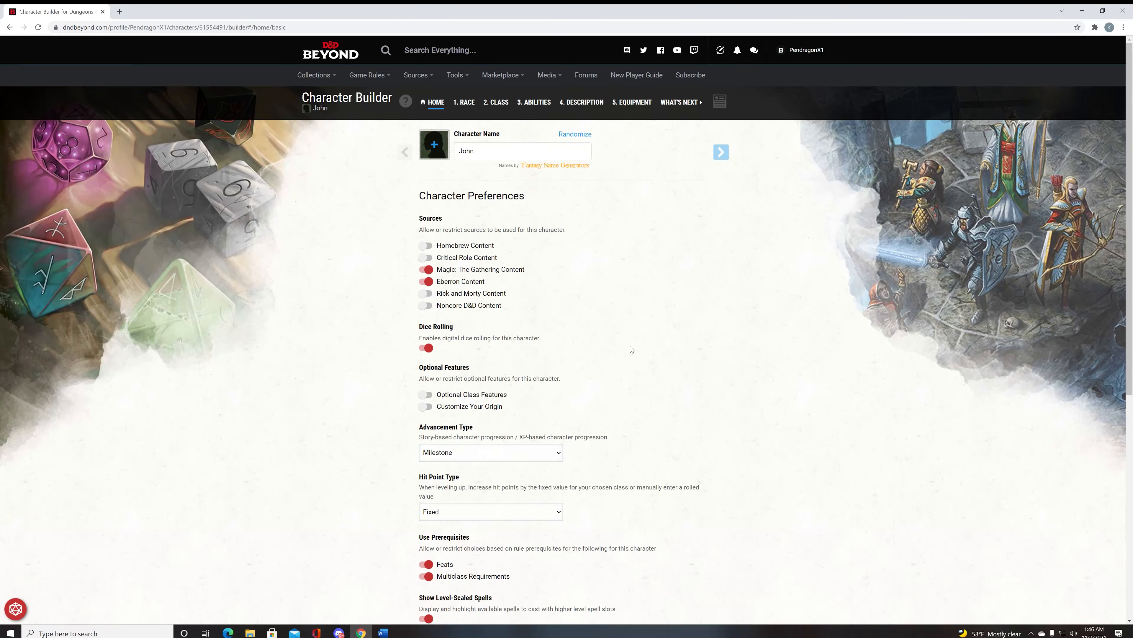
mouse_move(609, 341)
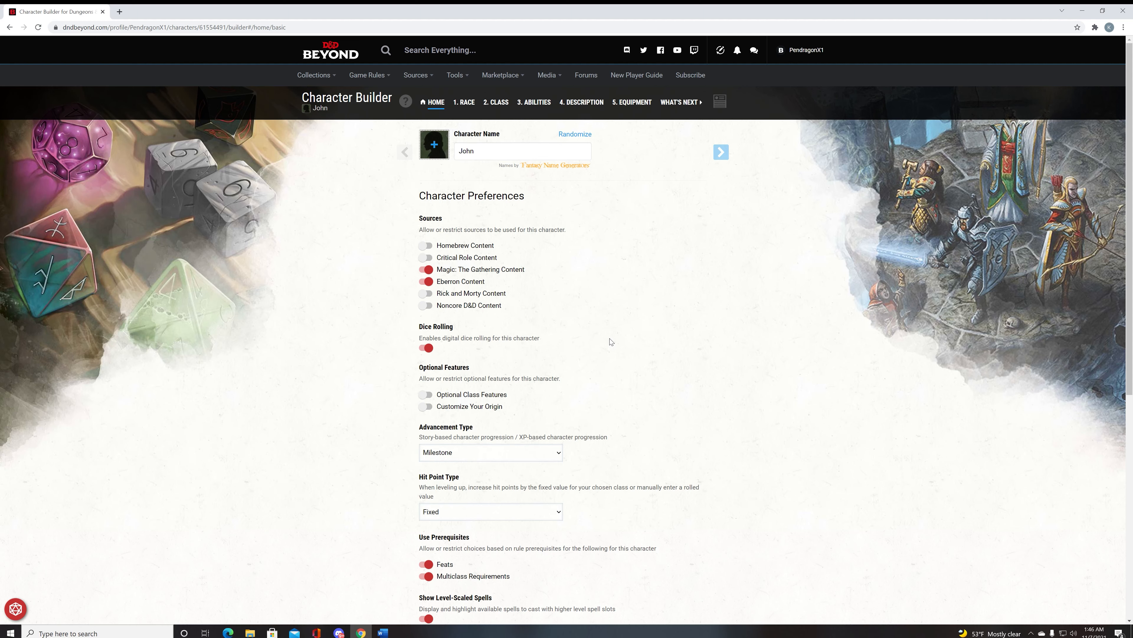
mouse_move(607, 343)
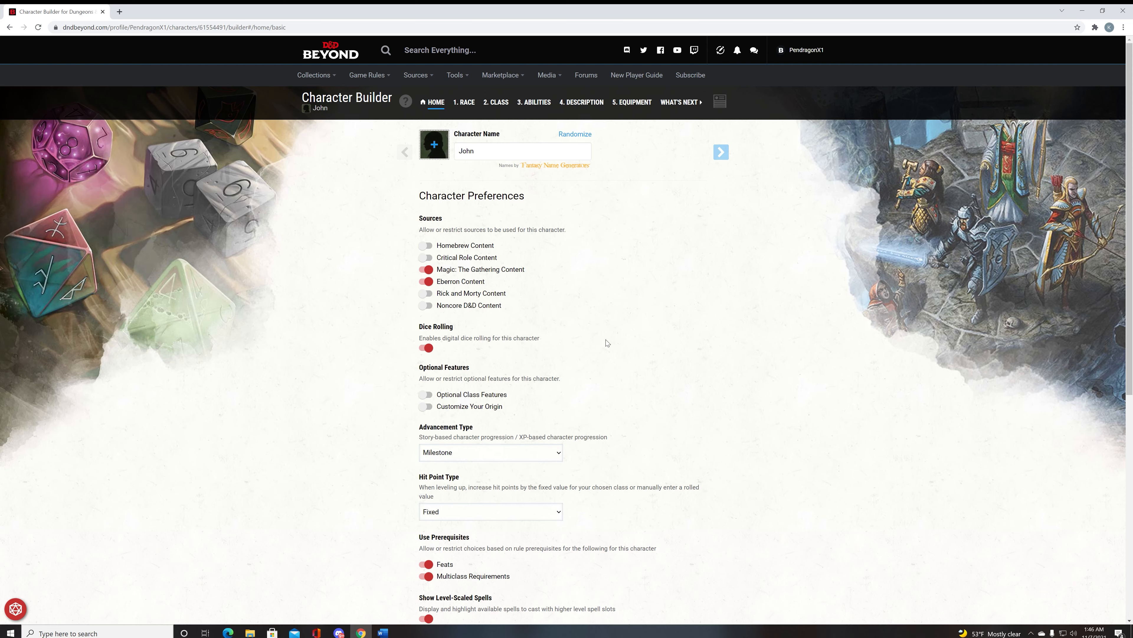
Step: Go to the Race step of the builder
scroll("down", 3)
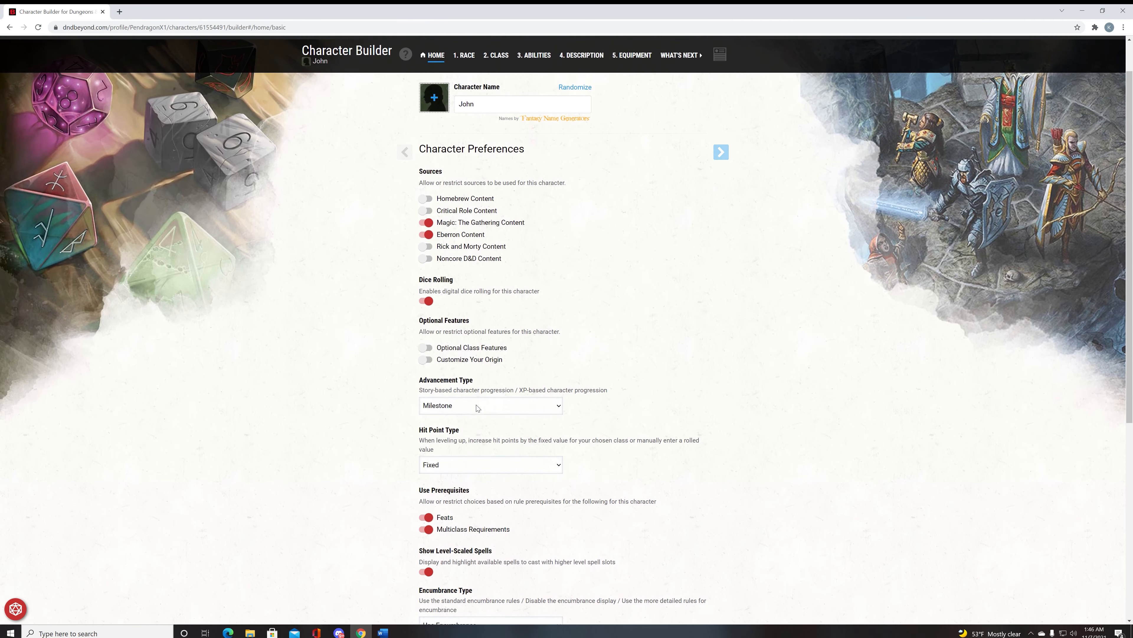
scroll("down", 3)
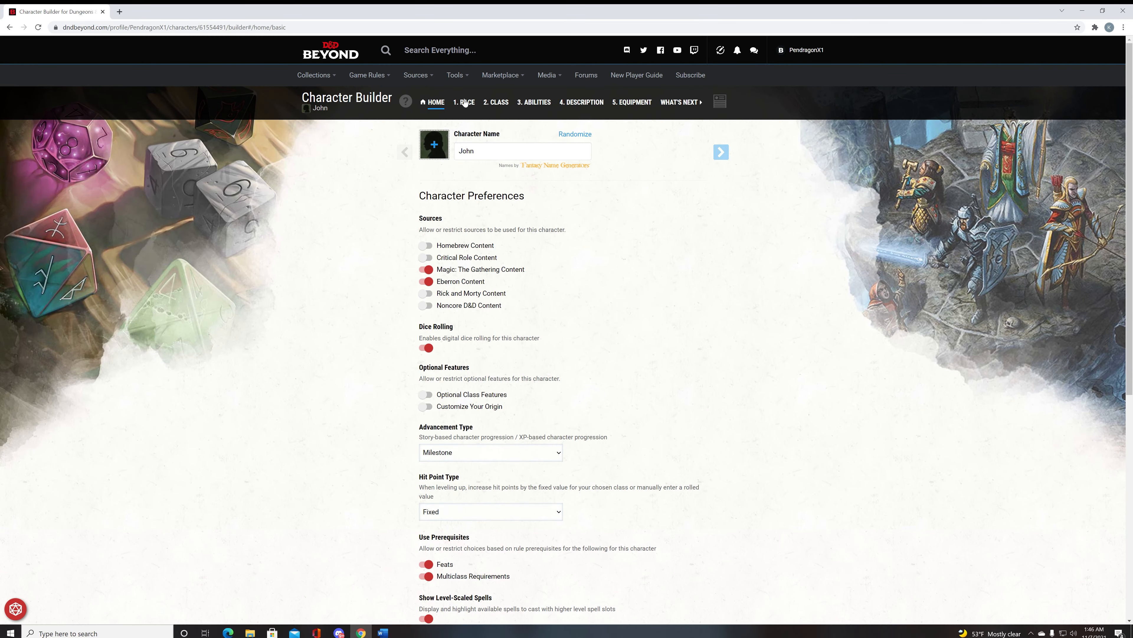
left_click(464, 101)
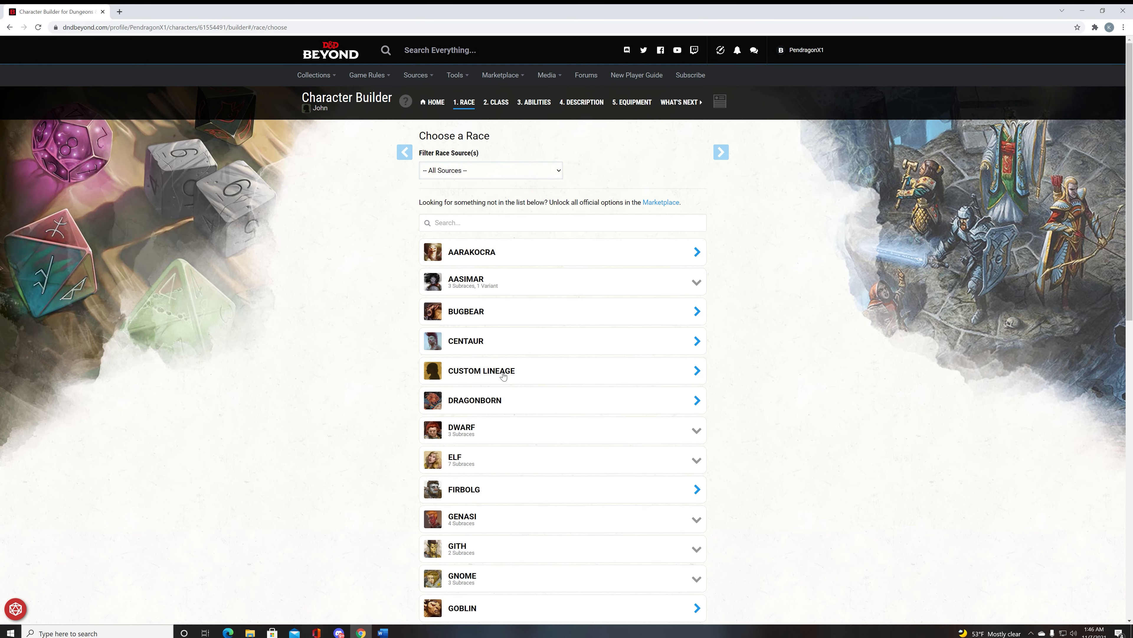
mouse_move(347, 404)
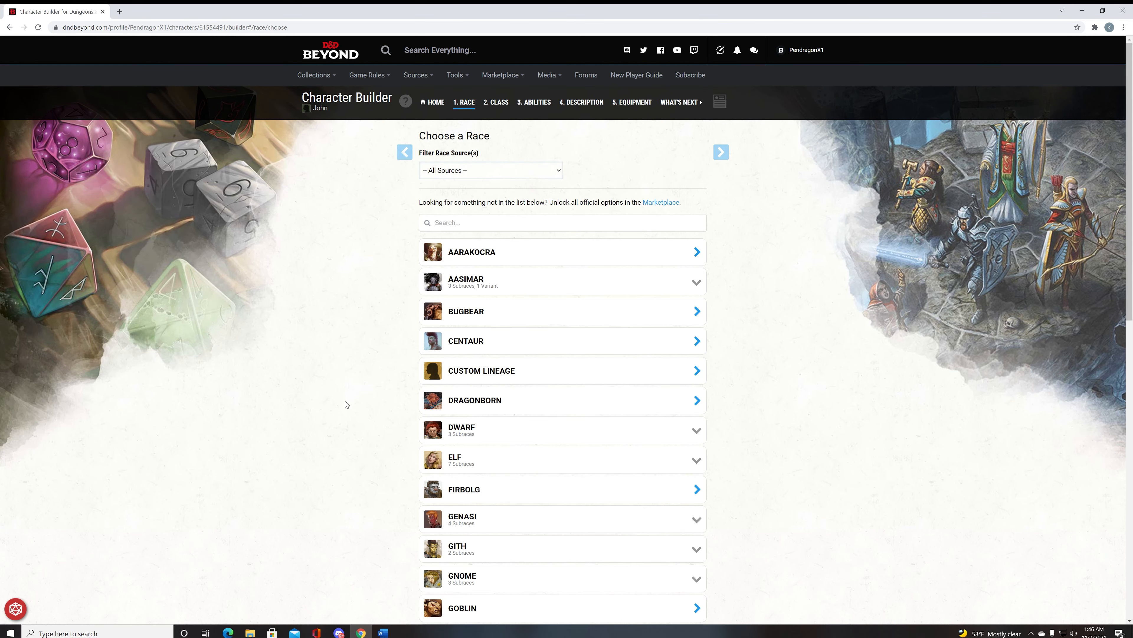
Step: Choose Custom Lineage and review its traits in the Confirm Race dialog
scroll("down", 3)
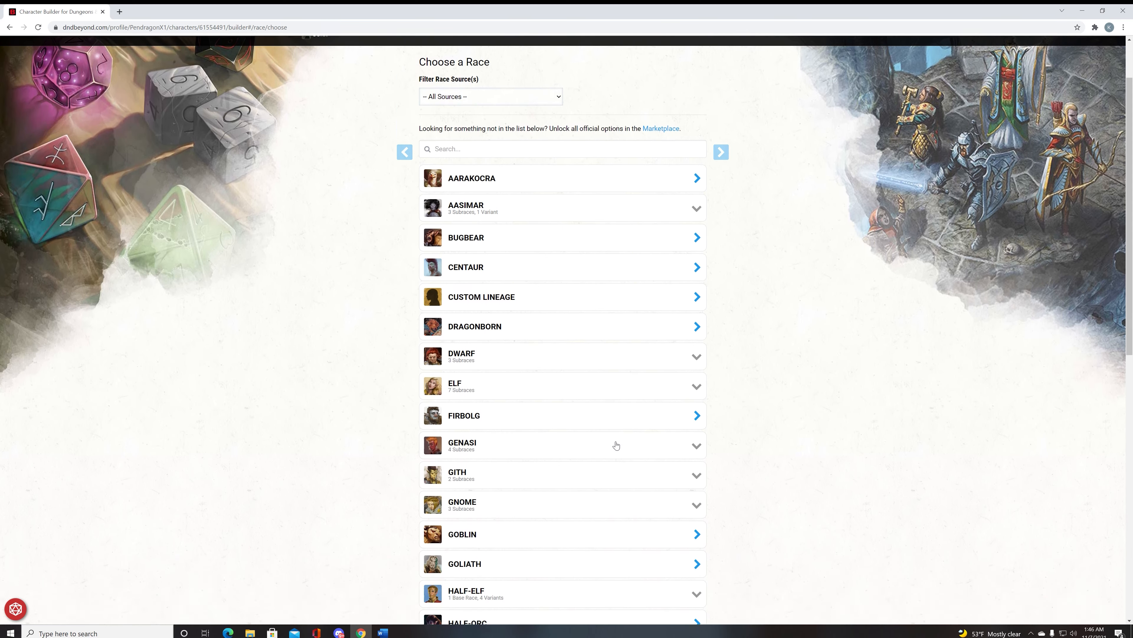
scroll("down", 3)
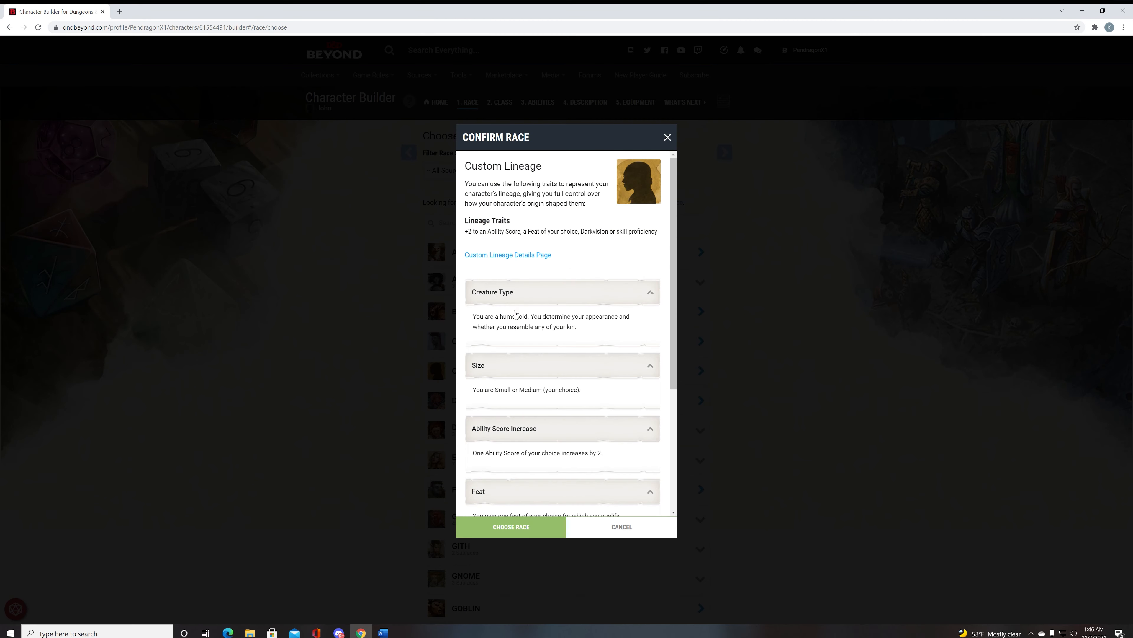
mouse_move(587, 471)
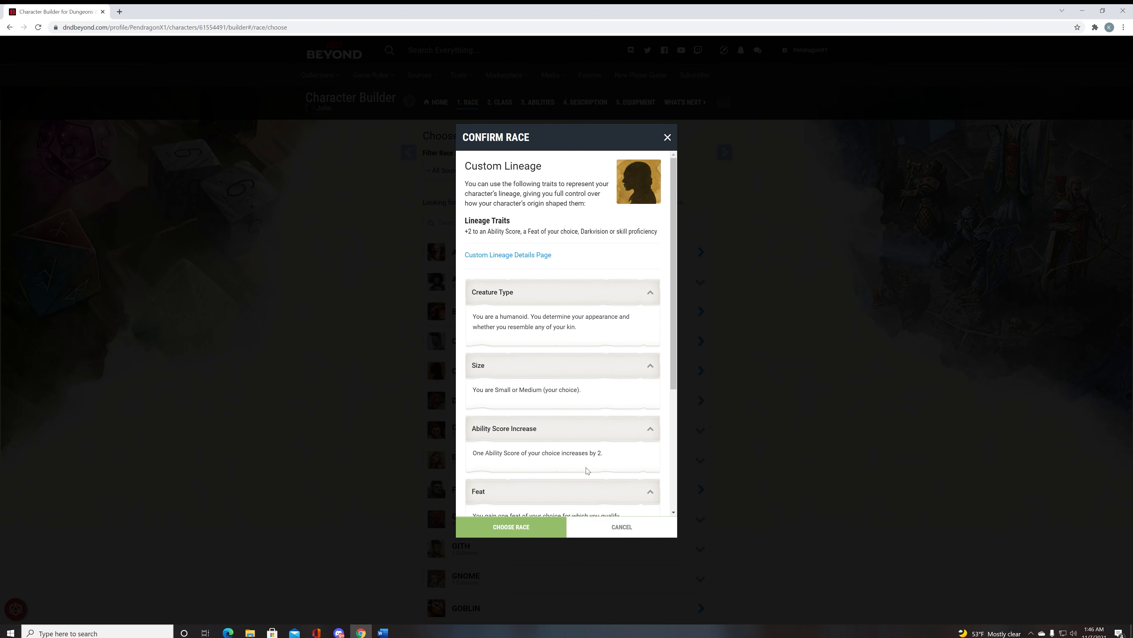
mouse_move(551, 463)
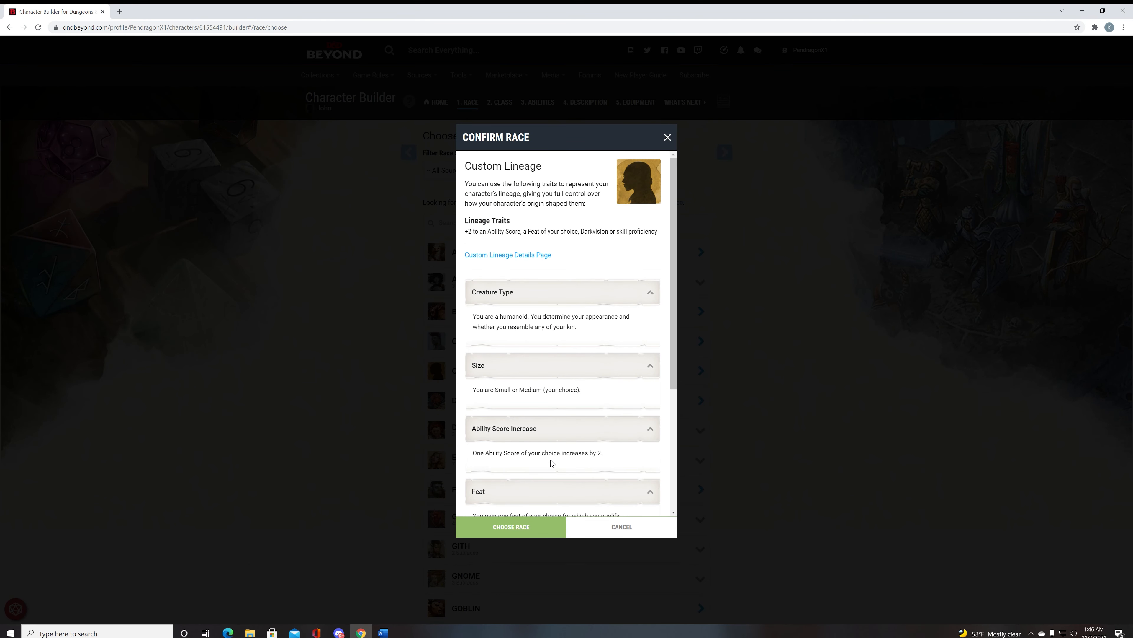
scroll("down", 3)
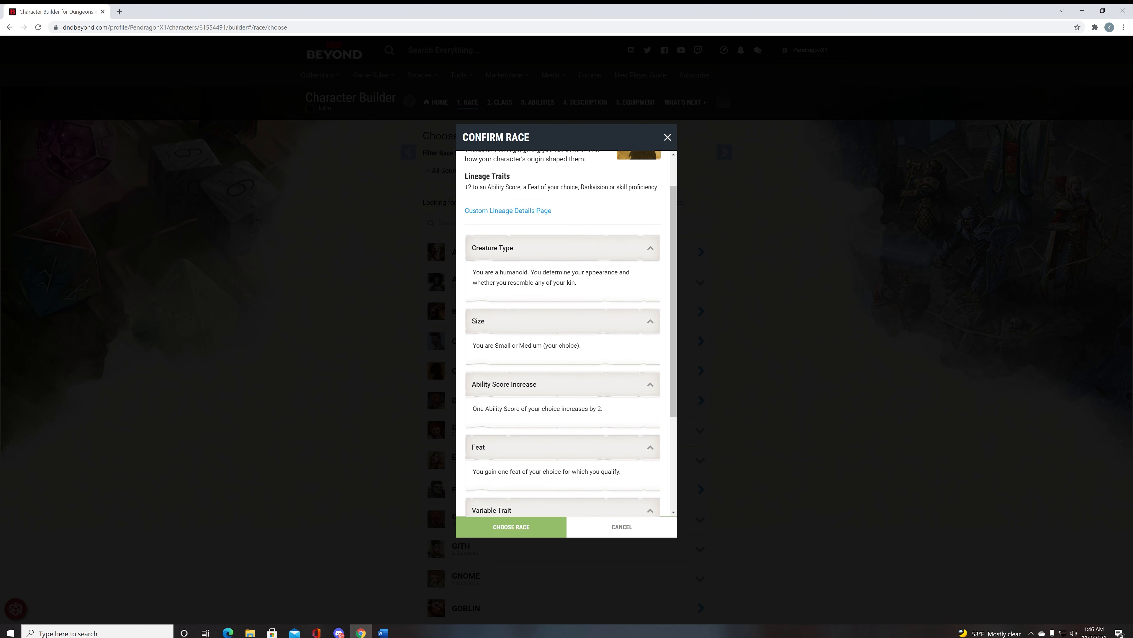
scroll("down", 3)
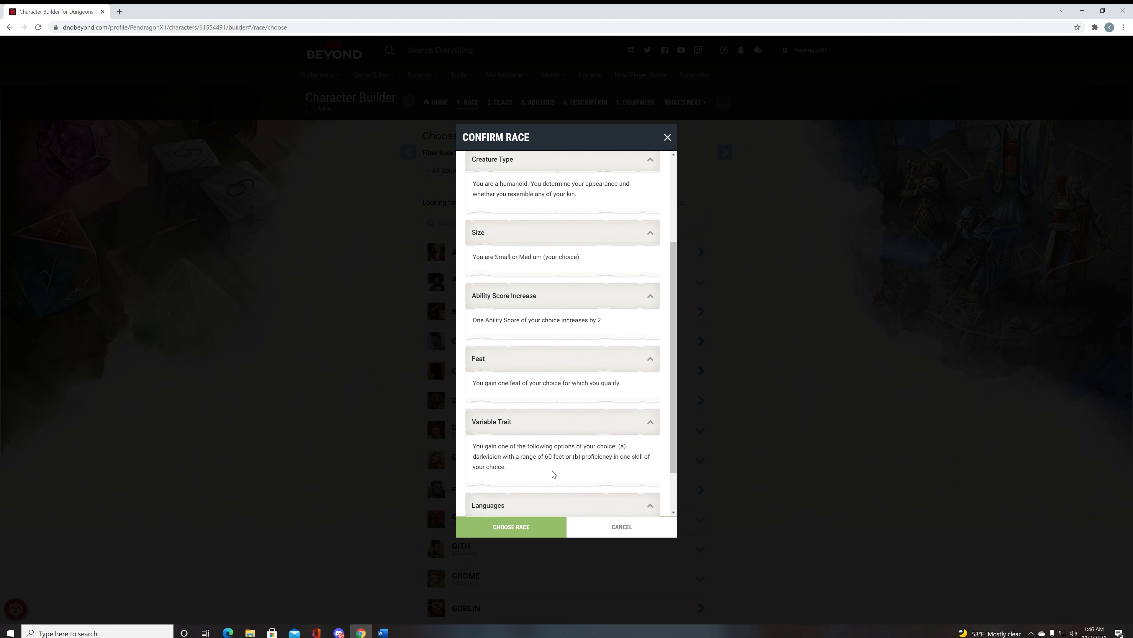
scroll("down", 3)
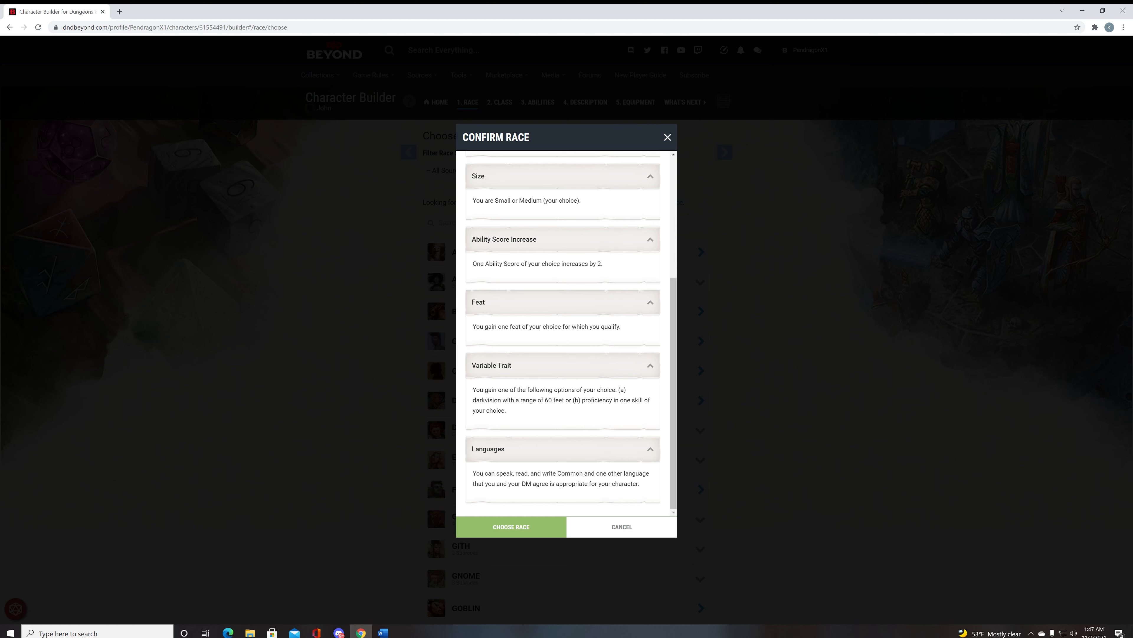
Step: Confirm Custom Lineage with Medium size and the +2 increase in Dexterity
left_click(511, 527)
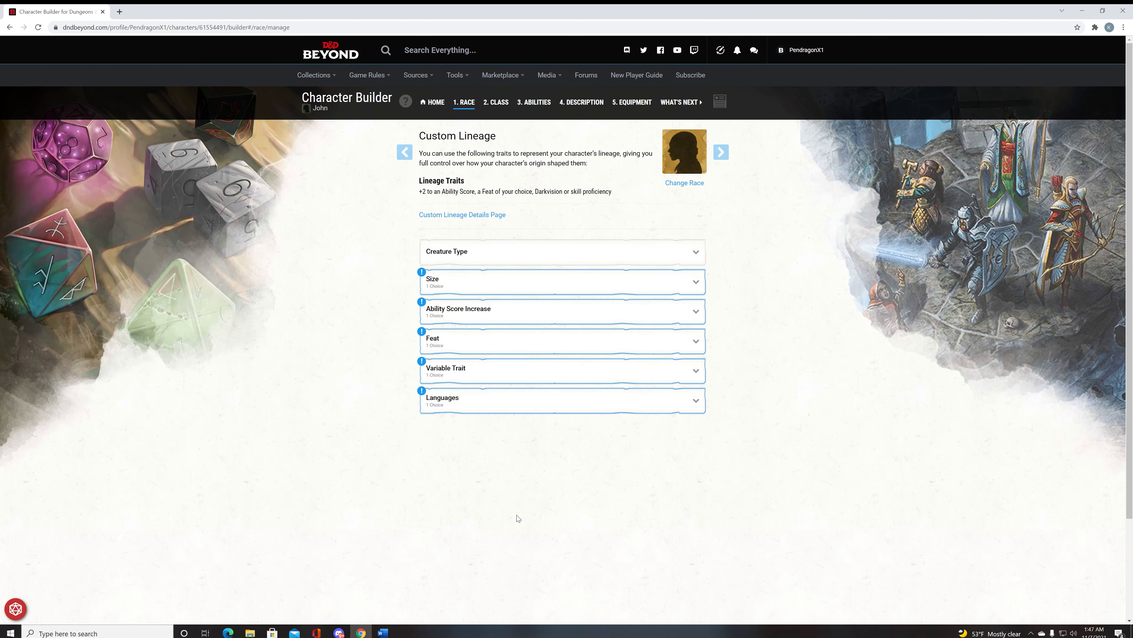
left_click(561, 281)
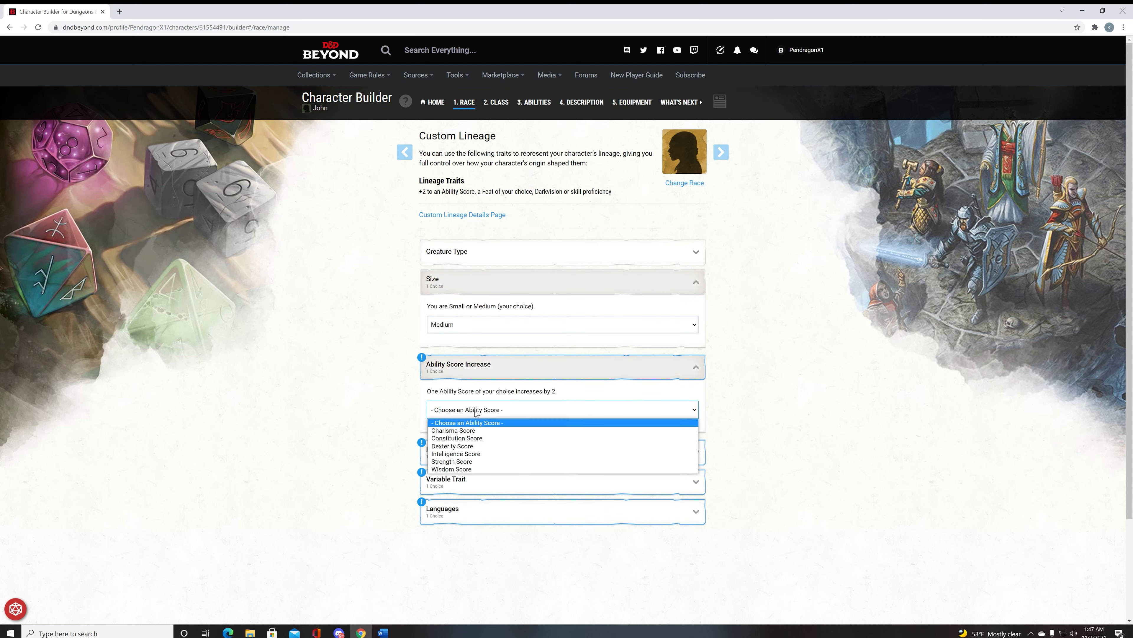
left_click(452, 446)
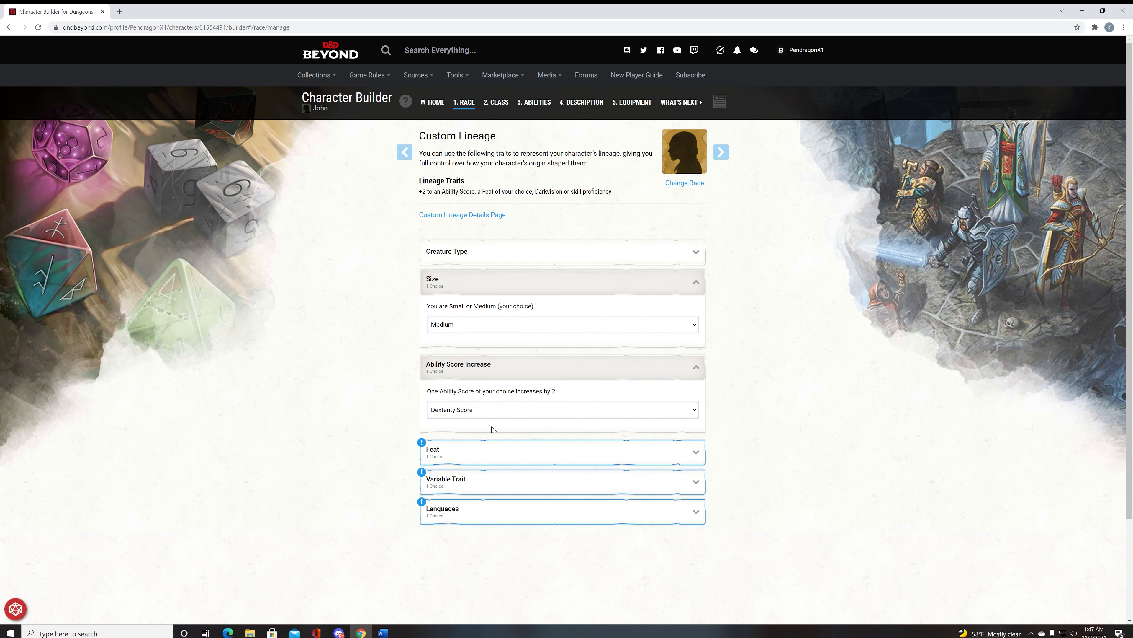
mouse_move(495, 458)
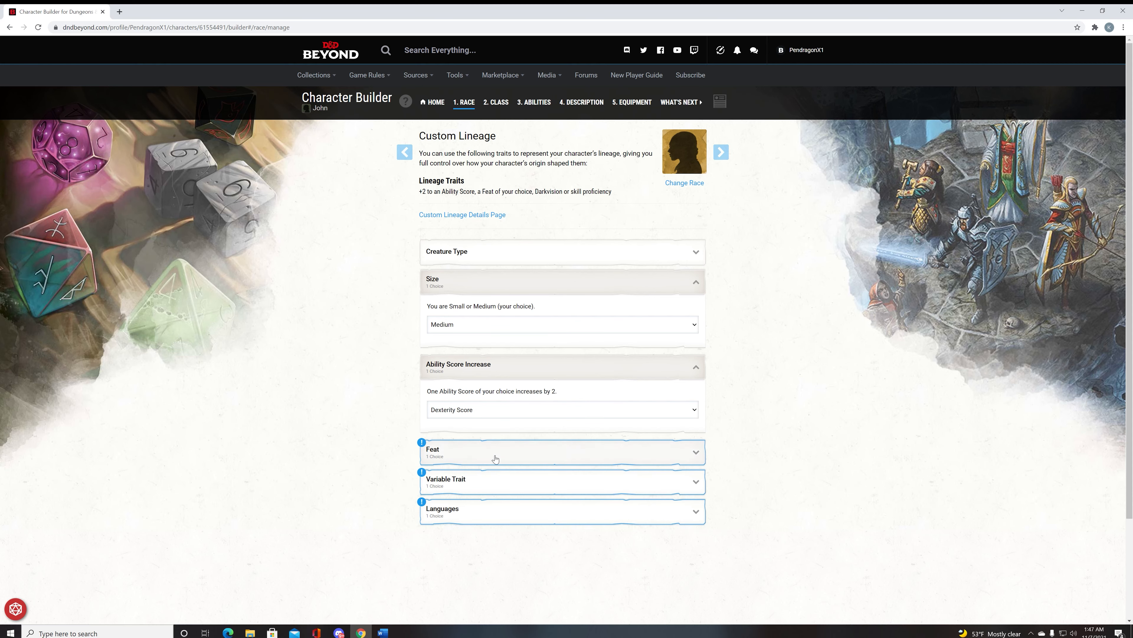
Step: Take Sharpshooter as the lineage feat, Darkvision, and an additional language
left_click(496, 458)
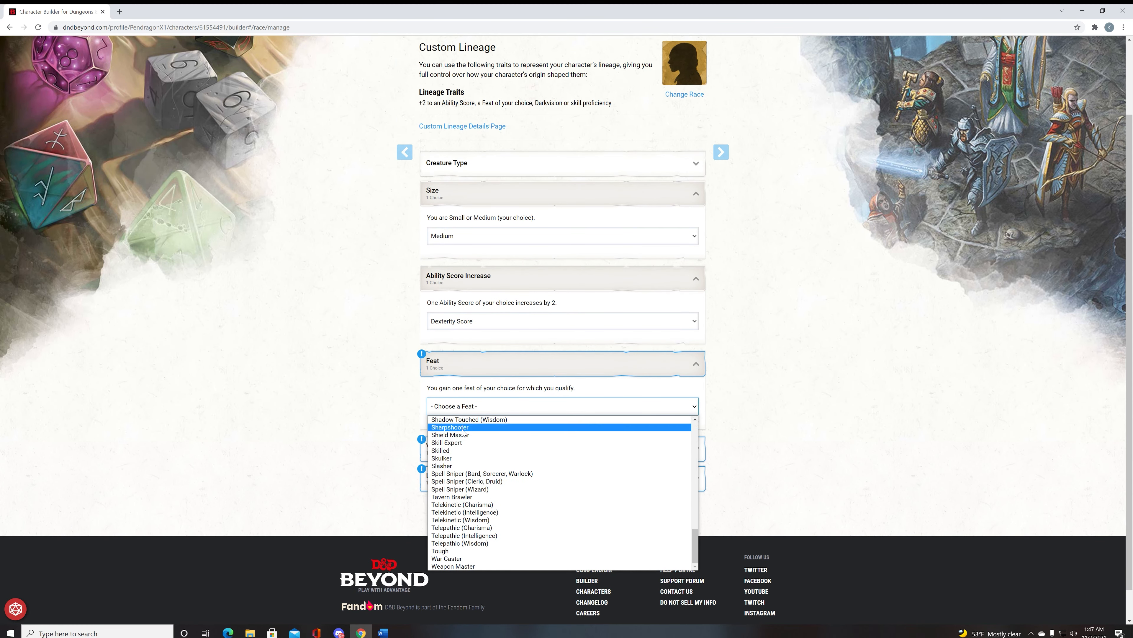
left_click(450, 427)
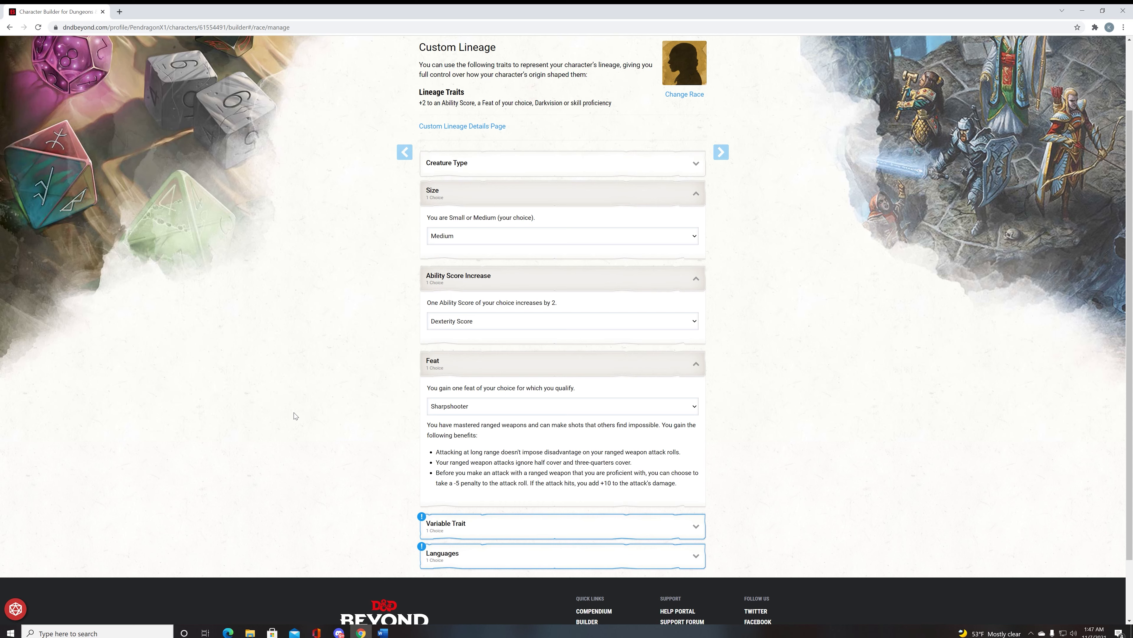
mouse_move(405, 215)
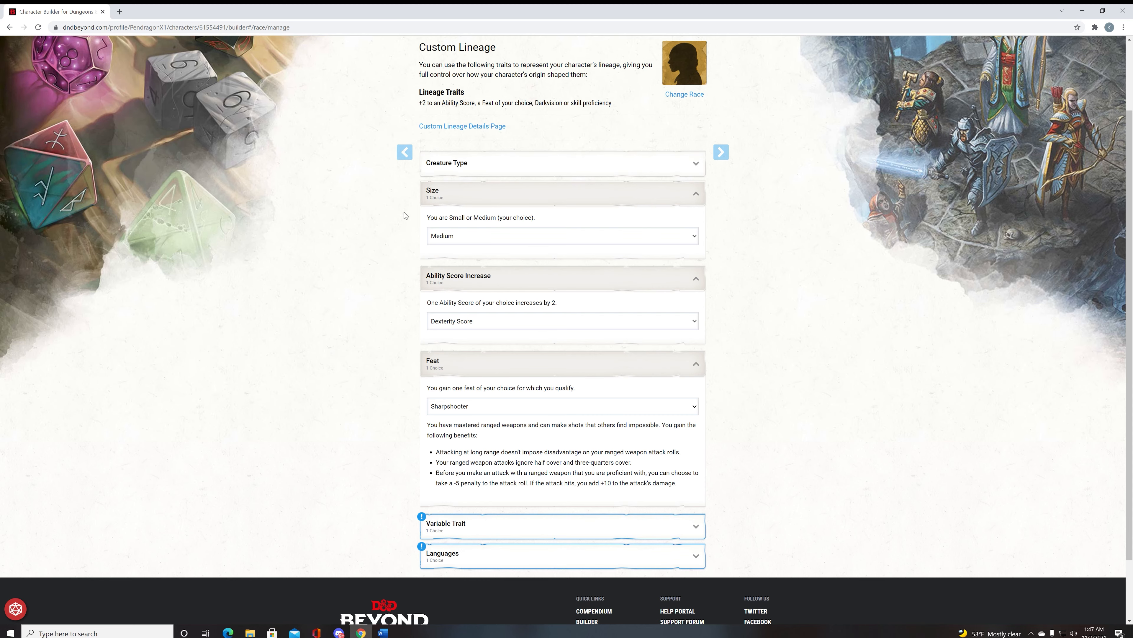
mouse_move(315, 348)
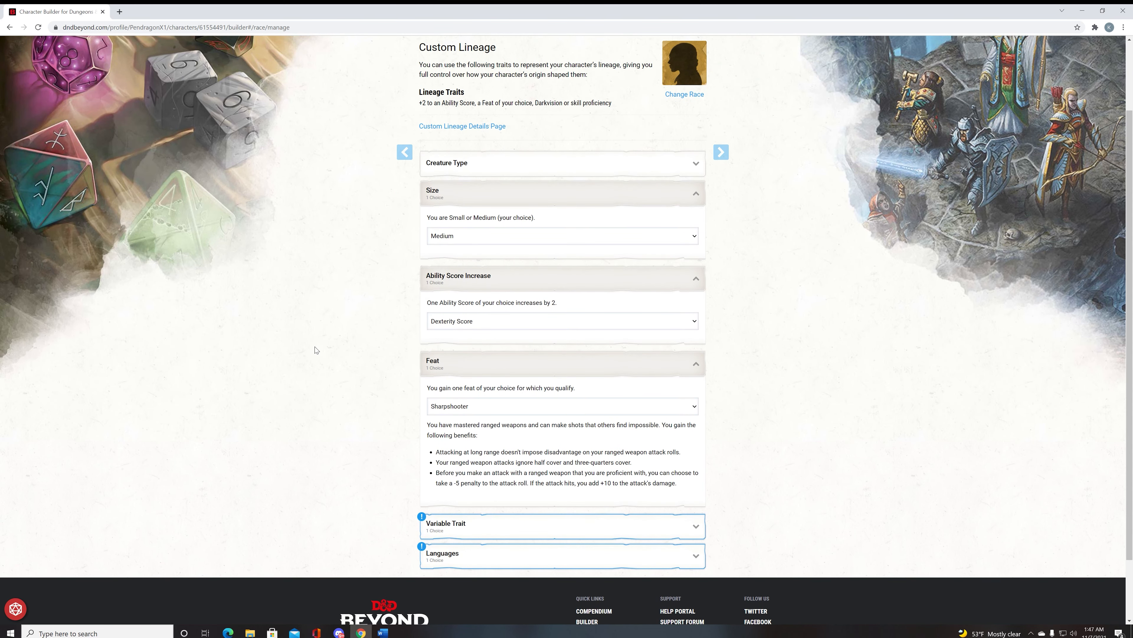
mouse_move(309, 348)
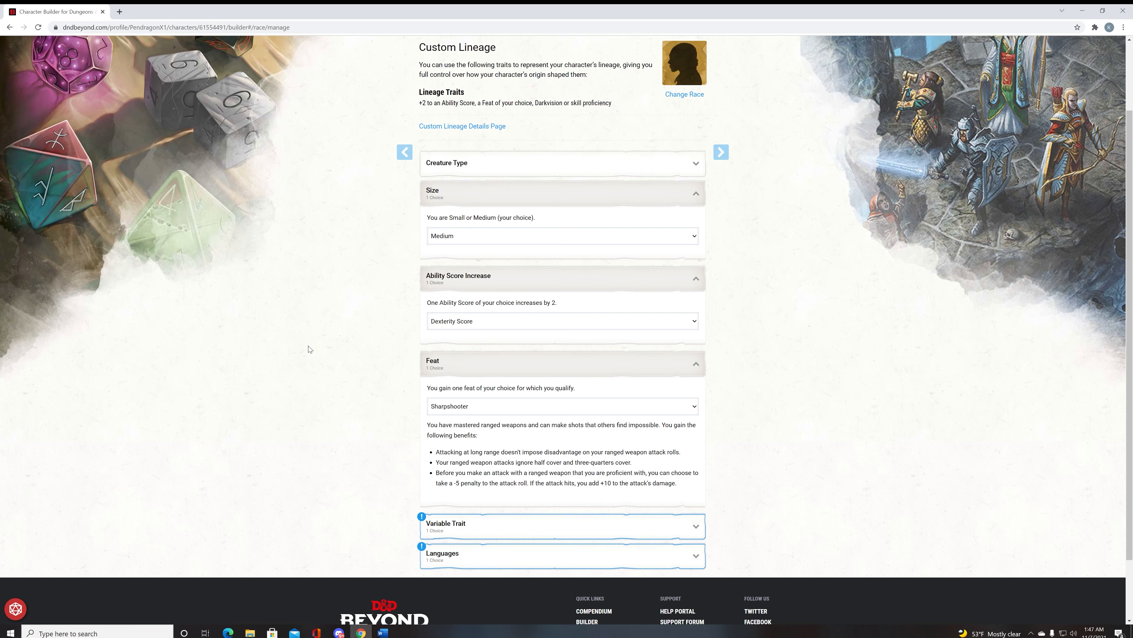
mouse_move(450, 446)
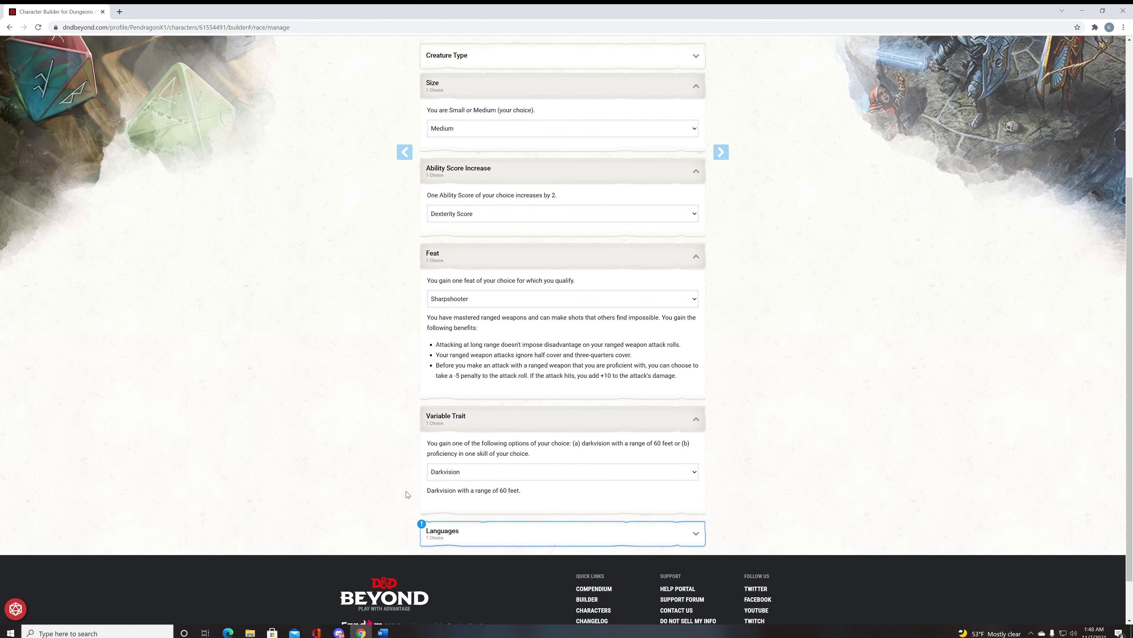
scroll("down", 3)
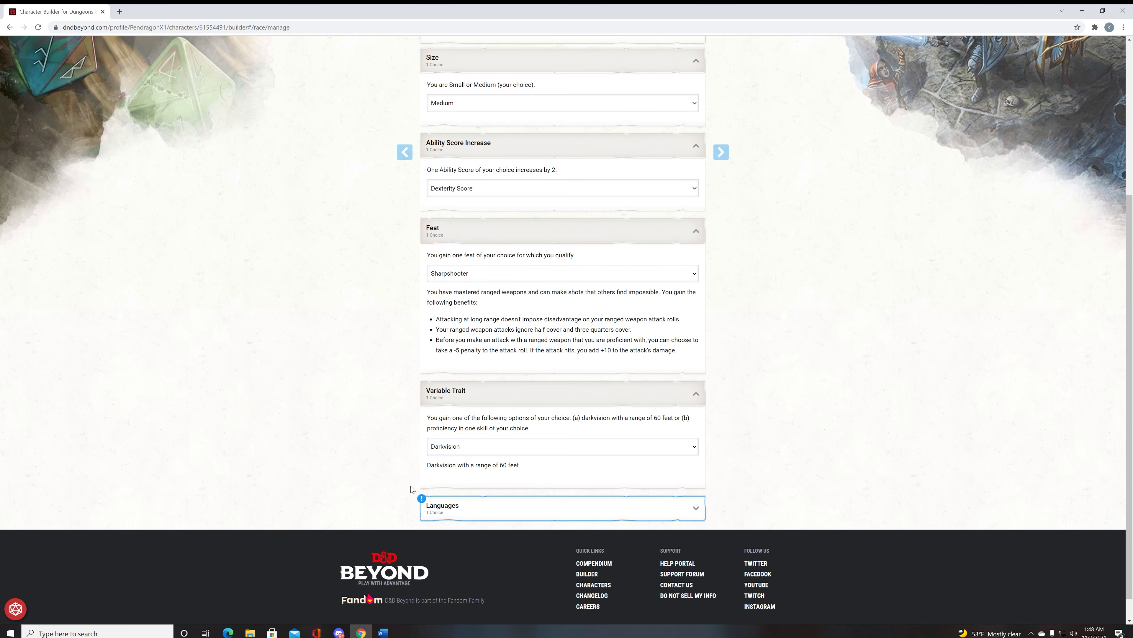
left_click(458, 506)
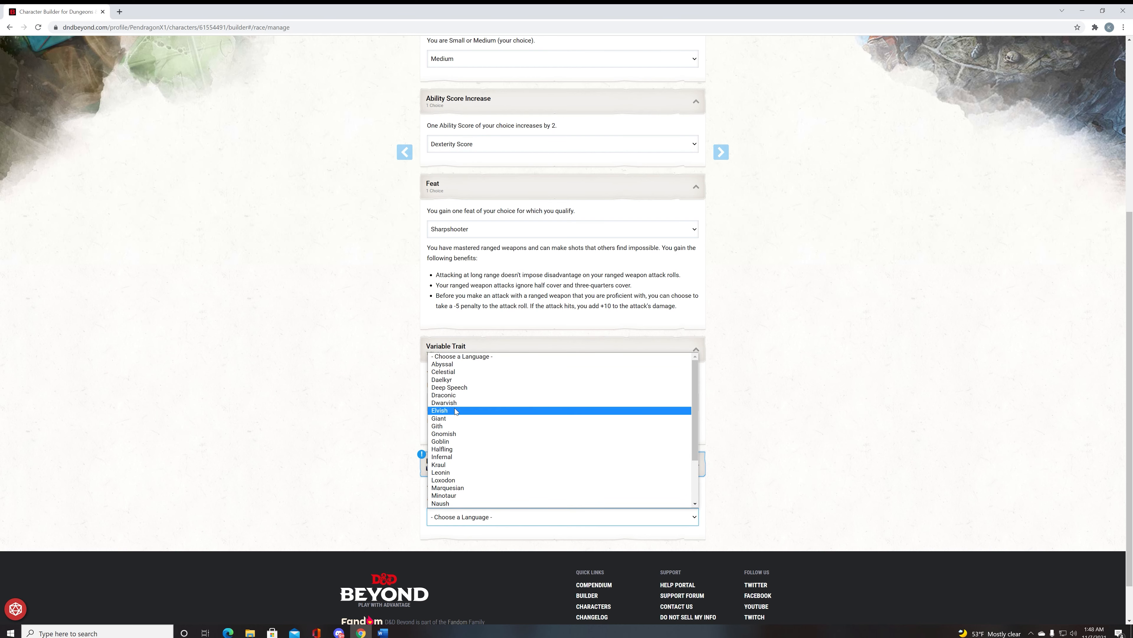
left_click(440, 411)
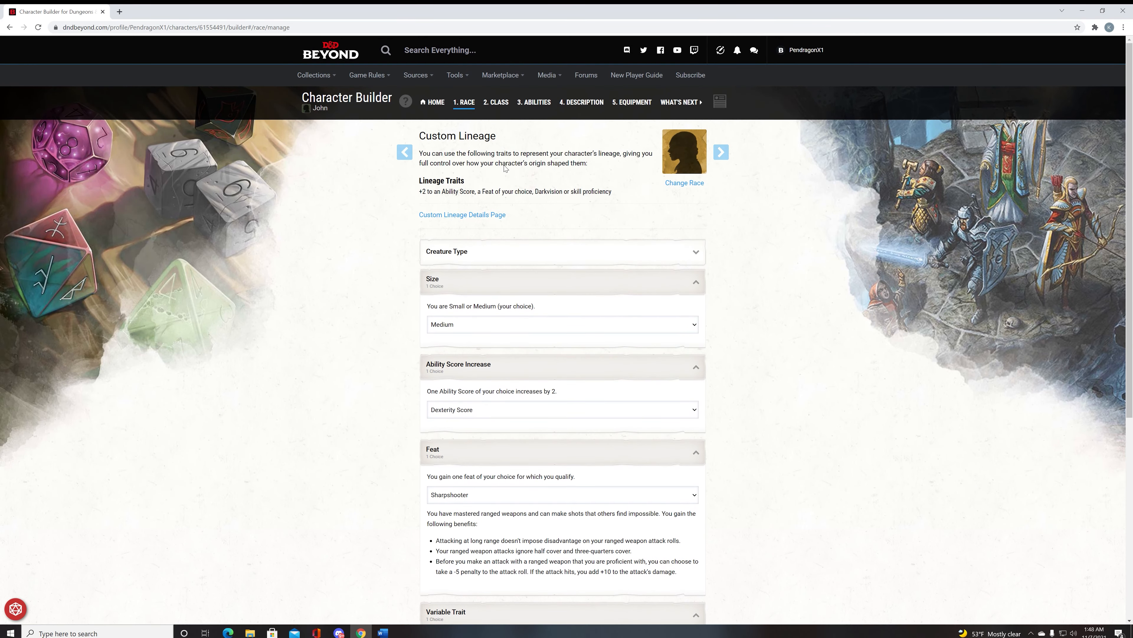
Step: Make the character a Fighter at level 5 and review its proficiencies
left_click(495, 102)
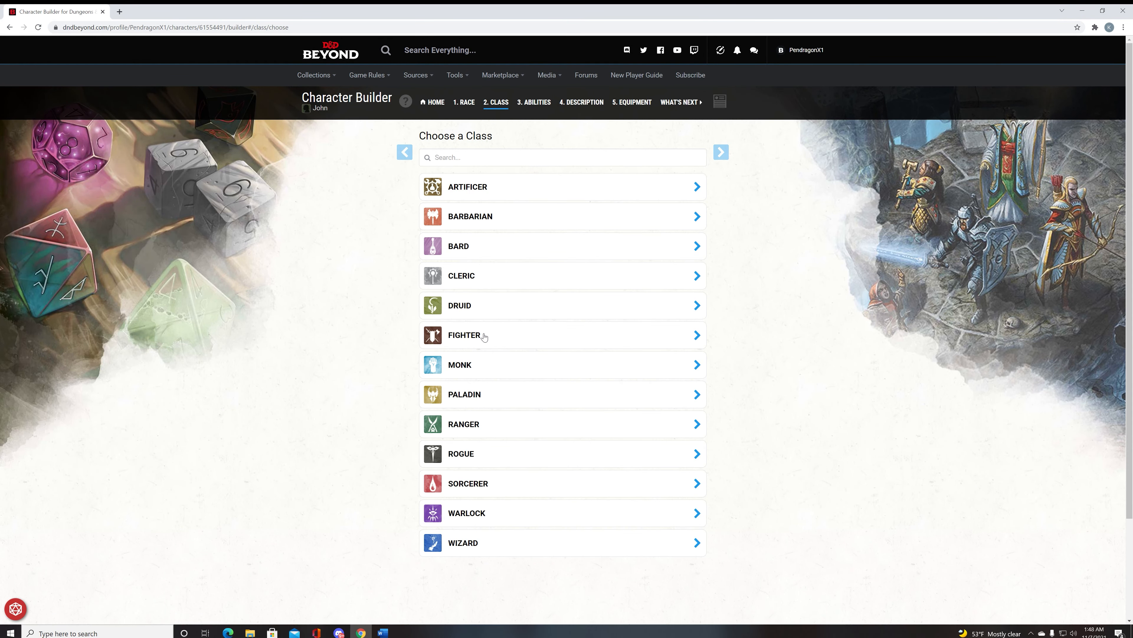
left_click(470, 335)
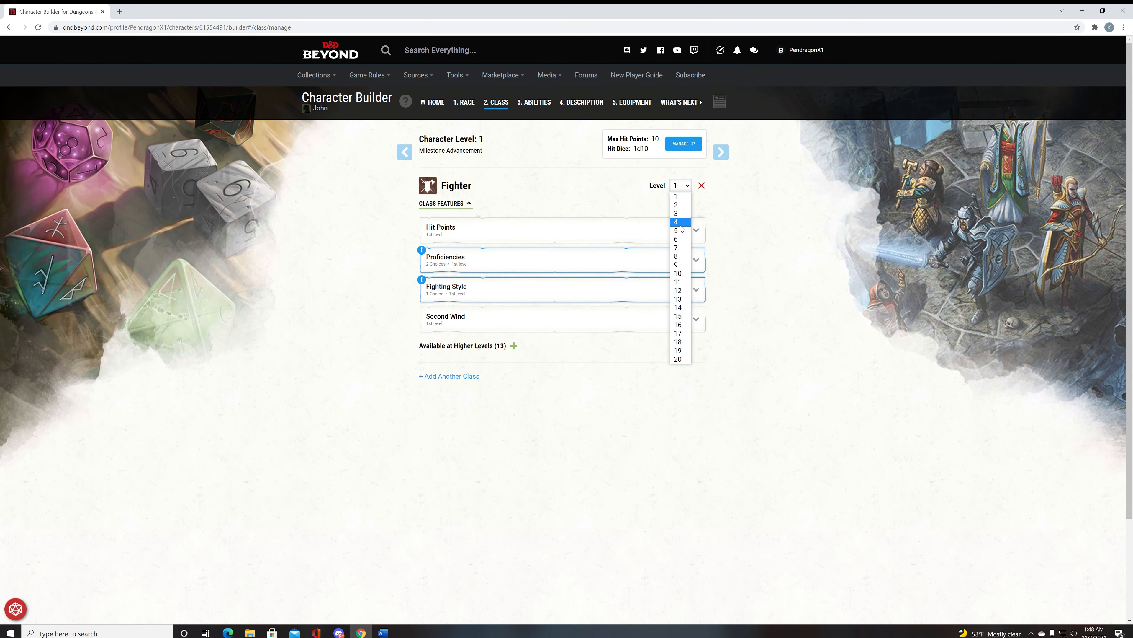
left_click(676, 230)
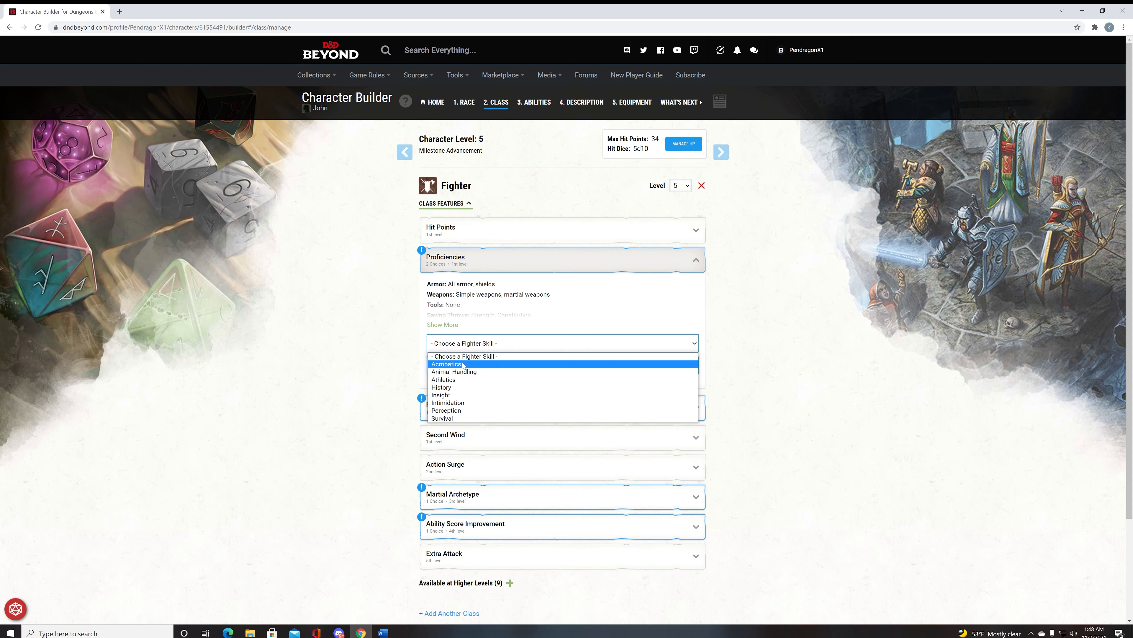
left_click(446, 363)
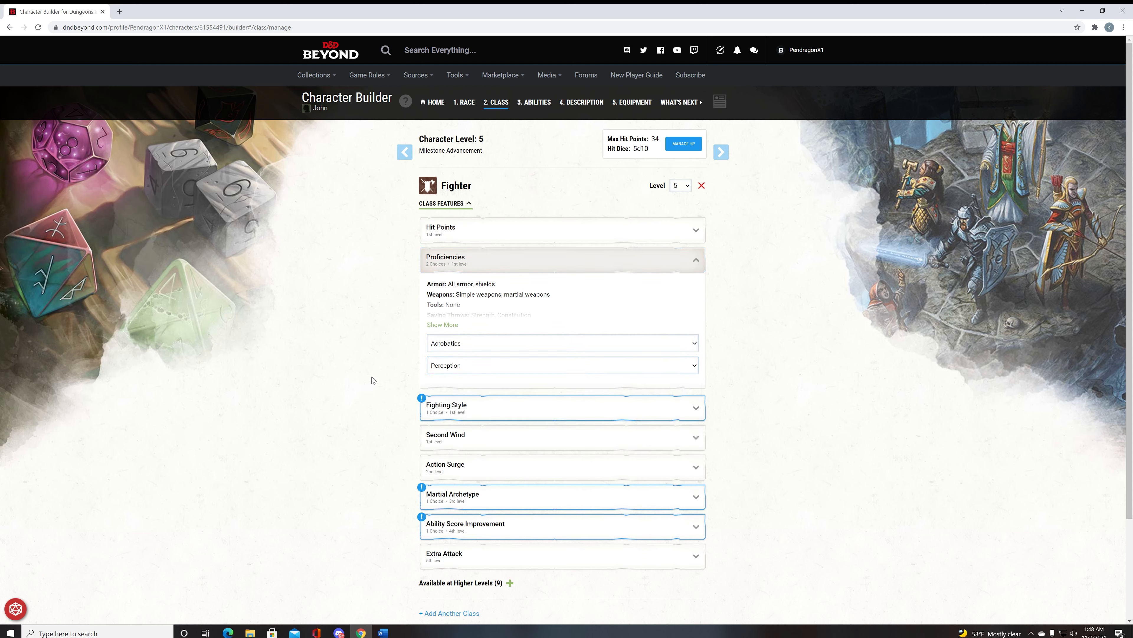
mouse_move(489, 344)
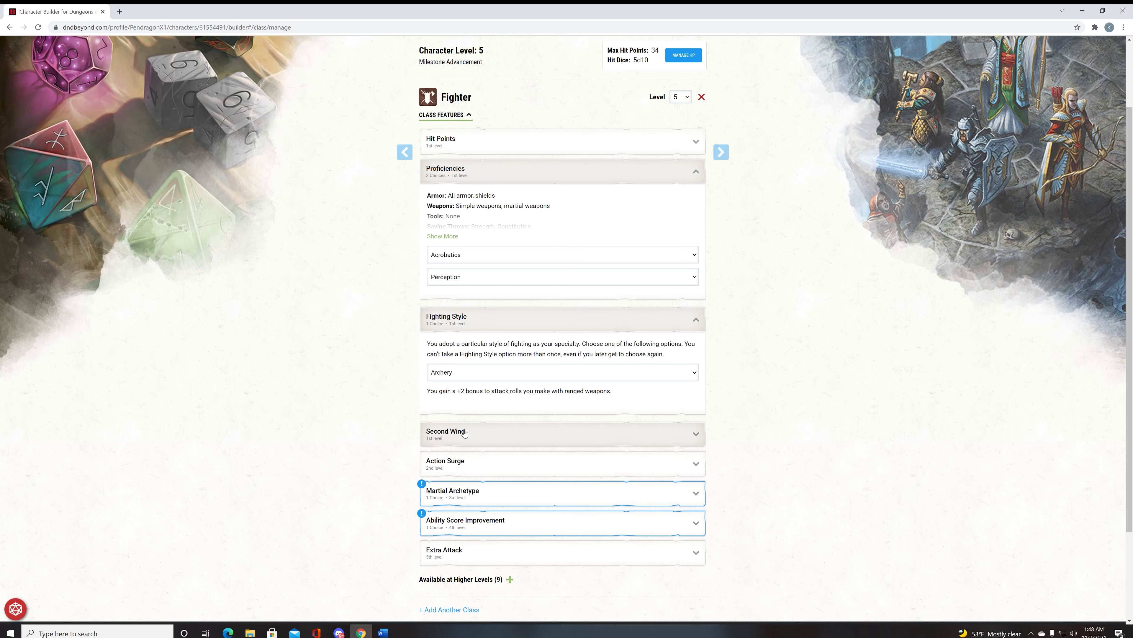
Step: Choose the Eldritch Knight archetype and read the Weapon Bond feature
scroll("down", 3)
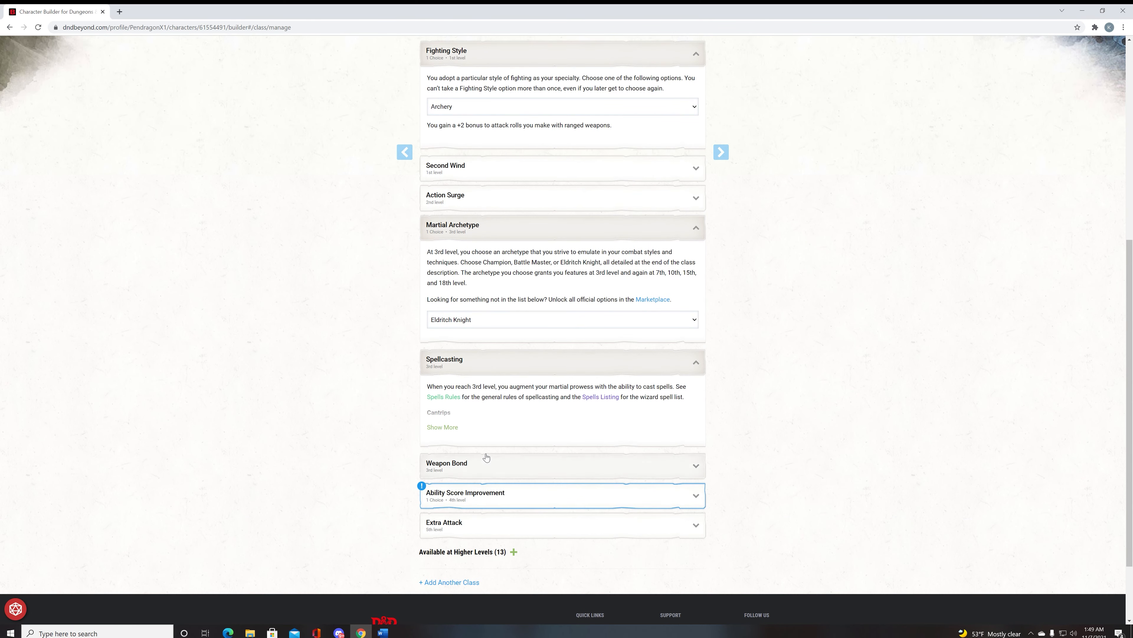
left_click(485, 463)
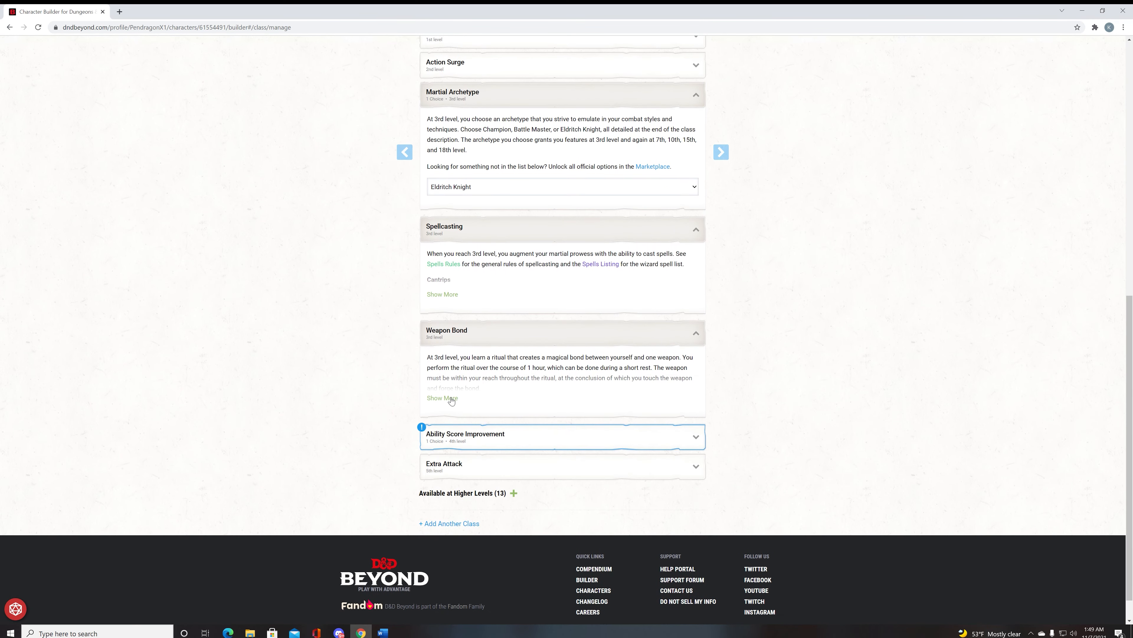
left_click(442, 398)
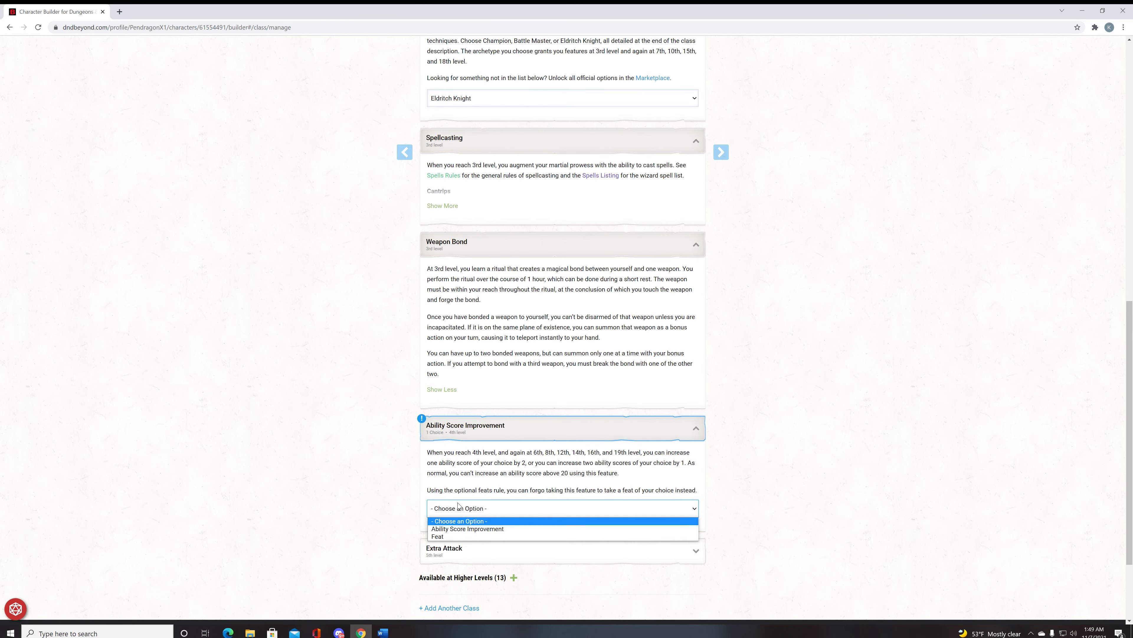
Step: Spend the 4th-level Ability Score Improvement on two ability scores, then review Extra Attack
left_click(467, 529)
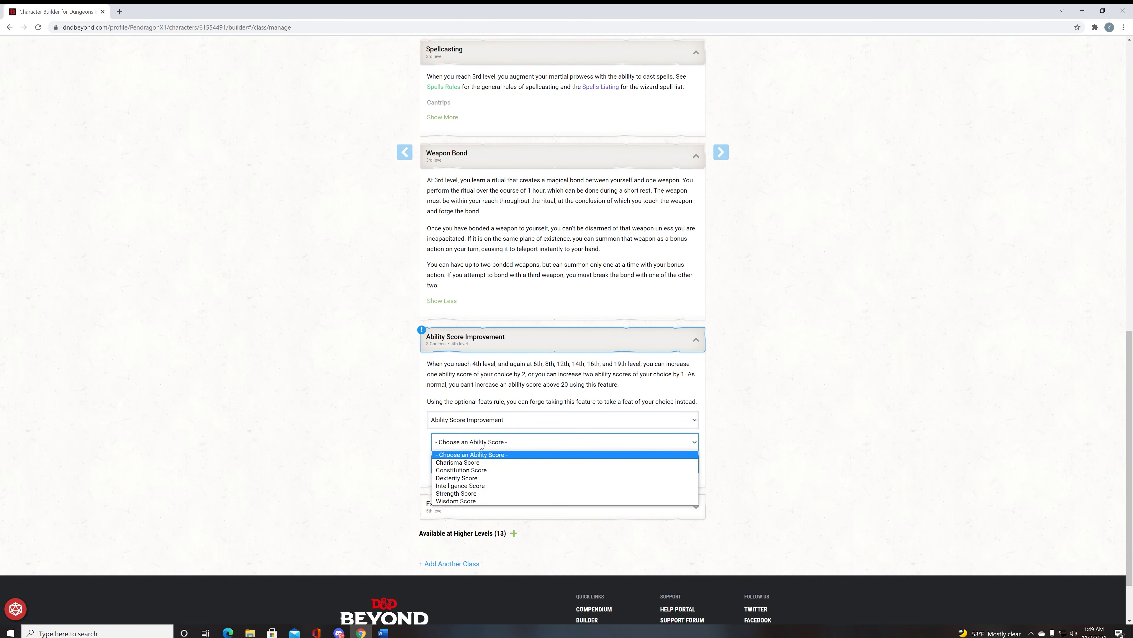
left_click(462, 470)
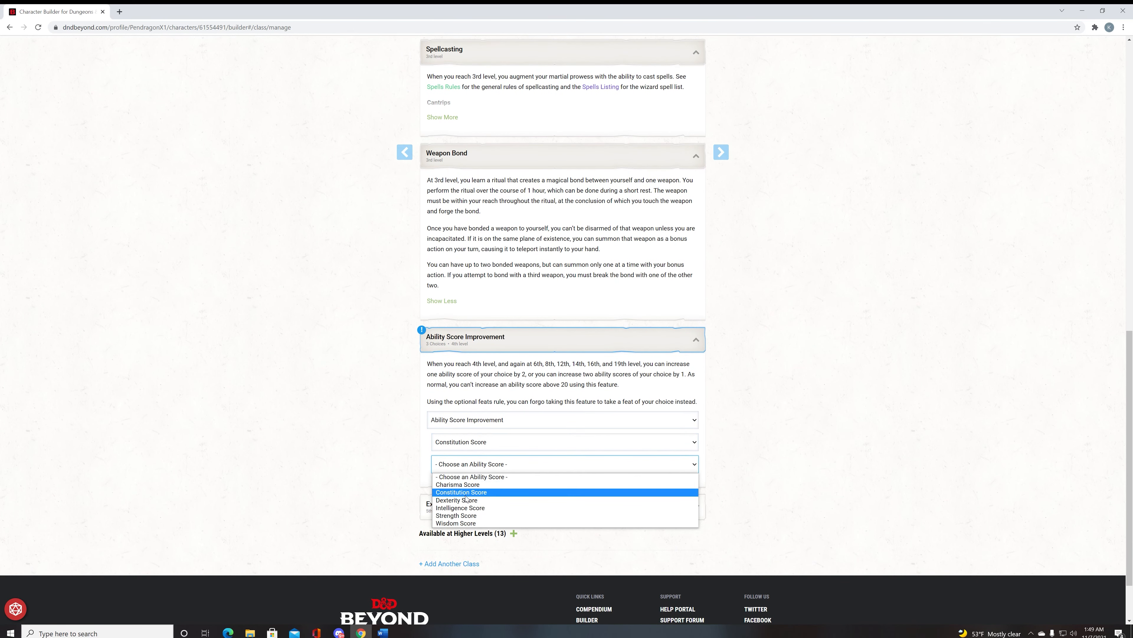
left_click(457, 500)
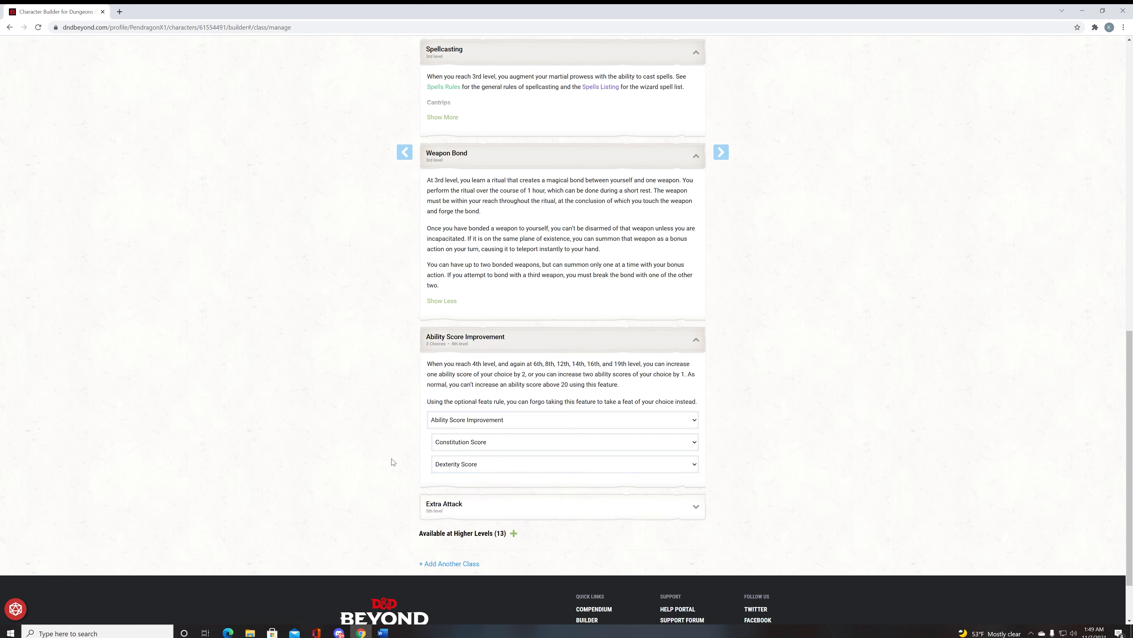
mouse_move(493, 445)
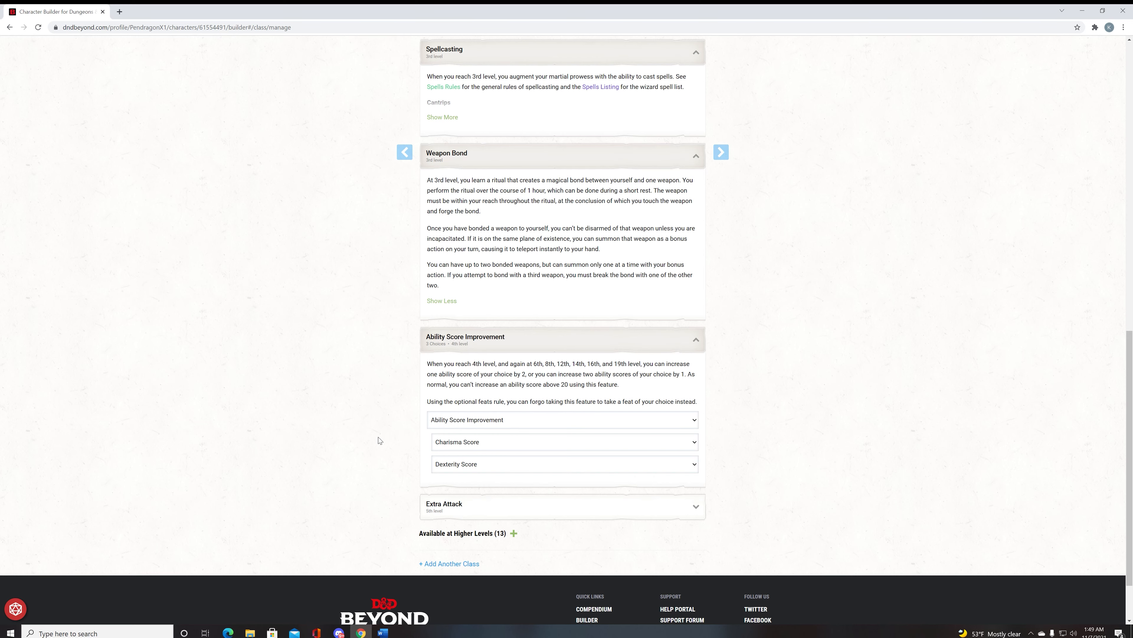
mouse_move(475, 517)
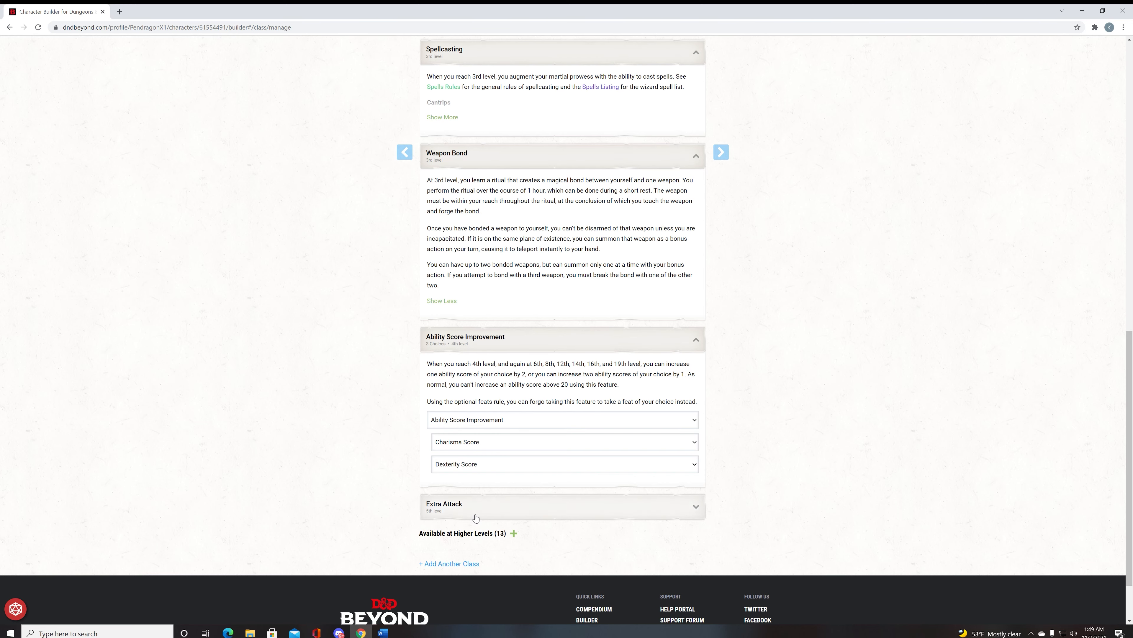
left_click(475, 506)
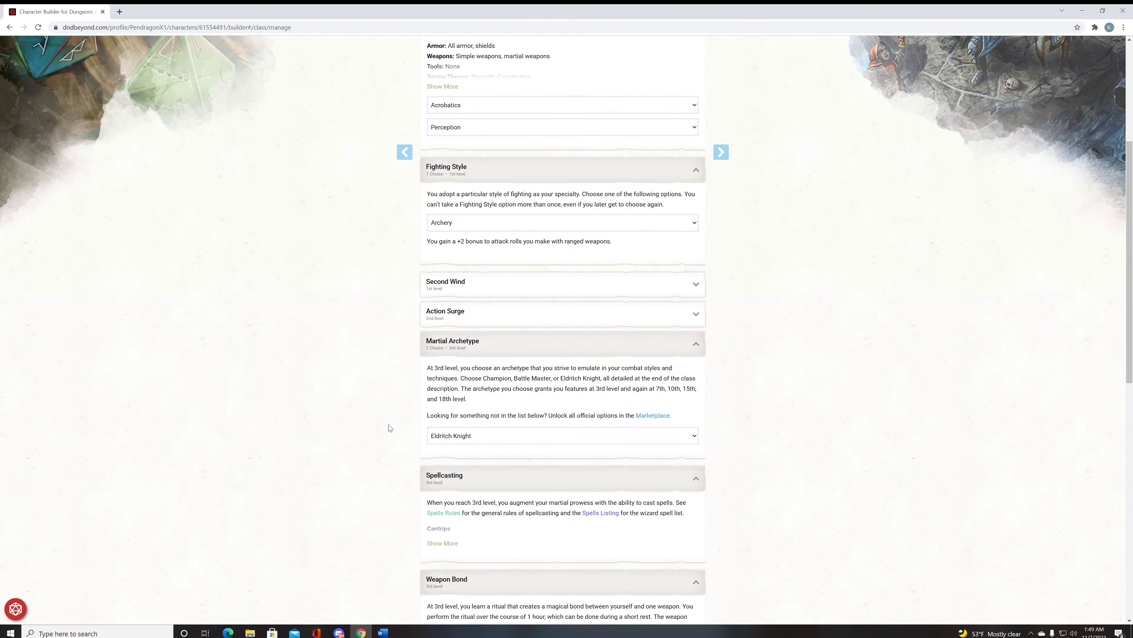
Step: Use the Standard Array as the ability score method
left_click(533, 102)
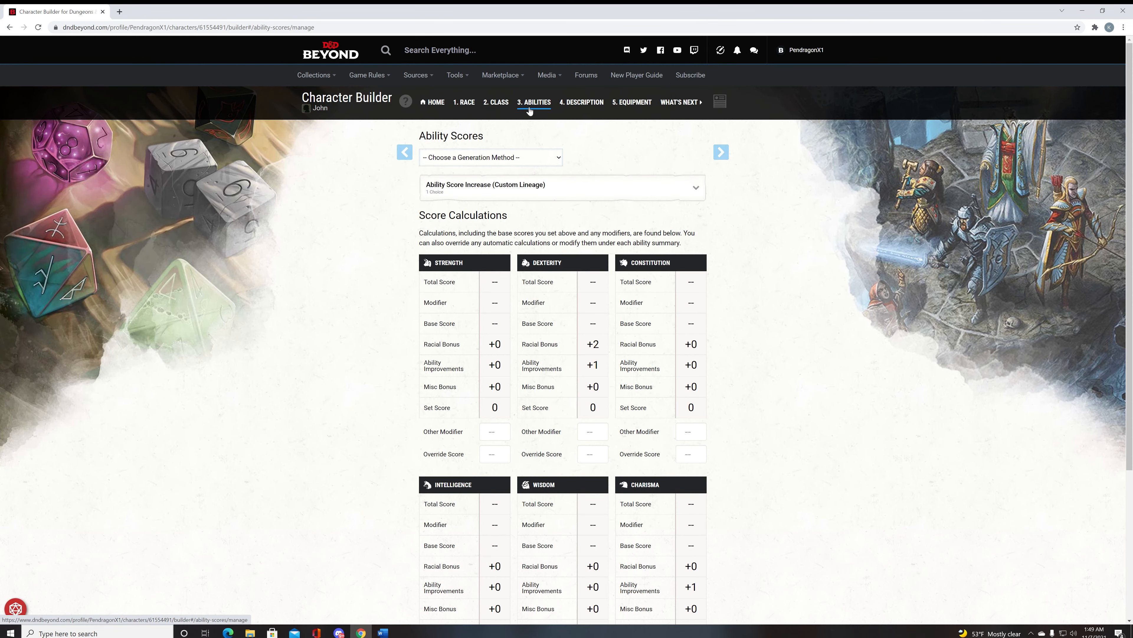
mouse_move(477, 172)
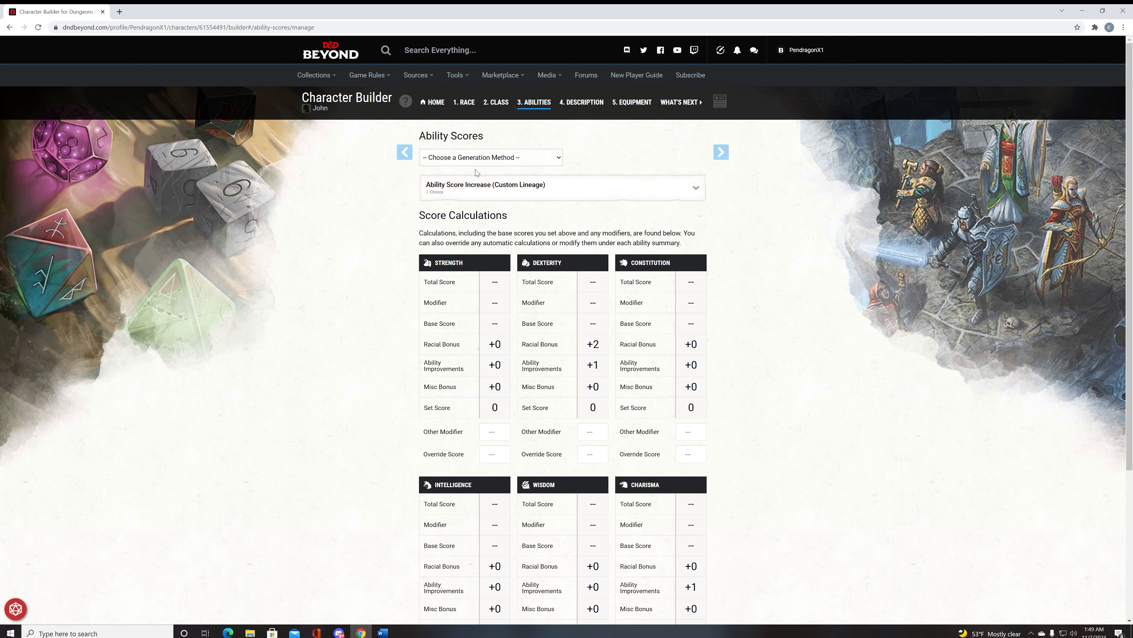
mouse_move(482, 166)
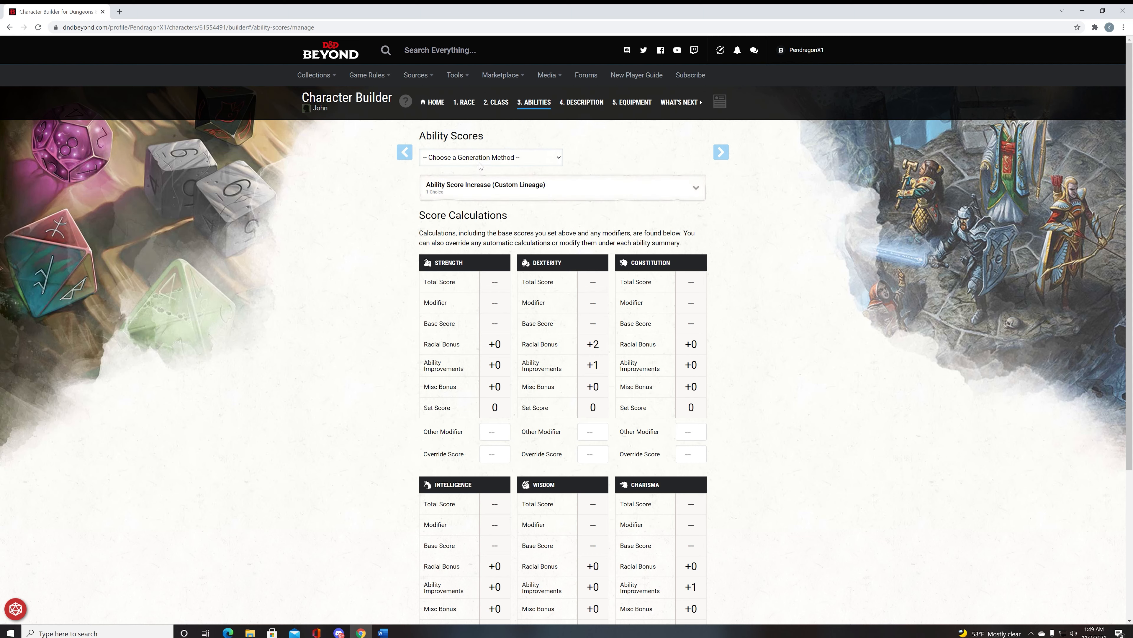
left_click(490, 157)
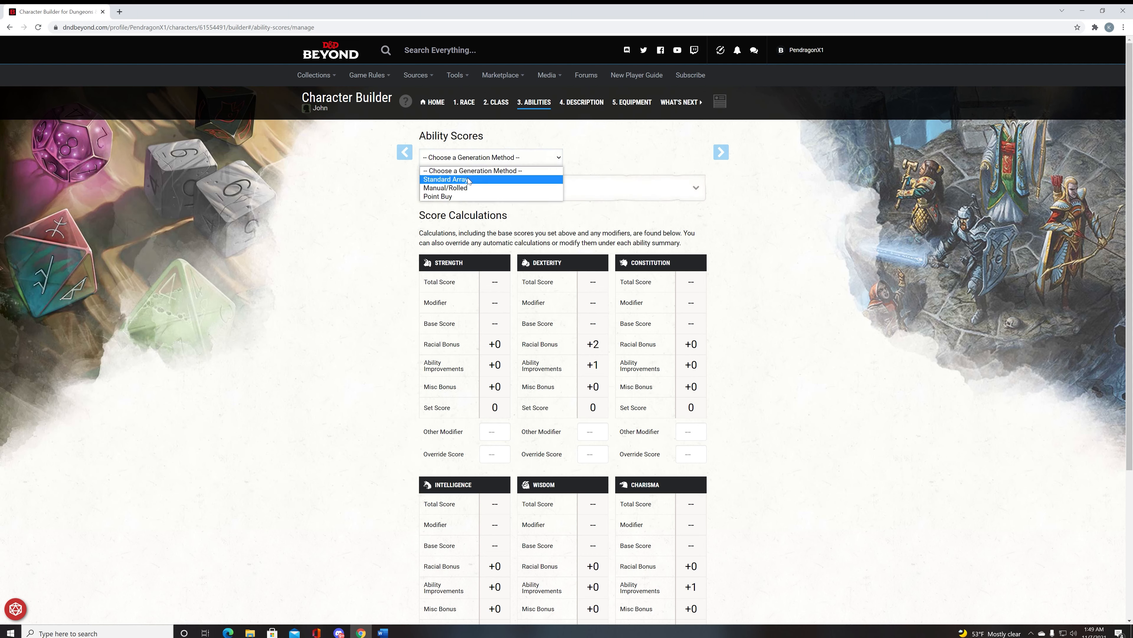
left_click(445, 179)
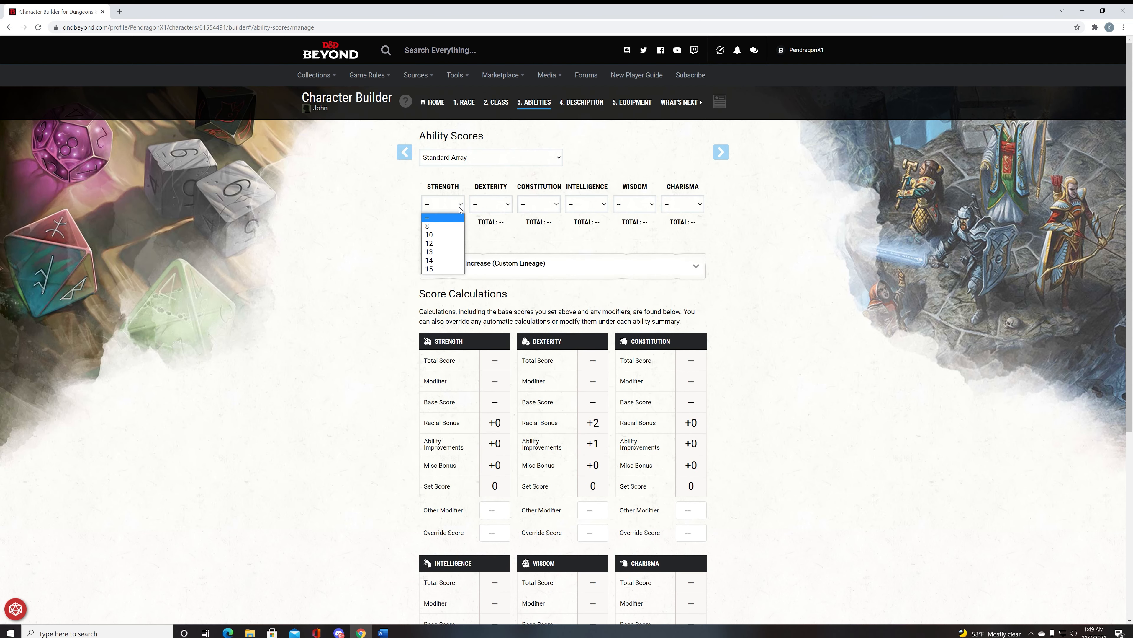
Step: Assign Strength 8, Dexterity 15, Constitution 10, Intelligence 14, Wisdom 12, Charisma 13
left_click(427, 226)
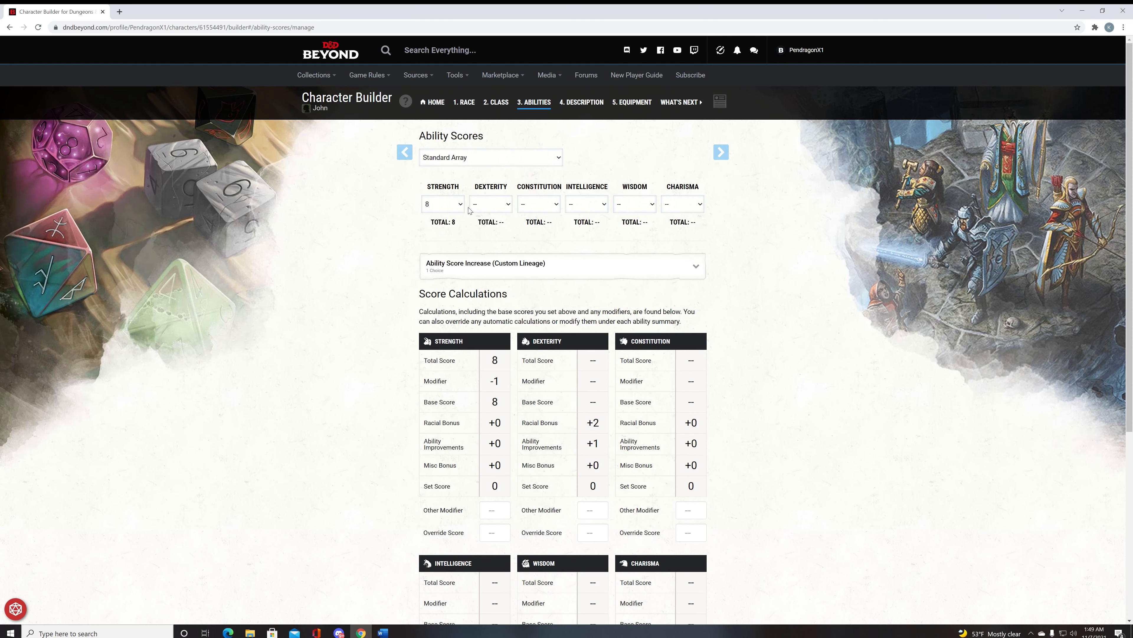
left_click(491, 204)
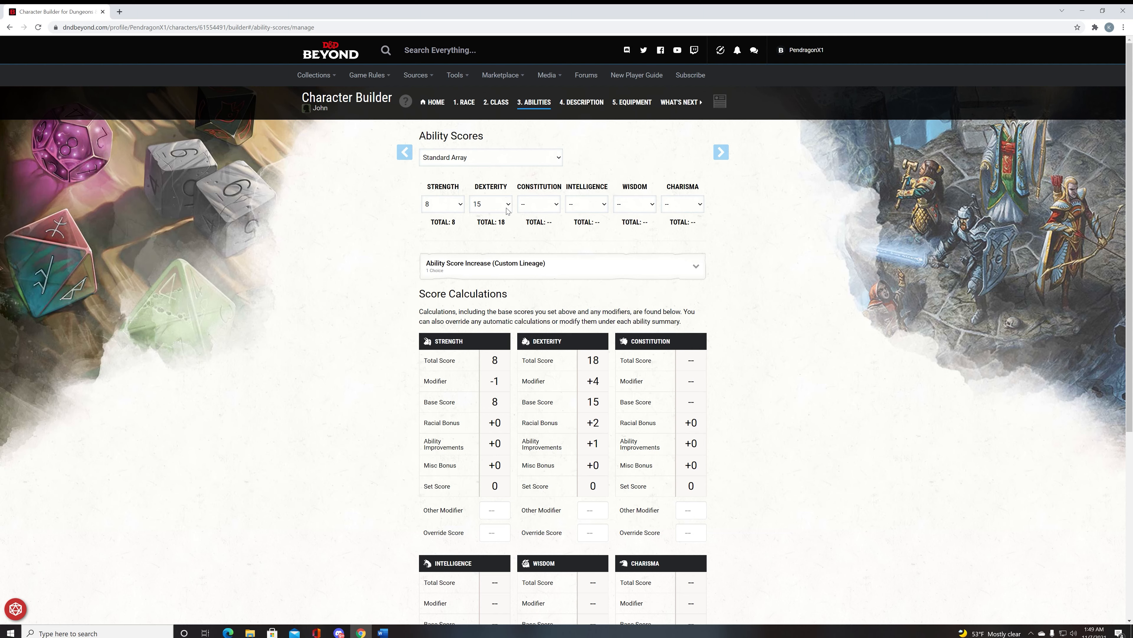
left_click(539, 203)
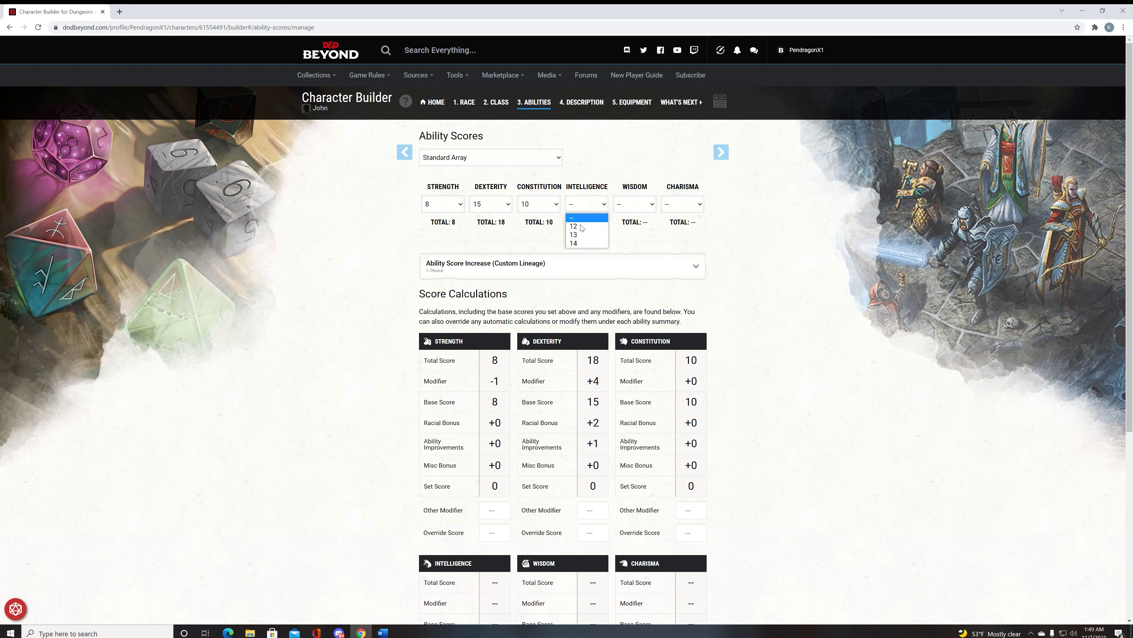
left_click(573, 243)
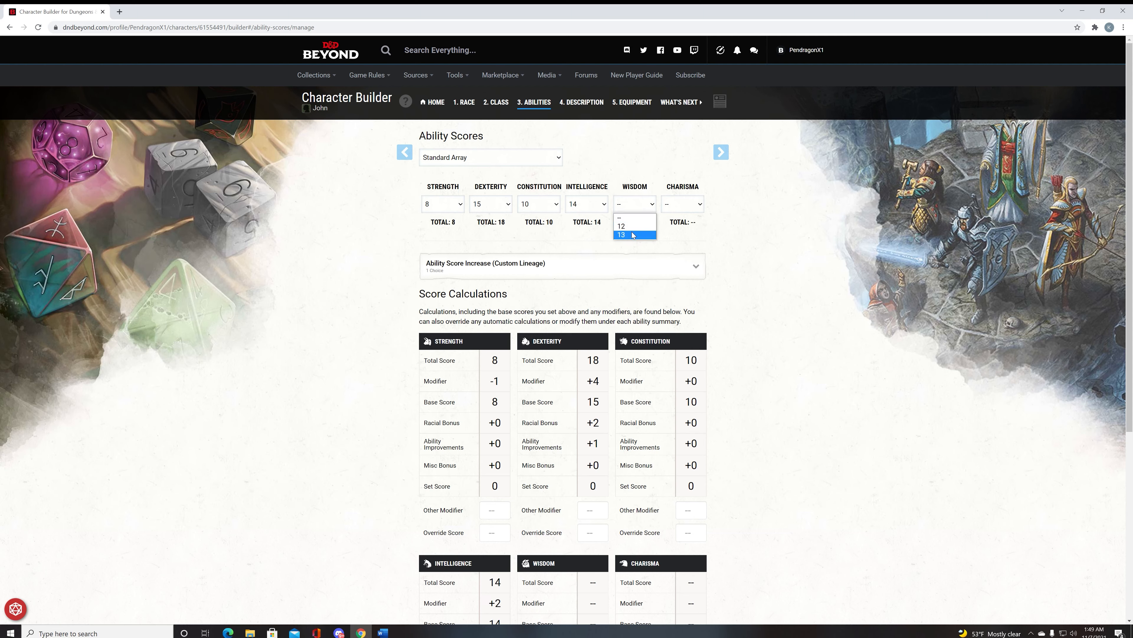
left_click(621, 235)
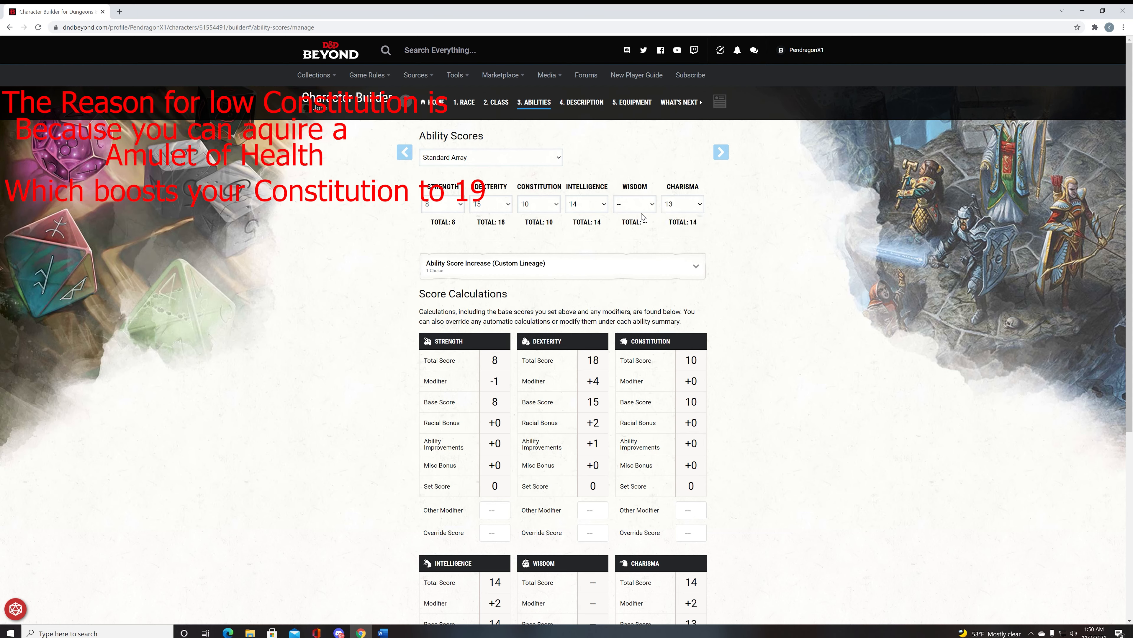
left_click(635, 204)
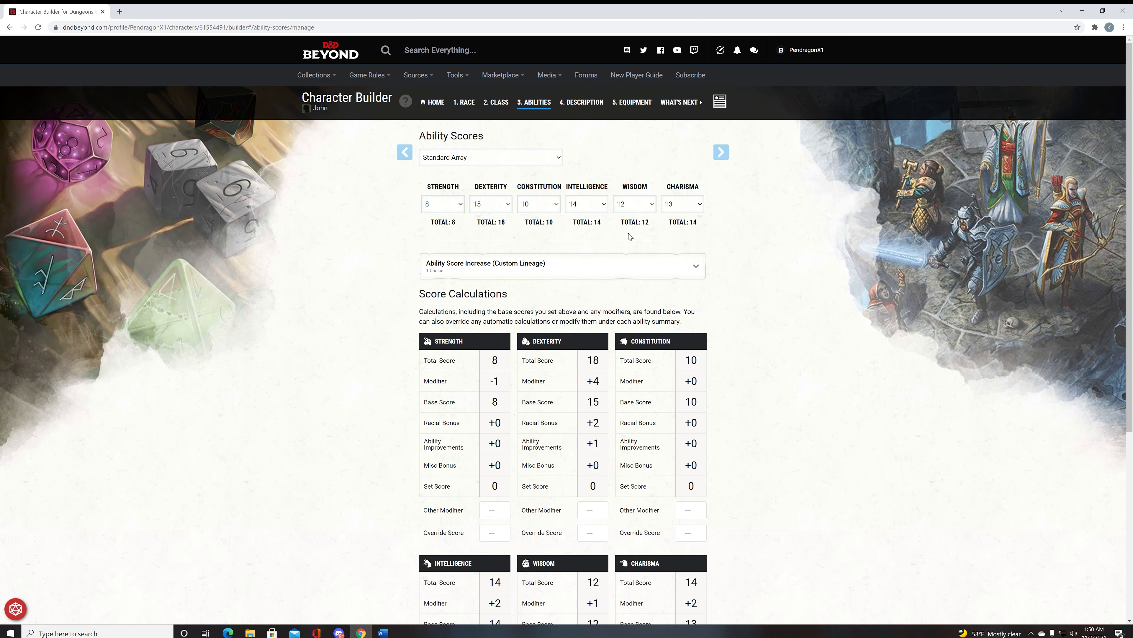
mouse_move(620, 240)
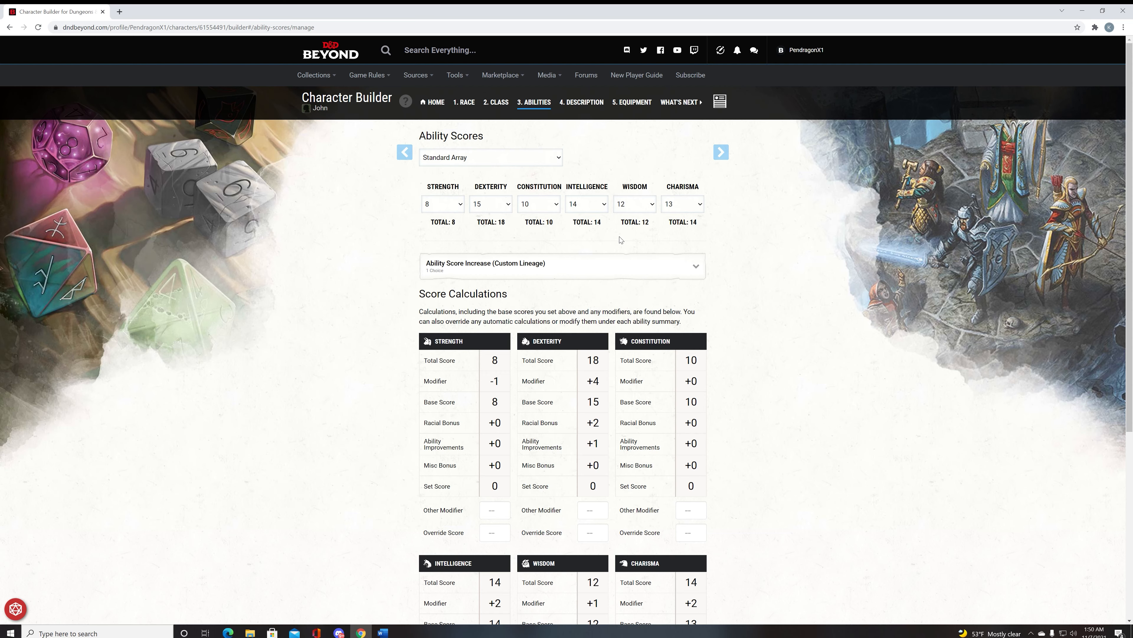
left_click(581, 102)
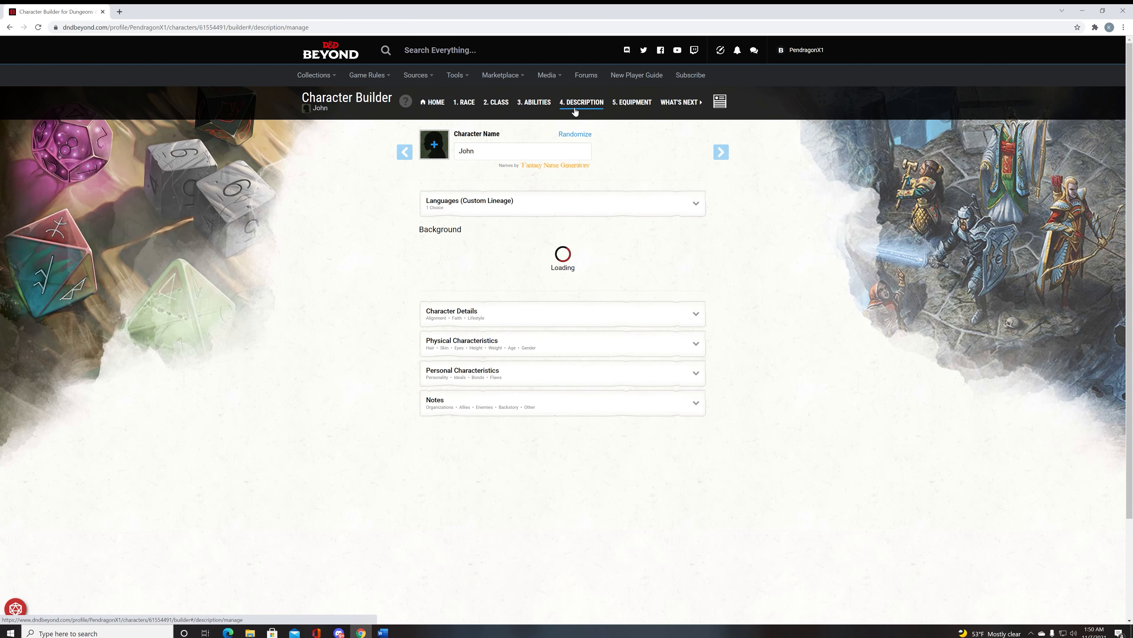
left_click(488, 265)
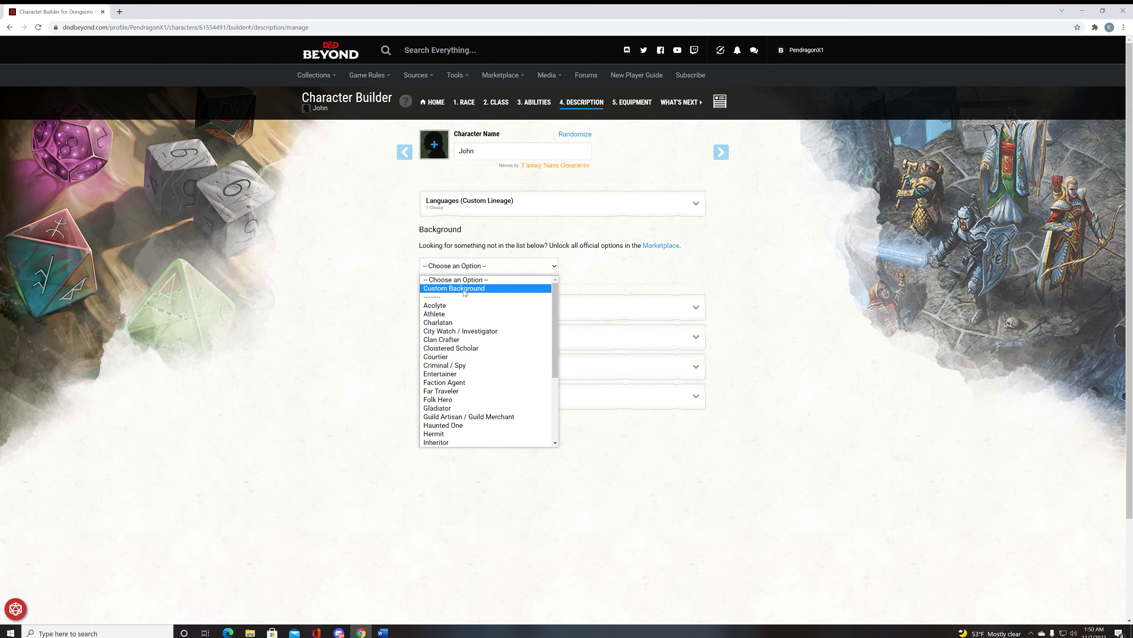
left_click(455, 288)
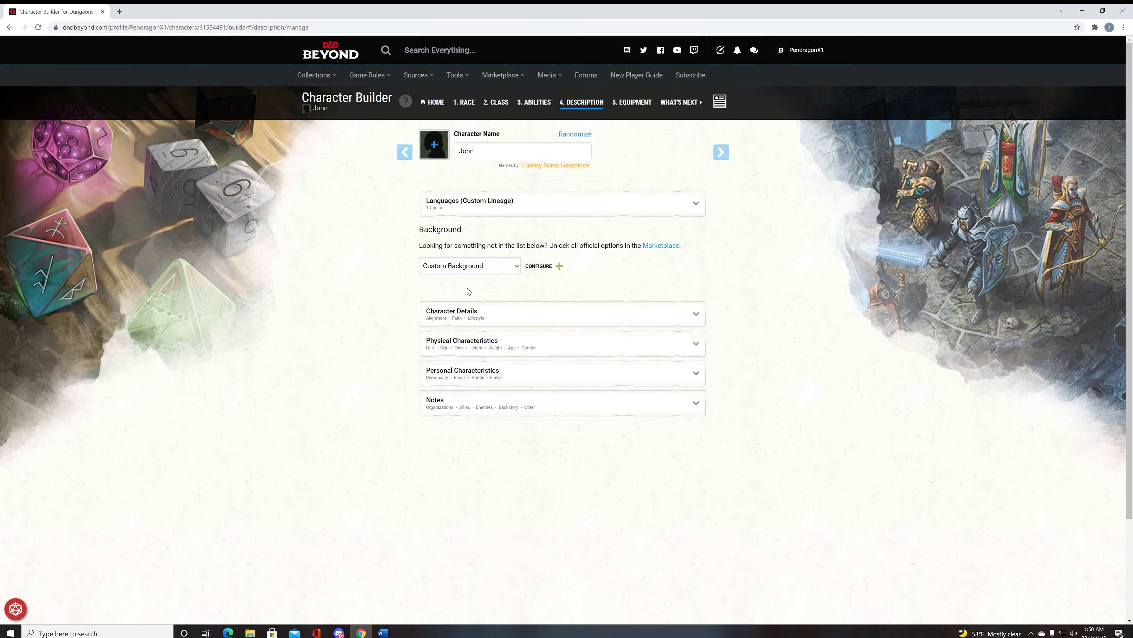
left_click(559, 266)
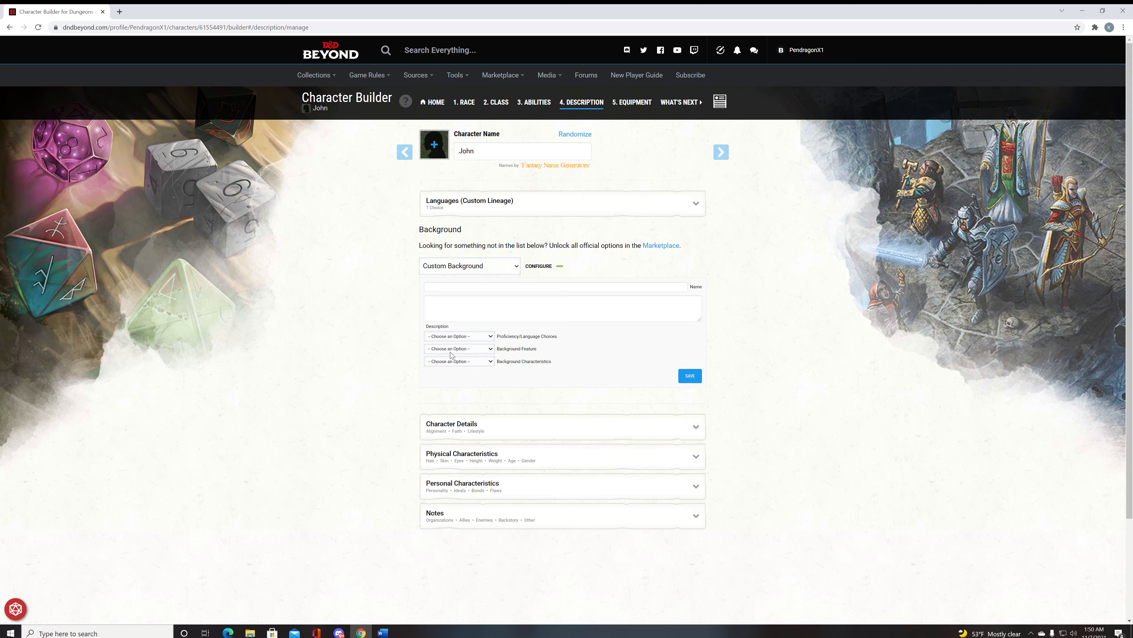
left_click(459, 348)
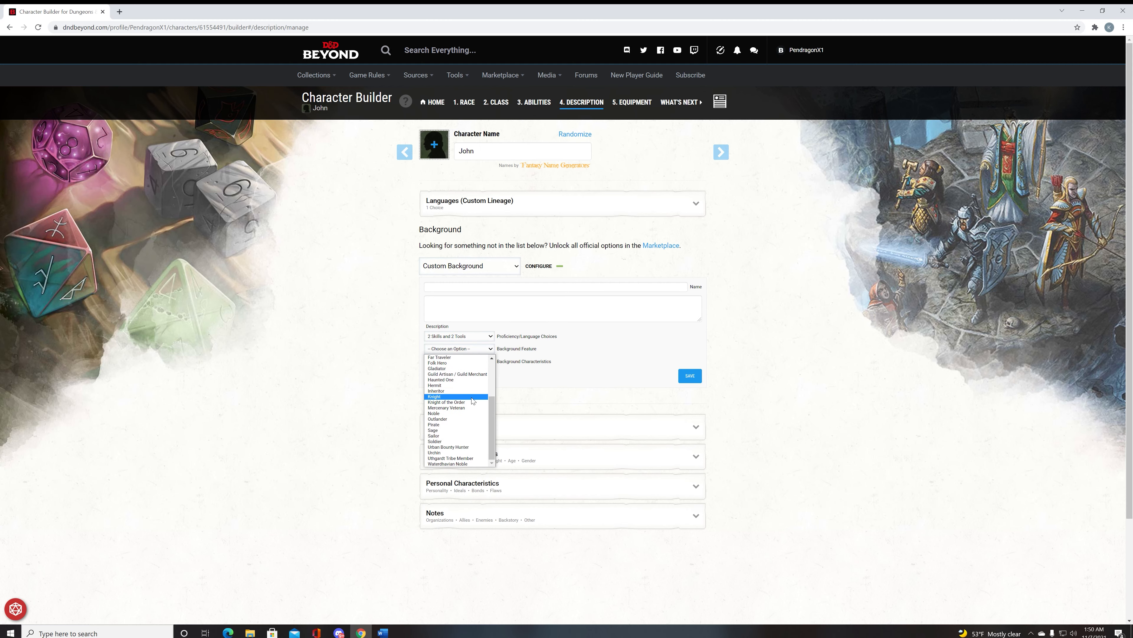
mouse_move(447, 427)
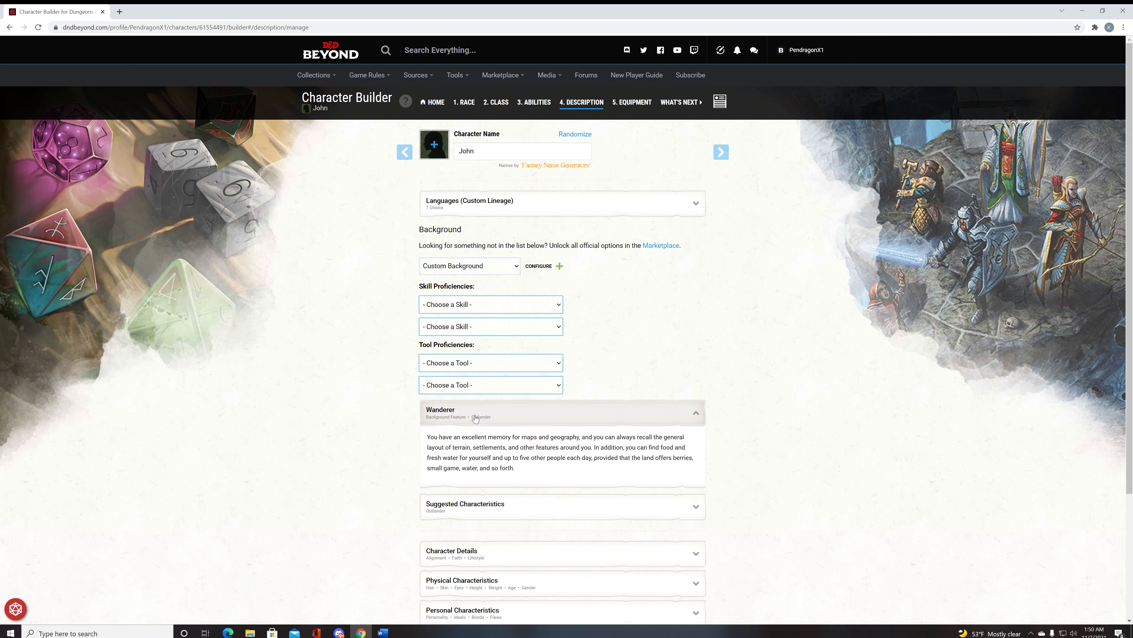
mouse_move(549, 471)
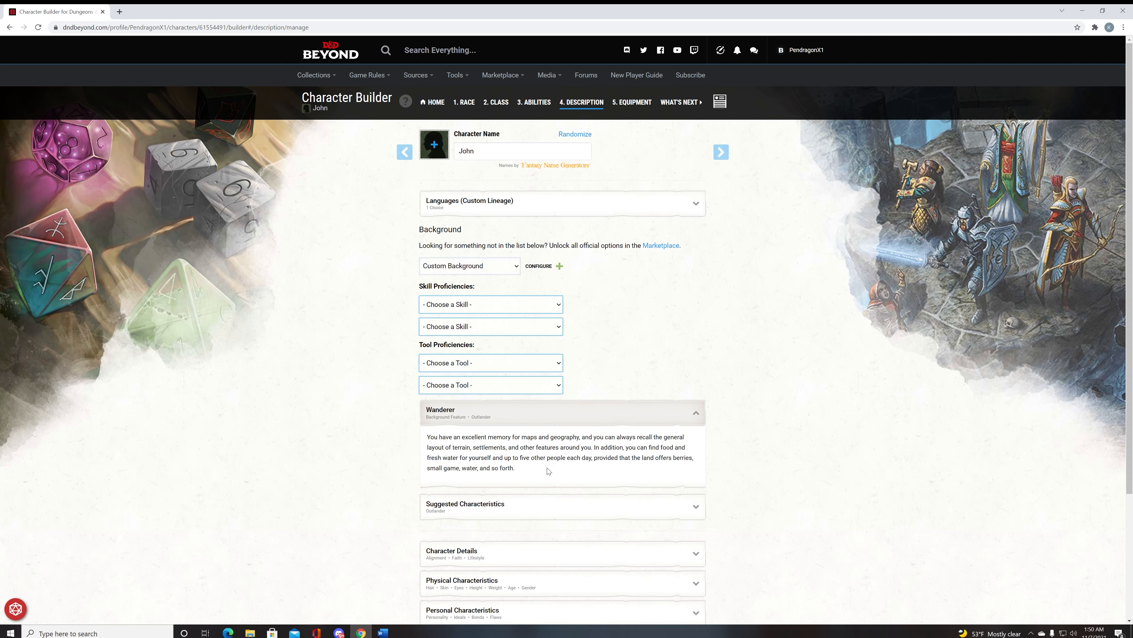
mouse_move(532, 472)
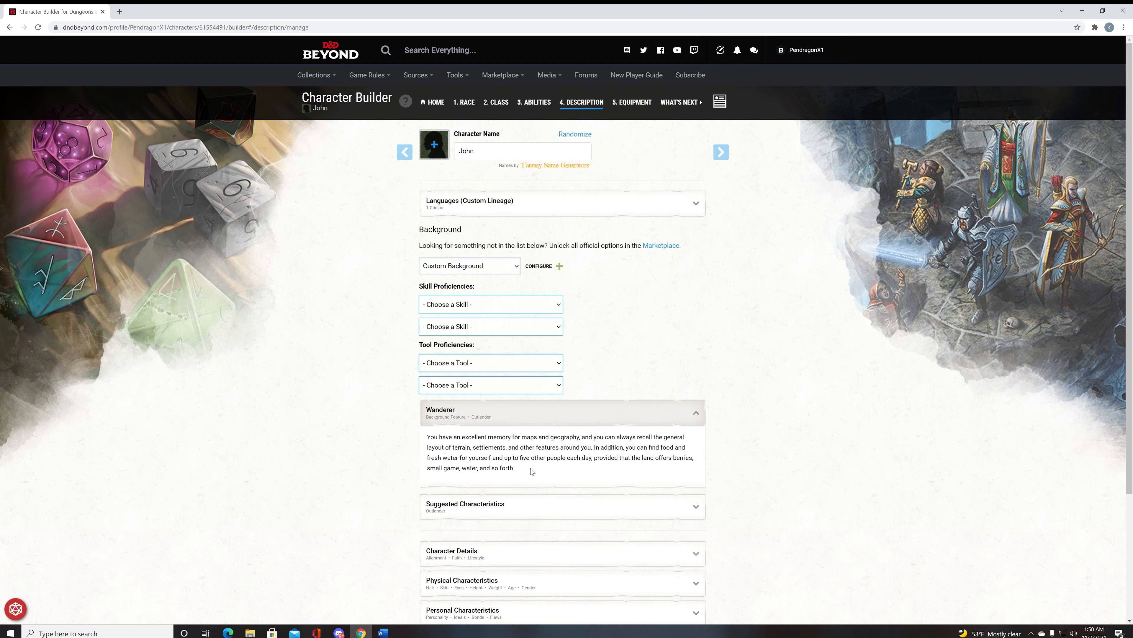
mouse_move(533, 467)
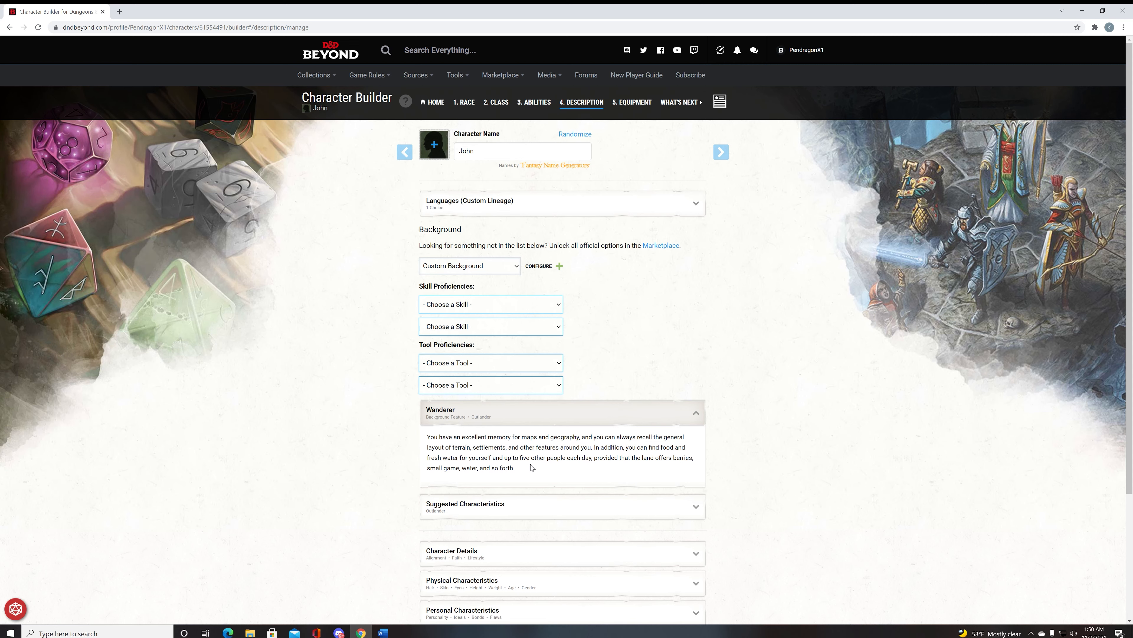
Step: Set the background skills to Persuasion and Sleight of Hand
left_click(490, 304)
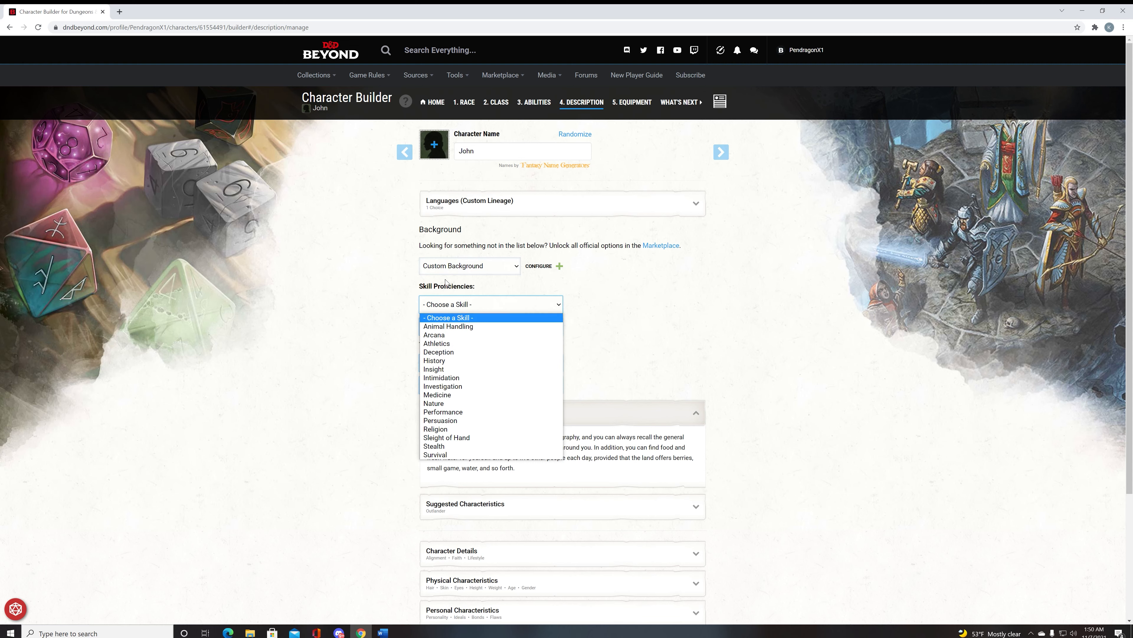
mouse_move(455, 429)
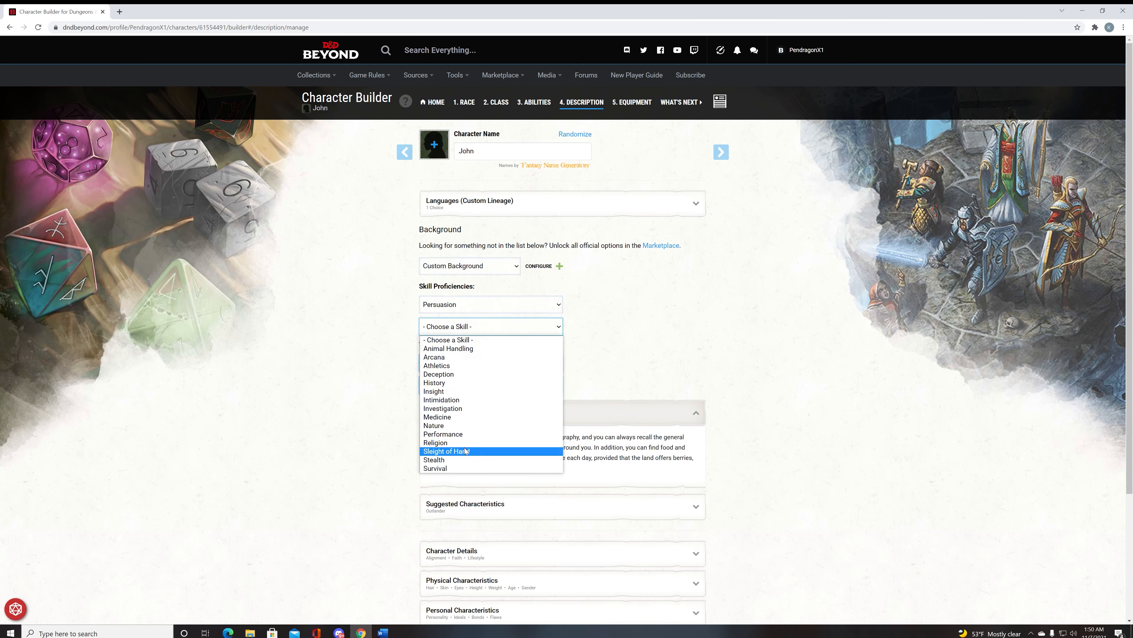
left_click(445, 451)
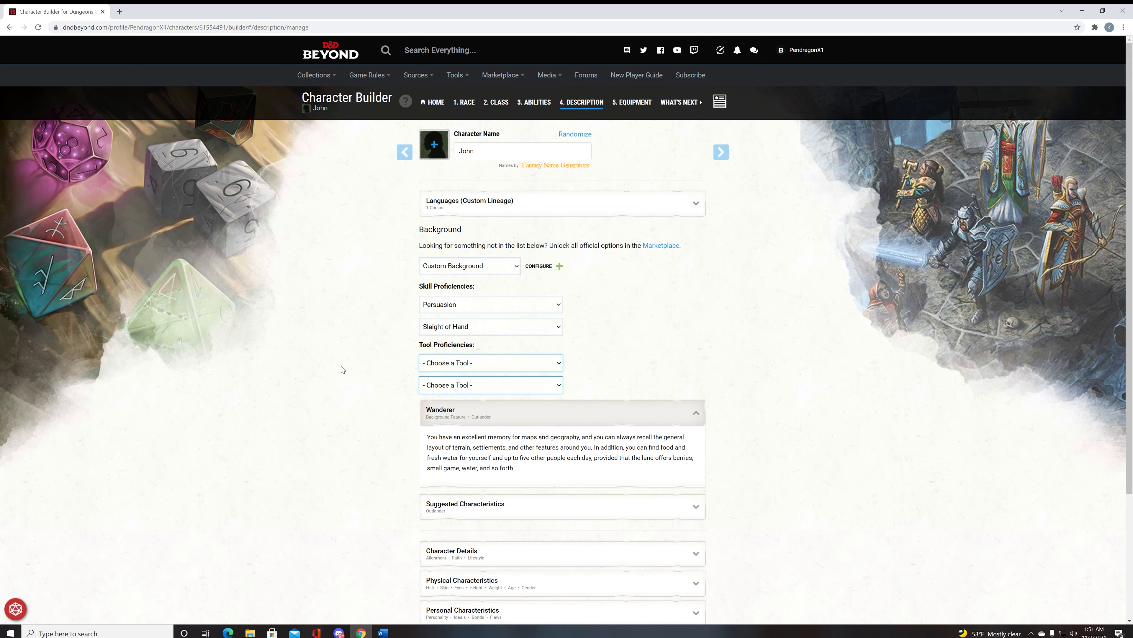
Step: Set the background tool proficiencies to Thieves' Tools and Smith's Tools
left_click(491, 363)
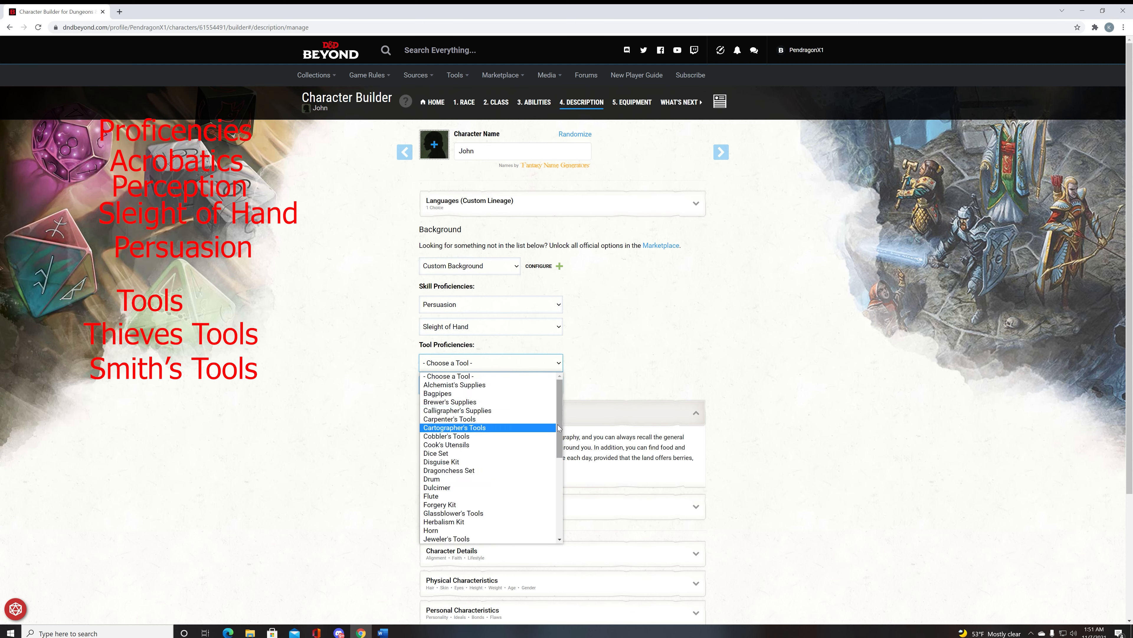
scroll("down", 3)
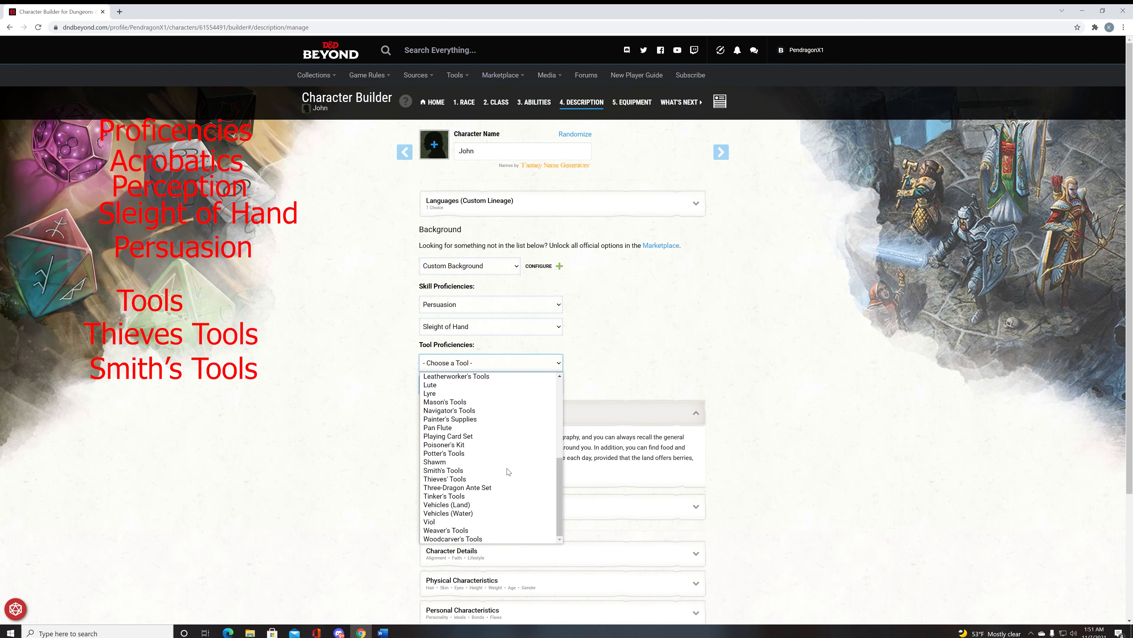
left_click(446, 479)
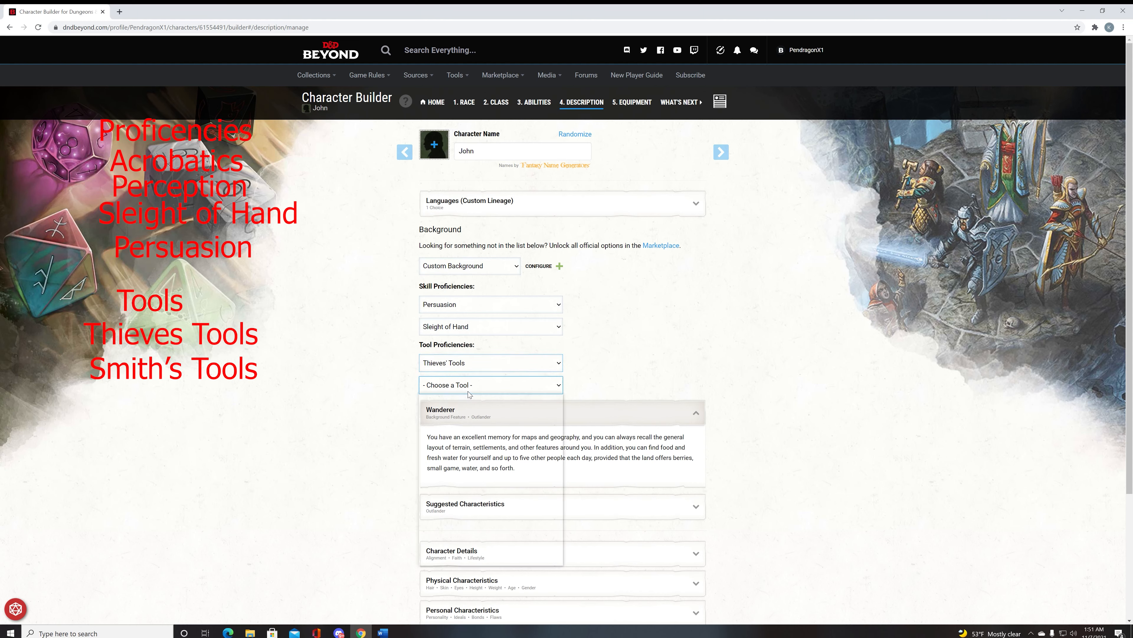
left_click(491, 385)
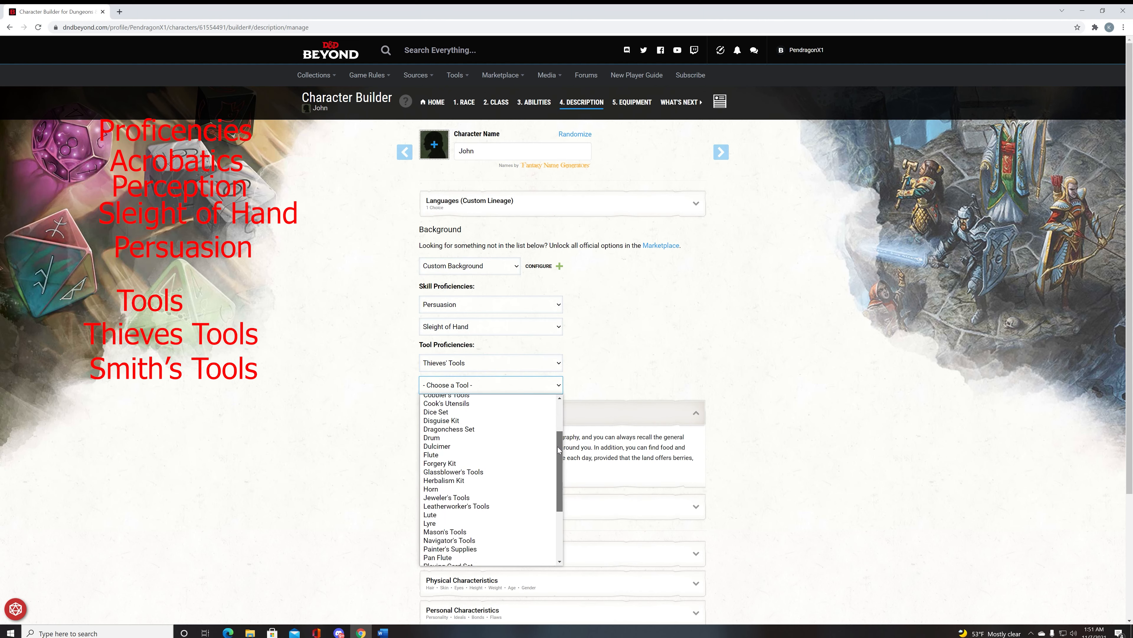
scroll("down", 3)
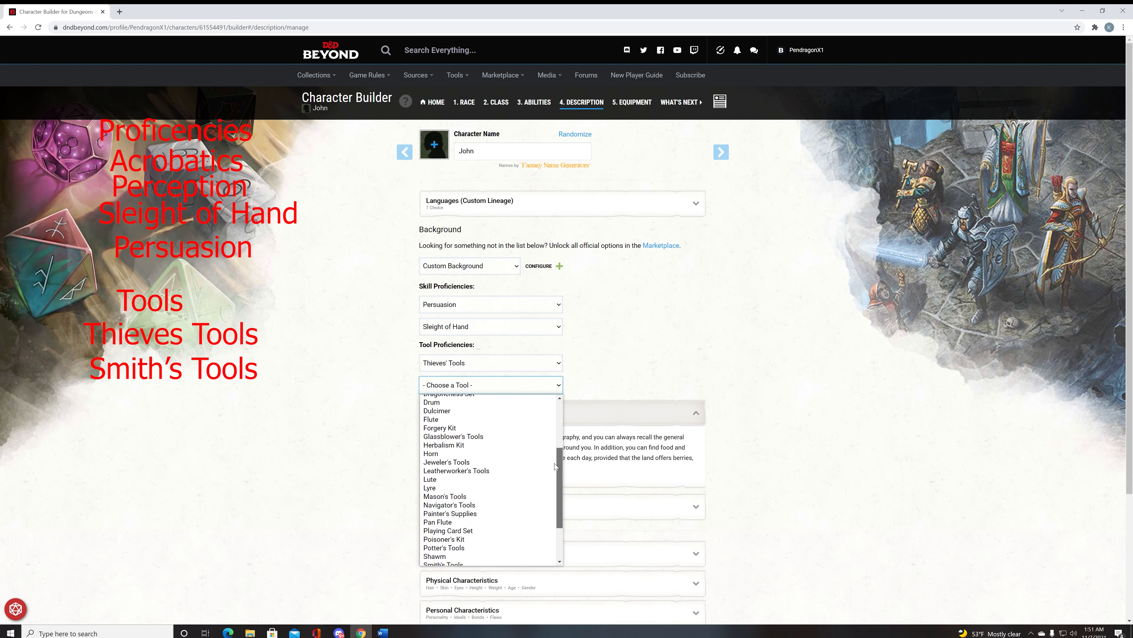
scroll("down", 3)
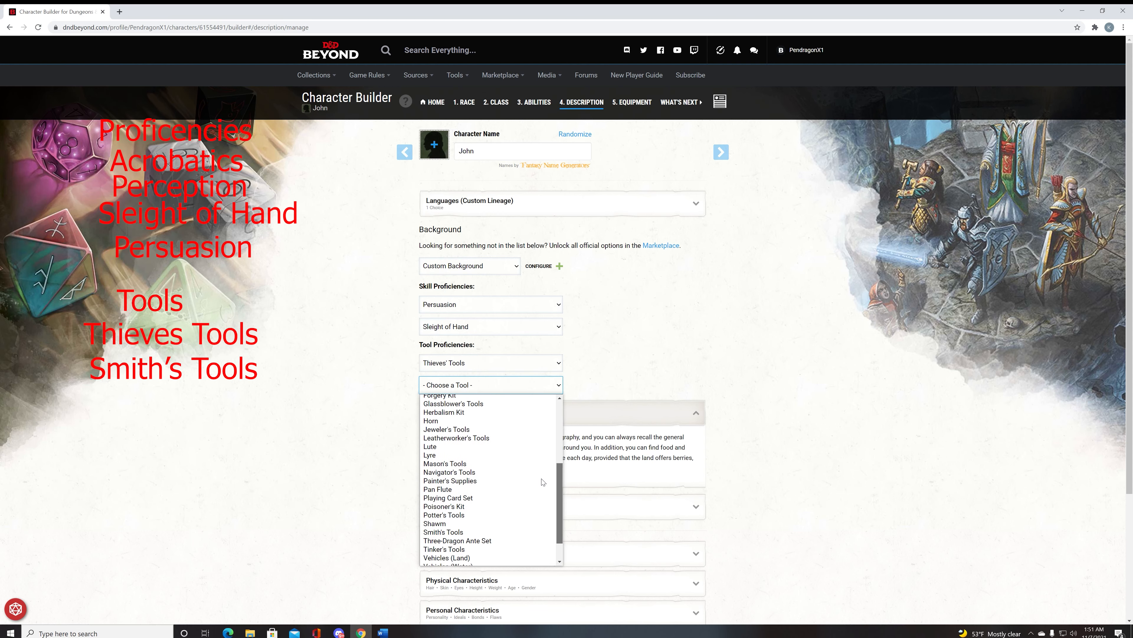
left_click(443, 531)
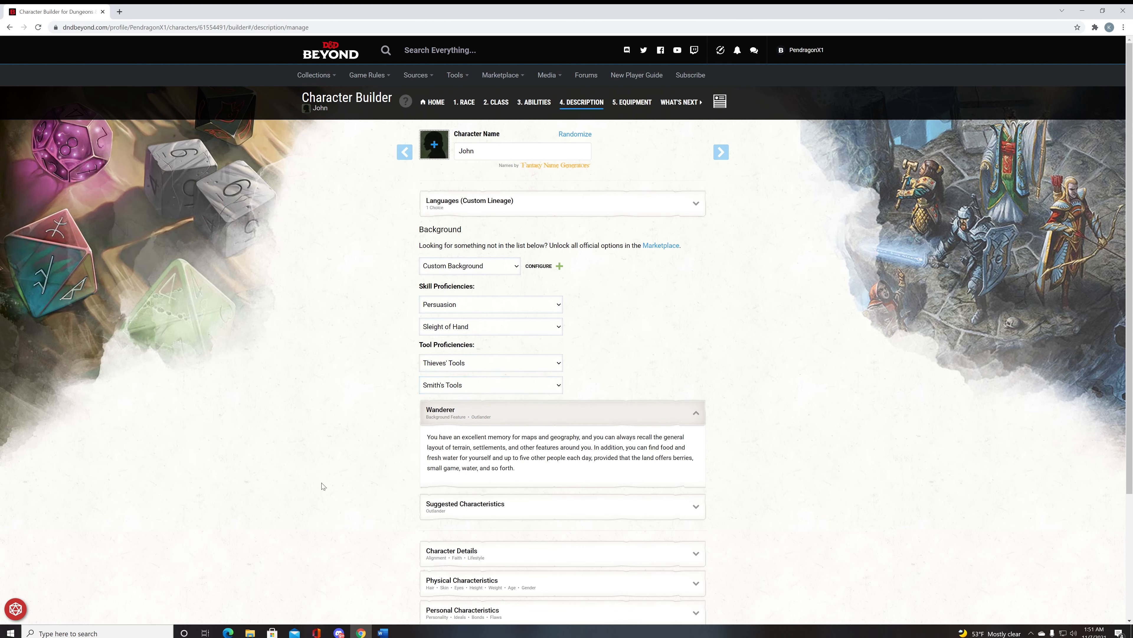
mouse_move(539, 111)
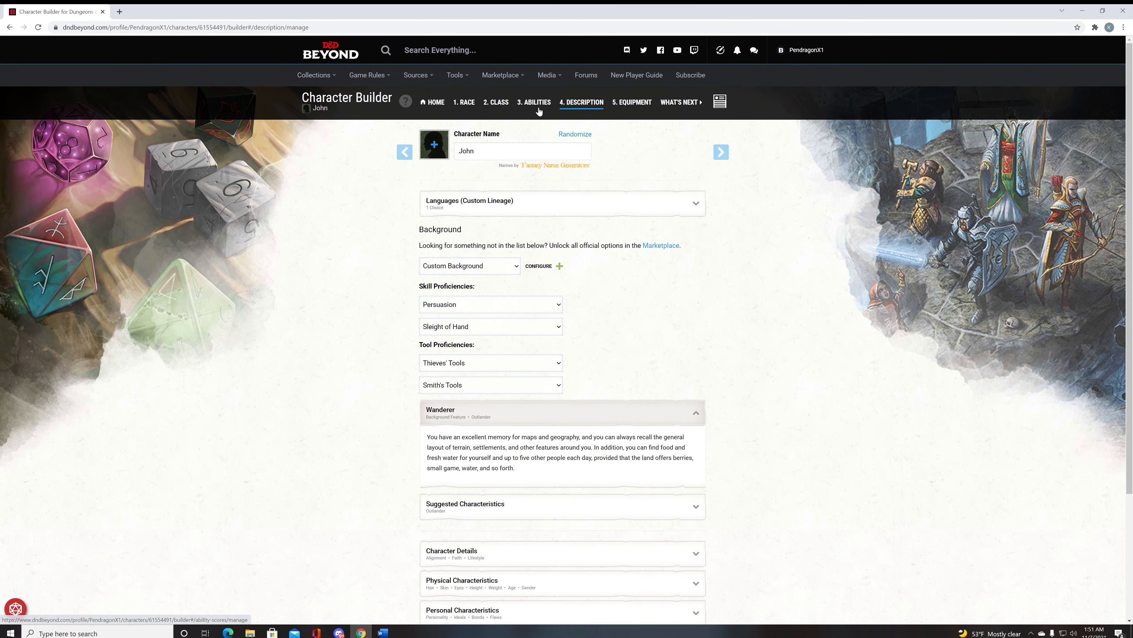
Step: Learn the Mage Hand cantrip and review Message in the Eldritch Knight spell list
left_click(496, 102)
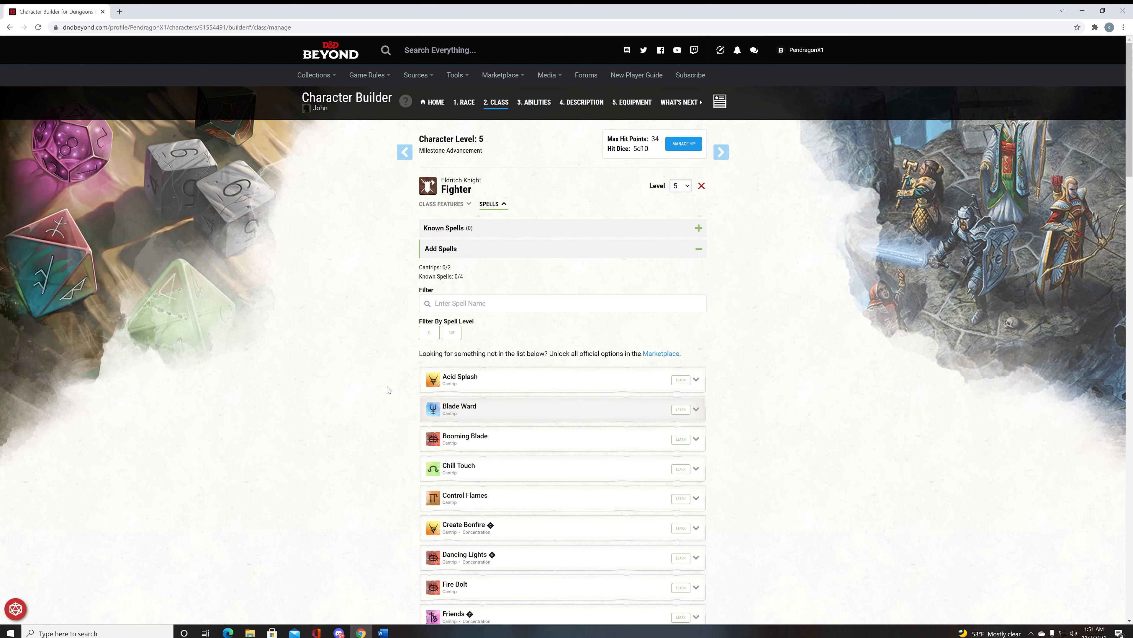
scroll("down", 3)
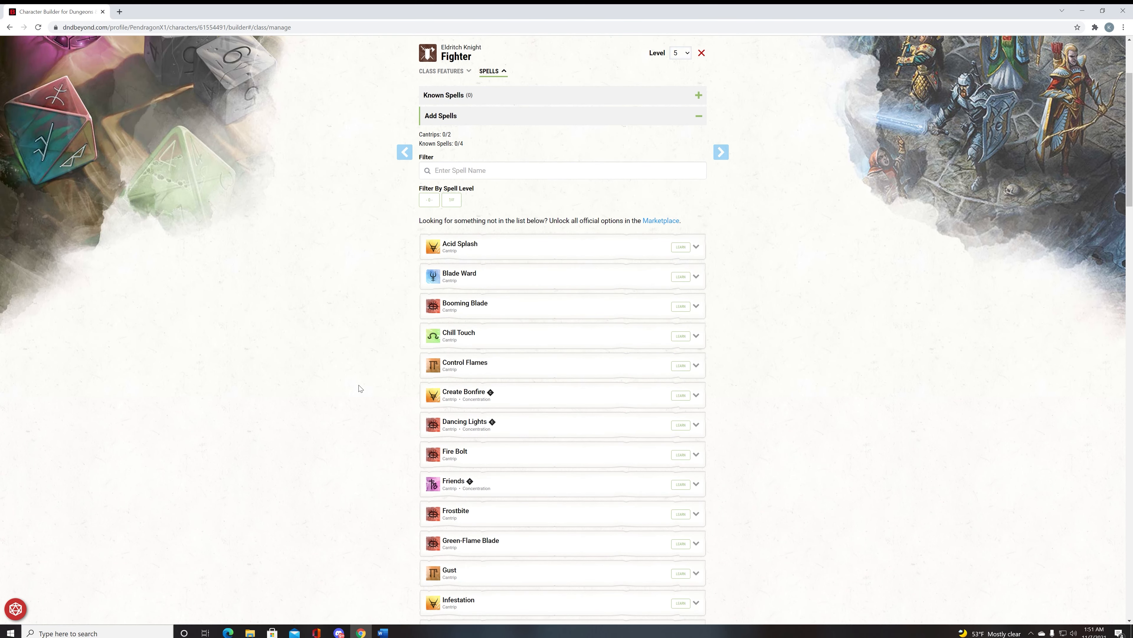
scroll("down", 3)
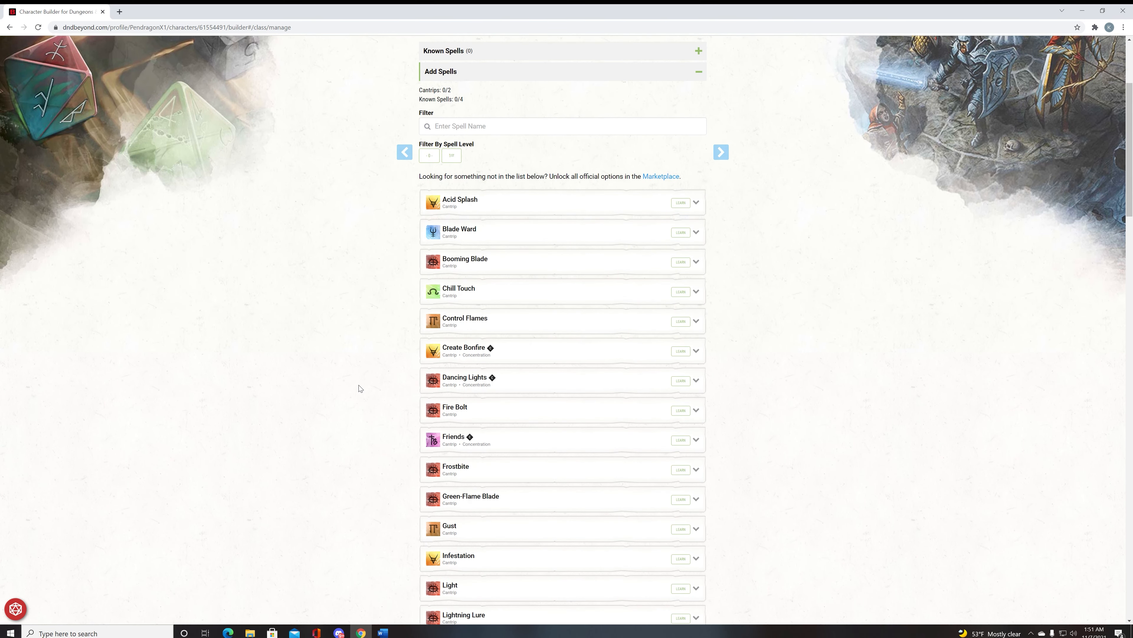
scroll("down", 3)
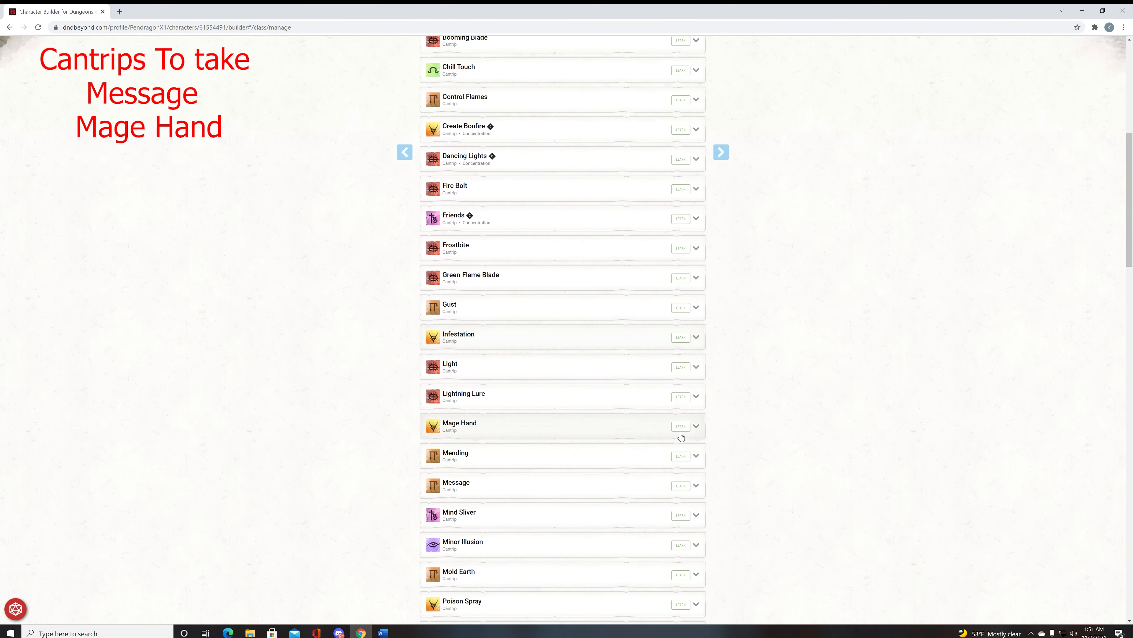
left_click(681, 426)
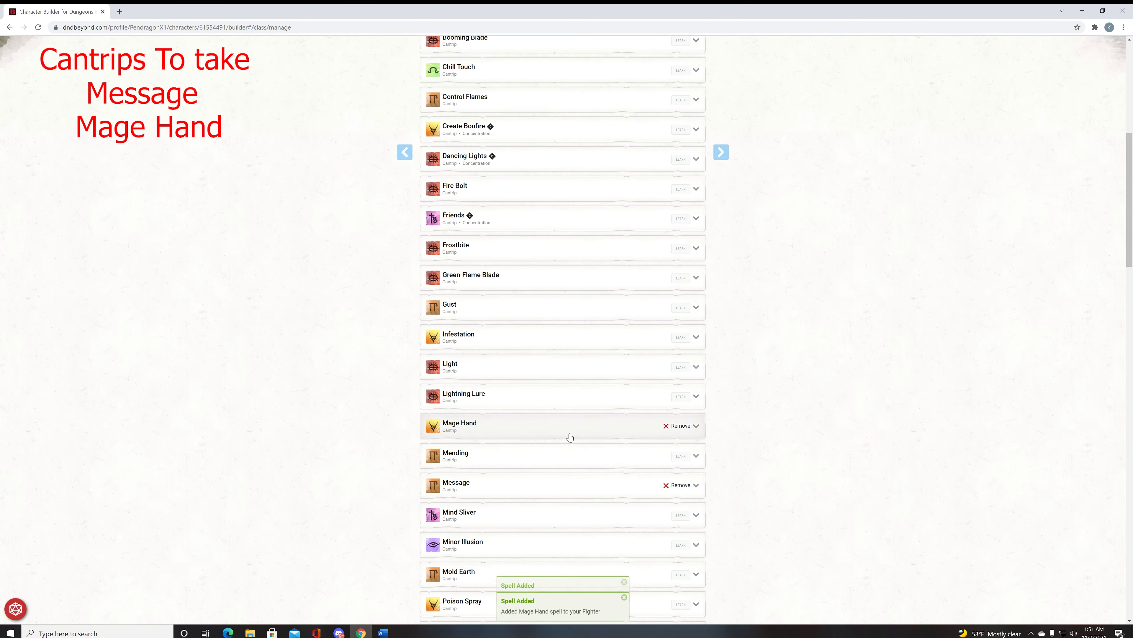
left_click(456, 482)
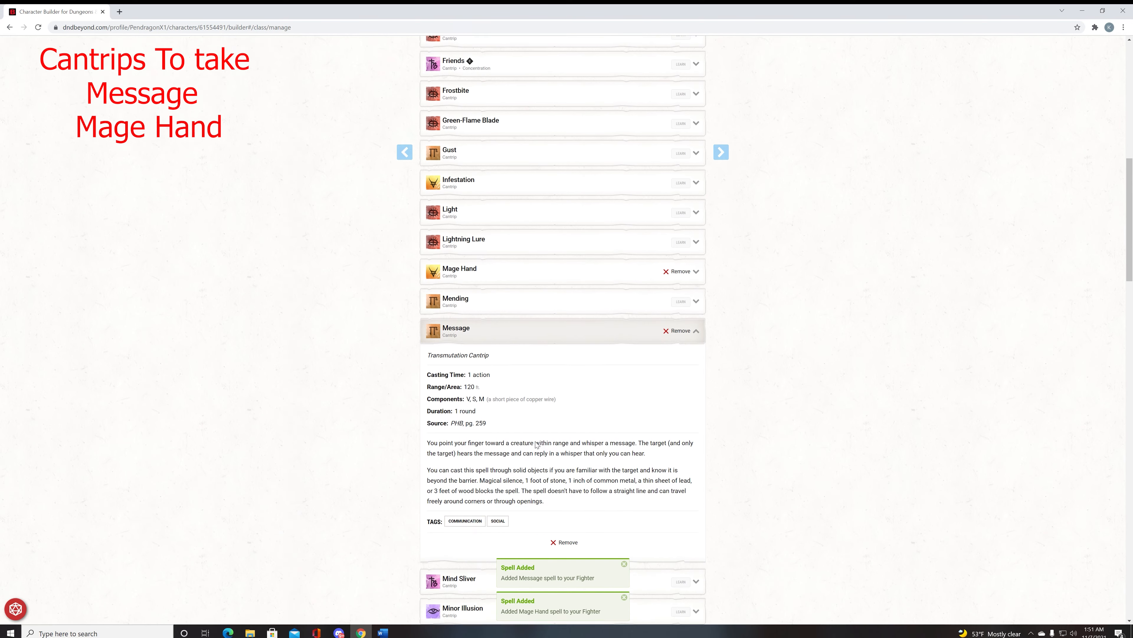
scroll("down", 3)
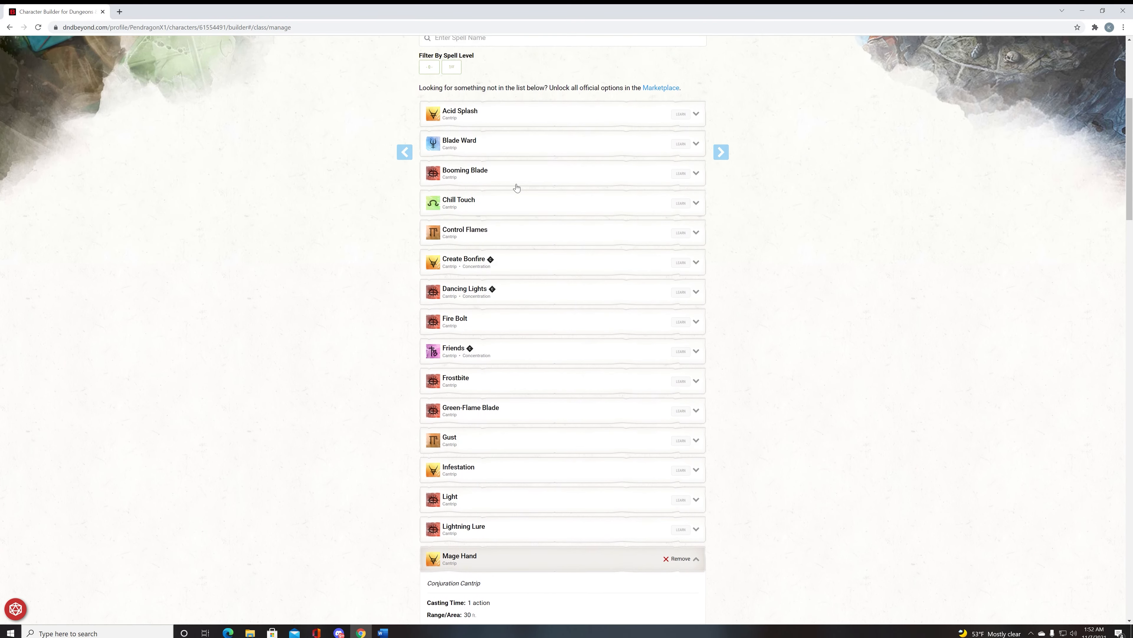
mouse_move(523, 396)
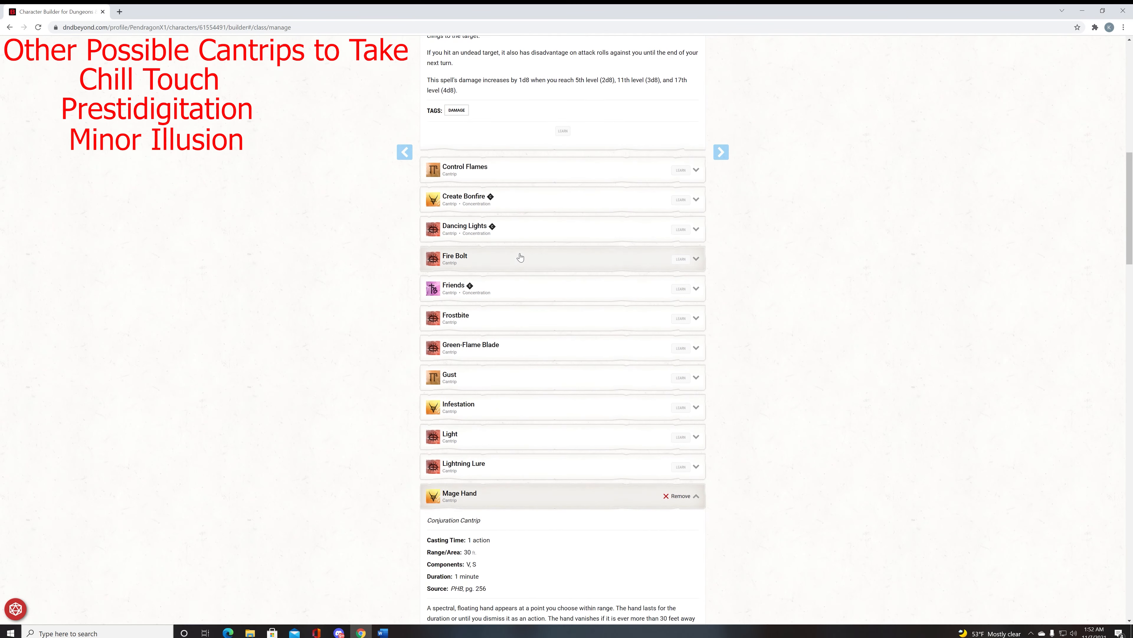
Step: Read the Chill Touch, Prestidigitation and Minor Illusion cantrip descriptions as alternatives
scroll("down", 3)
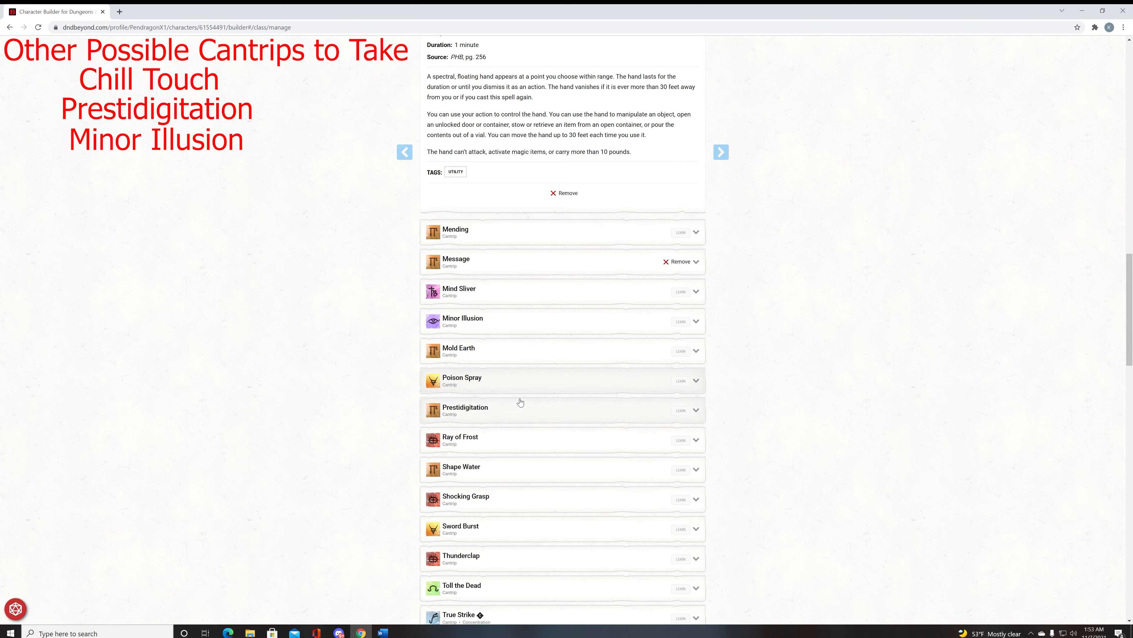
scroll("down", 3)
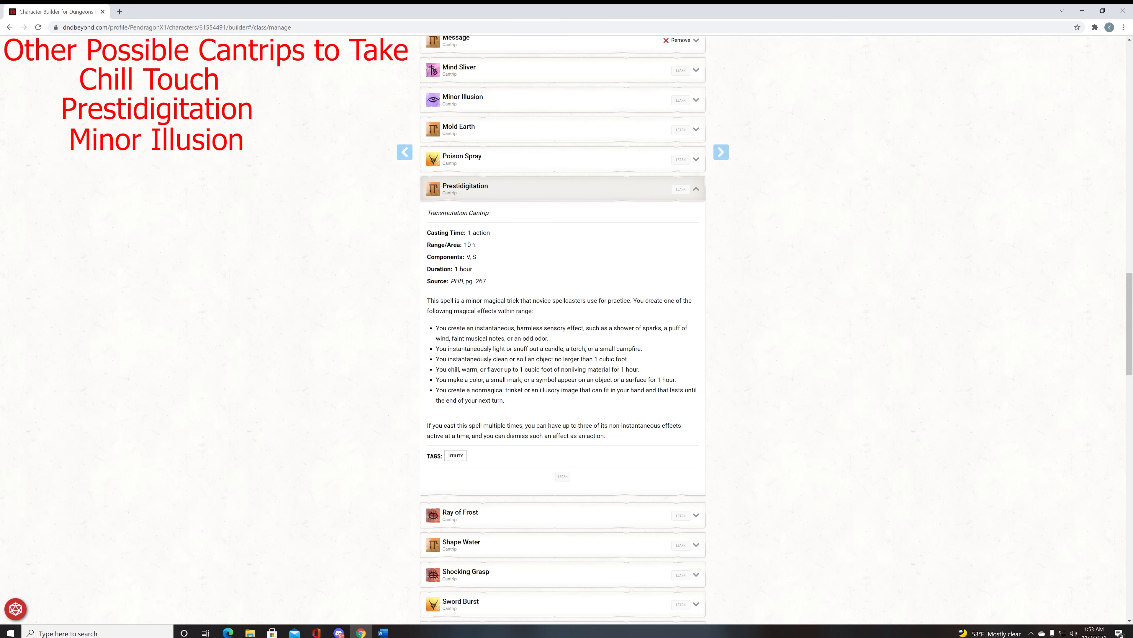
scroll("down", 3)
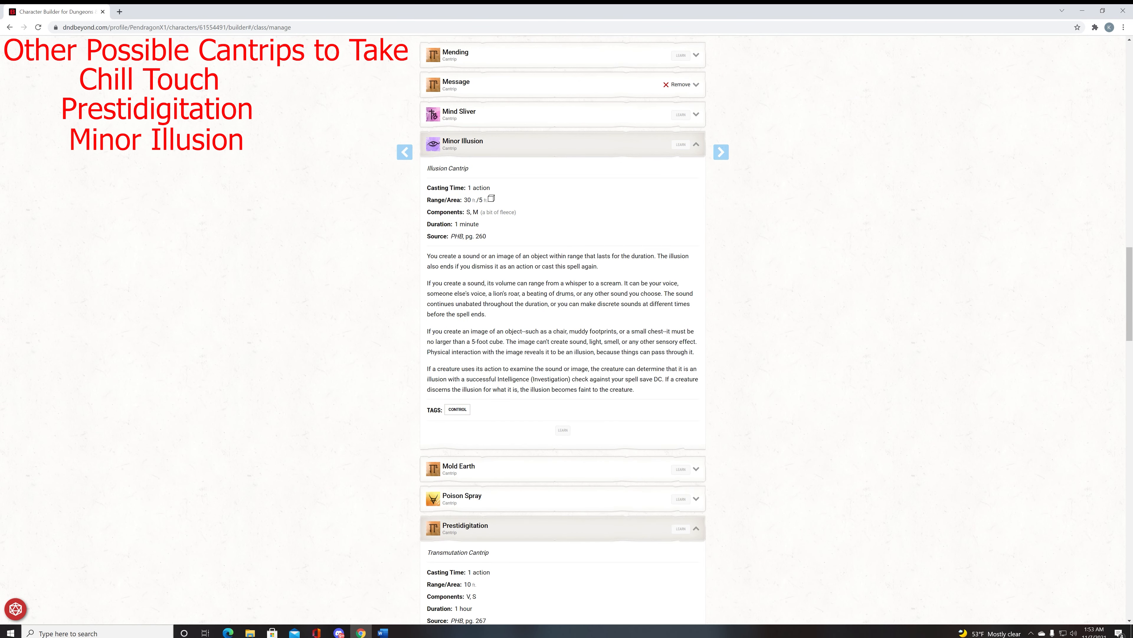
scroll("down", 3)
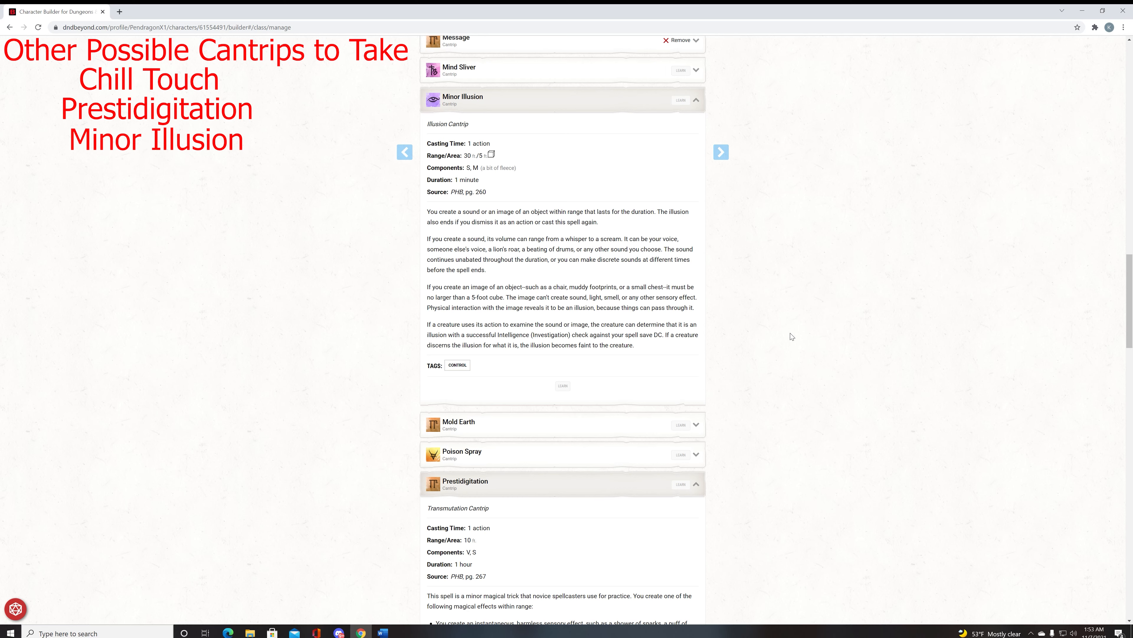
scroll("down", 3)
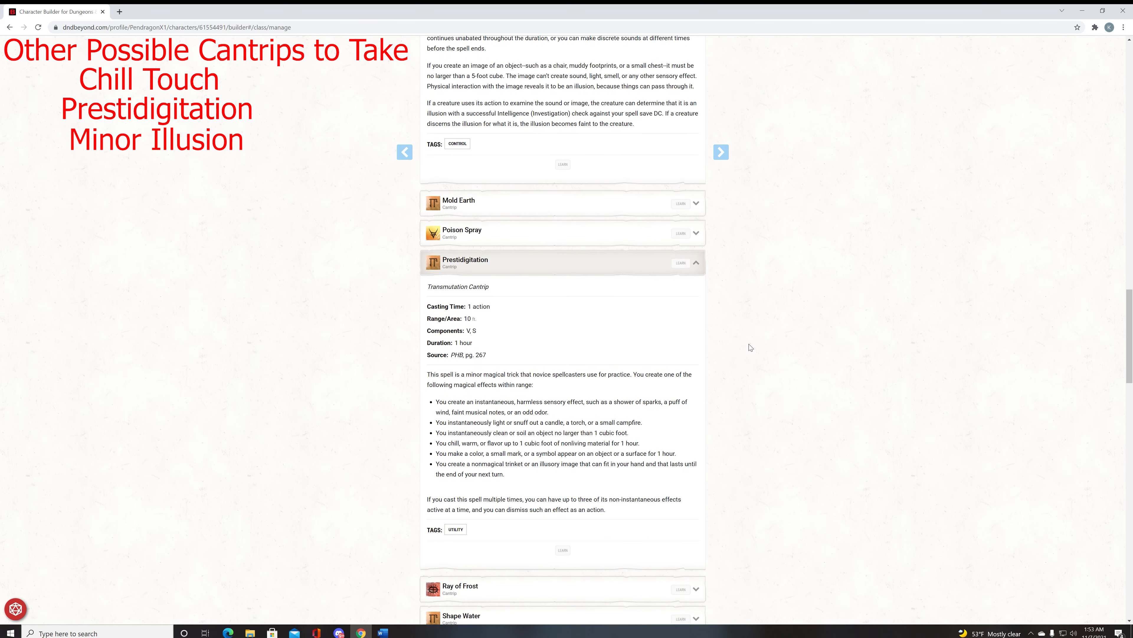
scroll("down", 3)
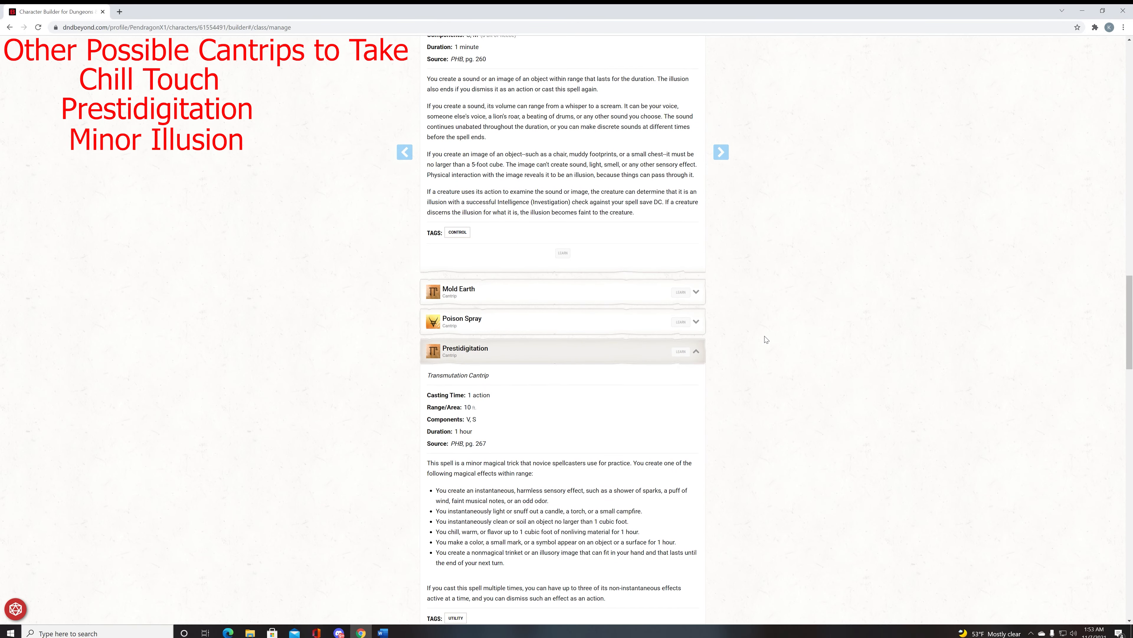
scroll("down", 3)
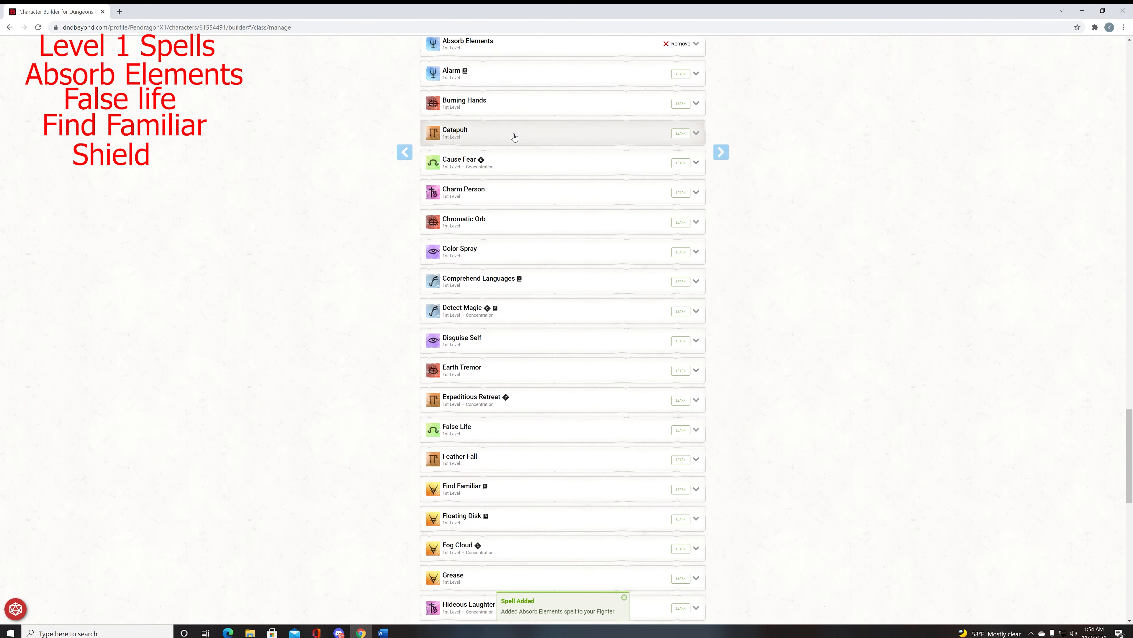
Step: Review Absorb Elements and browse down to the Level 1 spell list
left_click(697, 43)
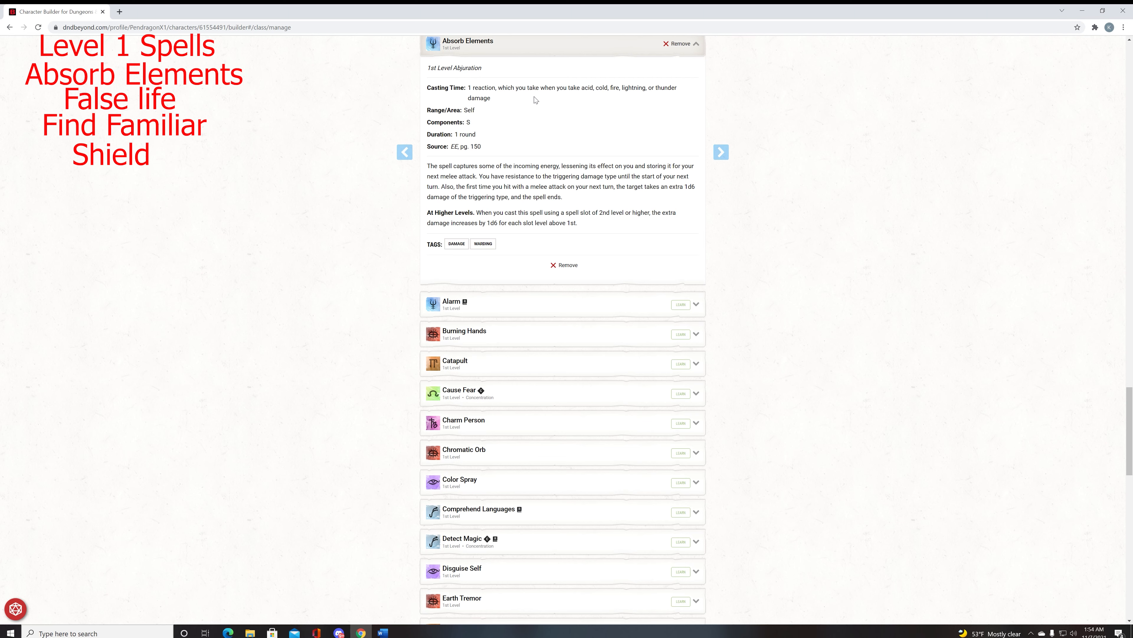
mouse_move(529, 75)
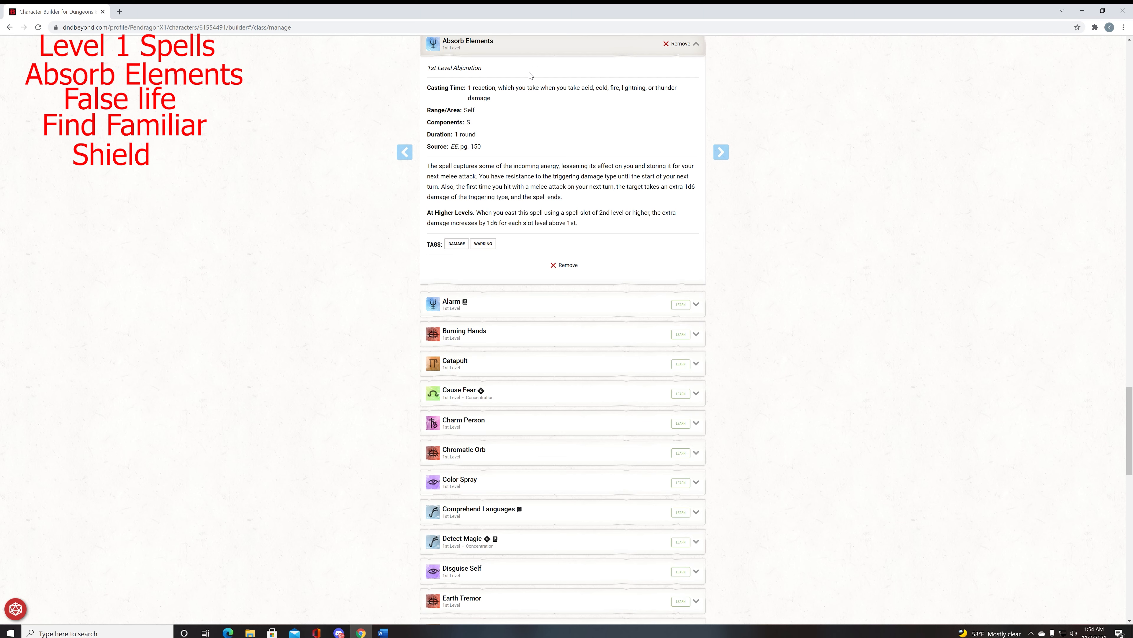
mouse_move(525, 56)
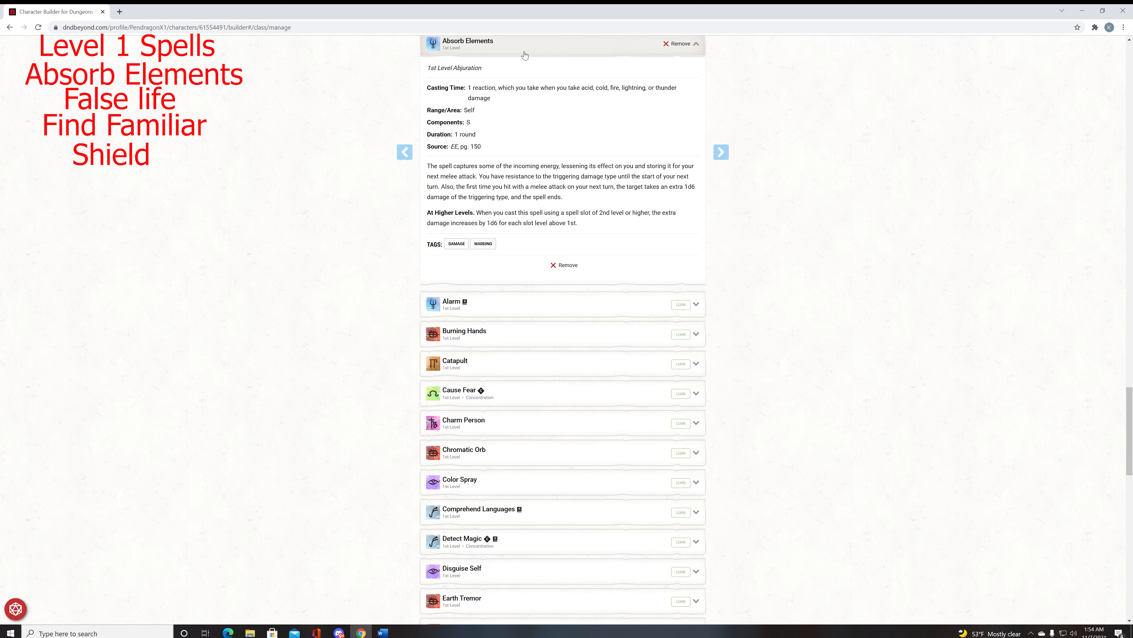
scroll("down", 3)
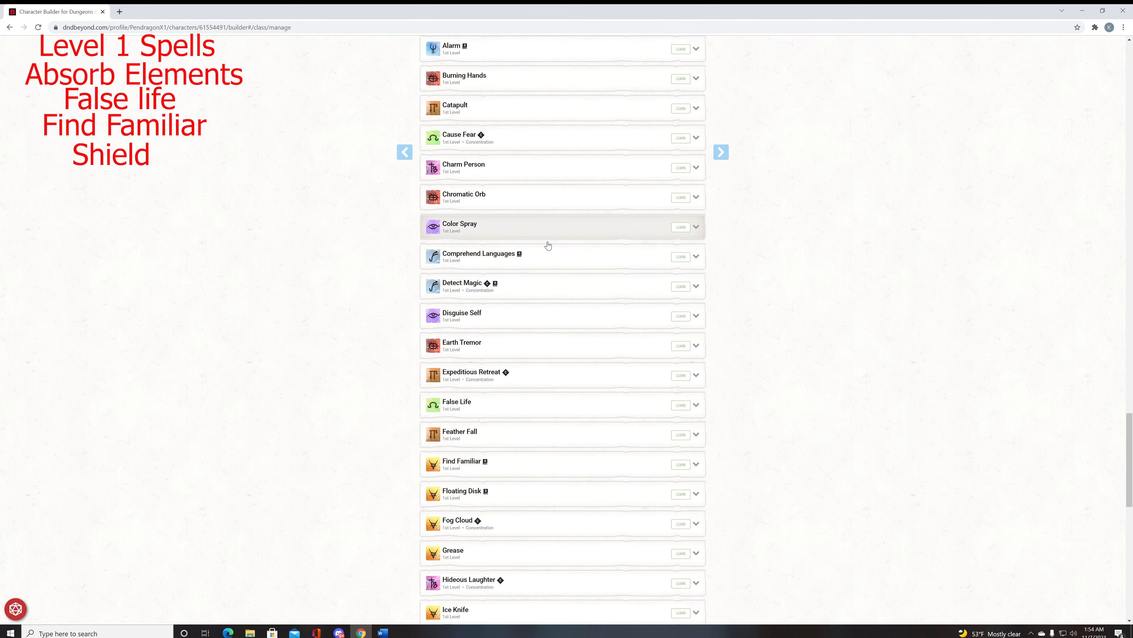
scroll("down", 3)
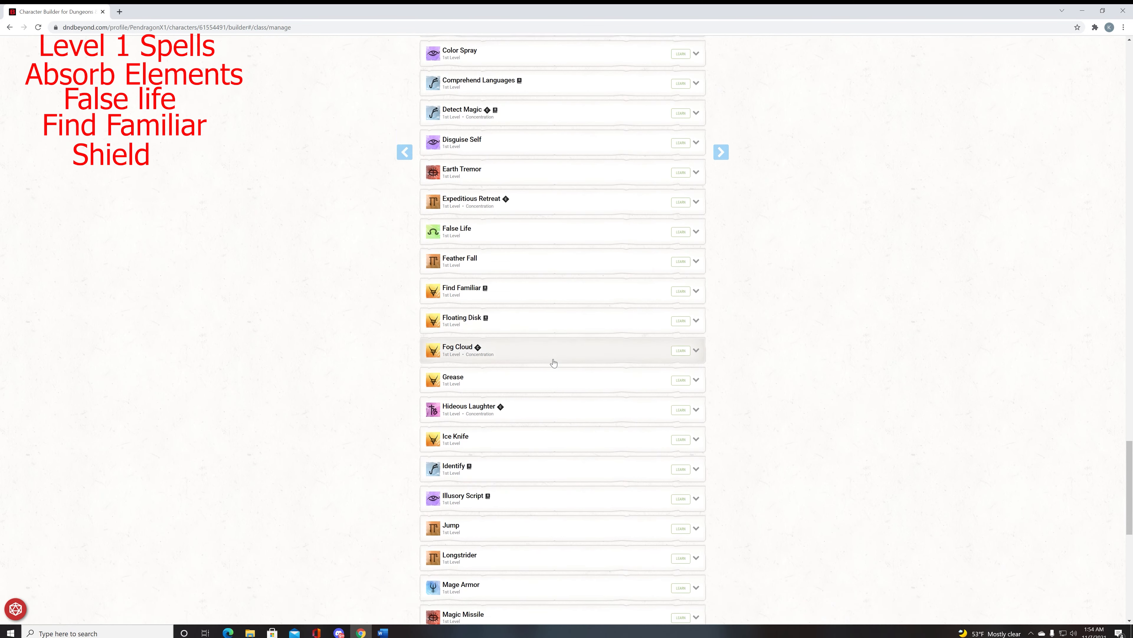
scroll("down", 3)
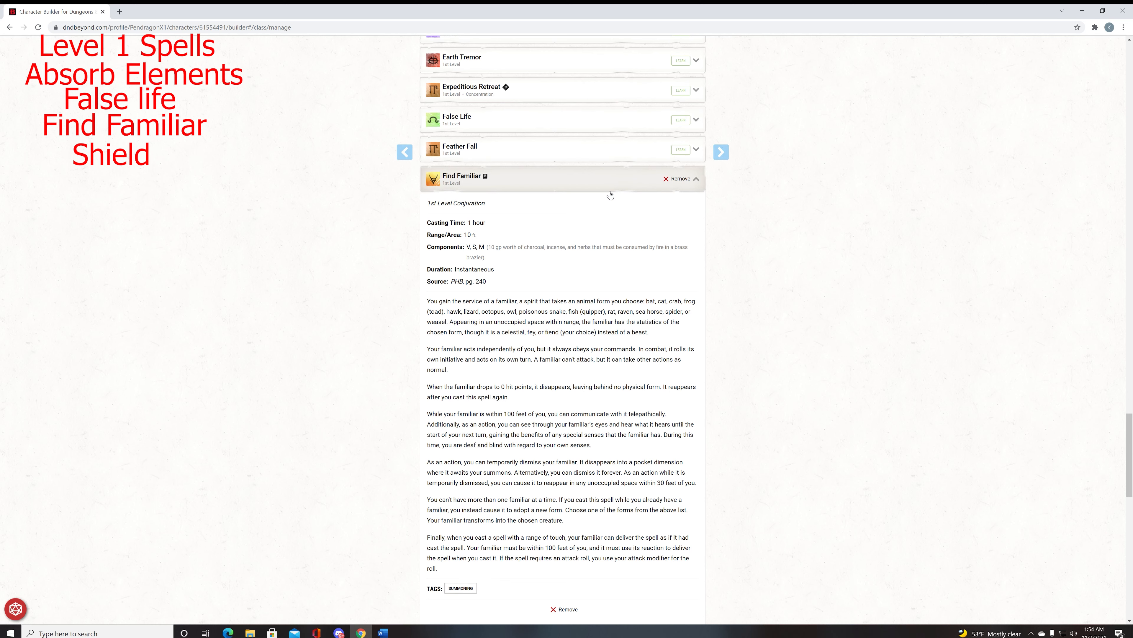
Step: Learn Find Familiar, False Life and Shield as 1st-level spells
scroll("down", 3)
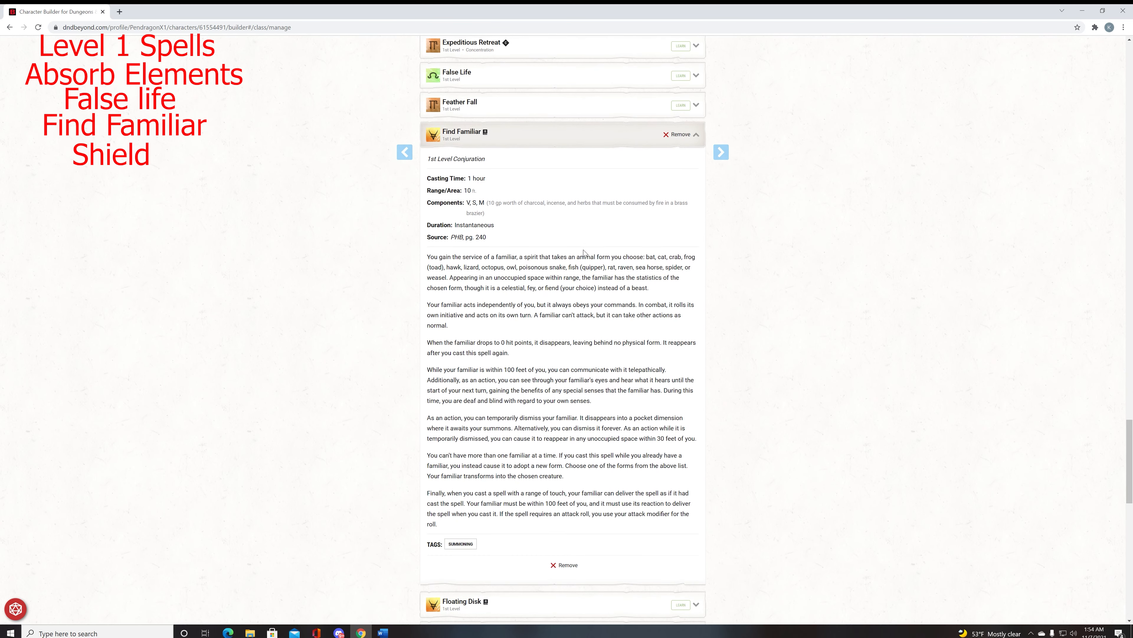
scroll("down", 3)
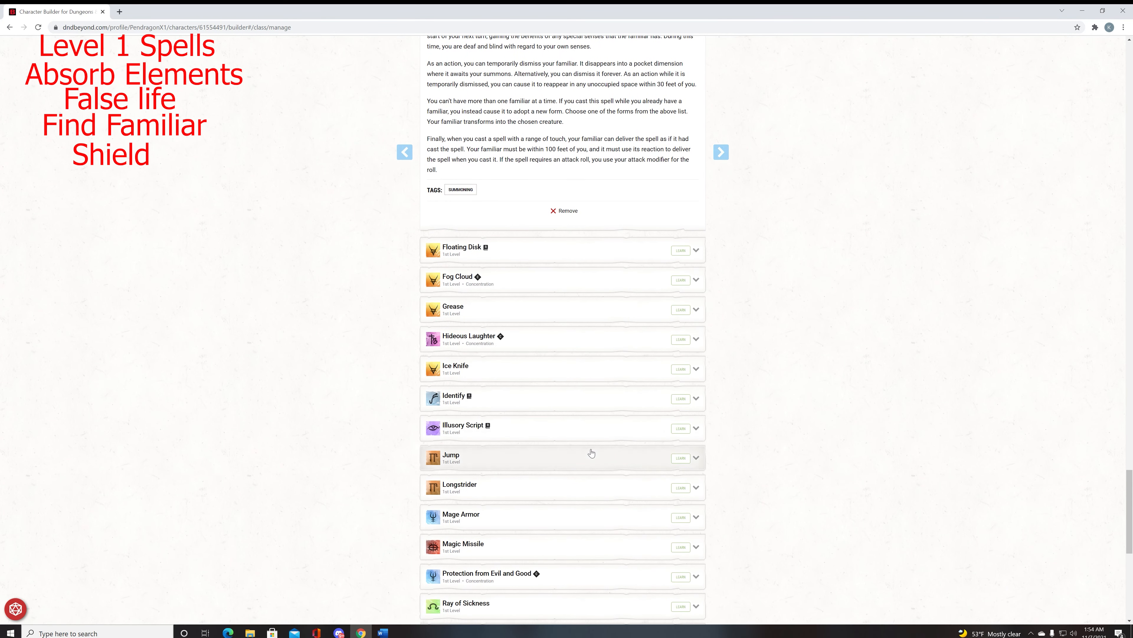
mouse_move(567, 370)
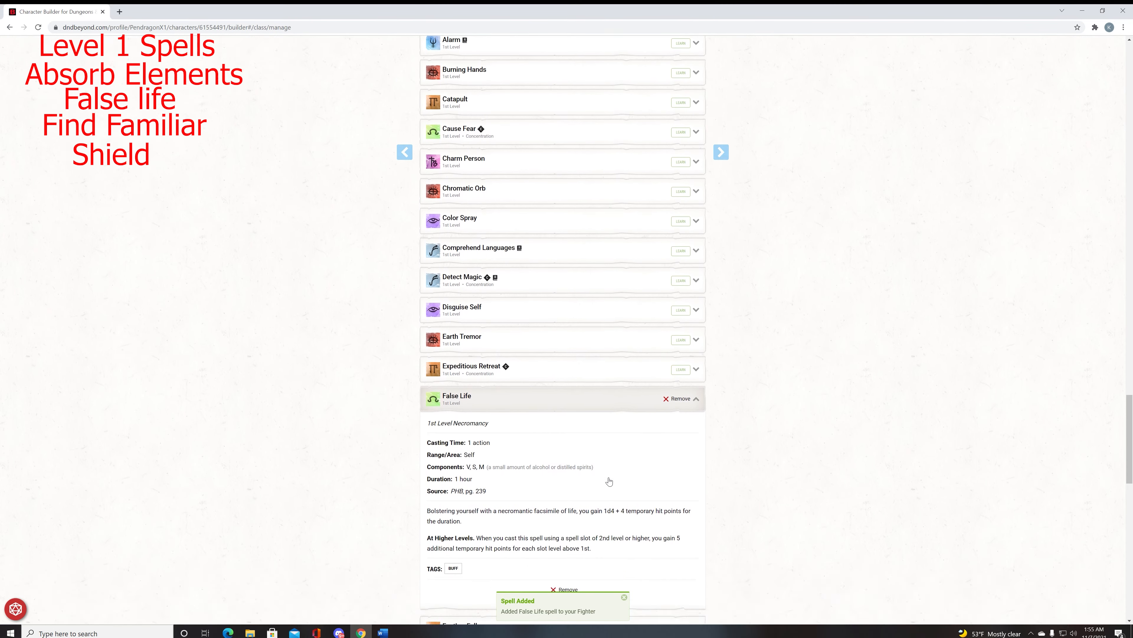
scroll("down", 3)
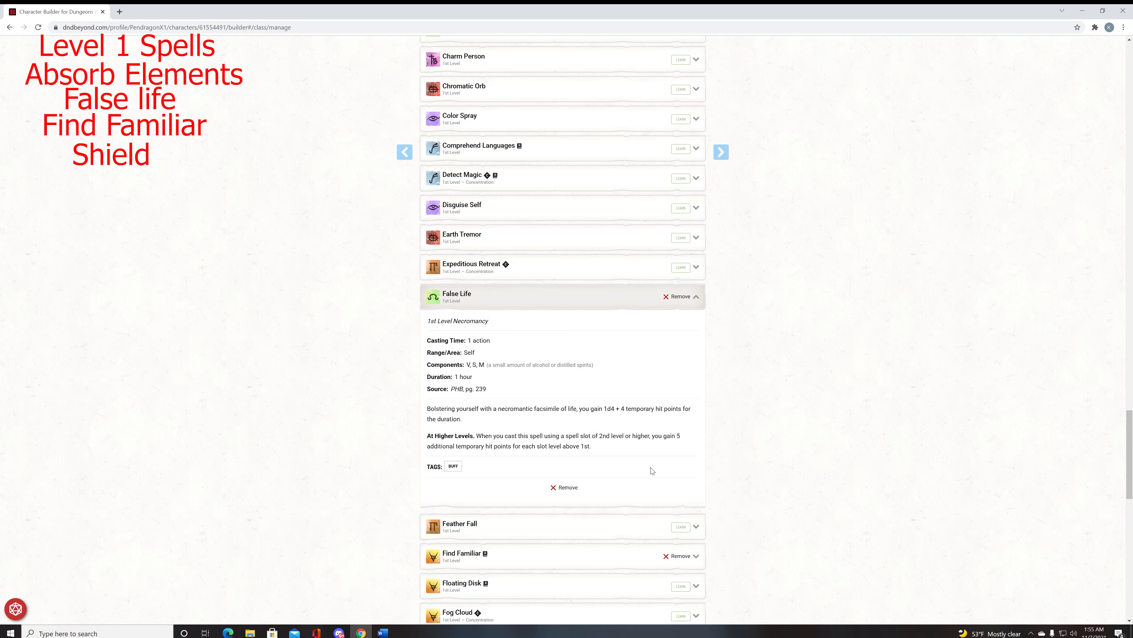
scroll("down", 3)
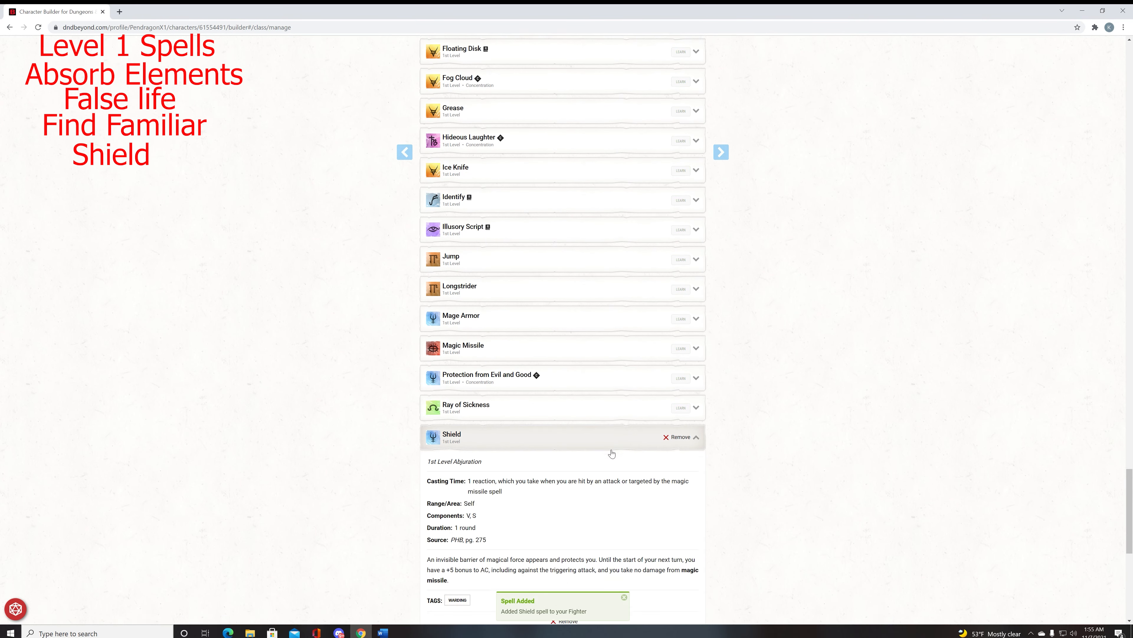
scroll("down", 3)
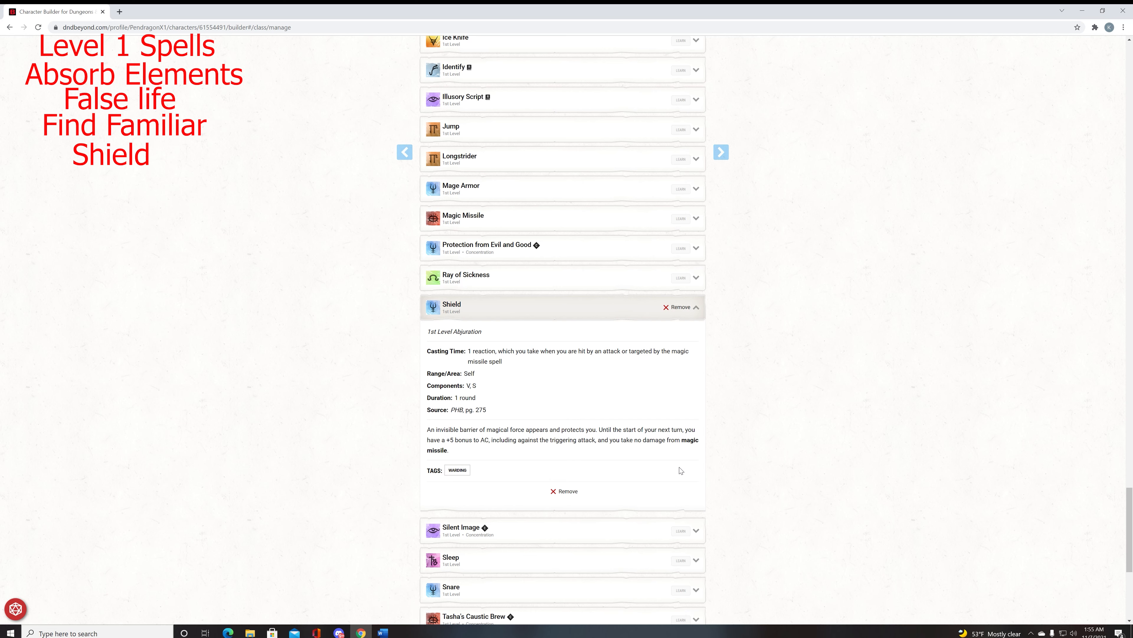
mouse_move(614, 450)
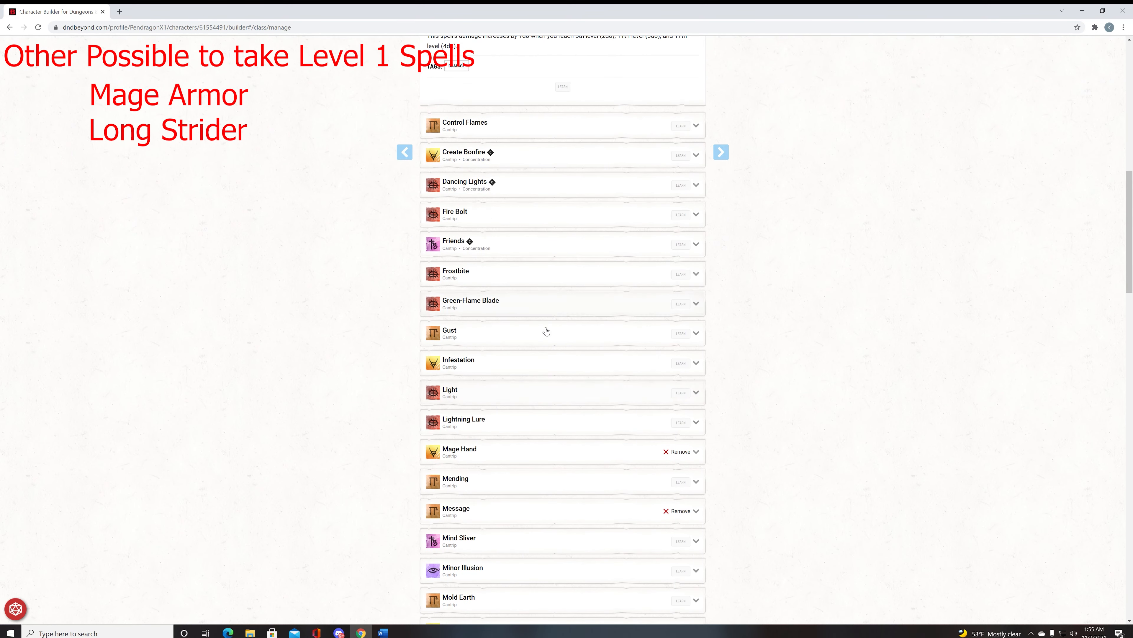
scroll("down", 3)
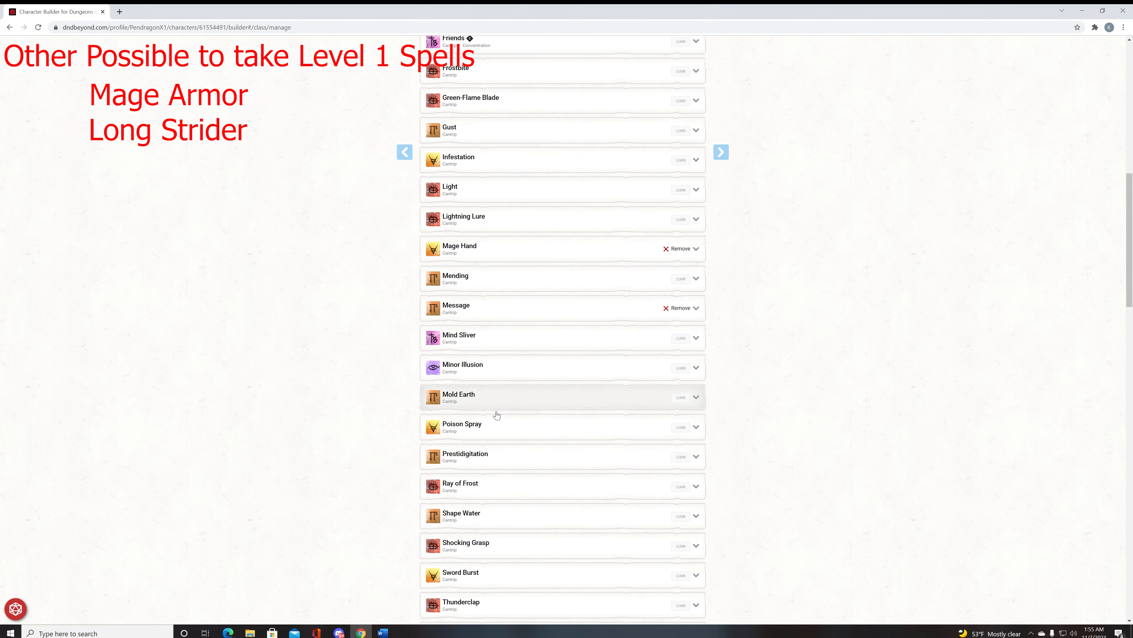
scroll("down", 3)
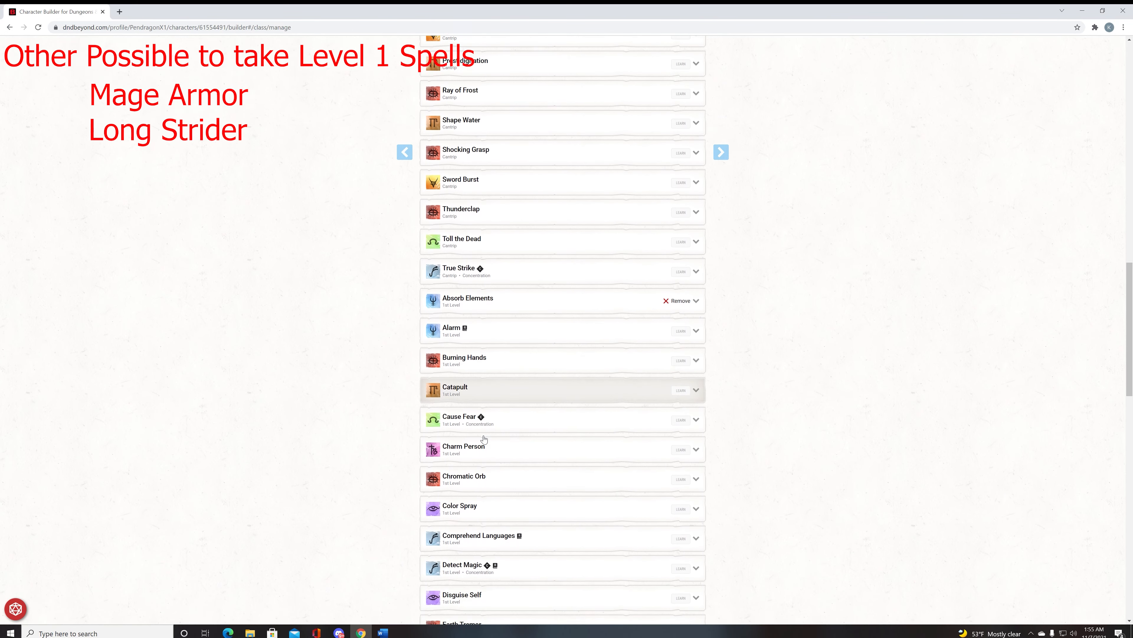
scroll("down", 3)
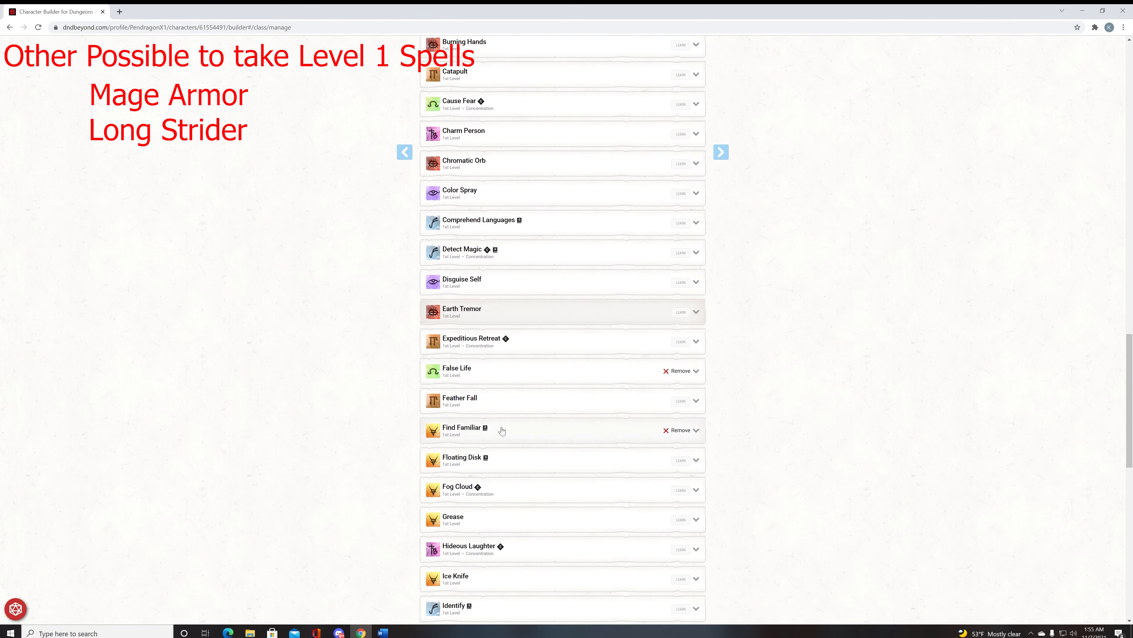
scroll("down", 3)
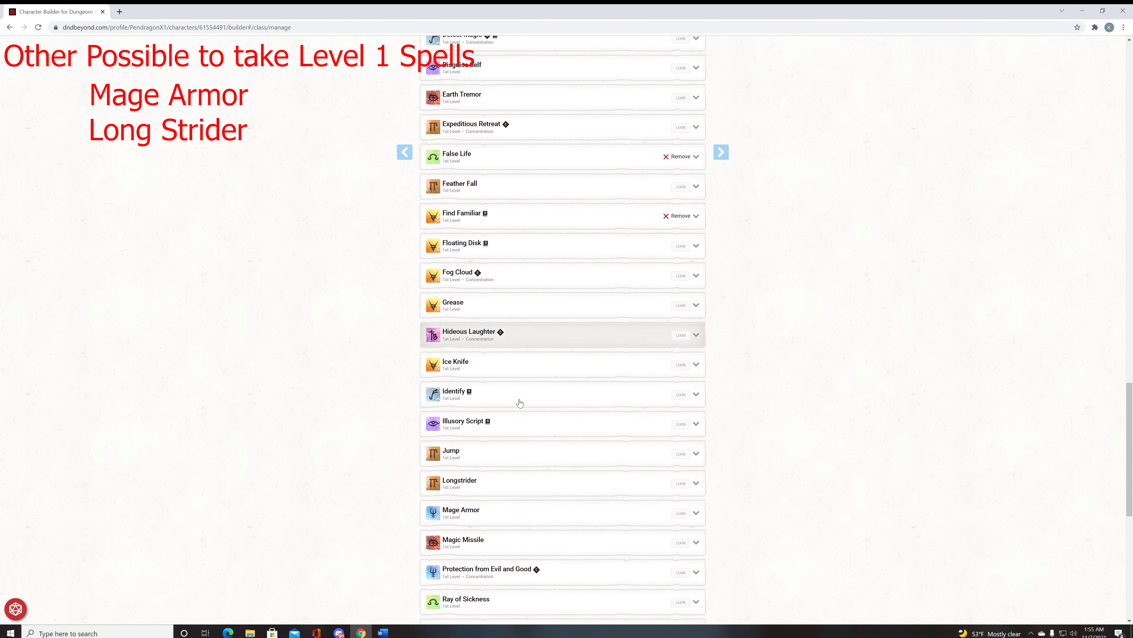
left_click(461, 513)
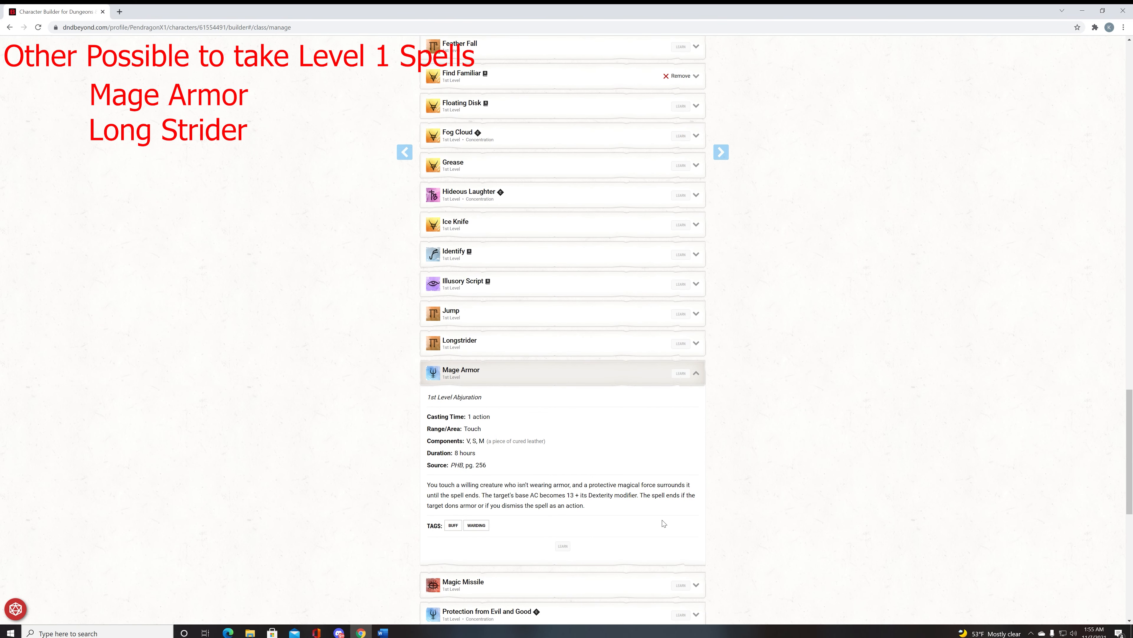
mouse_move(661, 514)
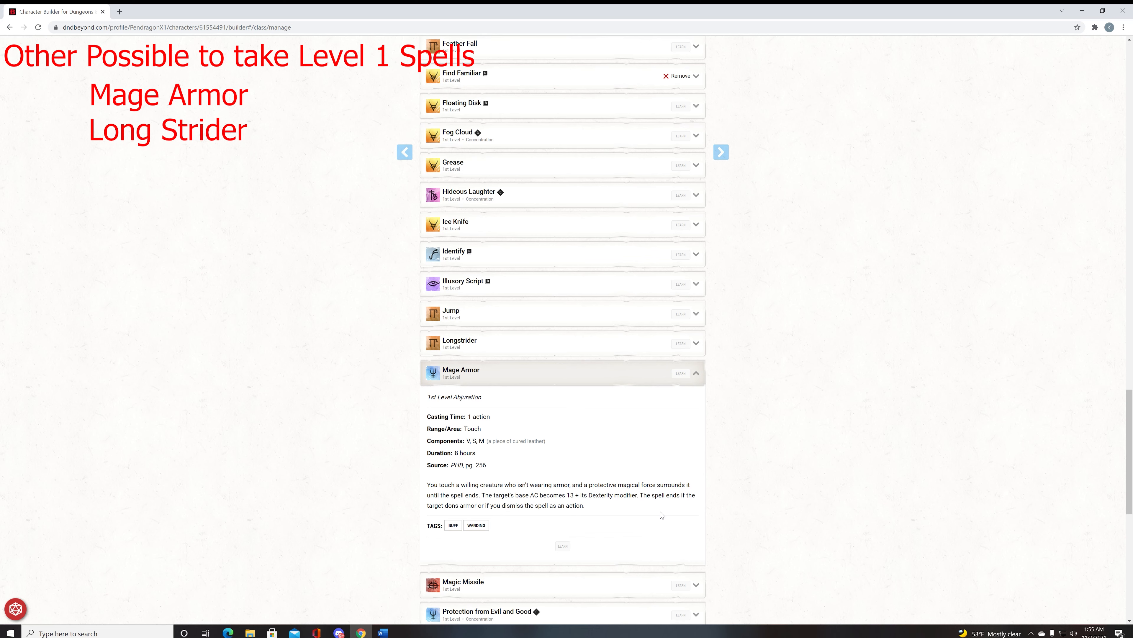
mouse_move(502, 391)
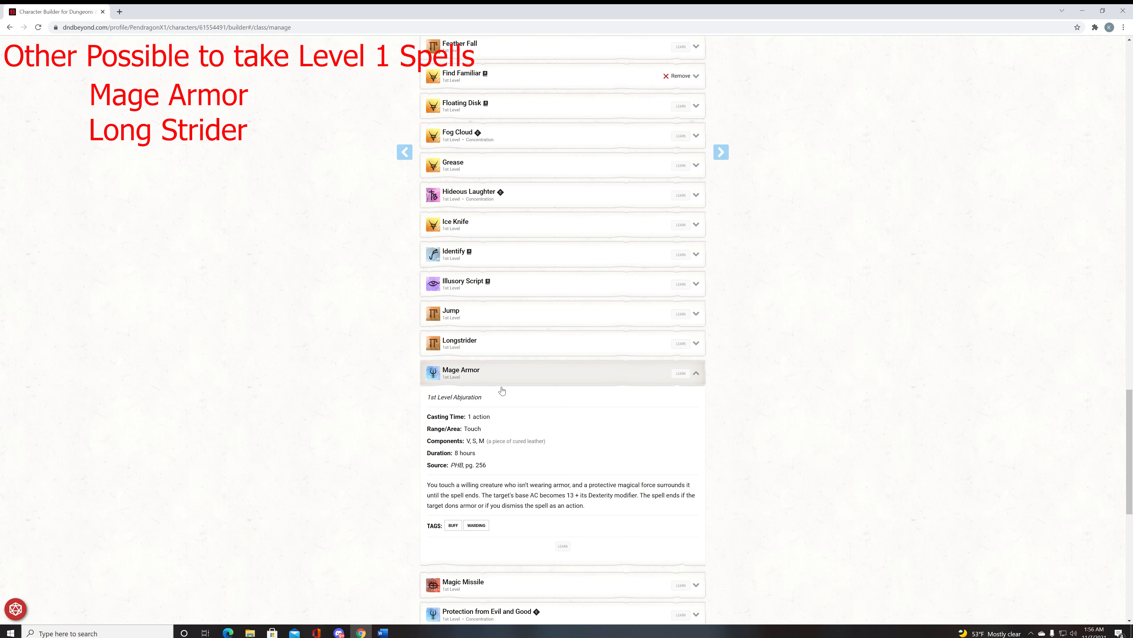
mouse_move(503, 389)
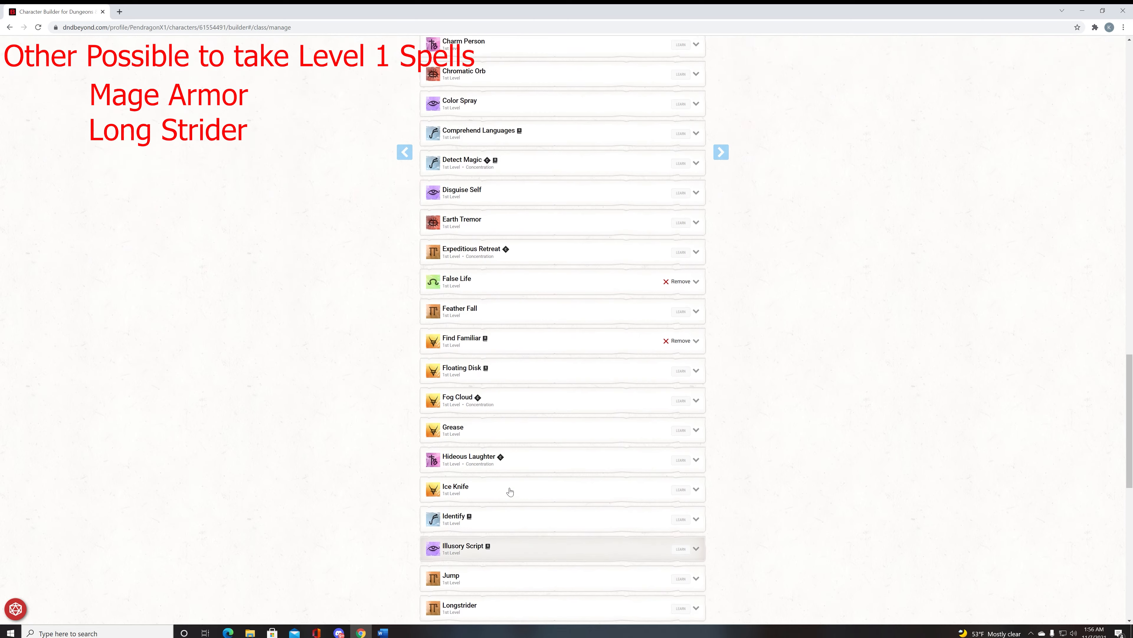
scroll("down", 3)
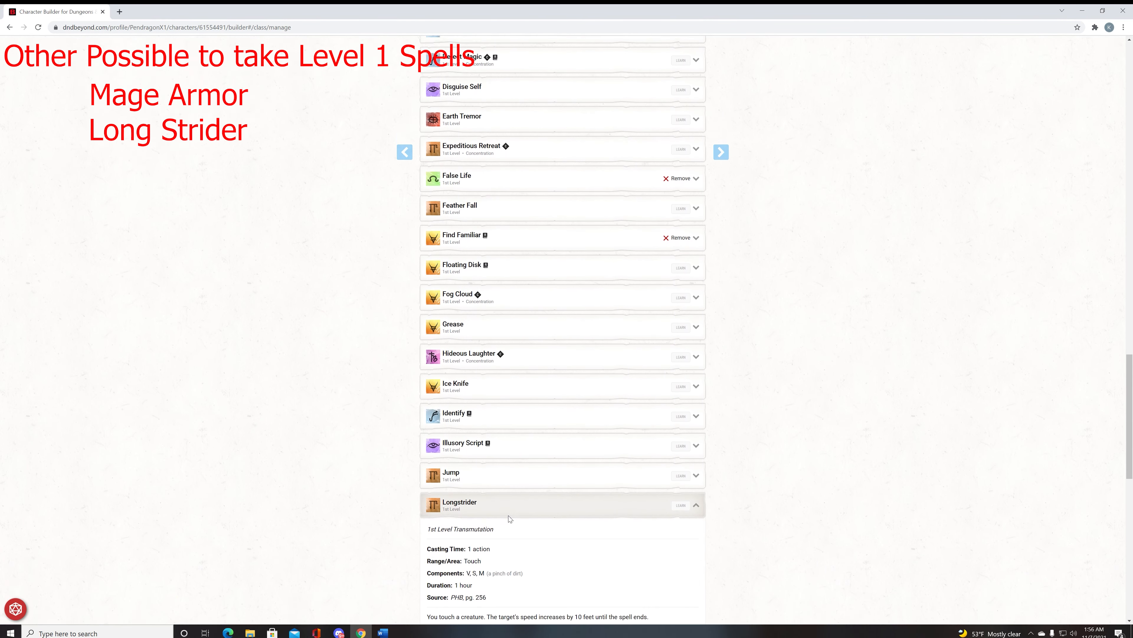
scroll("down", 3)
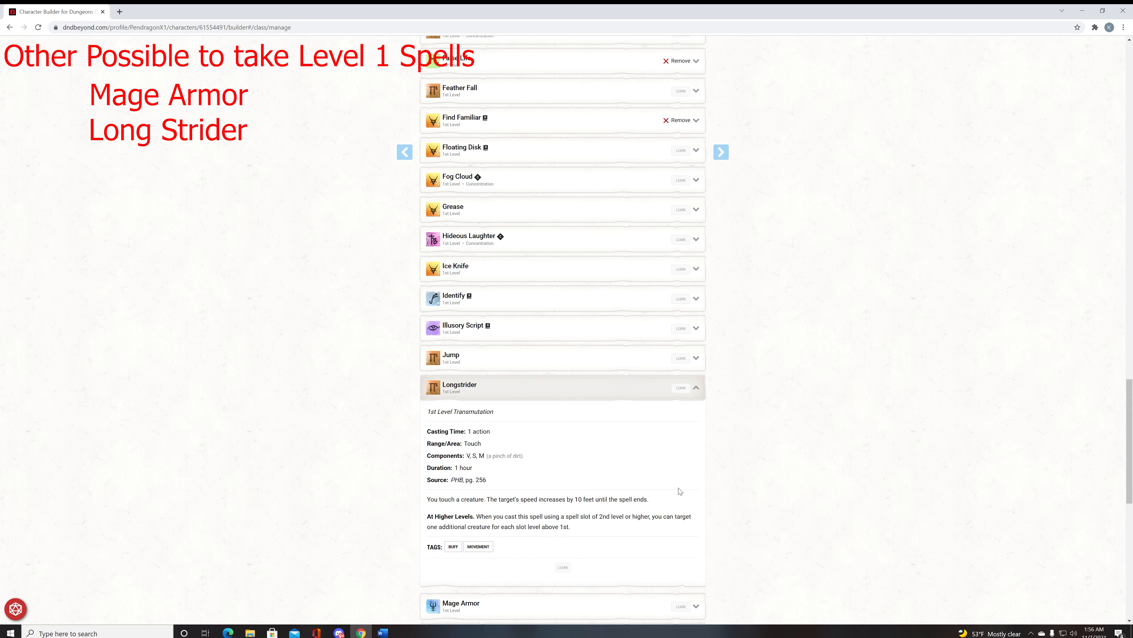
mouse_move(631, 390)
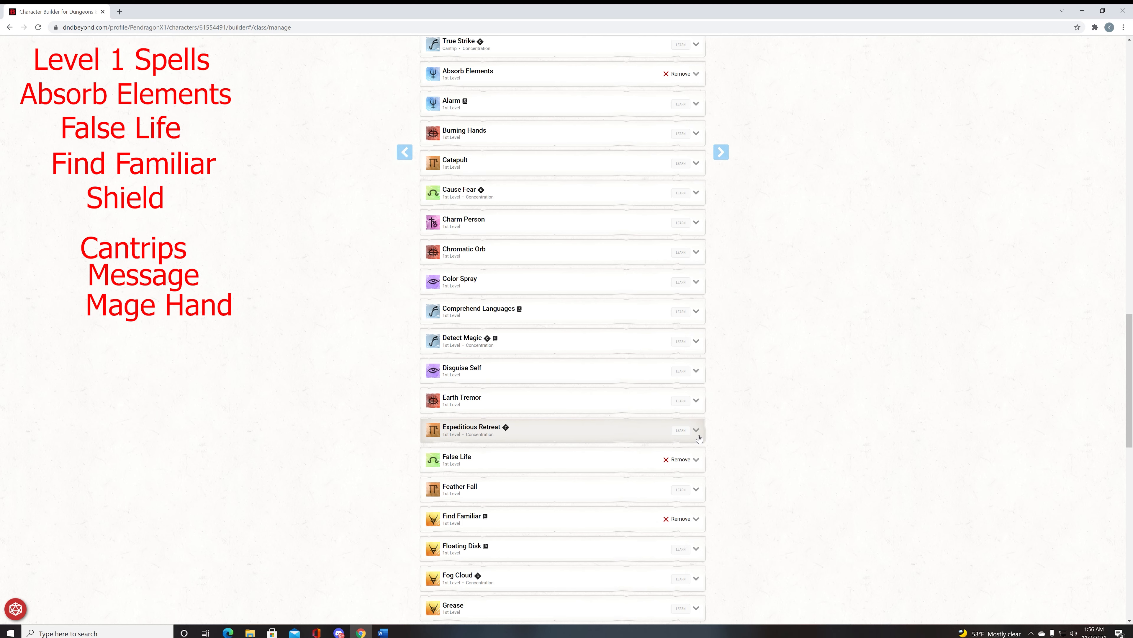
mouse_move(538, 62)
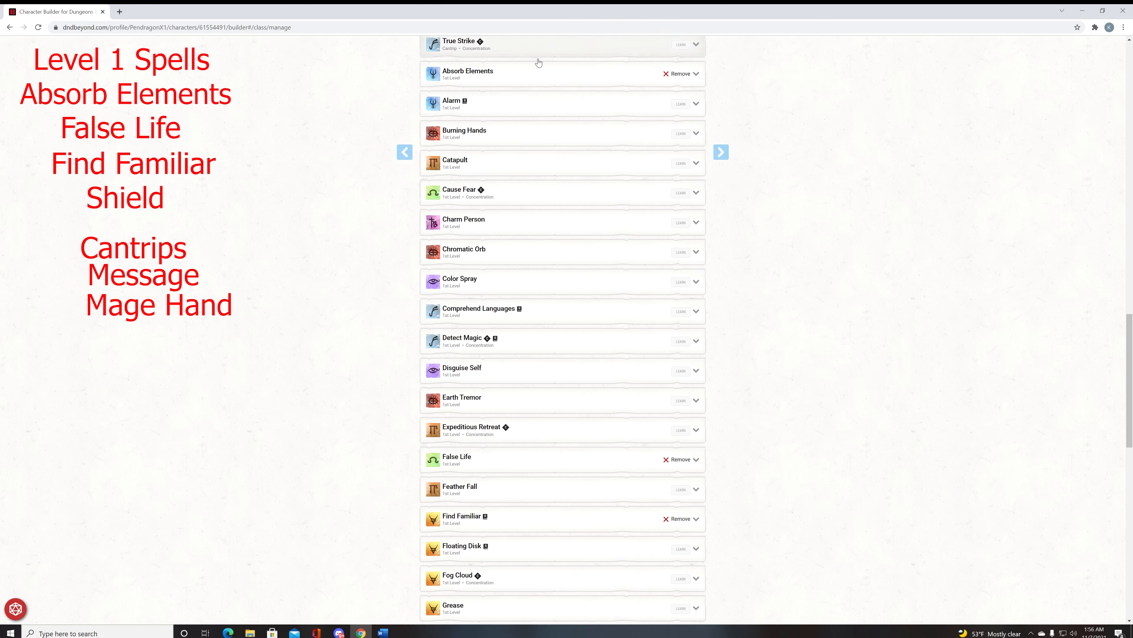
Step: Scroll past the spell list toward the Description step
scroll("down", 3)
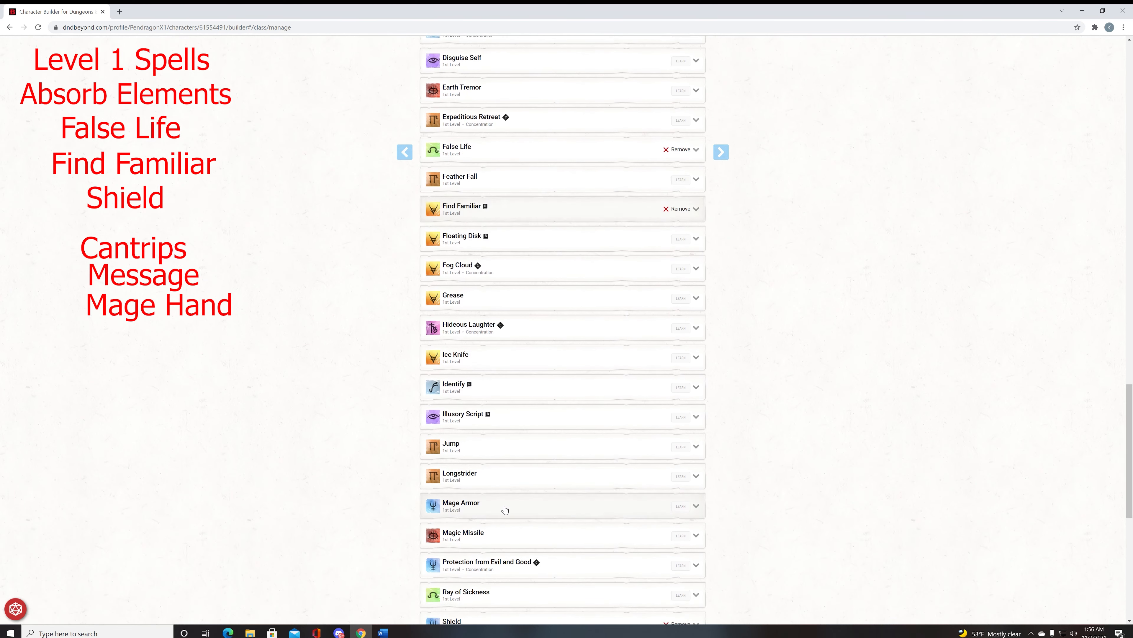
scroll("down", 3)
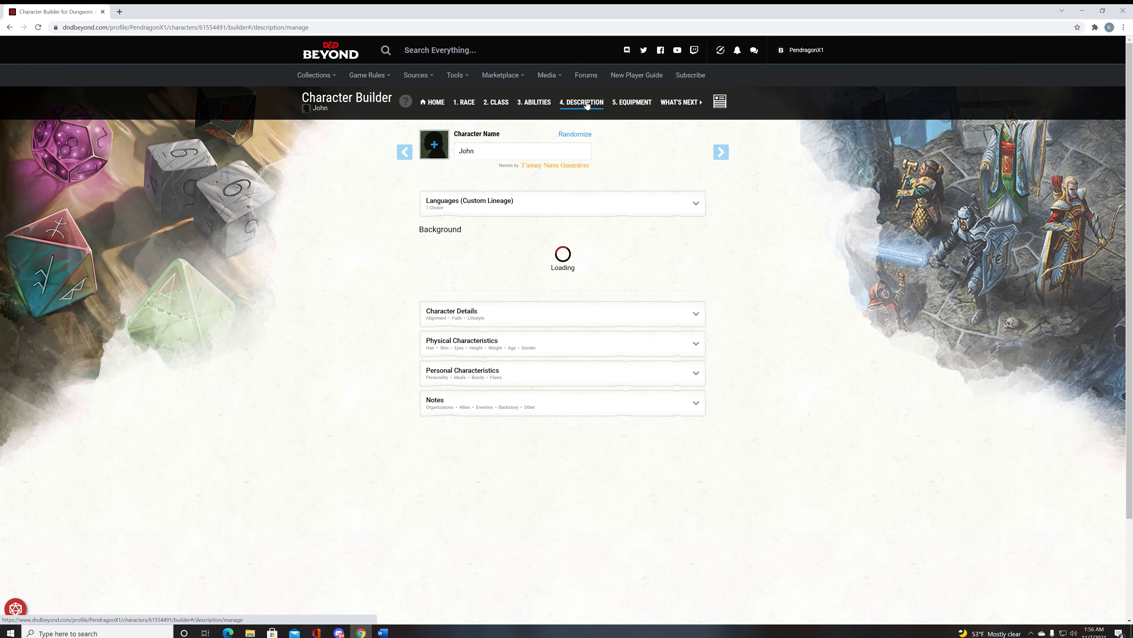
Step: Choose starting equipment over gold: leather armor with longbow and 20 arrows, plus a Rapier and shield
left_click(632, 102)
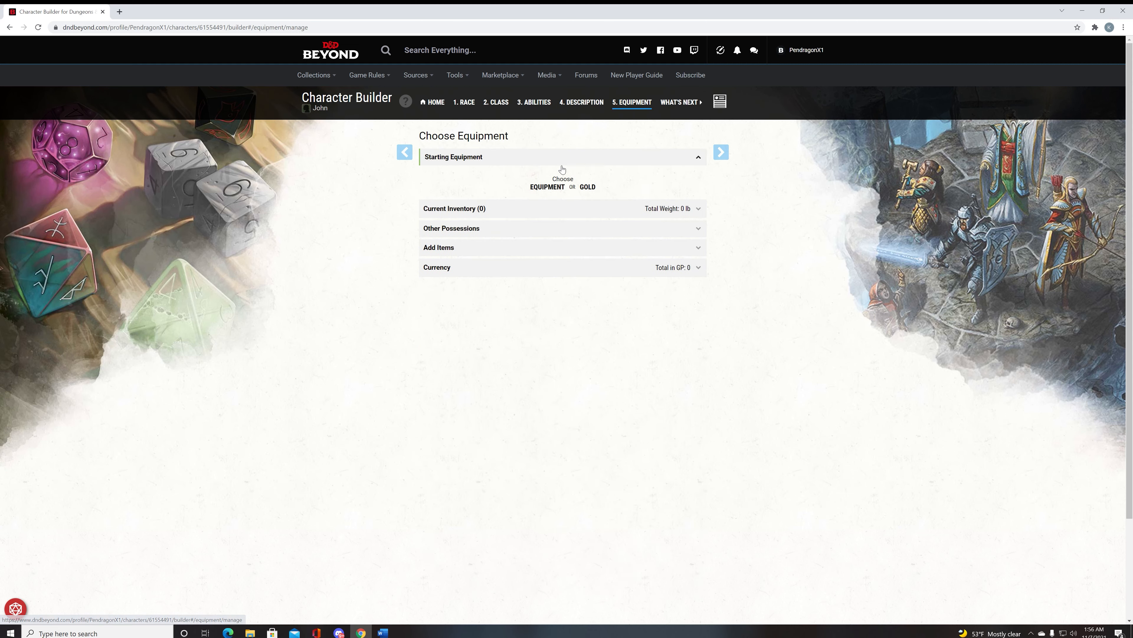
left_click(547, 187)
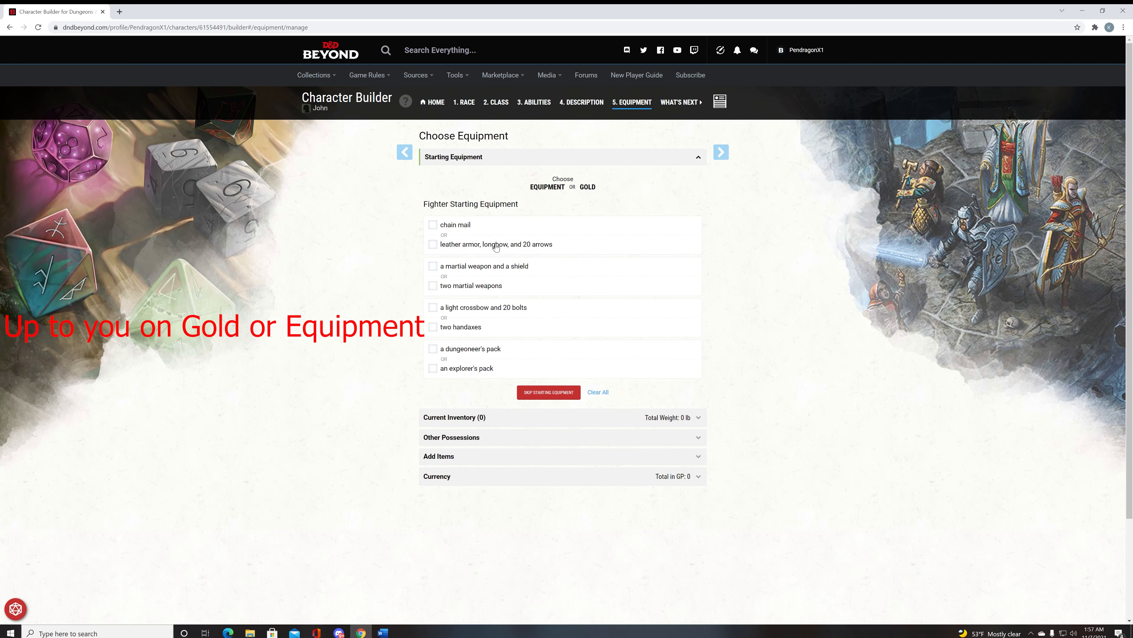
left_click(433, 245)
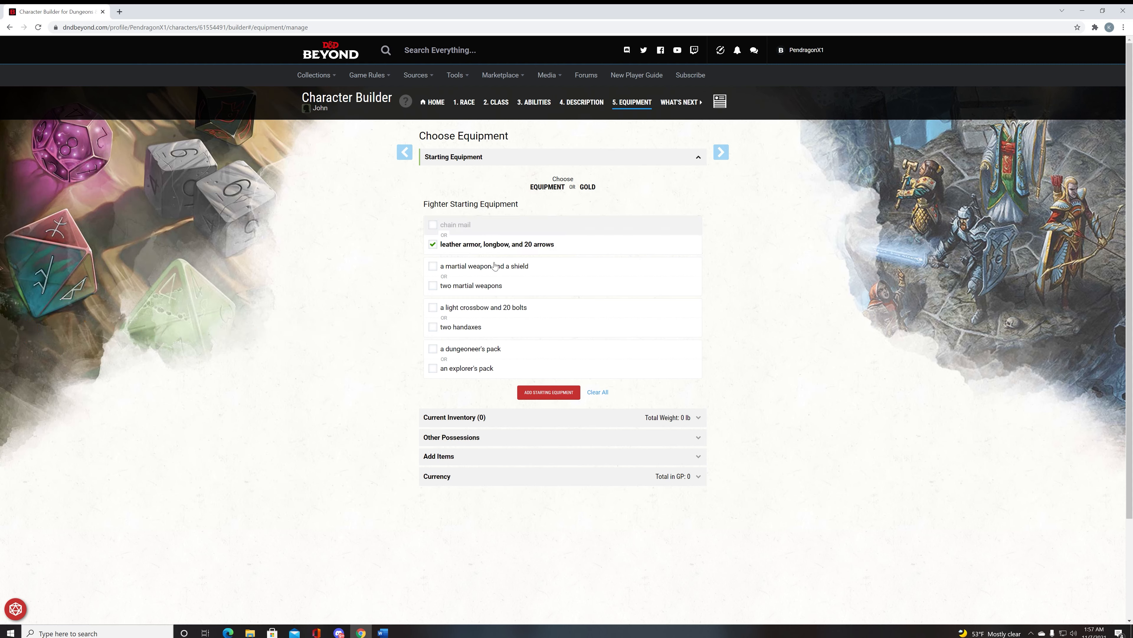
left_click(432, 266)
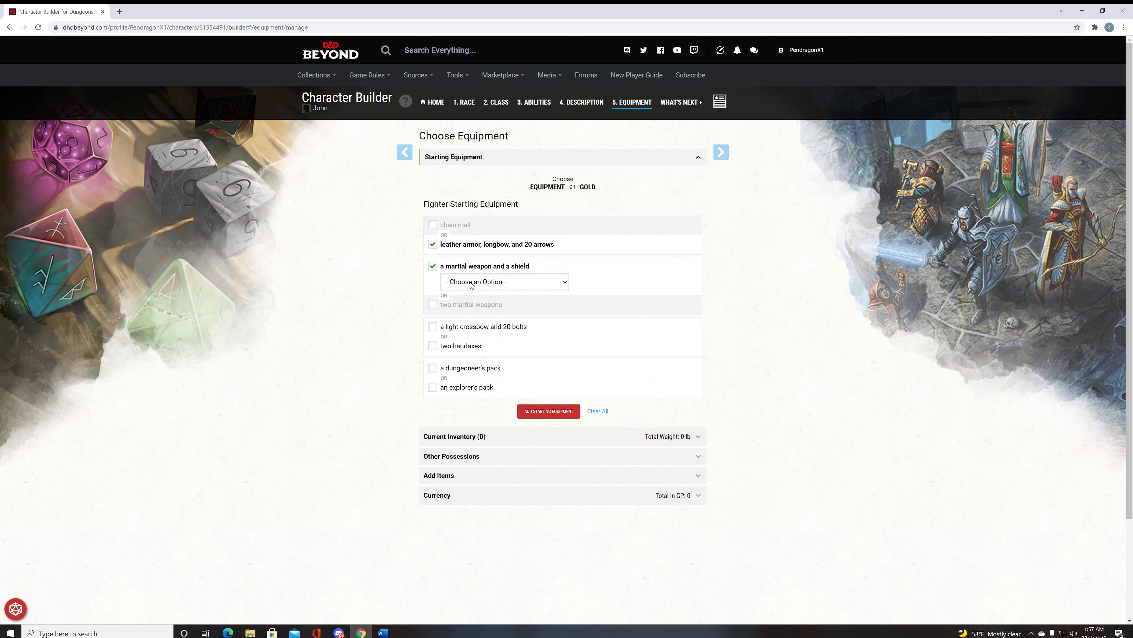
left_click(504, 282)
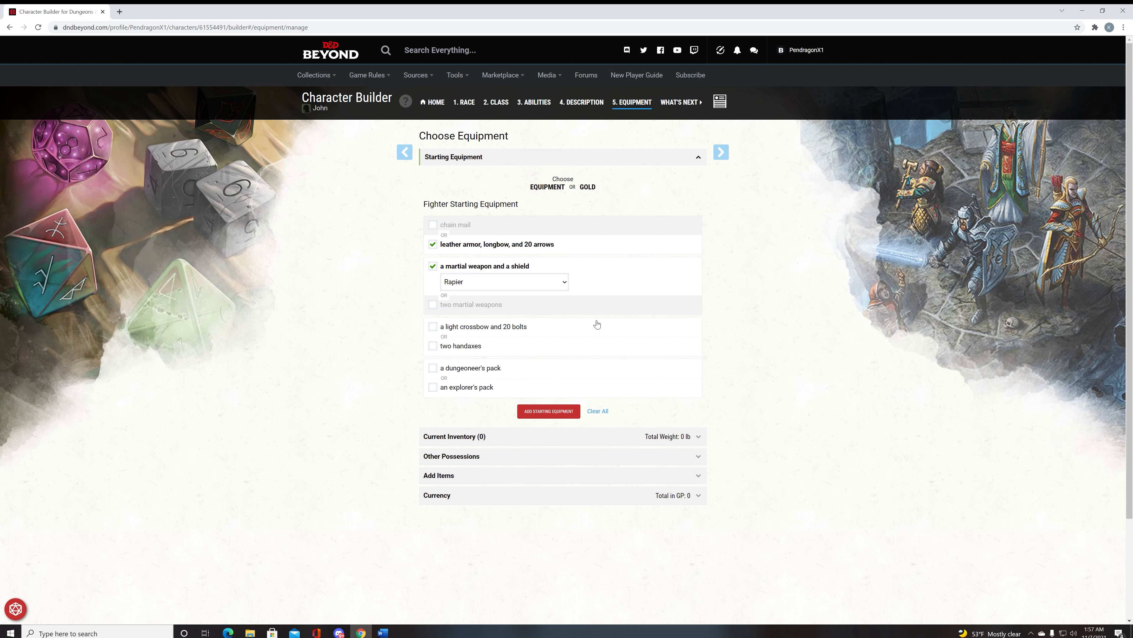
mouse_move(493, 348)
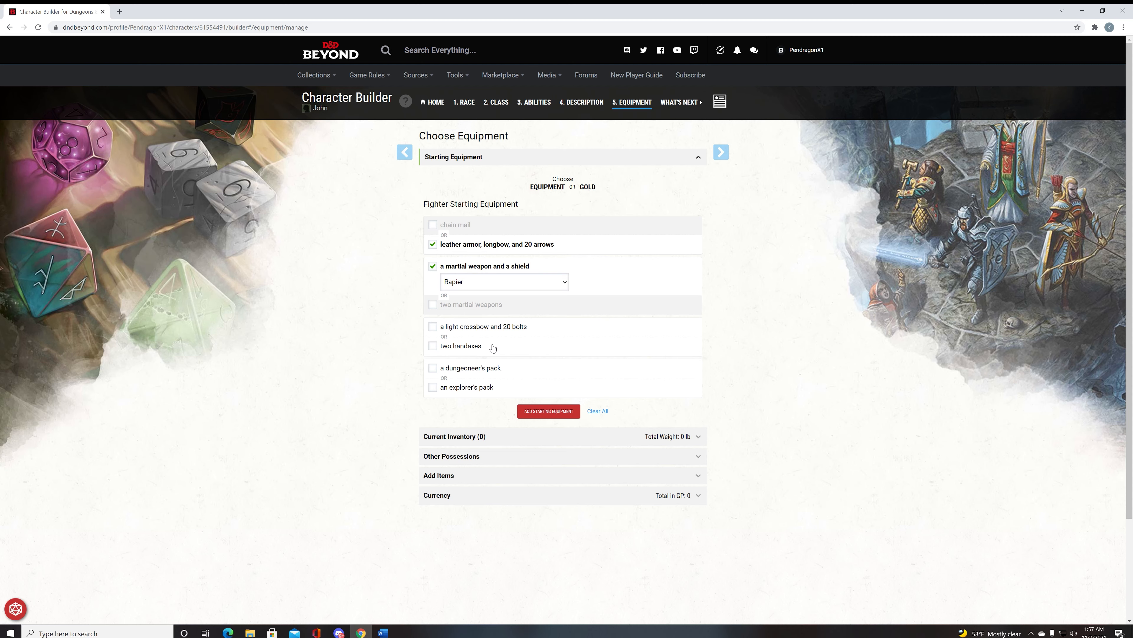
Step: Add two handaxes and a dungeoneer's pack, then add the starting equipment to the character
left_click(432, 346)
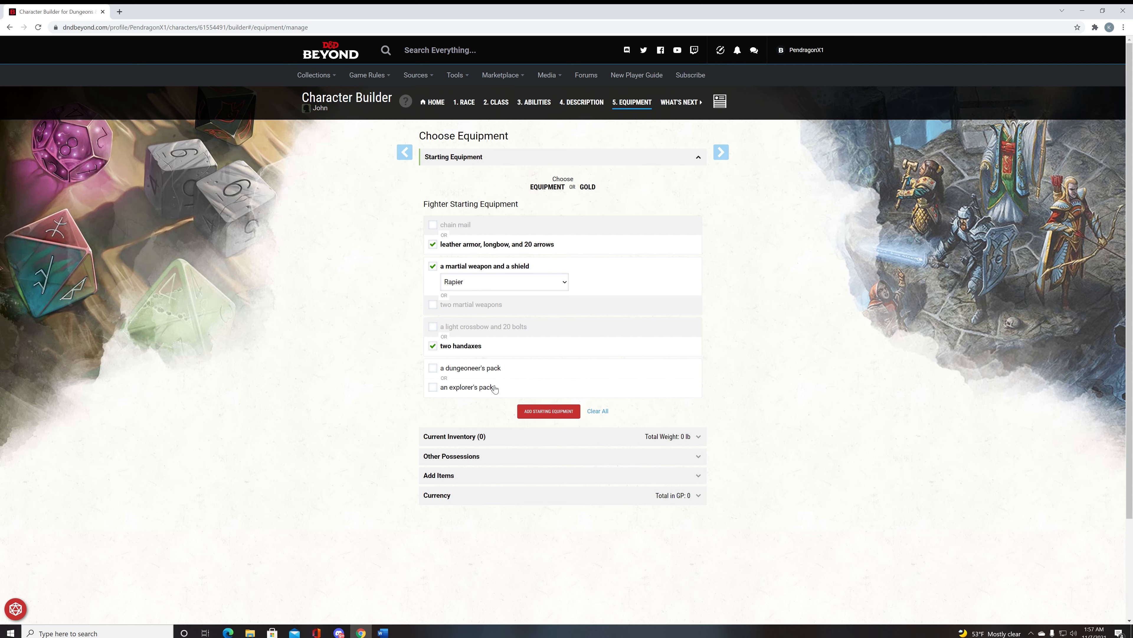
left_click(432, 368)
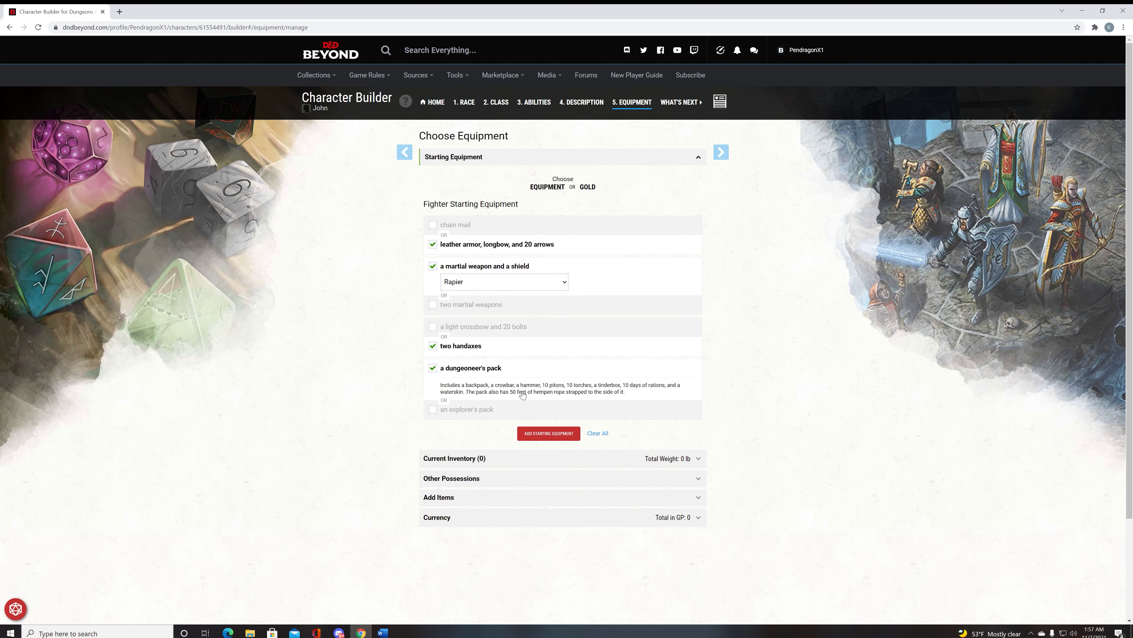
left_click(549, 433)
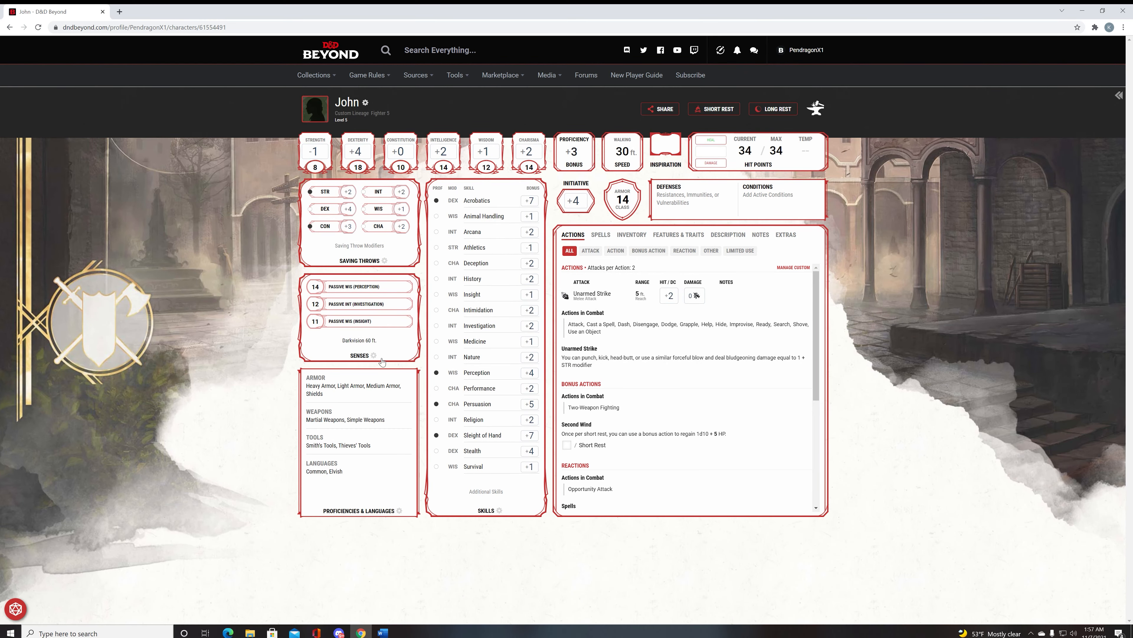
mouse_move(506, 229)
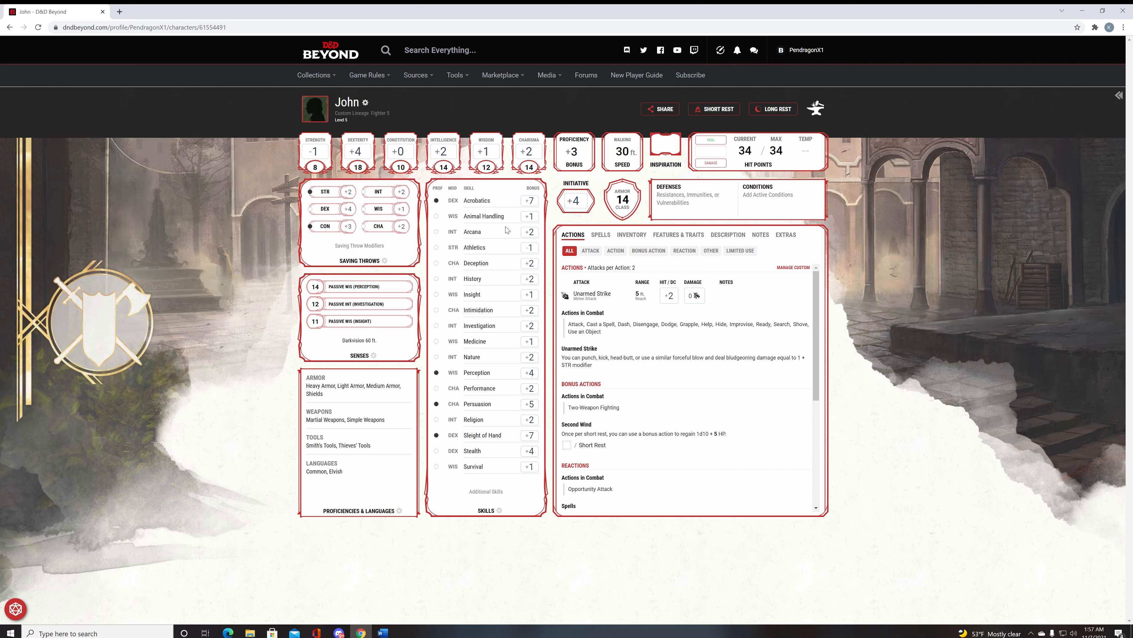
Step: Check the inventory, then return to the attacks list showing handaxes, longbow and rapier
left_click(631, 235)
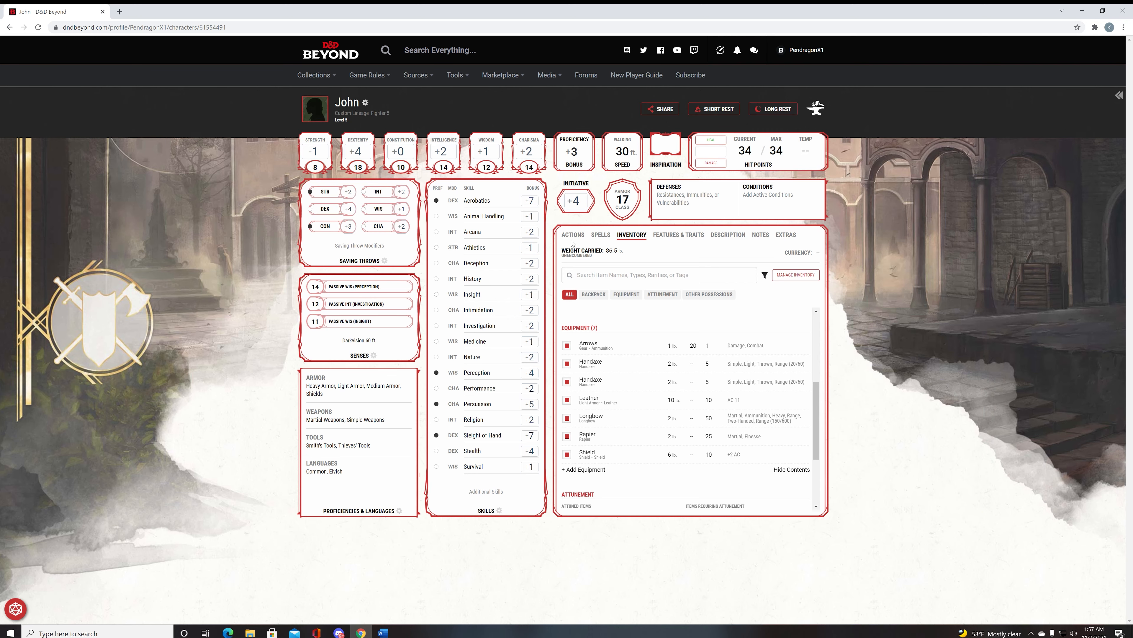
left_click(573, 235)
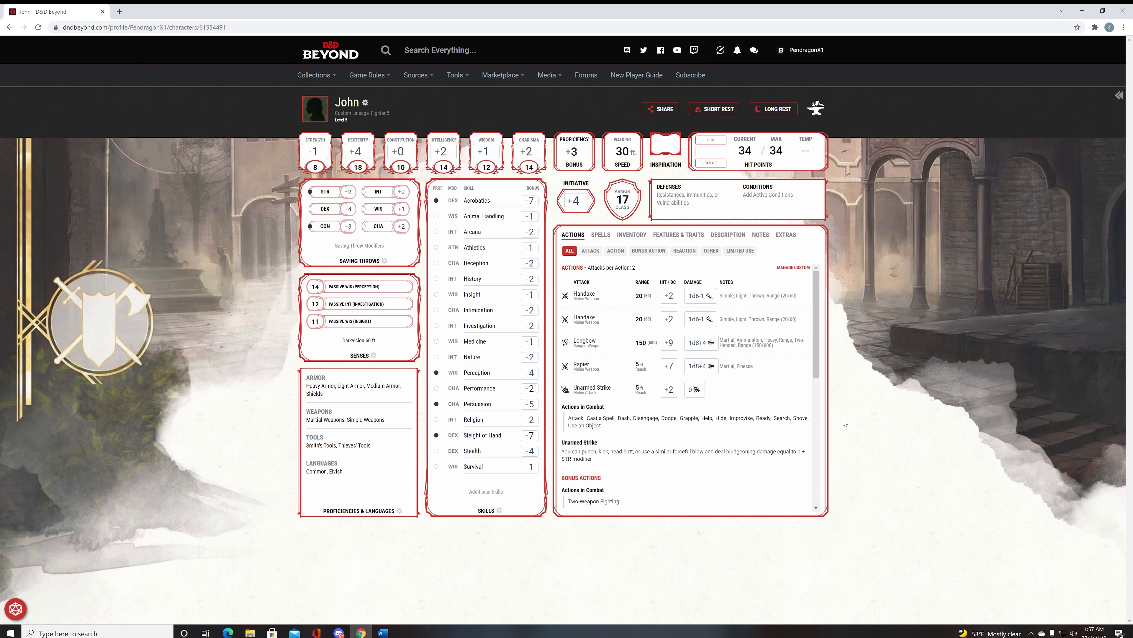
Step: View the character's spells and roll False Life healing (1d4+4), getting 5
left_click(601, 235)
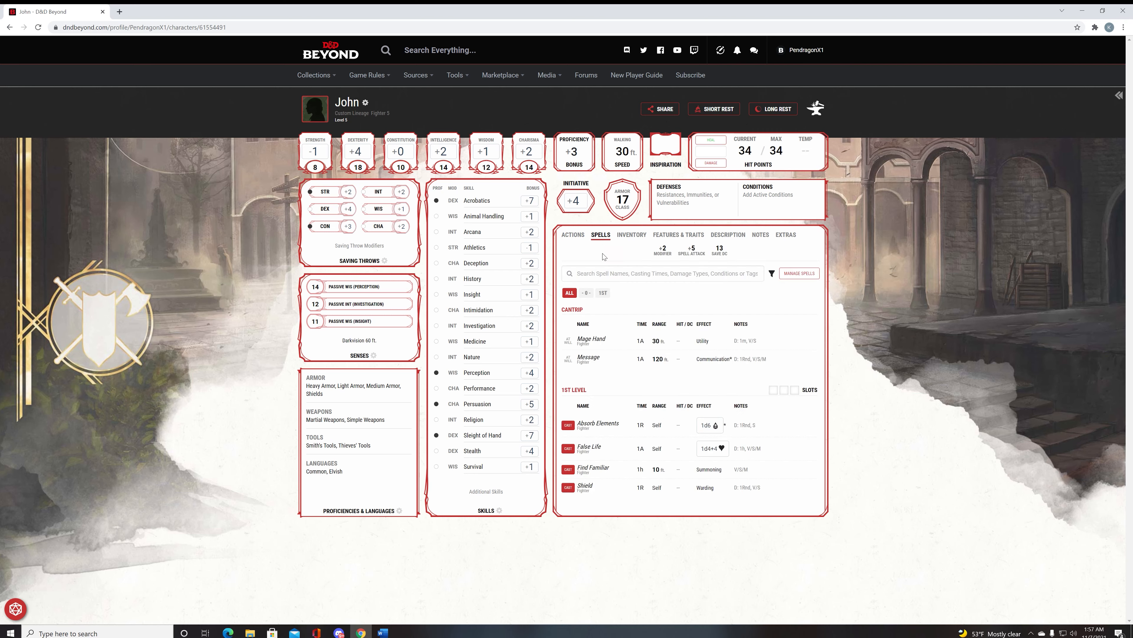
mouse_move(777, 418)
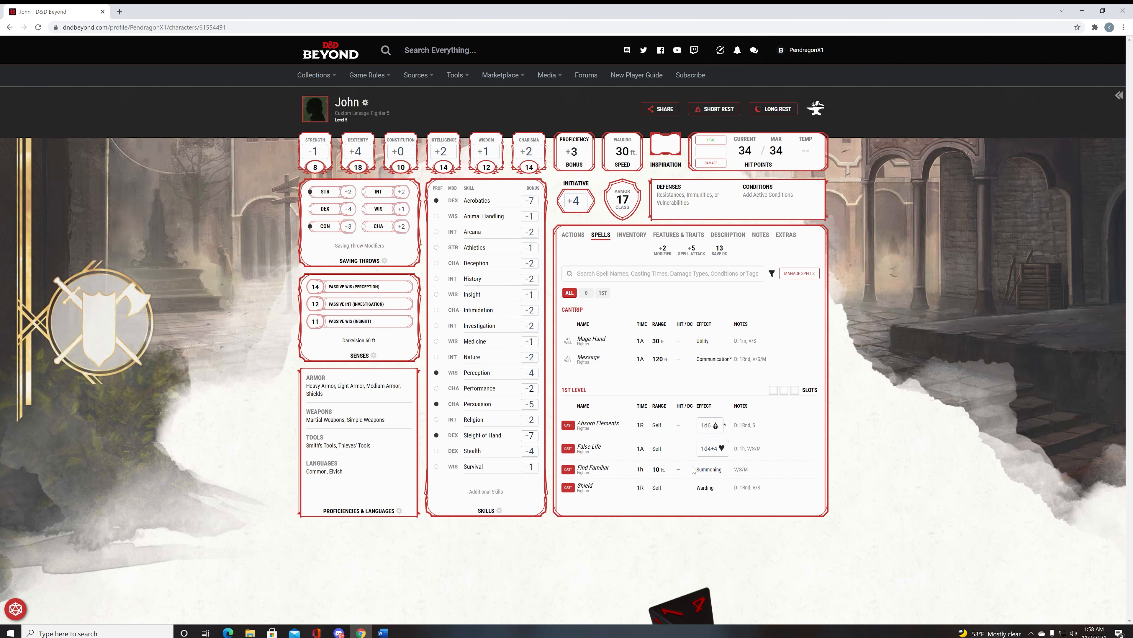
left_click(713, 448)
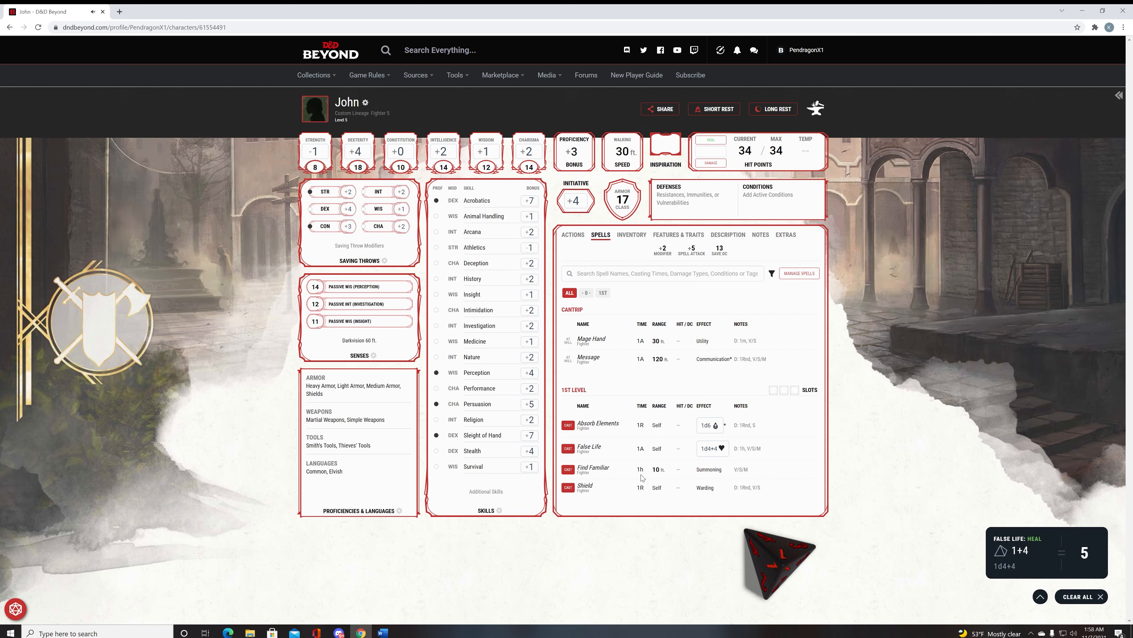
mouse_move(642, 477)
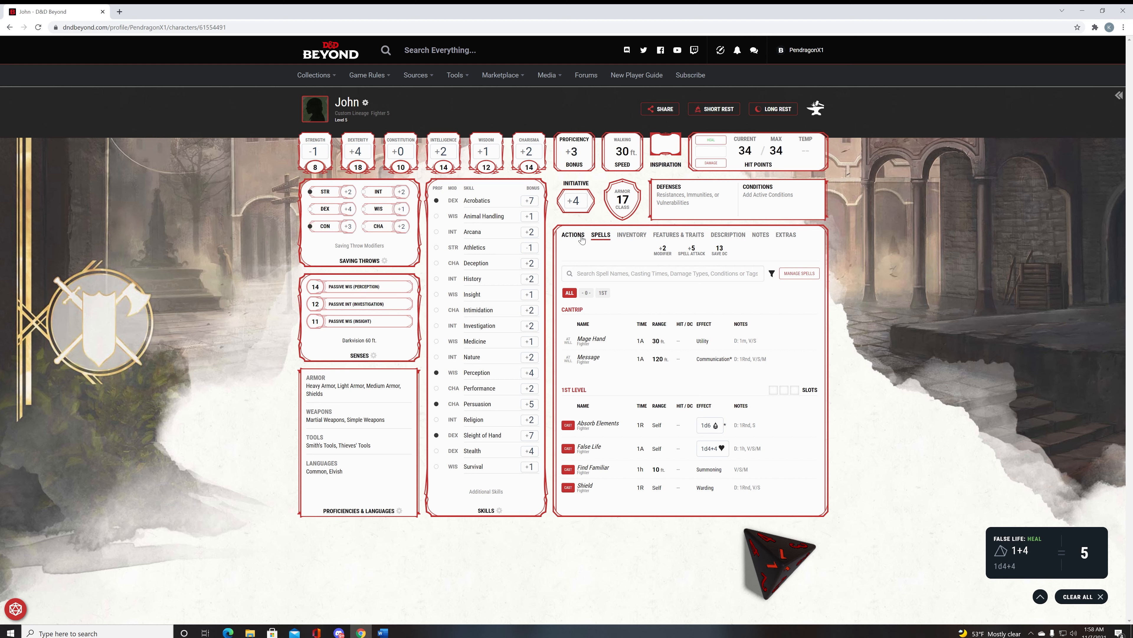
Step: Return to the Actions list of attacks with handaxes, longbow and rapier
left_click(573, 235)
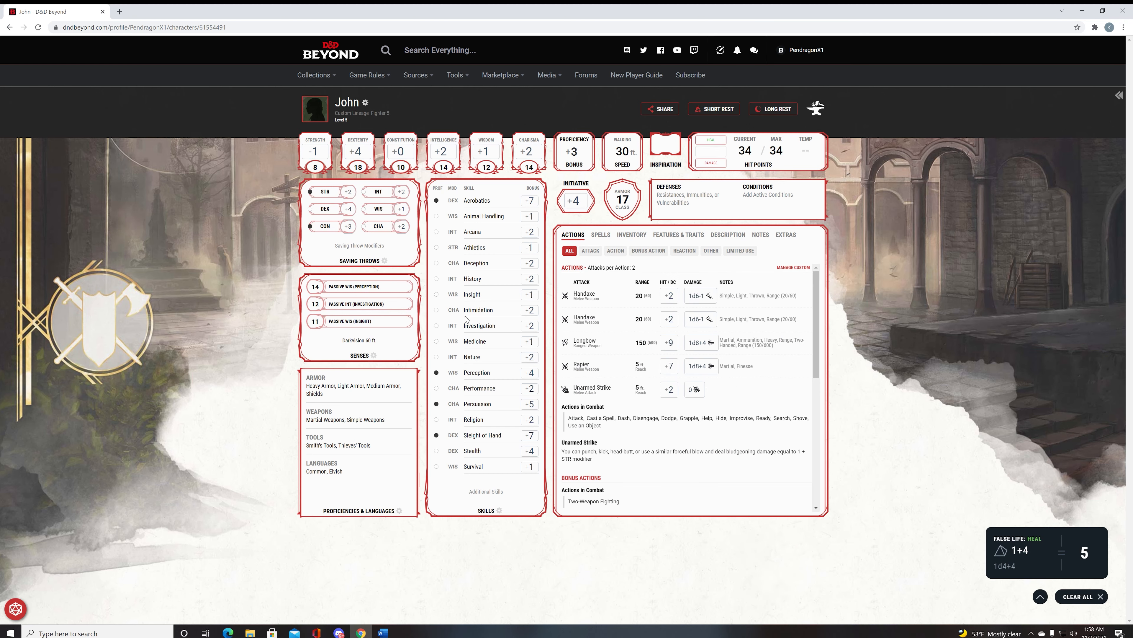
mouse_move(611, 345)
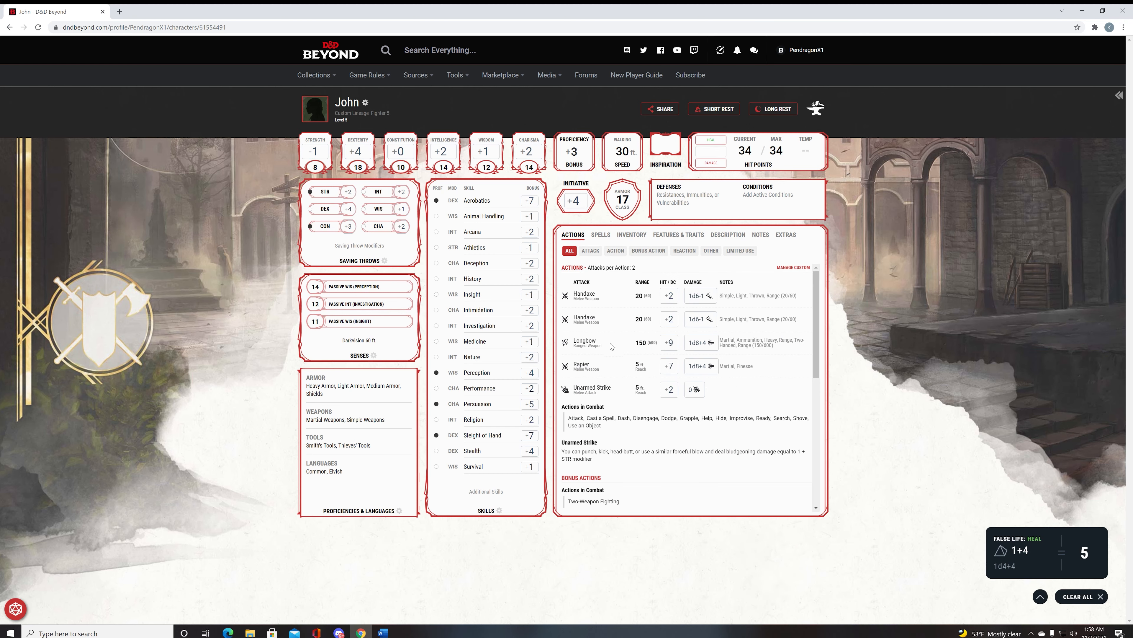
mouse_move(650, 431)
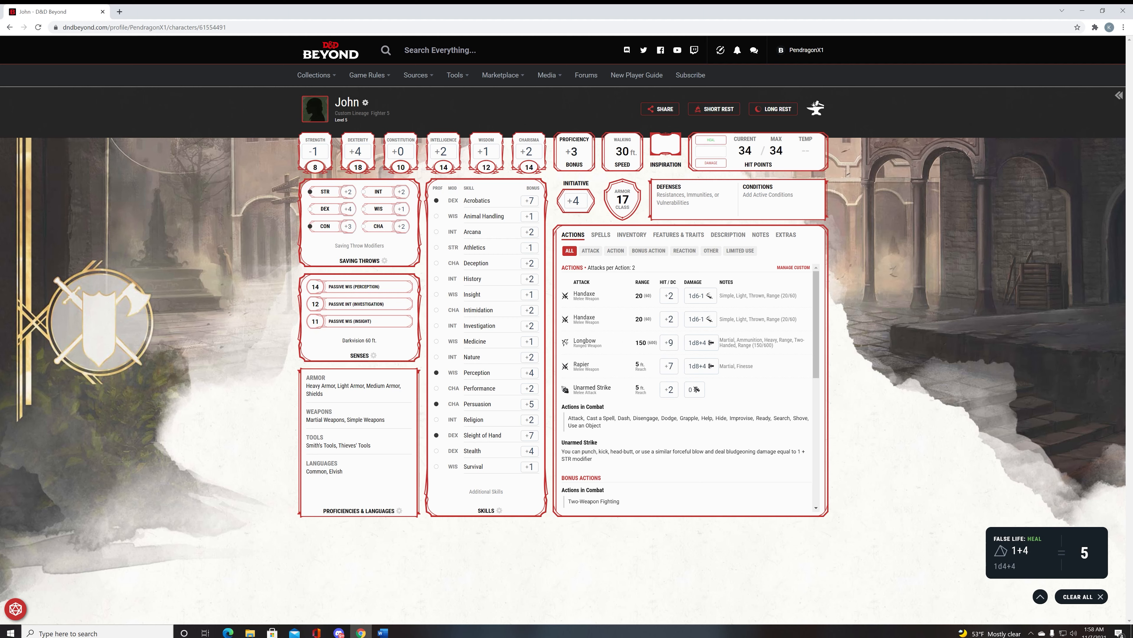
mouse_move(669, 342)
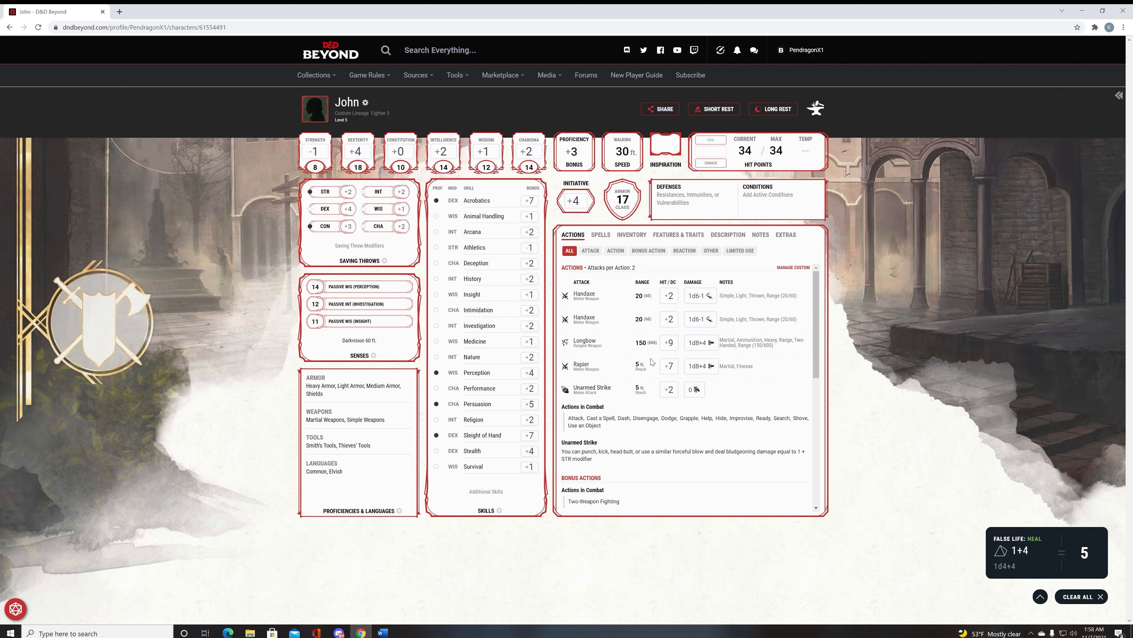
mouse_move(658, 357)
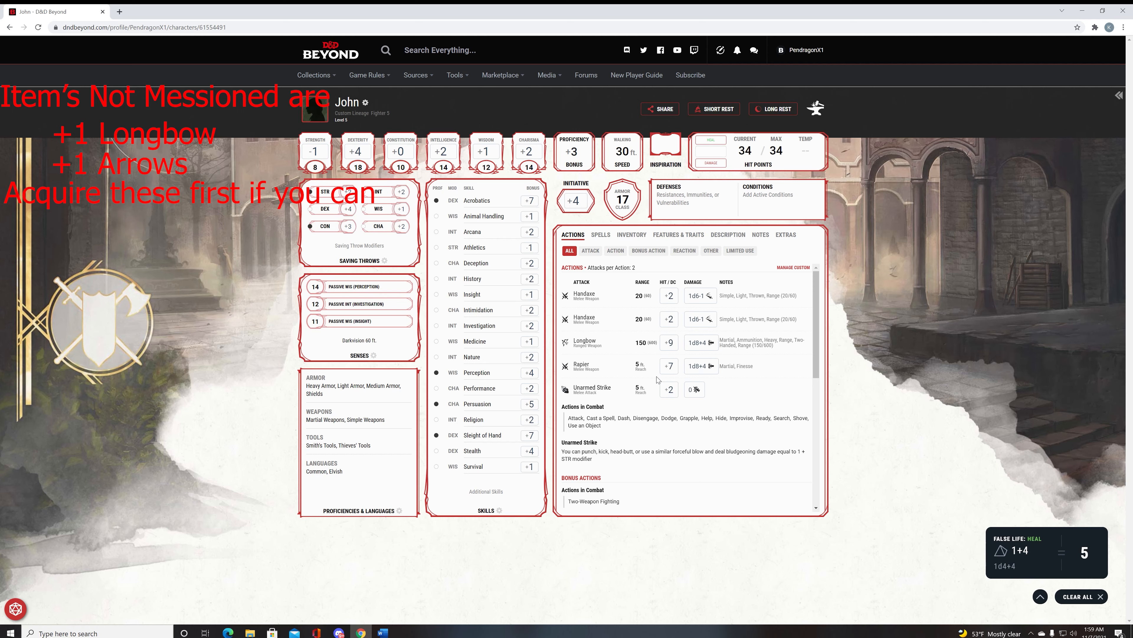
mouse_move(487, 196)
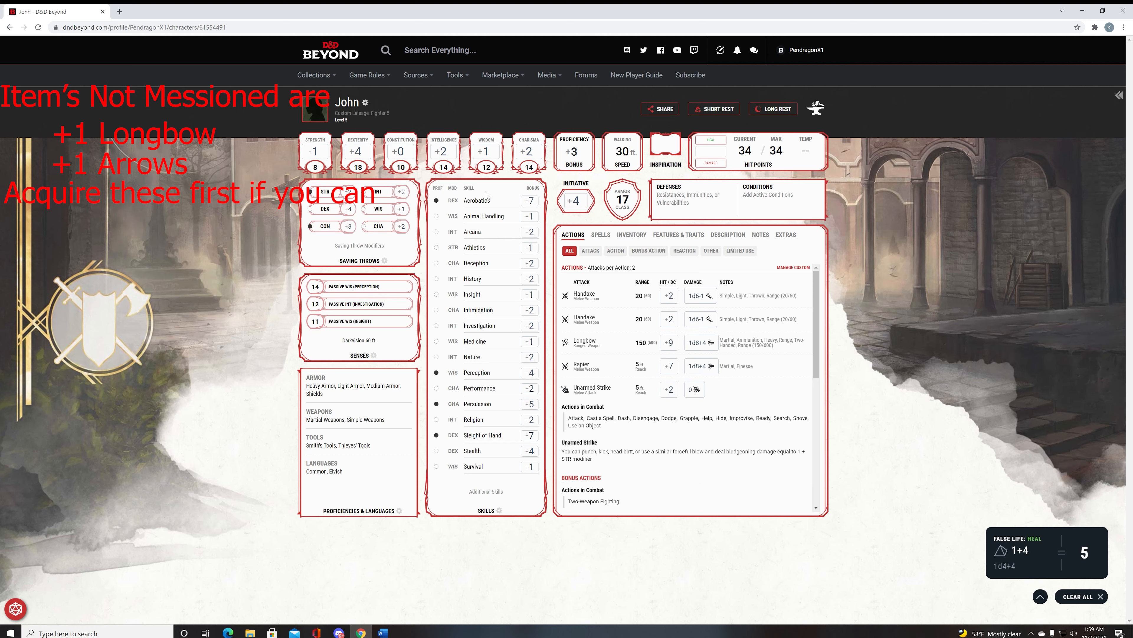
mouse_move(479, 484)
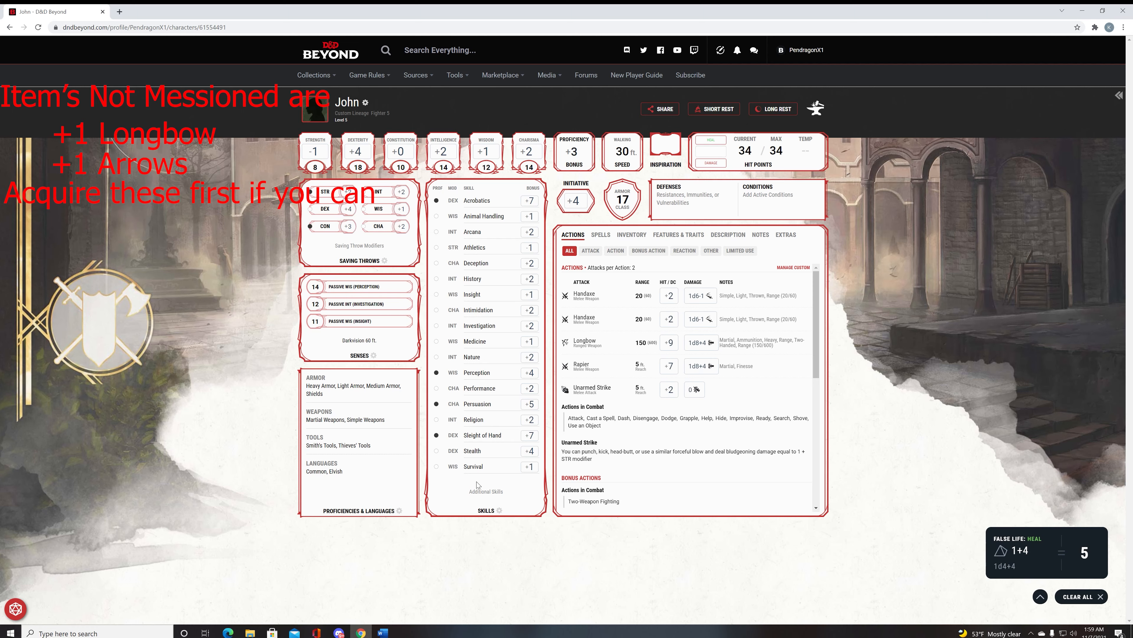
mouse_move(447, 445)
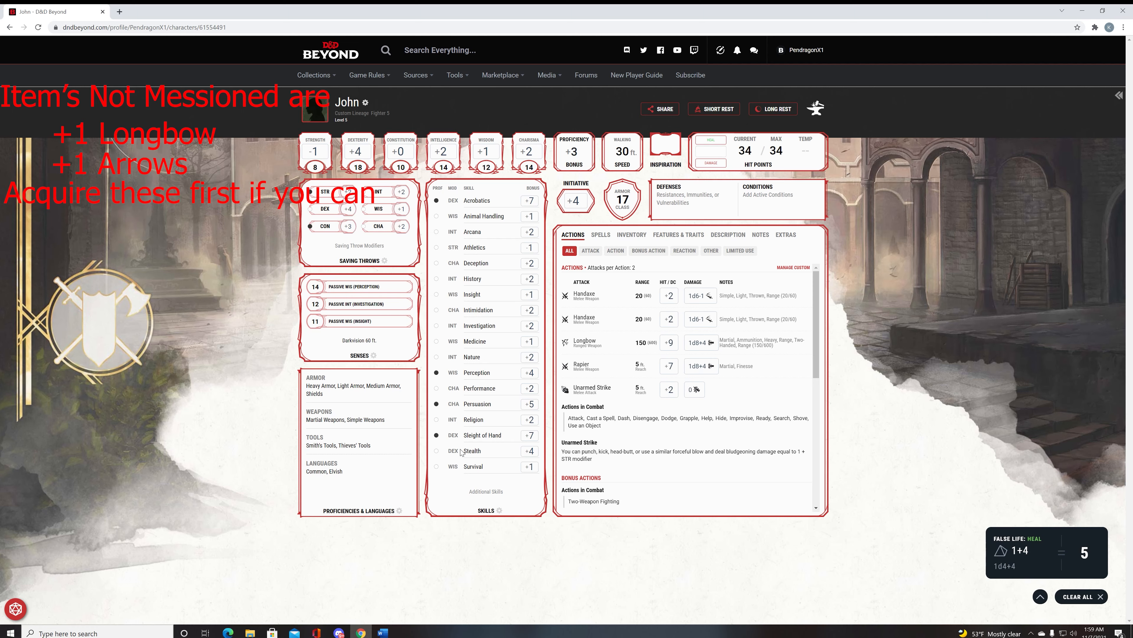
mouse_move(451, 497)
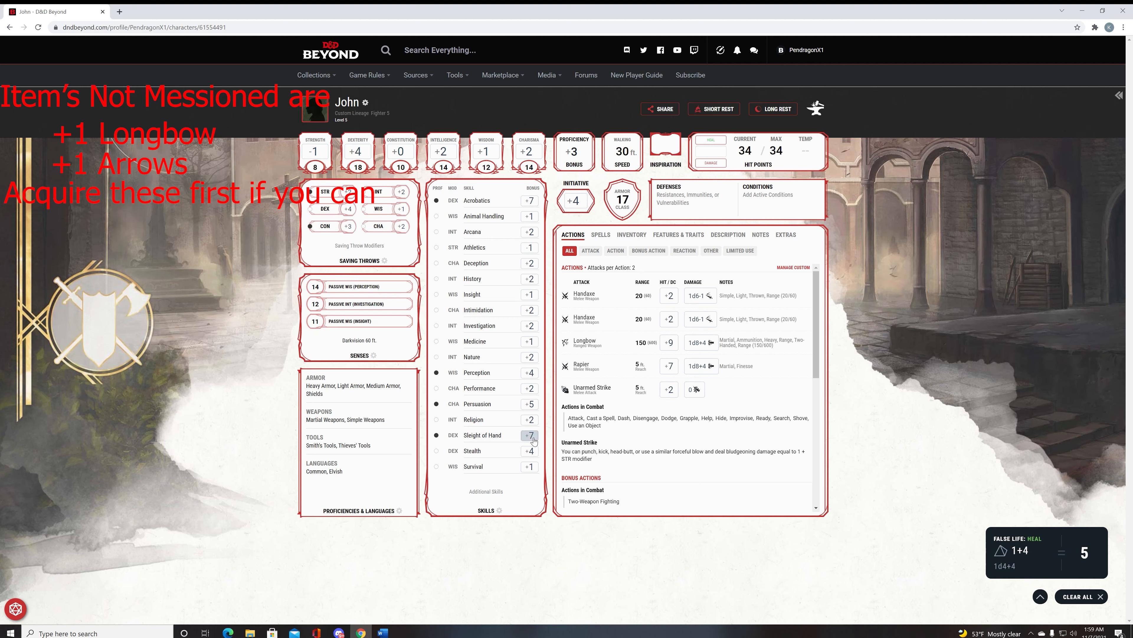
mouse_move(508, 460)
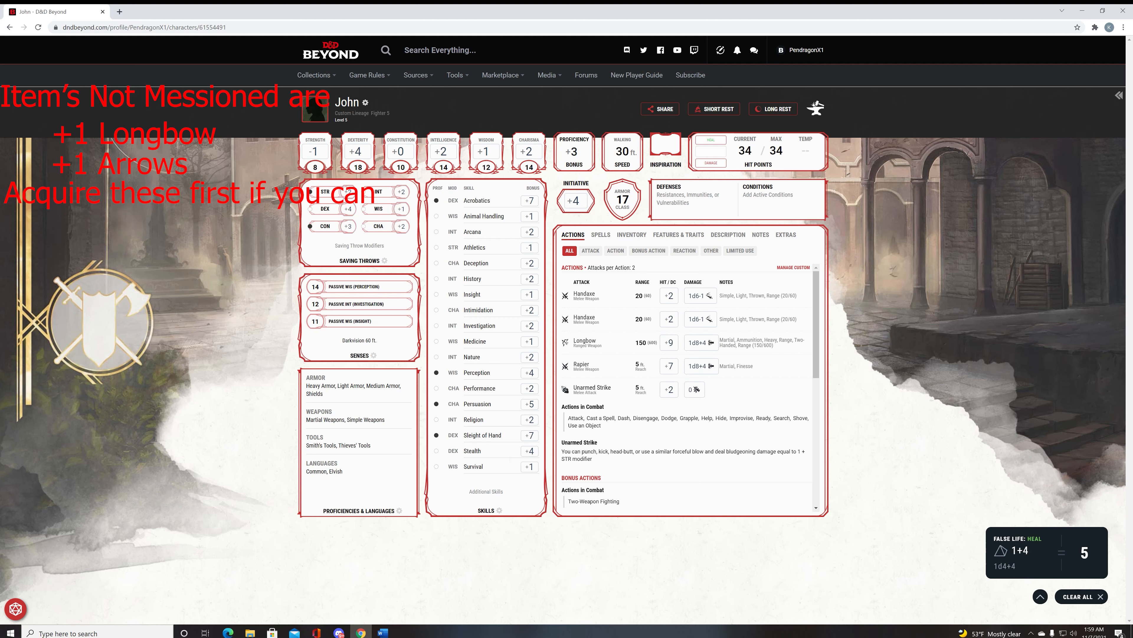
mouse_move(491, 443)
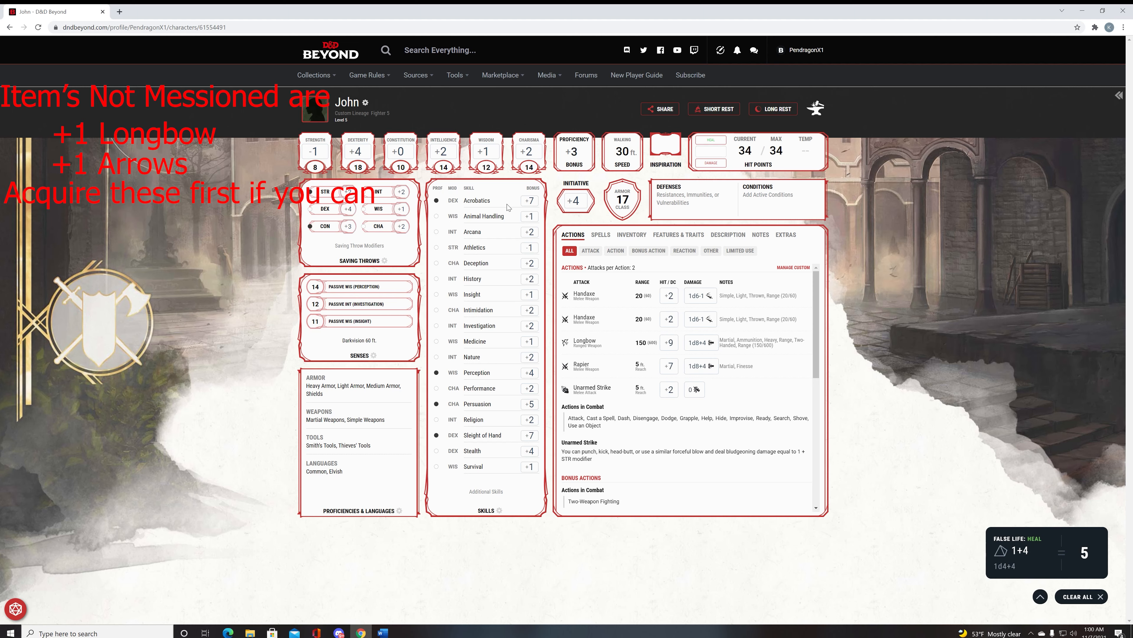
mouse_move(614, 243)
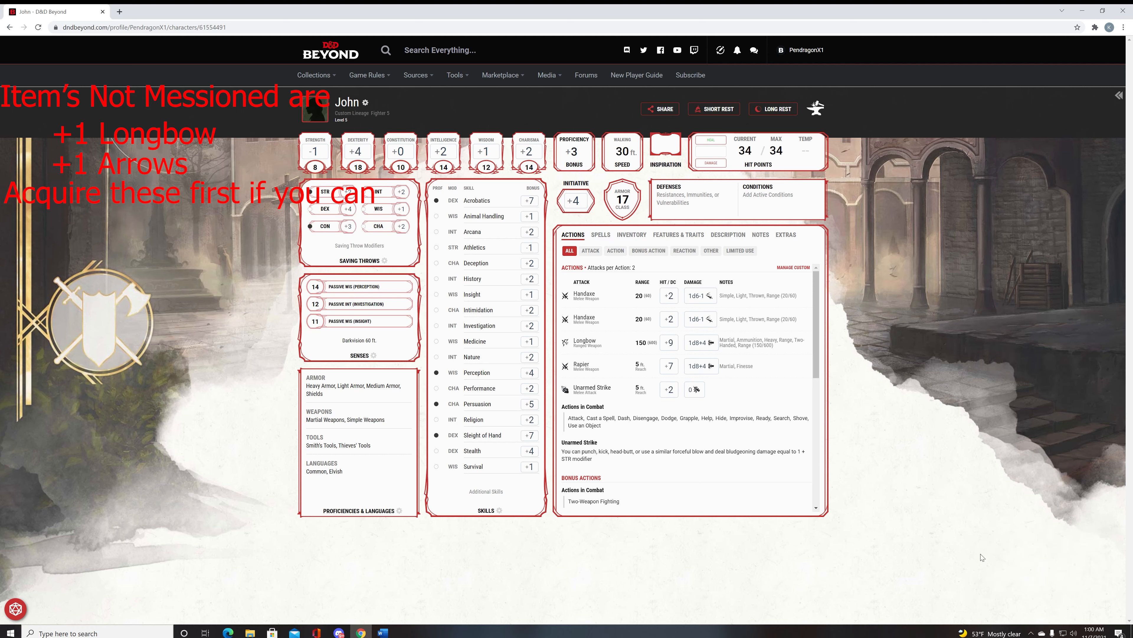
mouse_move(985, 551)
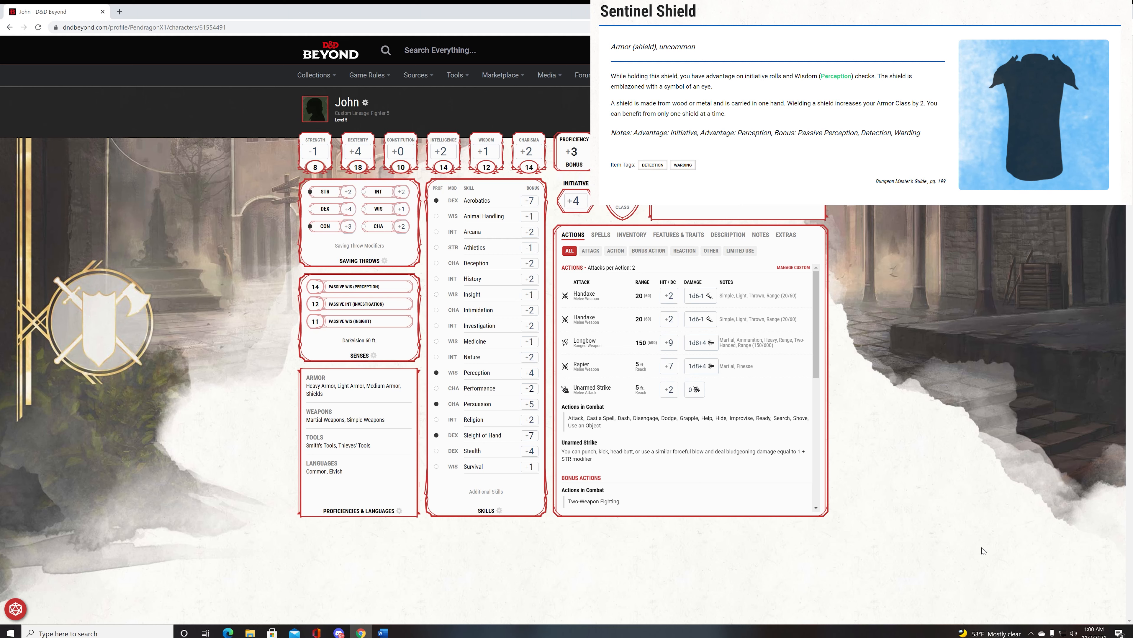
mouse_move(867, 496)
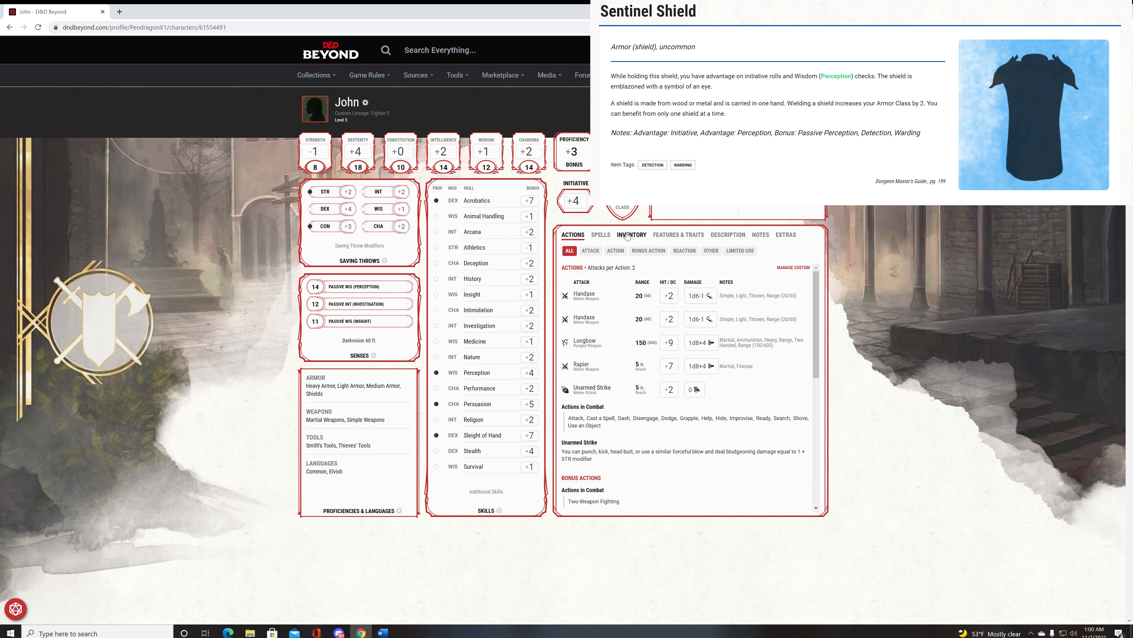
Step: Add a Sentinel Shield to the inventory from Manage Inventory and close the panel
left_click(632, 235)
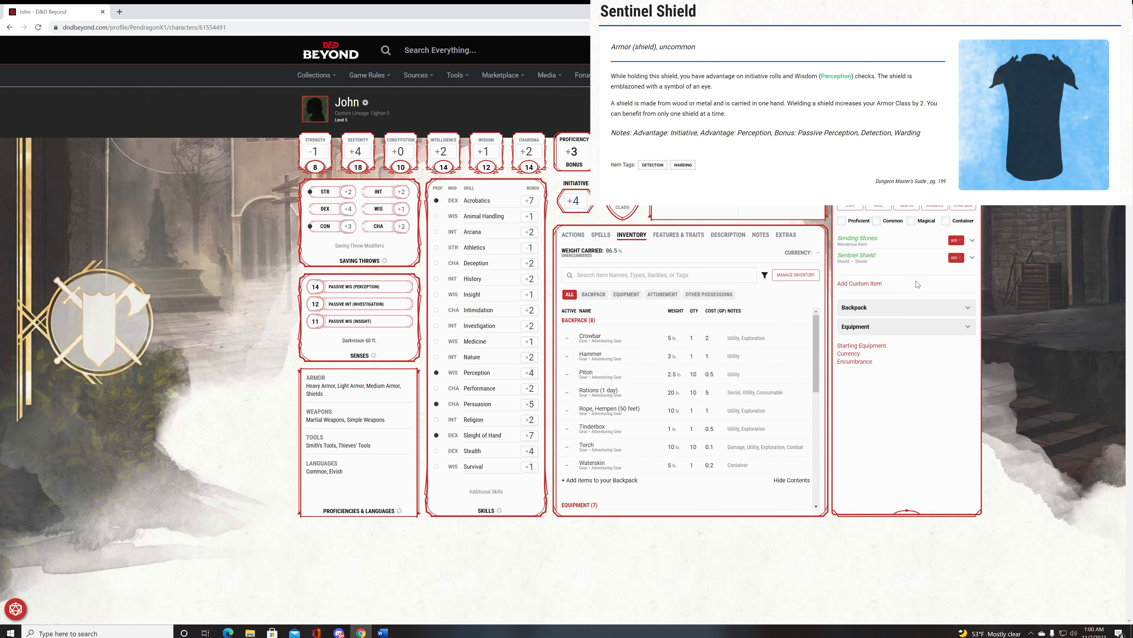
left_click(954, 257)
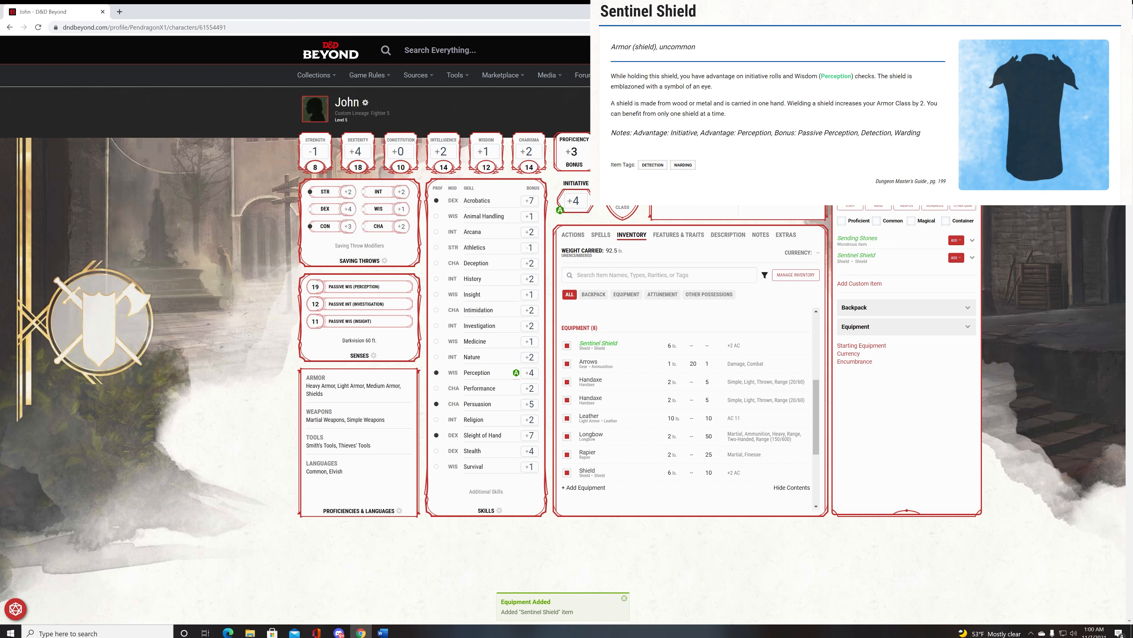
left_click(573, 235)
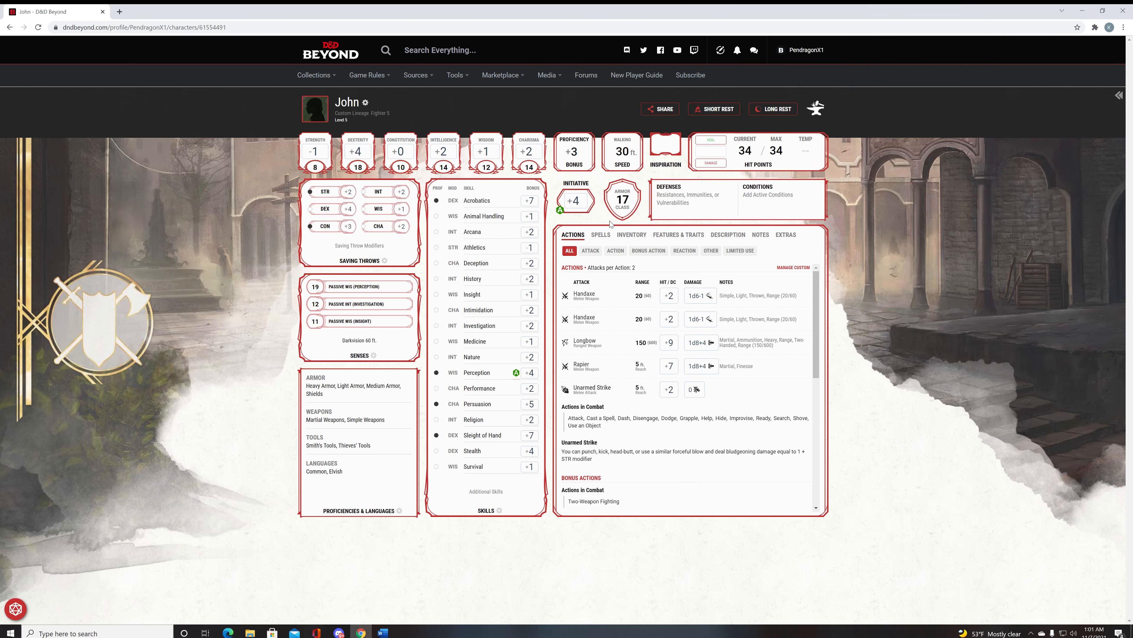
mouse_move(632, 243)
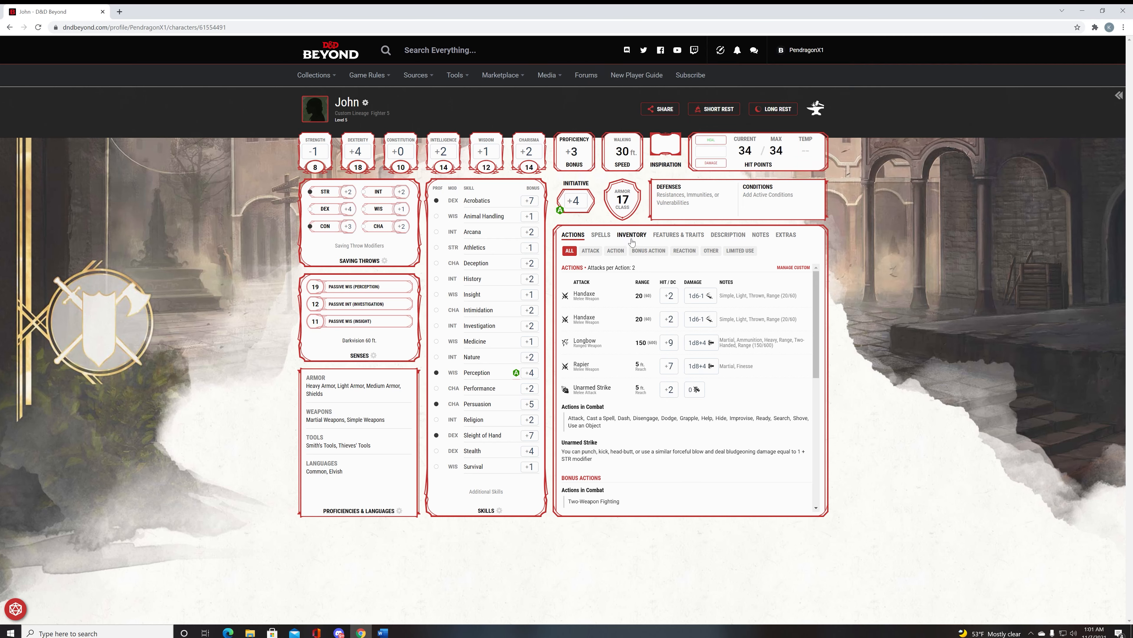
Step: Add and equip Gloves of Thievery, then roll a Sleight of Hand check at +12
left_click(631, 235)
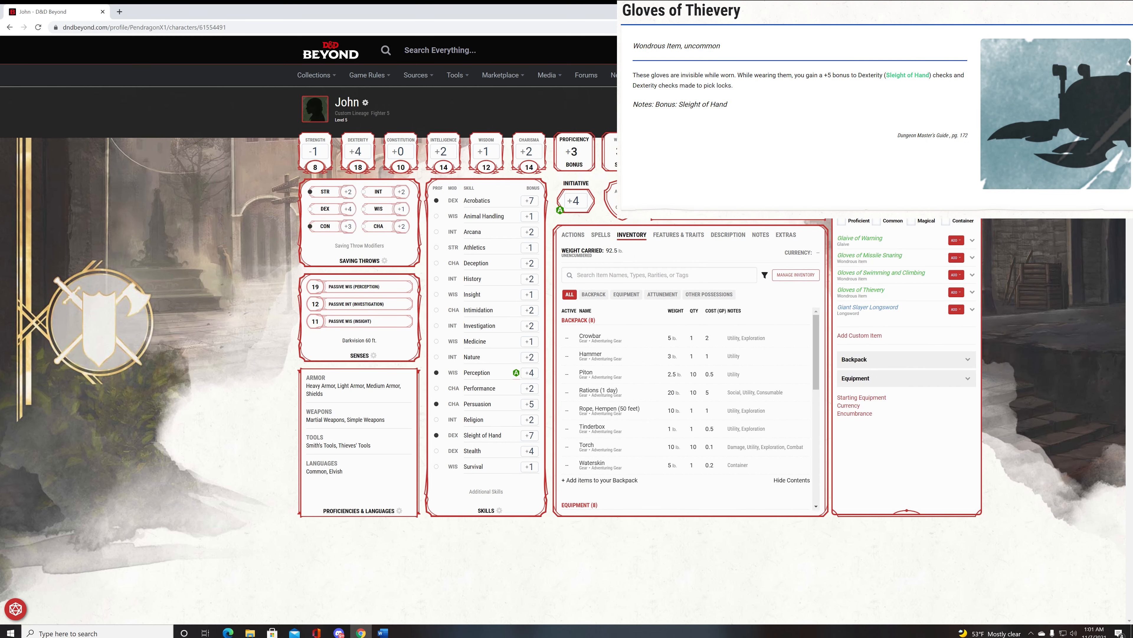
left_click(964, 292)
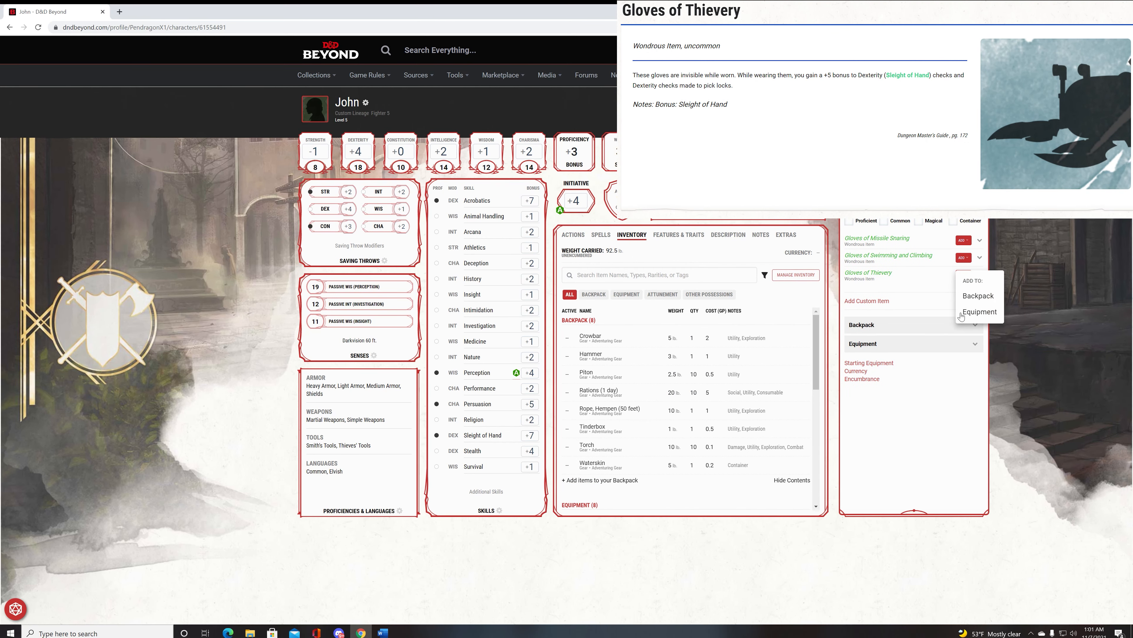
left_click(980, 311)
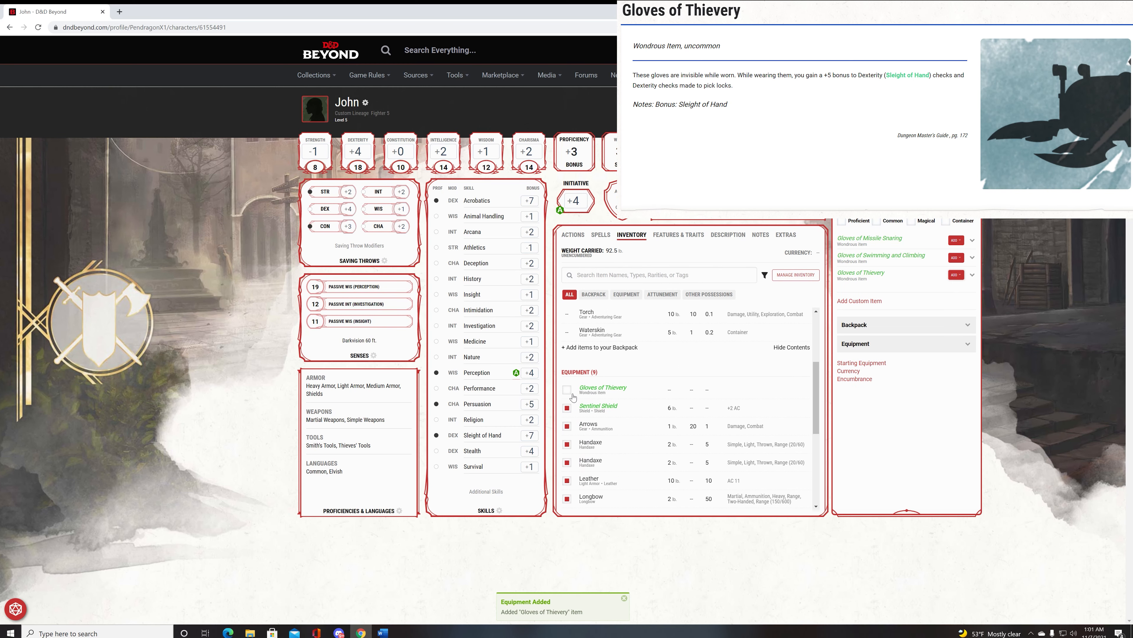
left_click(567, 390)
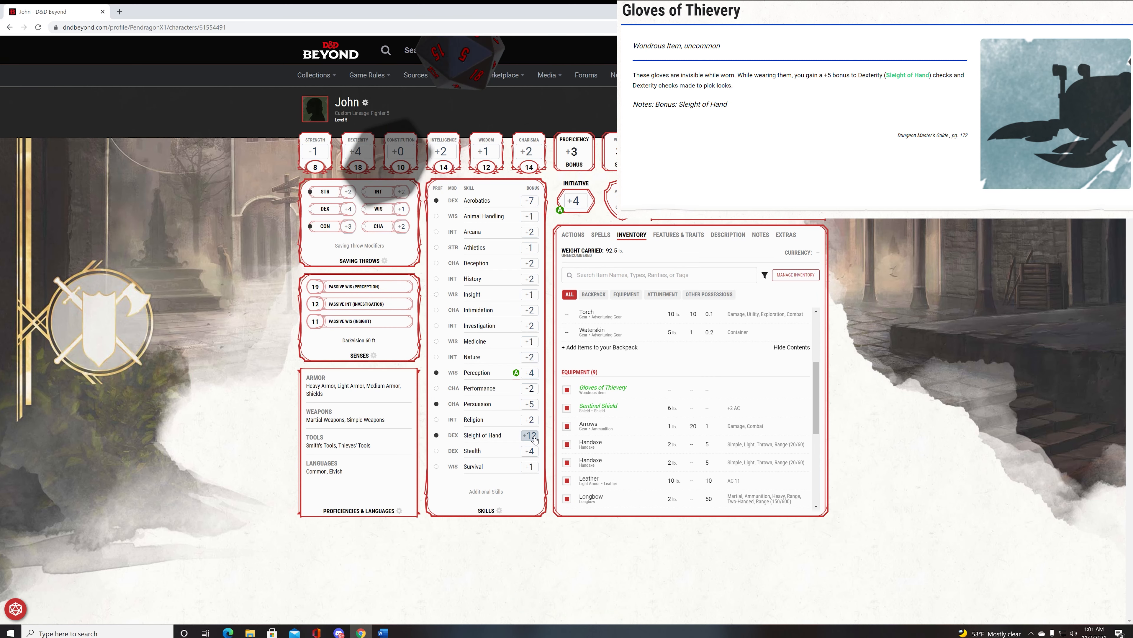
left_click(530, 435)
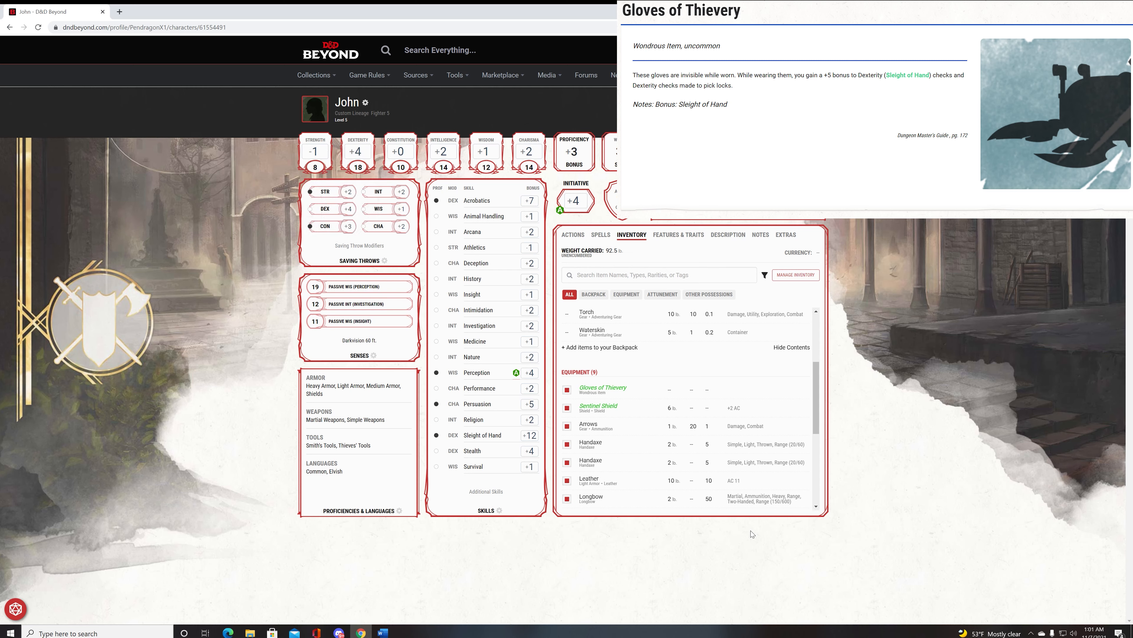
mouse_move(801, 287)
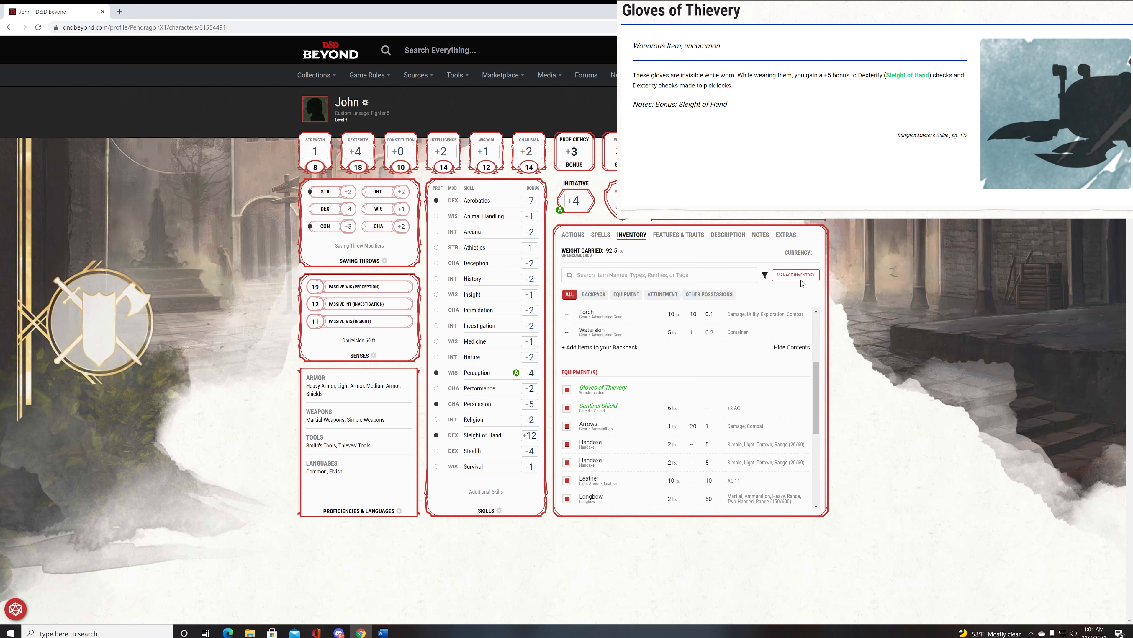
Step: Add Goggles of Night to equipment, extending darkvision to 120 ft
left_click(795, 275)
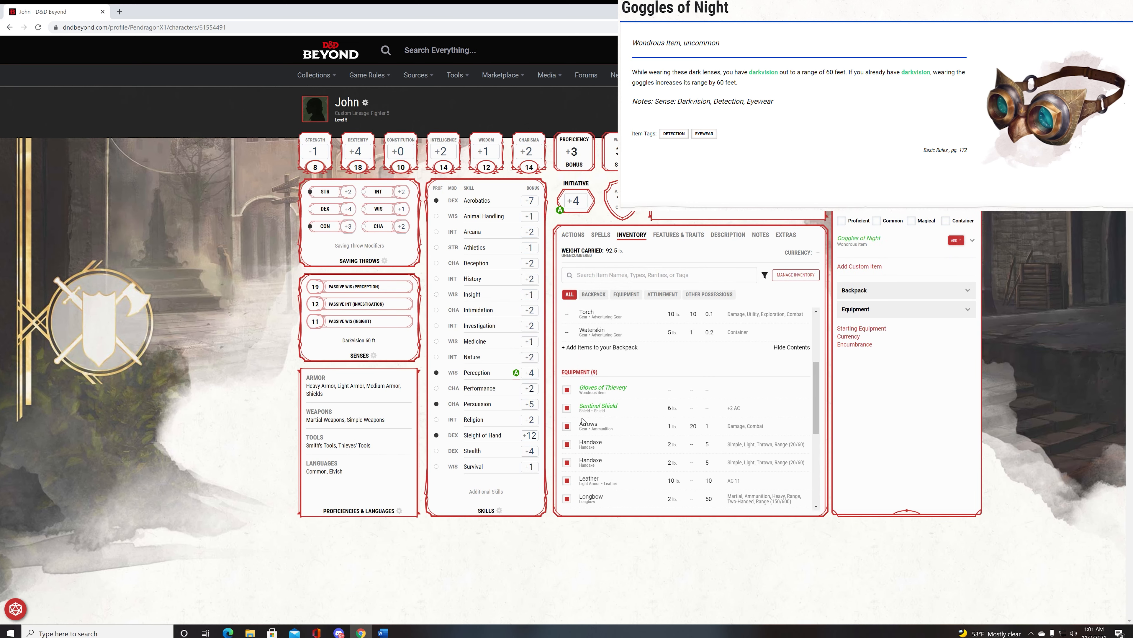
left_click(954, 240)
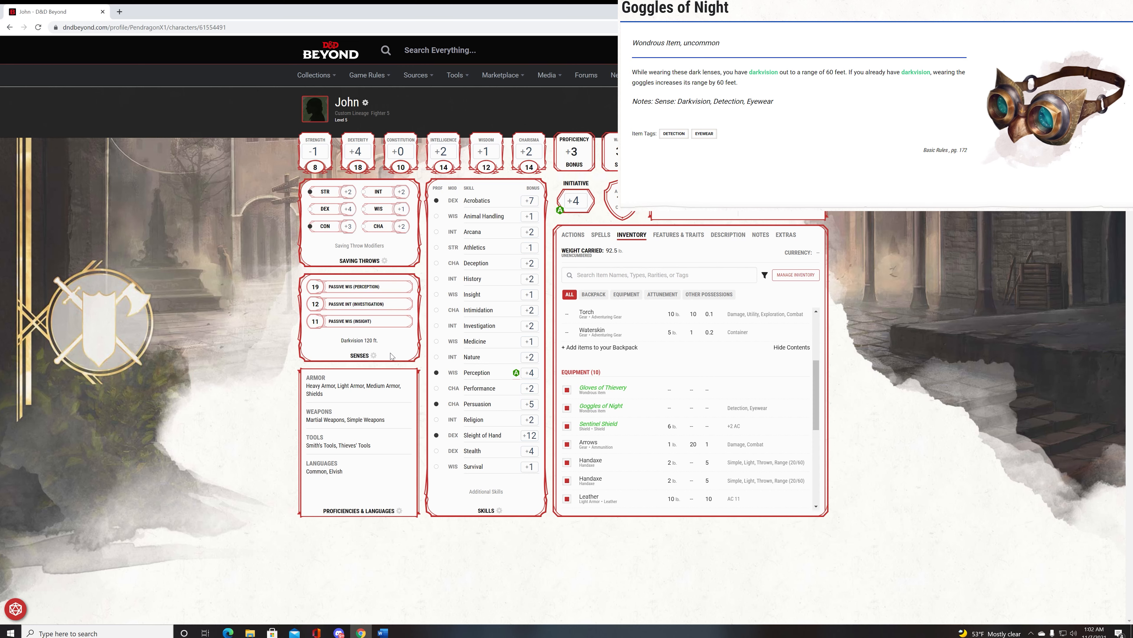
mouse_move(781, 272)
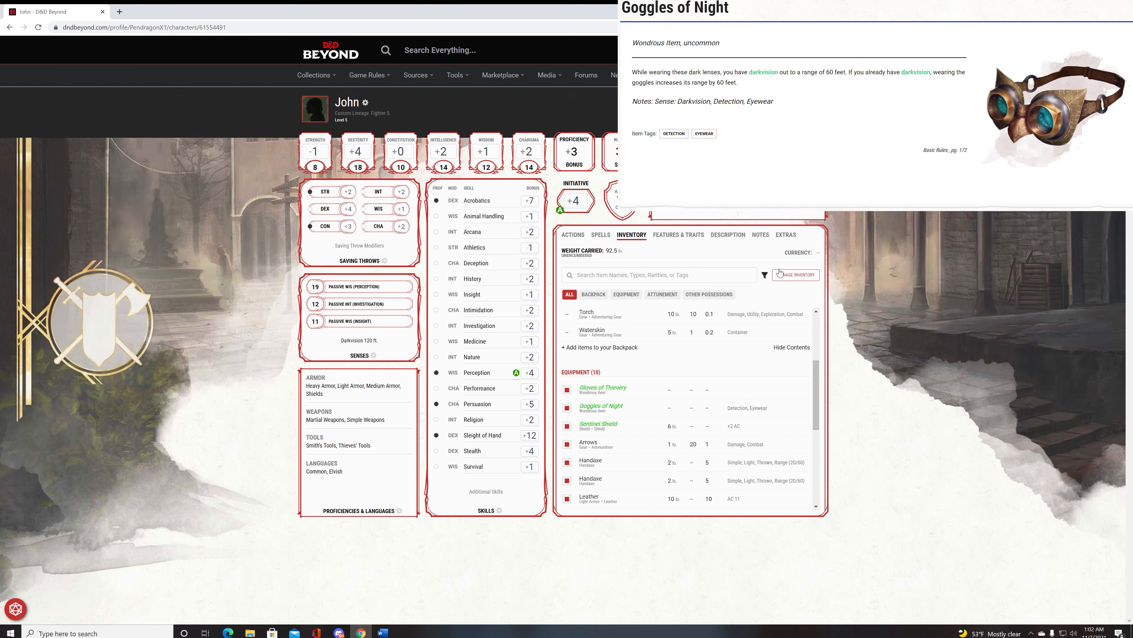
Step: Search 'boot' to add Boots of Elvenkind, then add the Periapt of Health to equipment
left_click(796, 274)
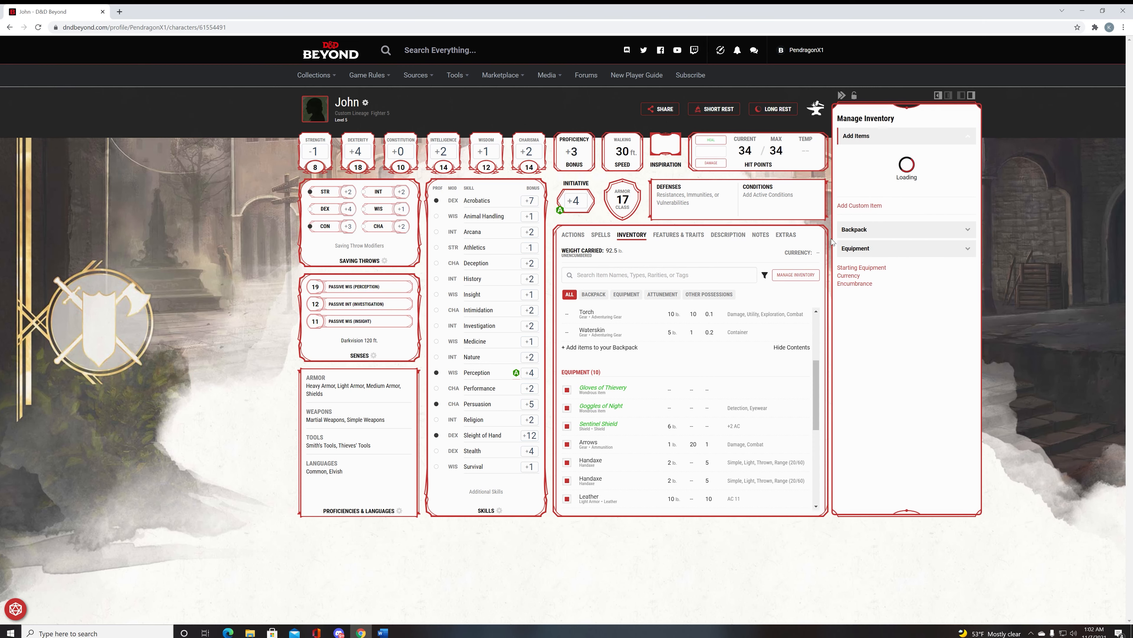
type("boot")
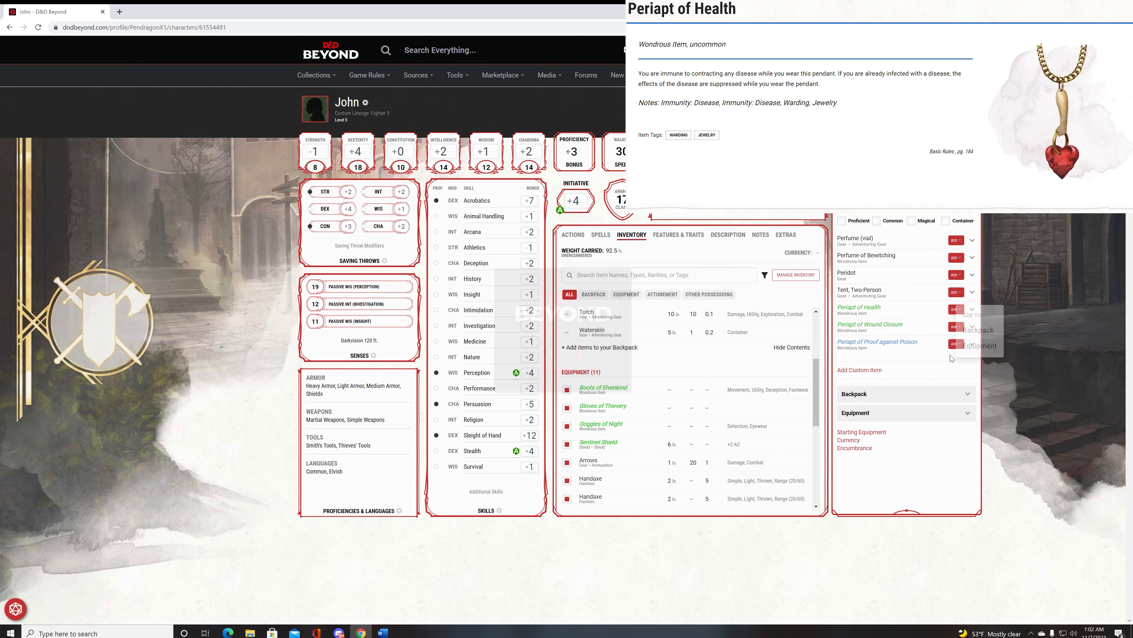
left_click(954, 309)
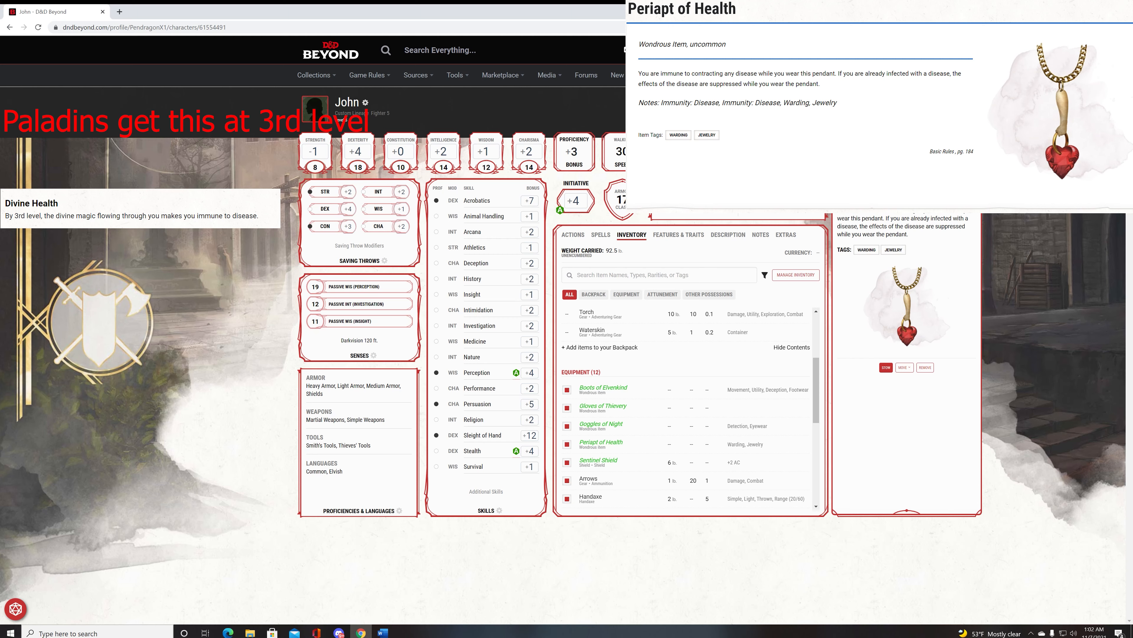
mouse_move(778, 329)
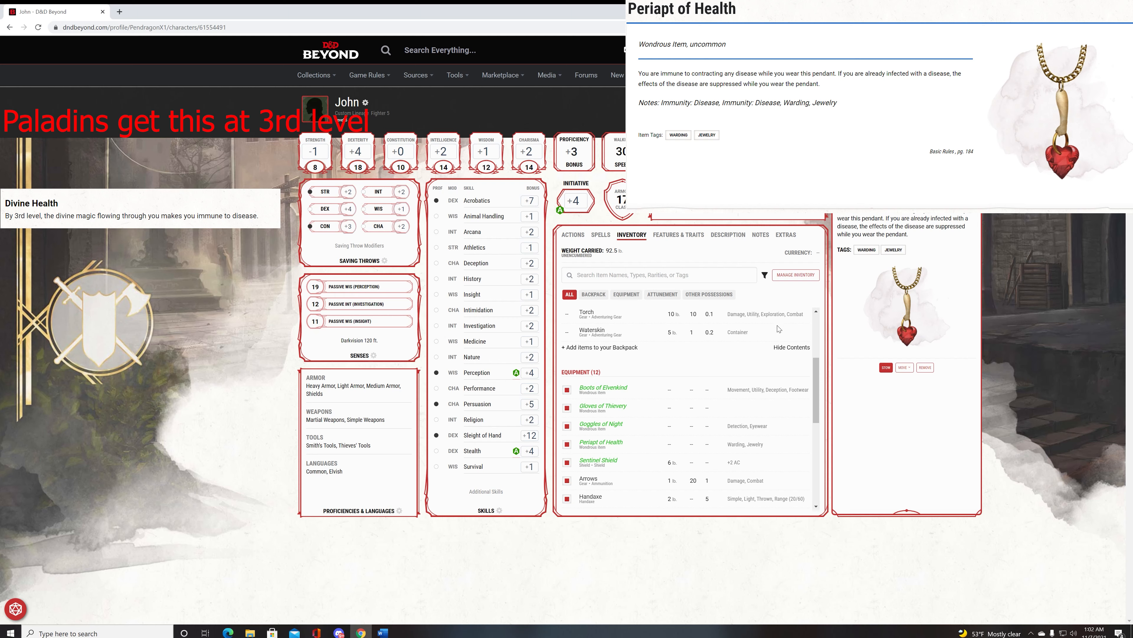
mouse_move(769, 330)
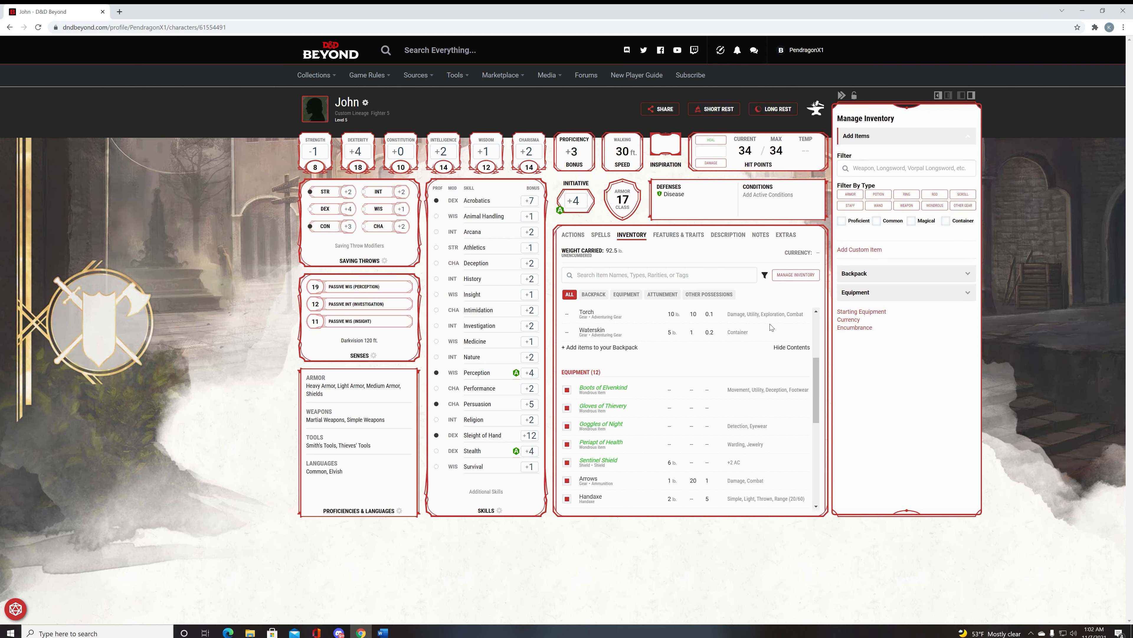
Step: Search 'ey' and add Eyes of Minute Seeing to equipment
type("ey")
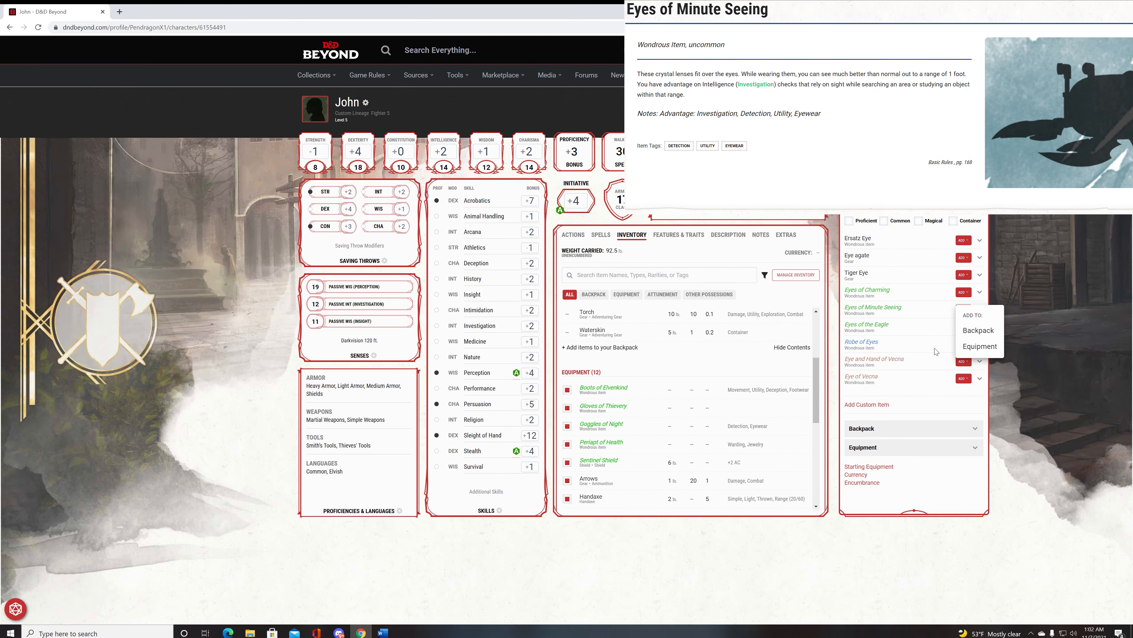
left_click(979, 345)
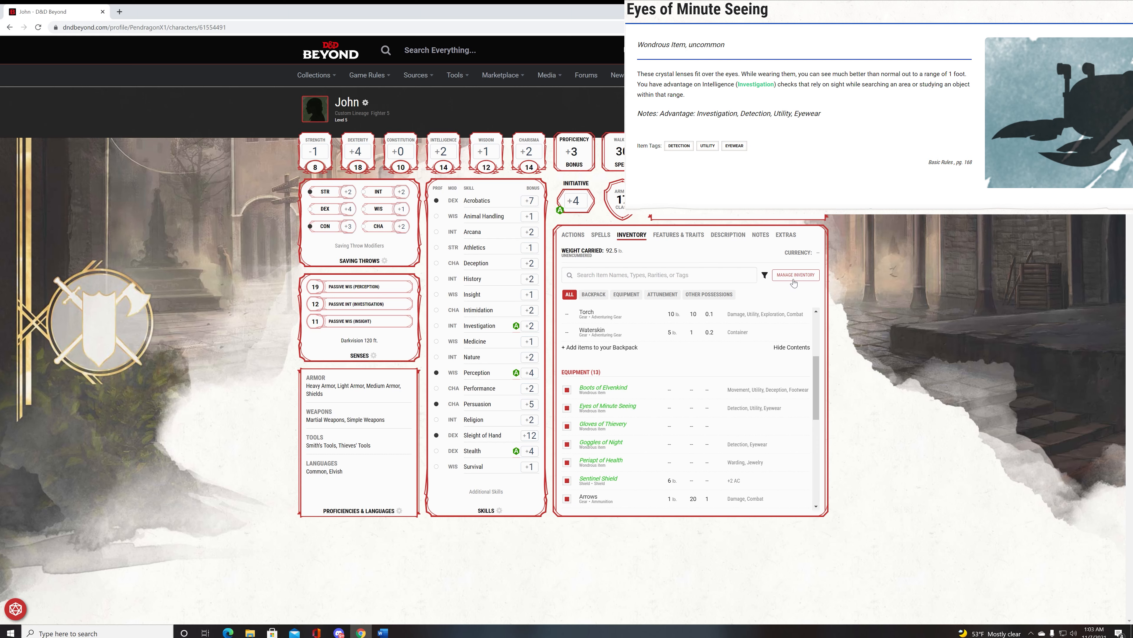
Step: Reopen the Manage Inventory item catalogue, filtered to cloaks
left_click(796, 275)
type("cloak")
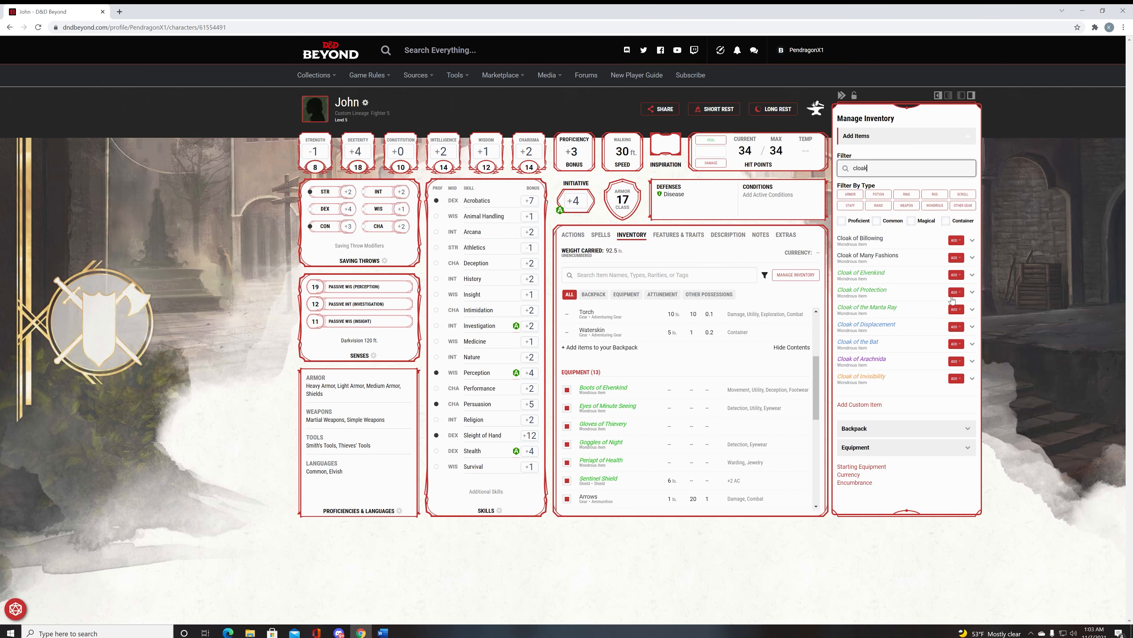
Step: Add the Cloak of the Manta Ray to equipment and mark it equipped
left_click(955, 309)
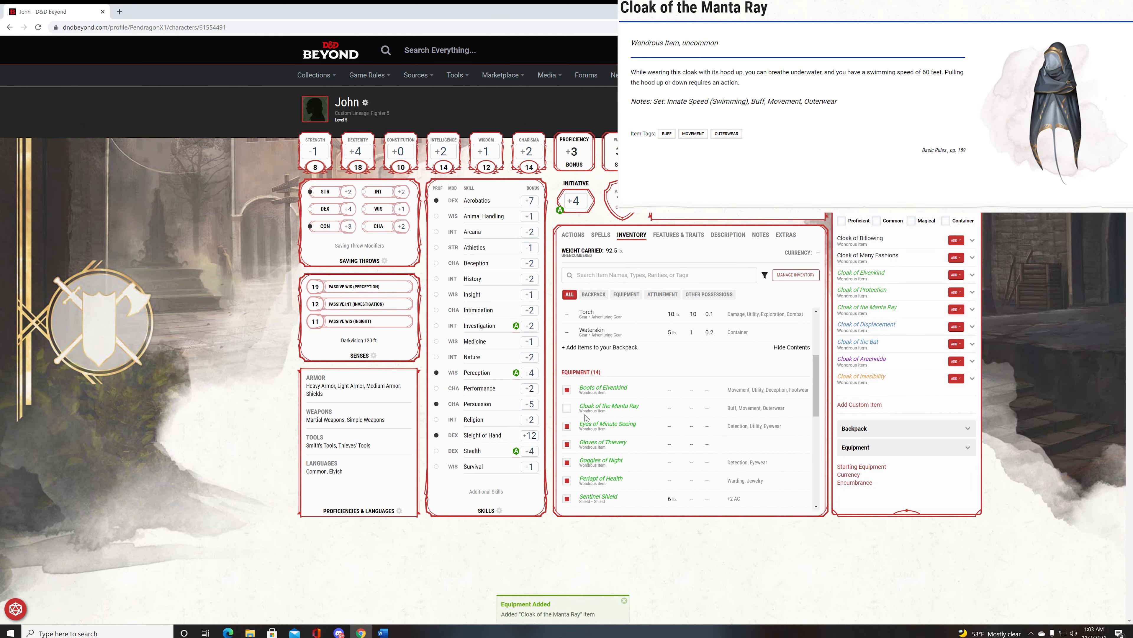
left_click(566, 407)
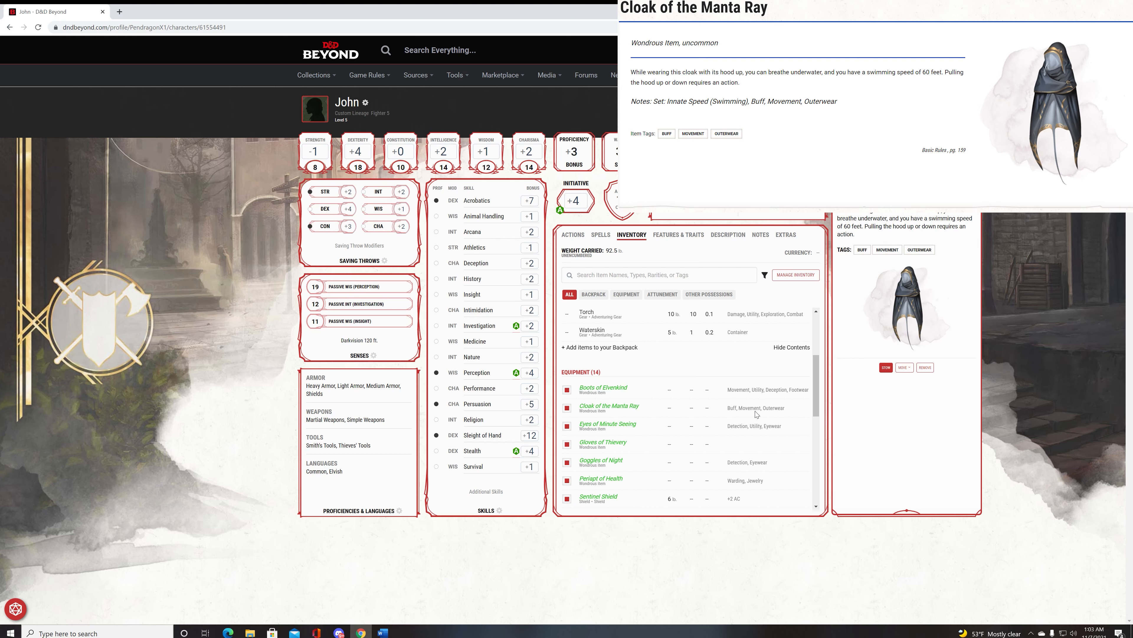
mouse_move(696, 364)
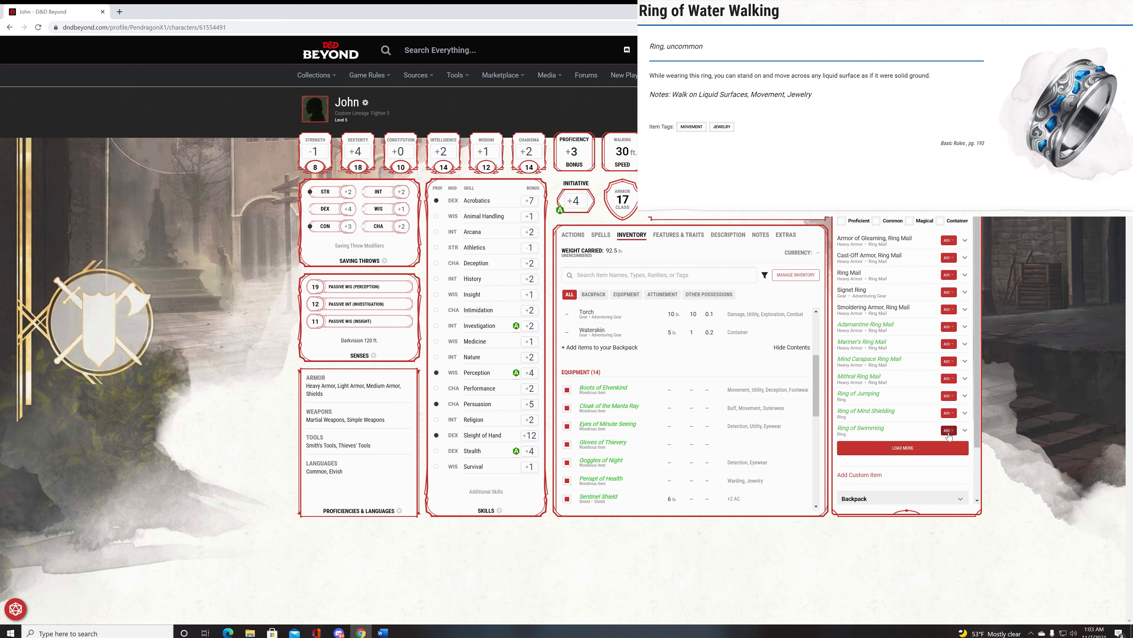
Step: Add the Ring of Water Walking from the ring results to John's equipment
scroll("down", 3)
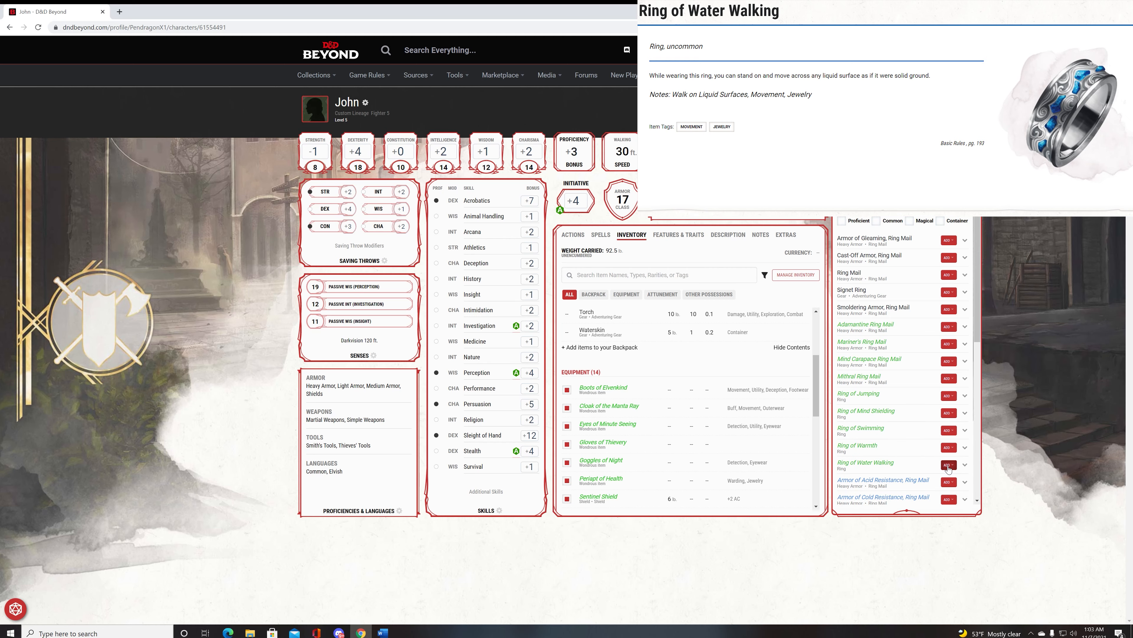
left_click(946, 465)
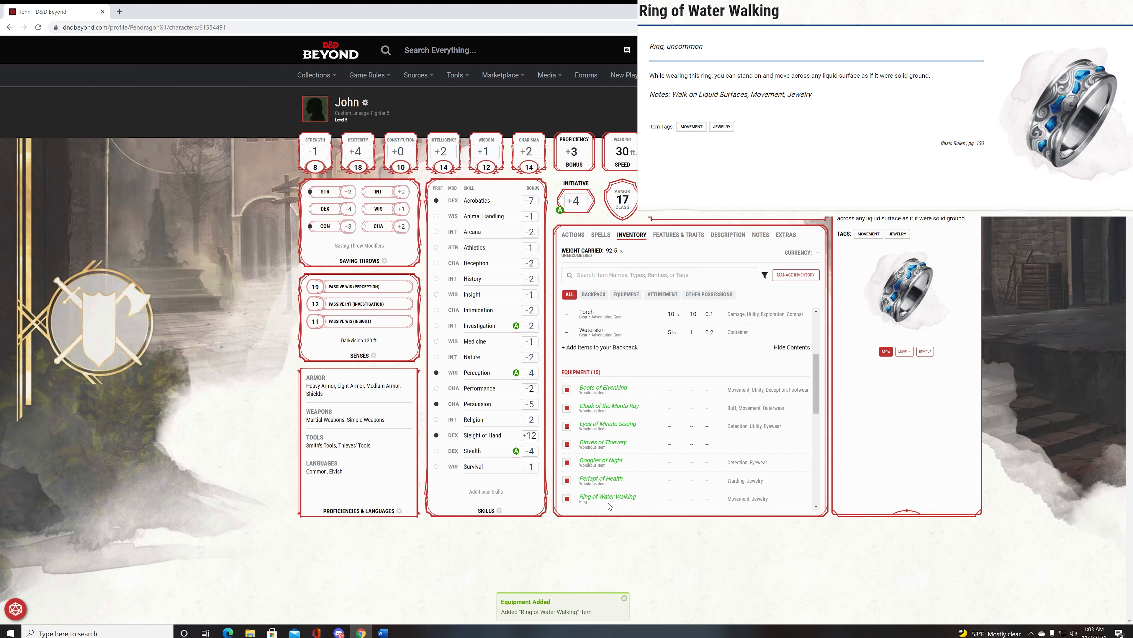
scroll("down", 3)
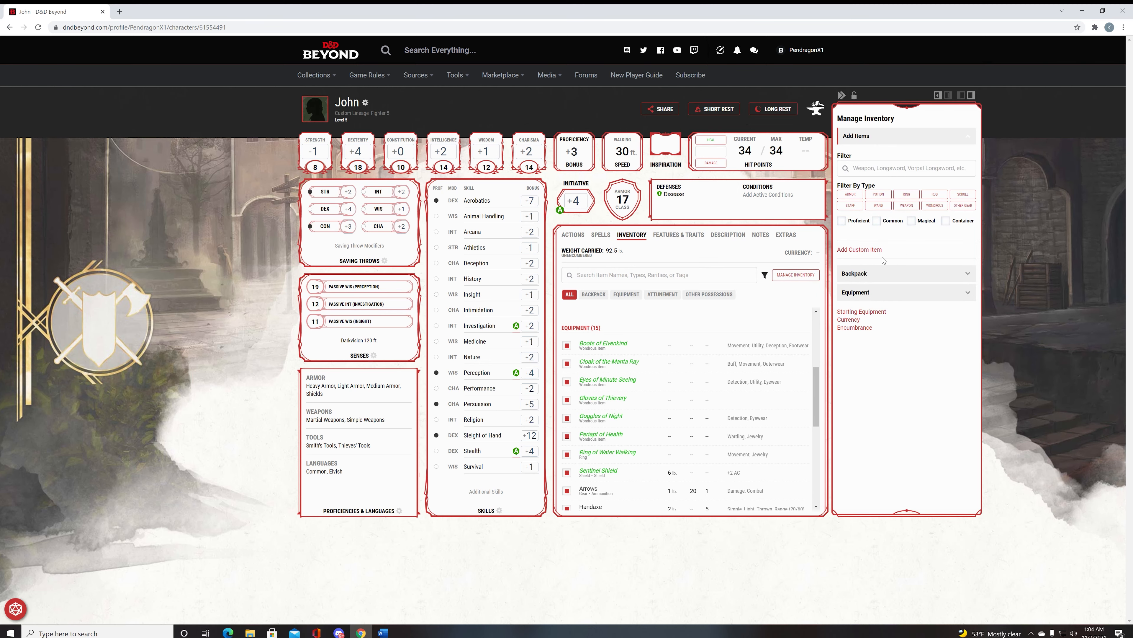
Step: Add the Eversmoking Bottle to equipment via its Add to > Equipment option
left_click(862, 238)
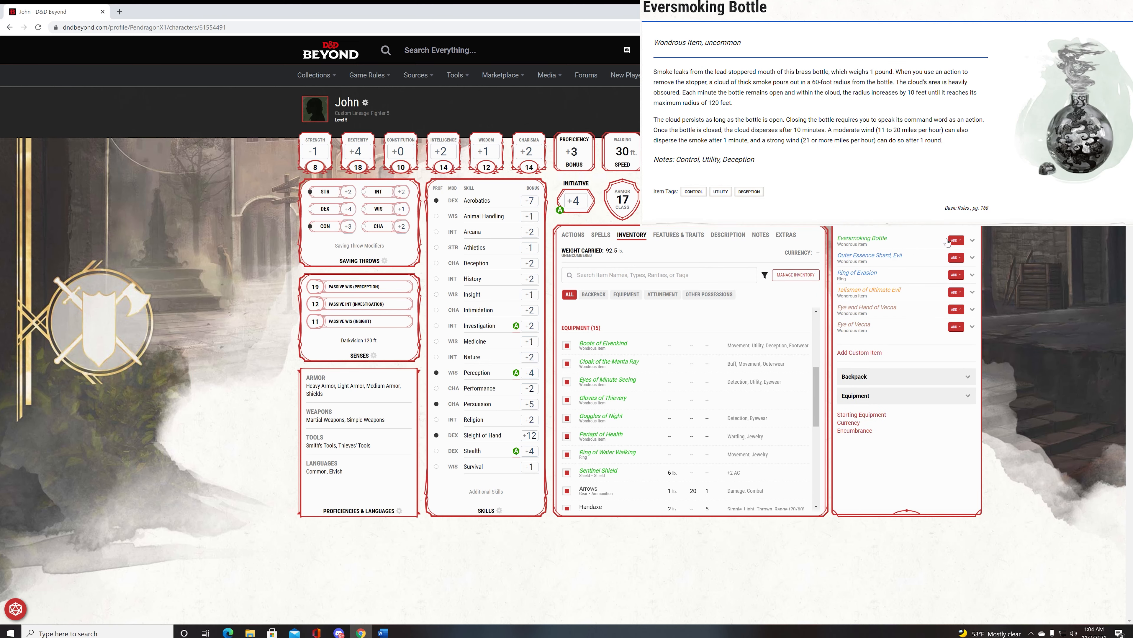
left_click(954, 240)
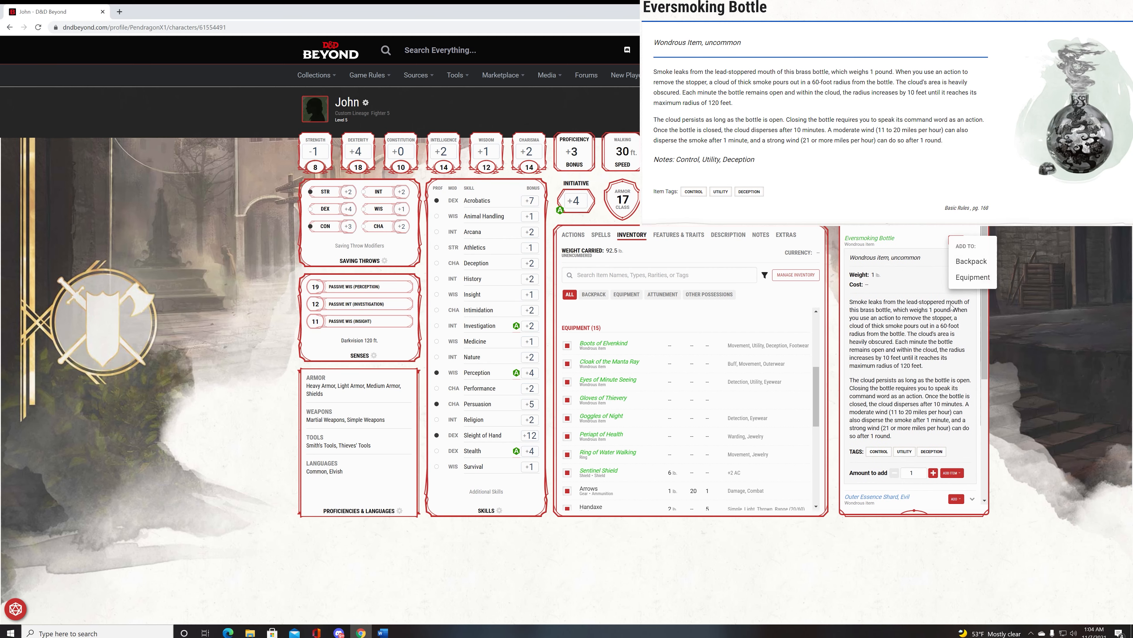
left_click(973, 277)
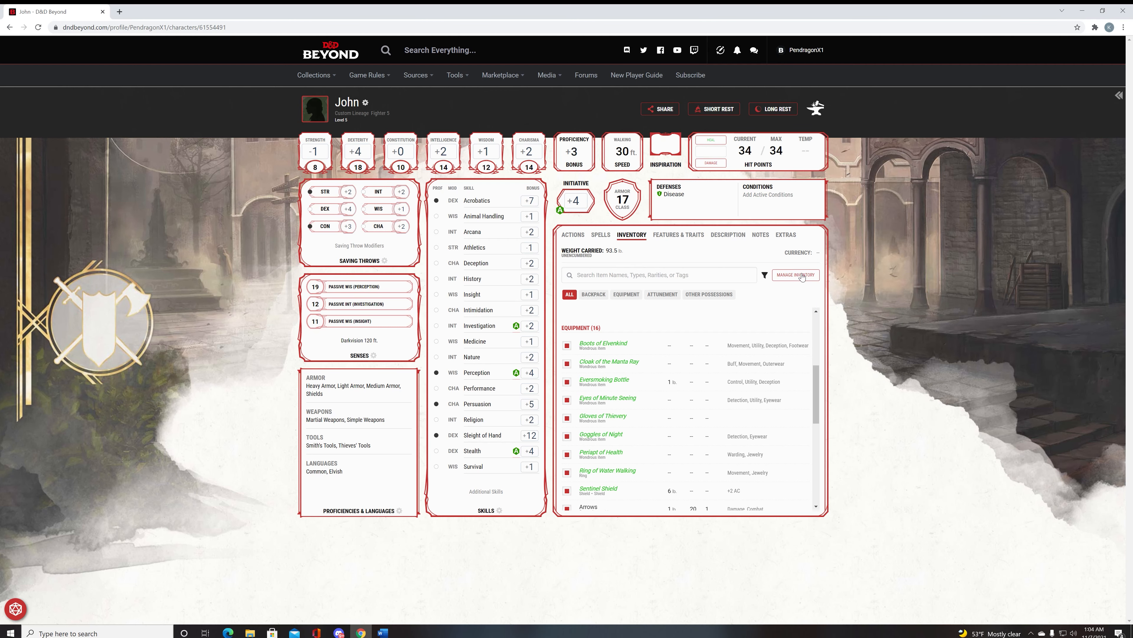
Step: Add the Bracers of Archery from Manage Inventory to John's equipment
left_click(796, 274)
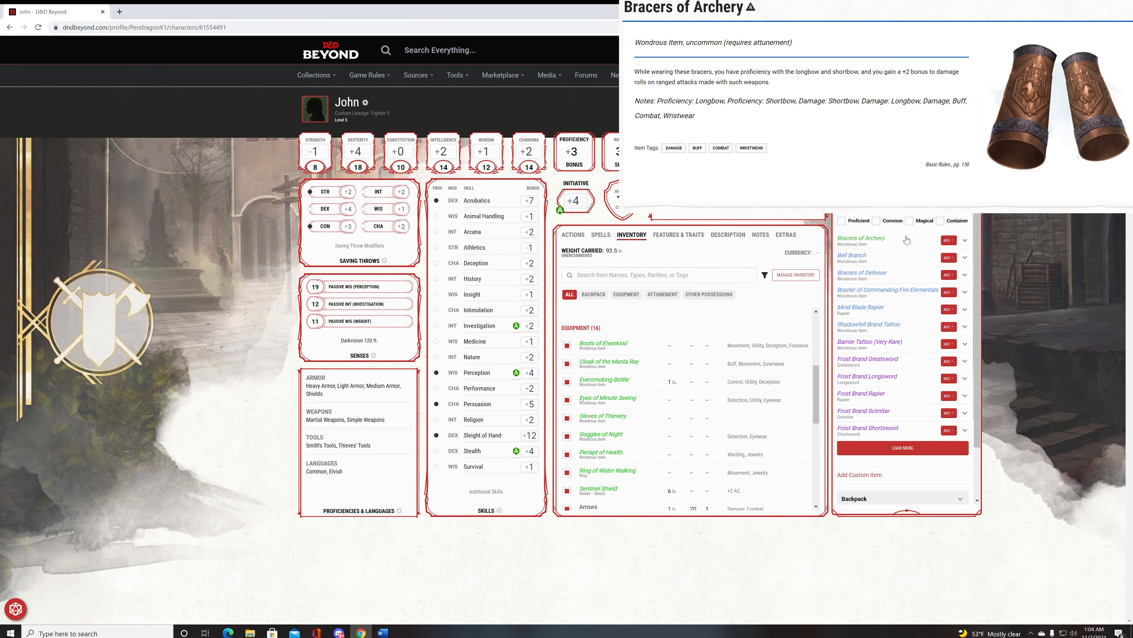
left_click(947, 240)
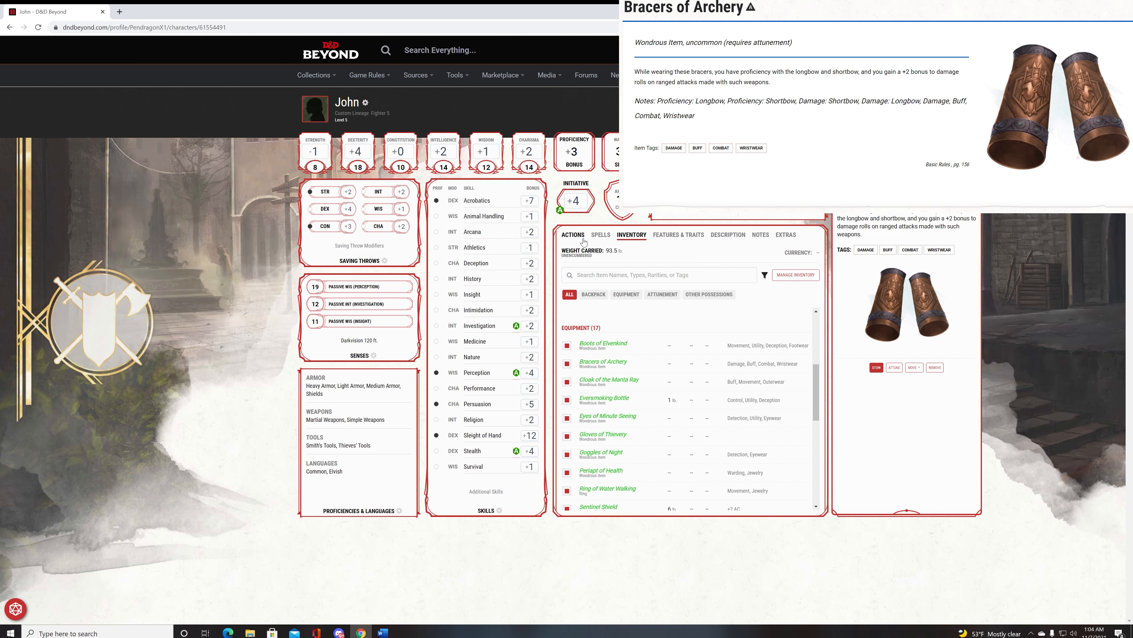
Step: Review John's attacks and attunement, confirming longbow damage now reads 1d8+6
left_click(572, 235)
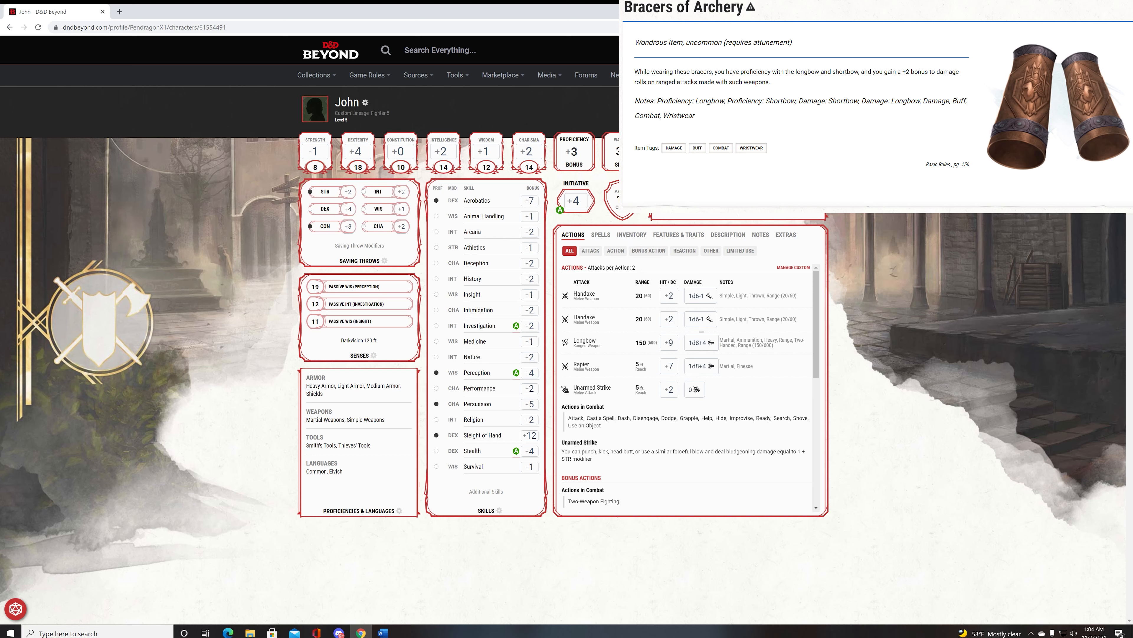
mouse_move(358, 152)
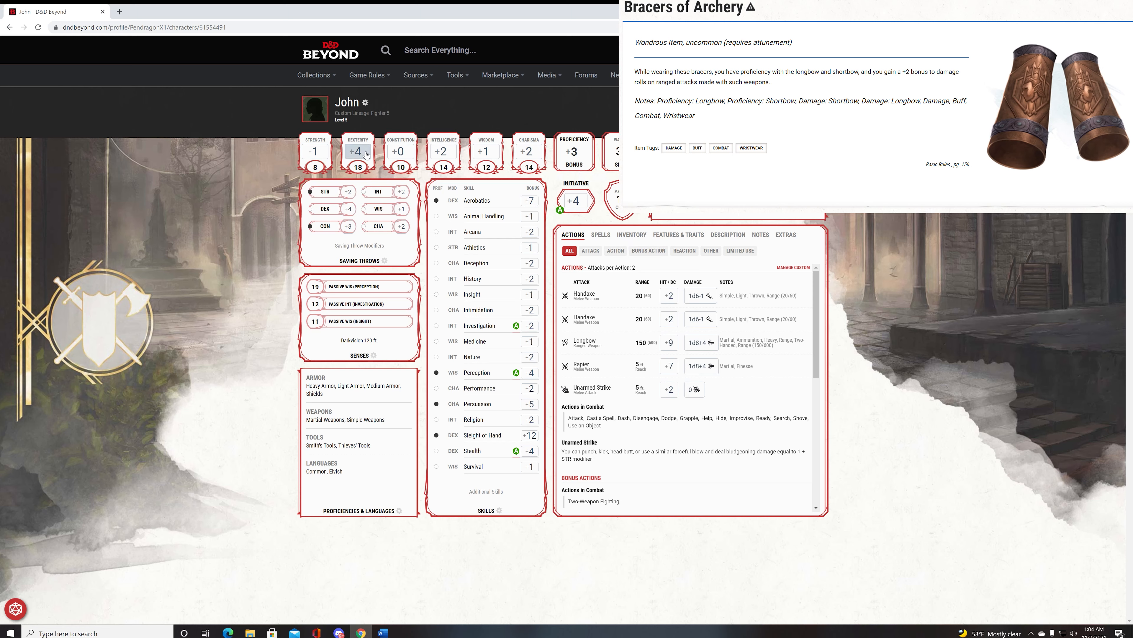
mouse_move(701, 343)
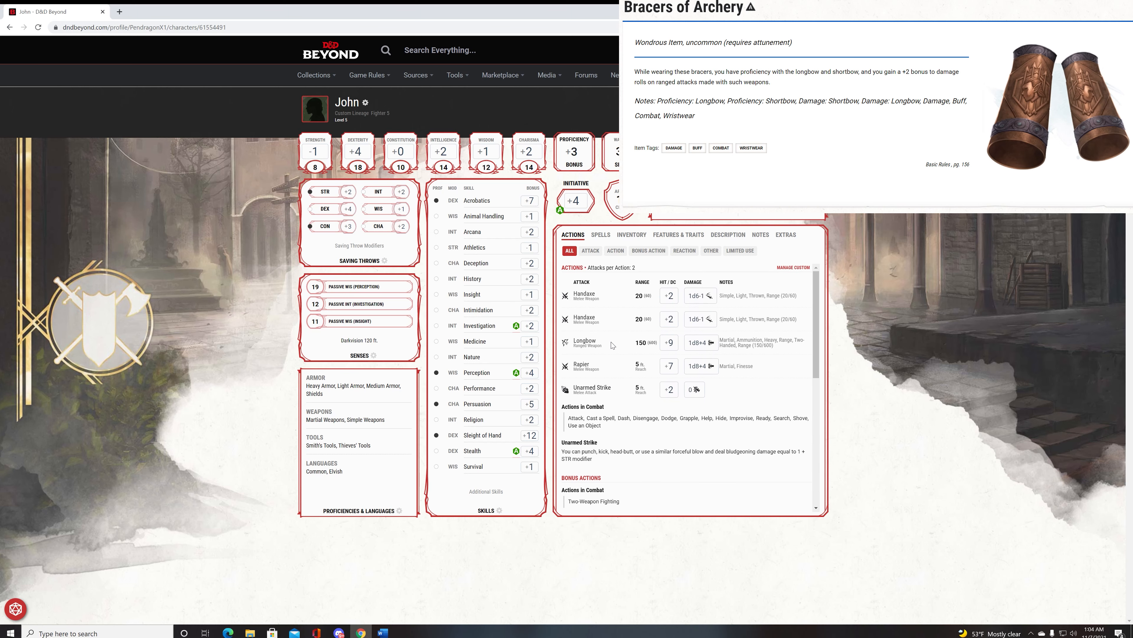
scroll("down", 3)
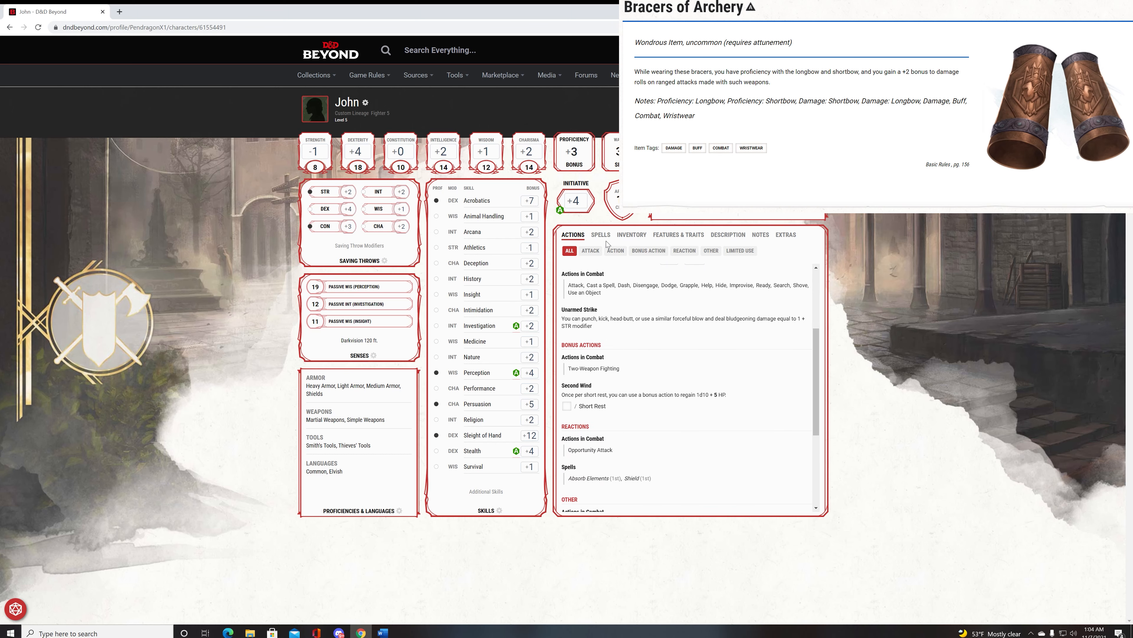
left_click(631, 235)
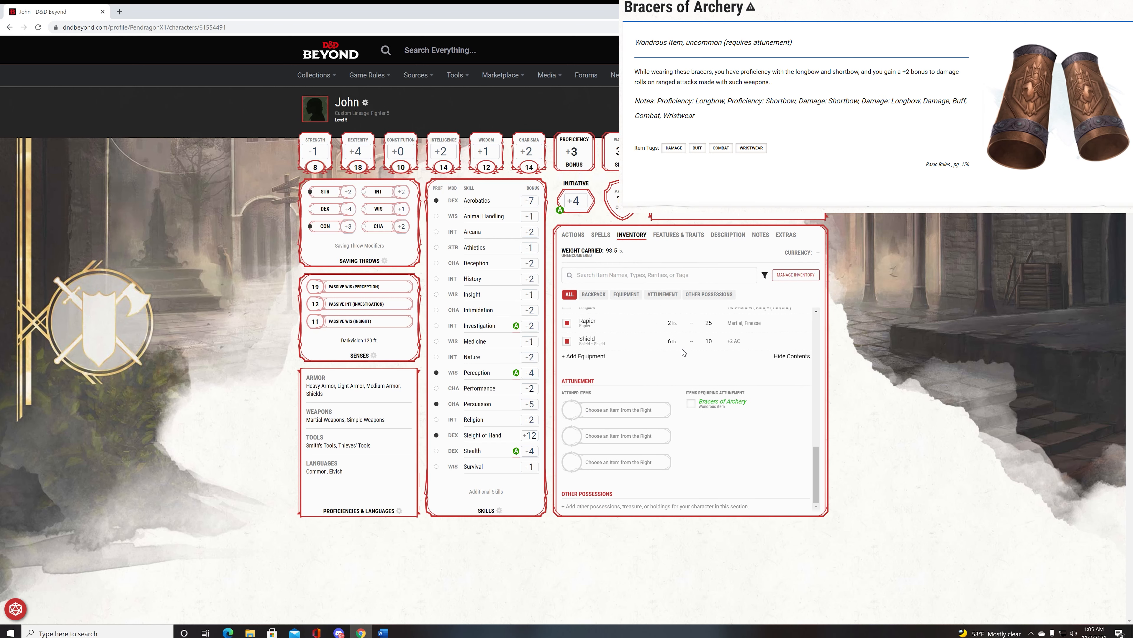
left_click(573, 235)
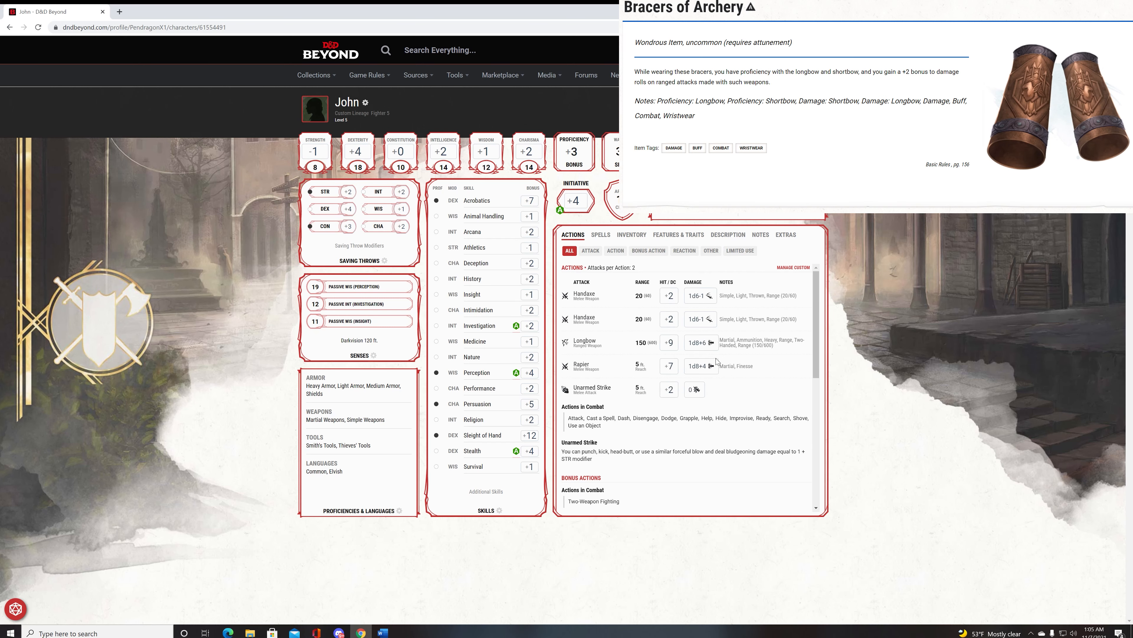
mouse_move(710, 343)
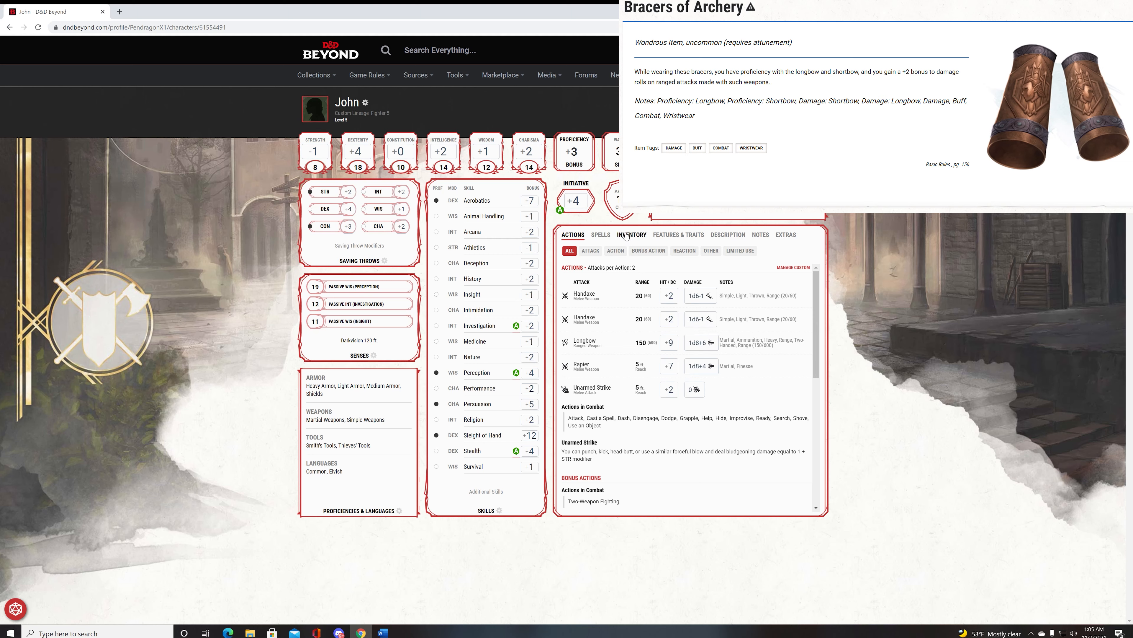
left_click(631, 235)
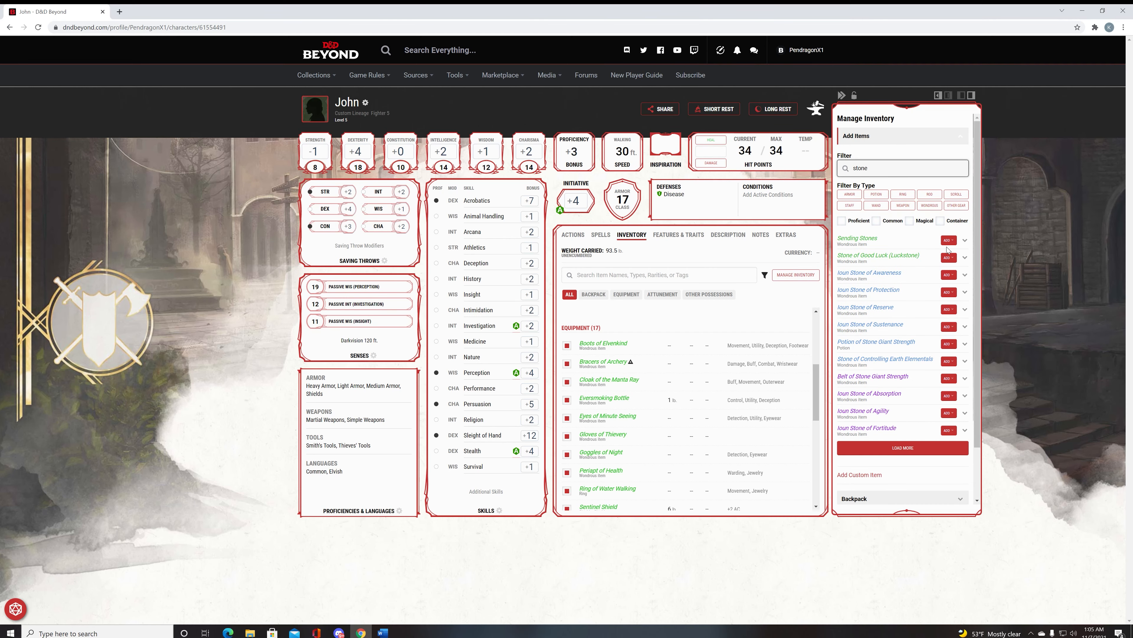
Step: Add the Stone of Good Luck and attune it for +1 to saves, skills and initiative
left_click(947, 257)
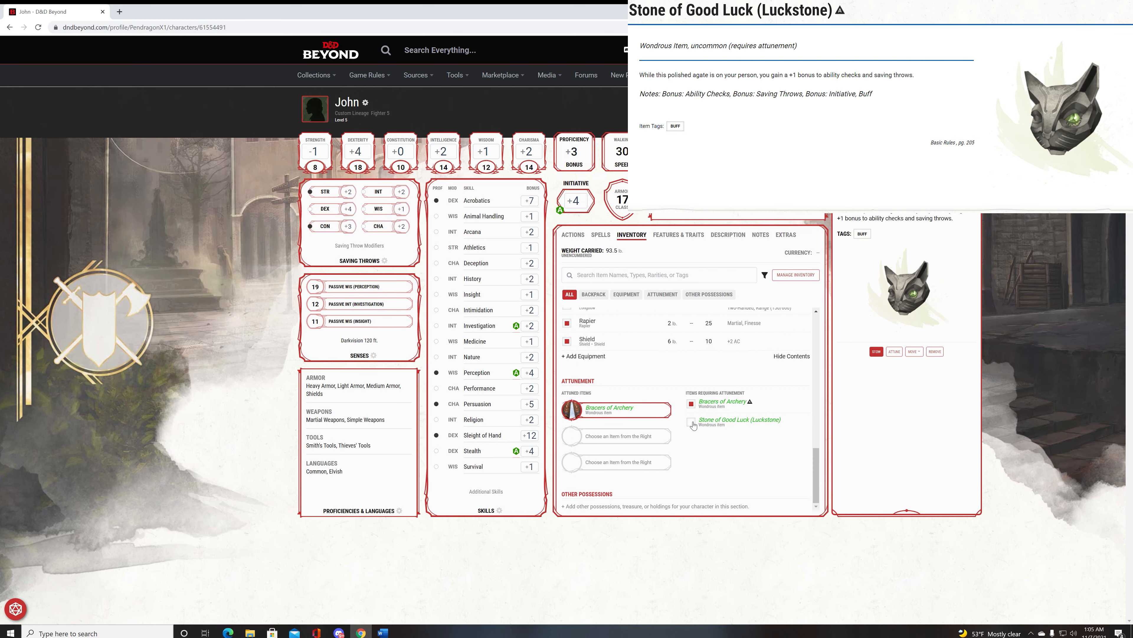
left_click(692, 421)
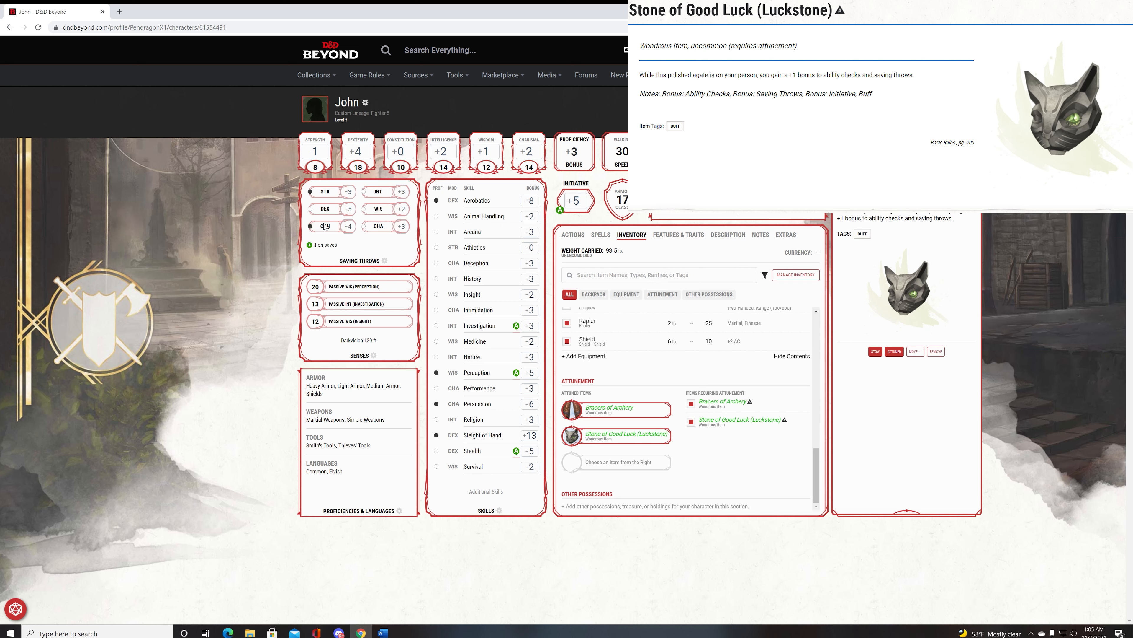
mouse_move(709, 442)
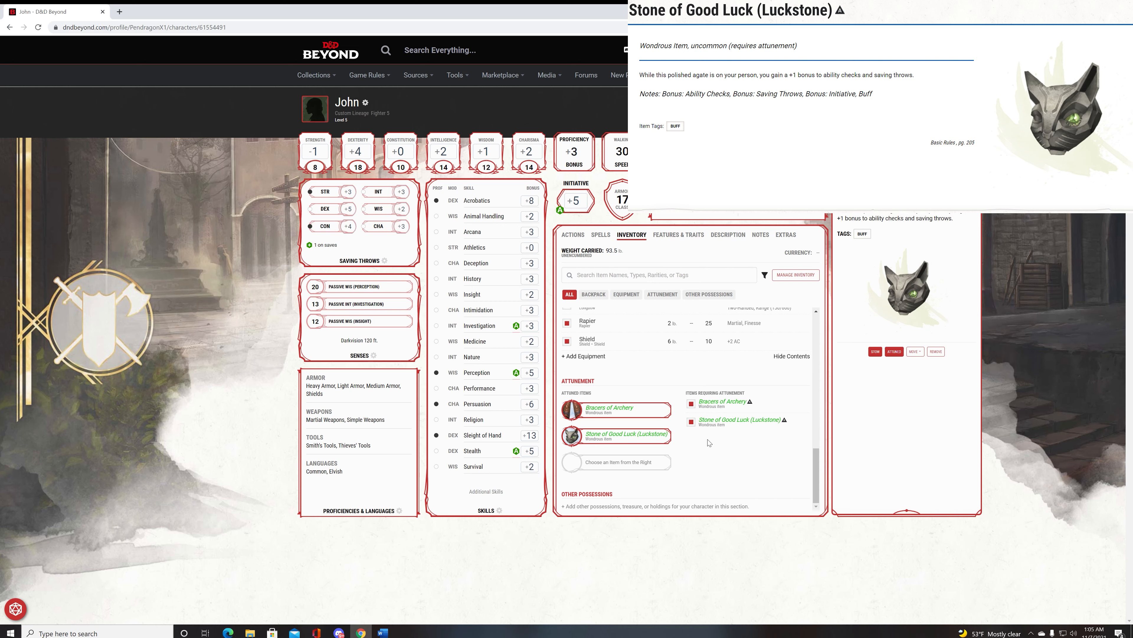
mouse_move(736, 460)
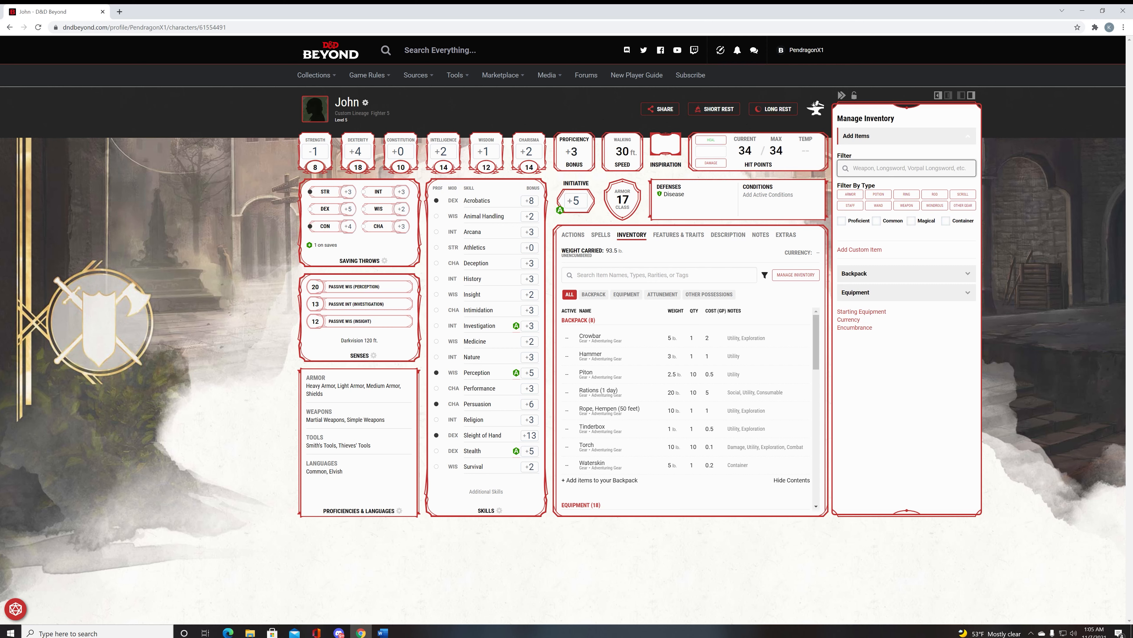
mouse_move(993, 368)
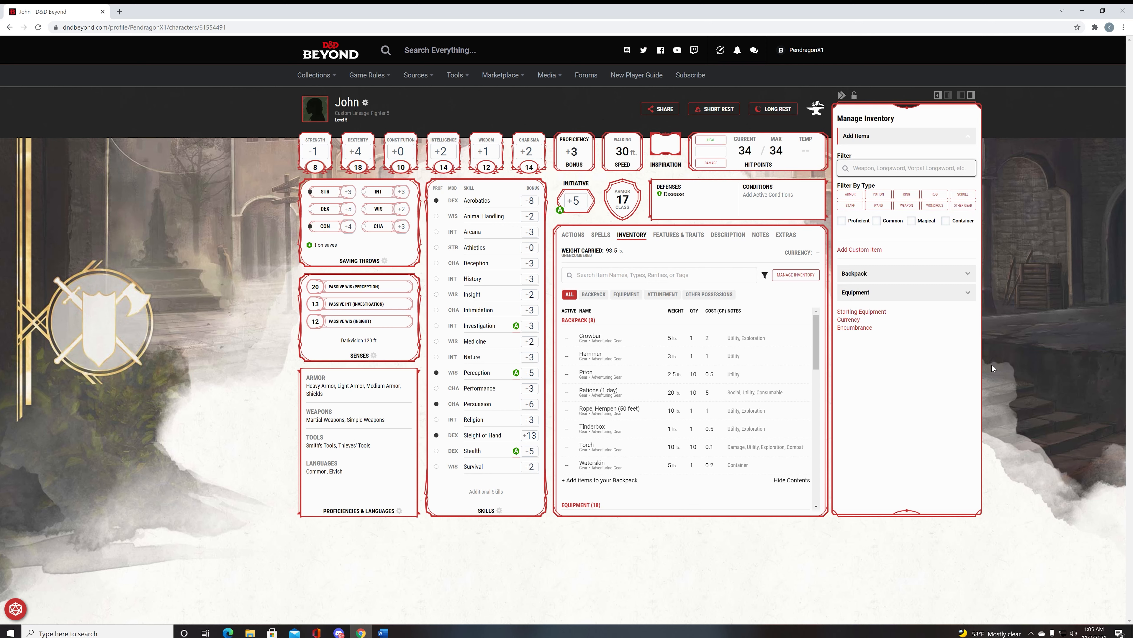
Step: Add the Cloak of Elvenkind to equipment and attune it in the third attunement slot
type("cloa")
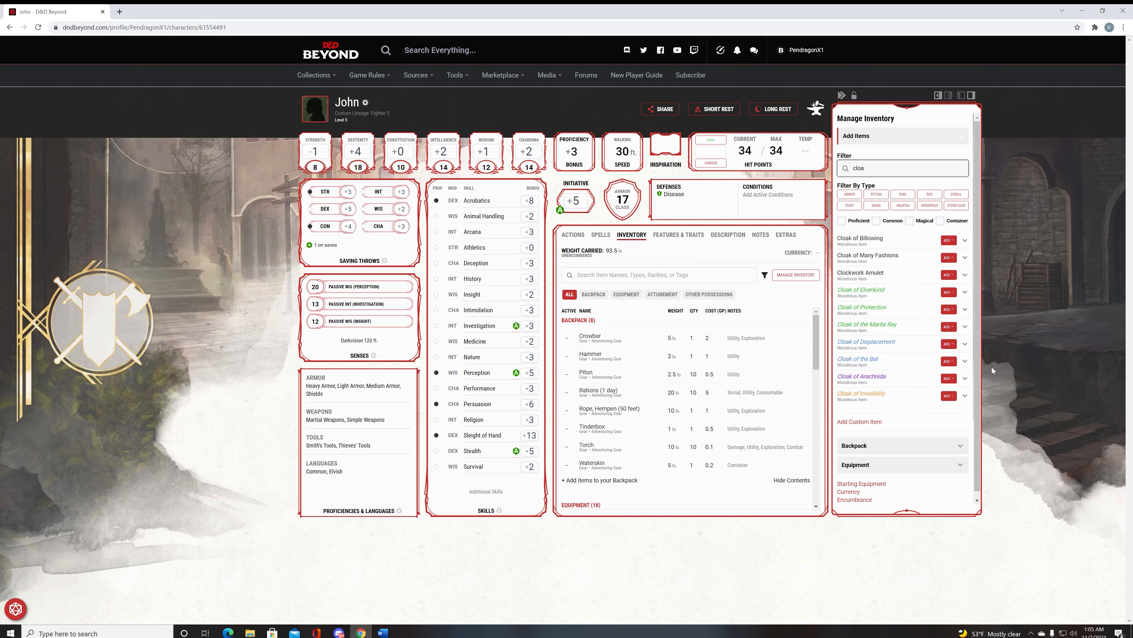
left_click(862, 289)
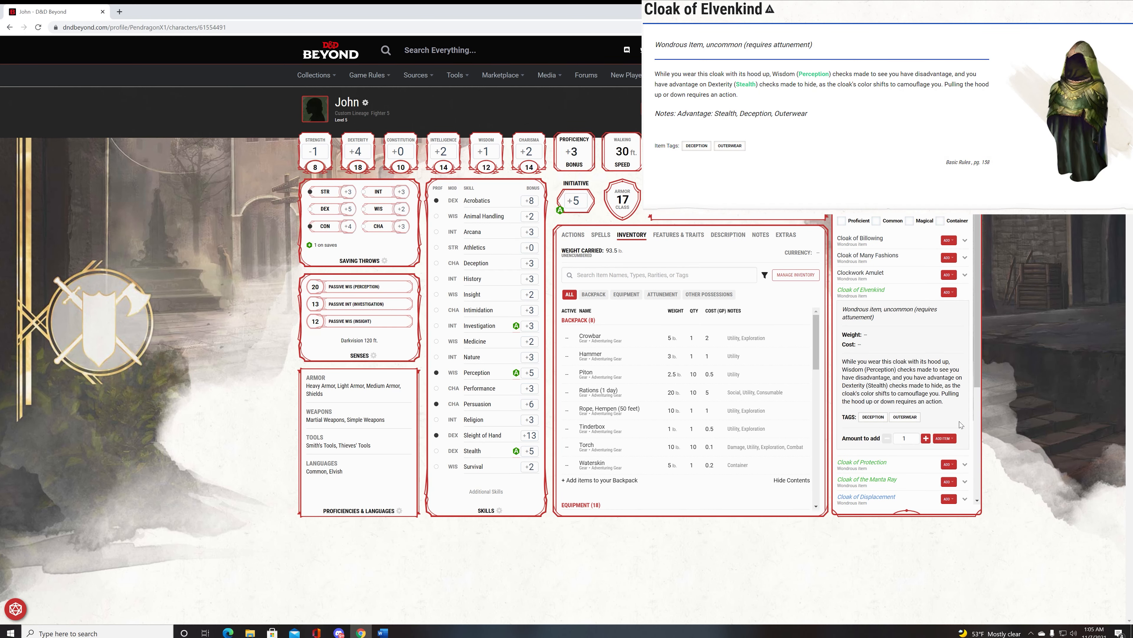
left_click(944, 438)
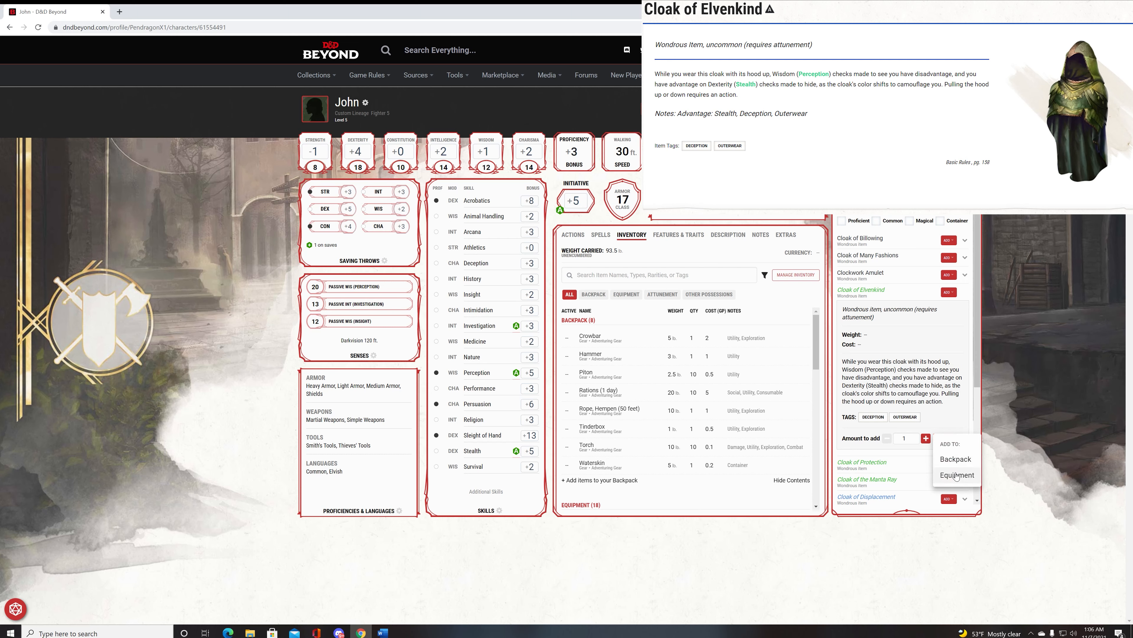
left_click(958, 474)
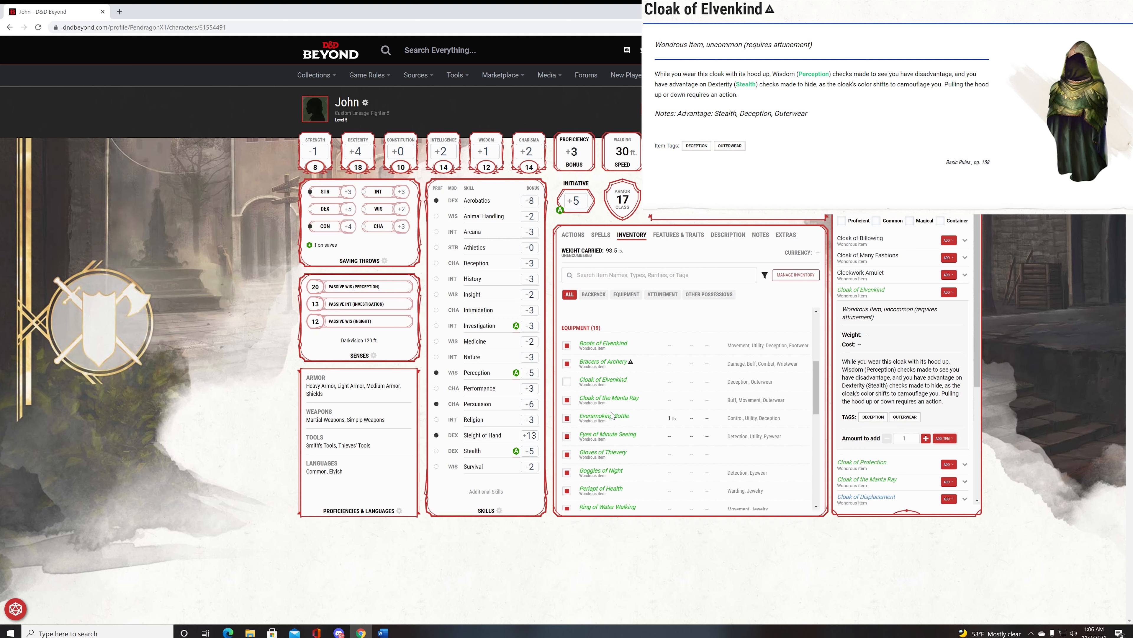
scroll("down", 3)
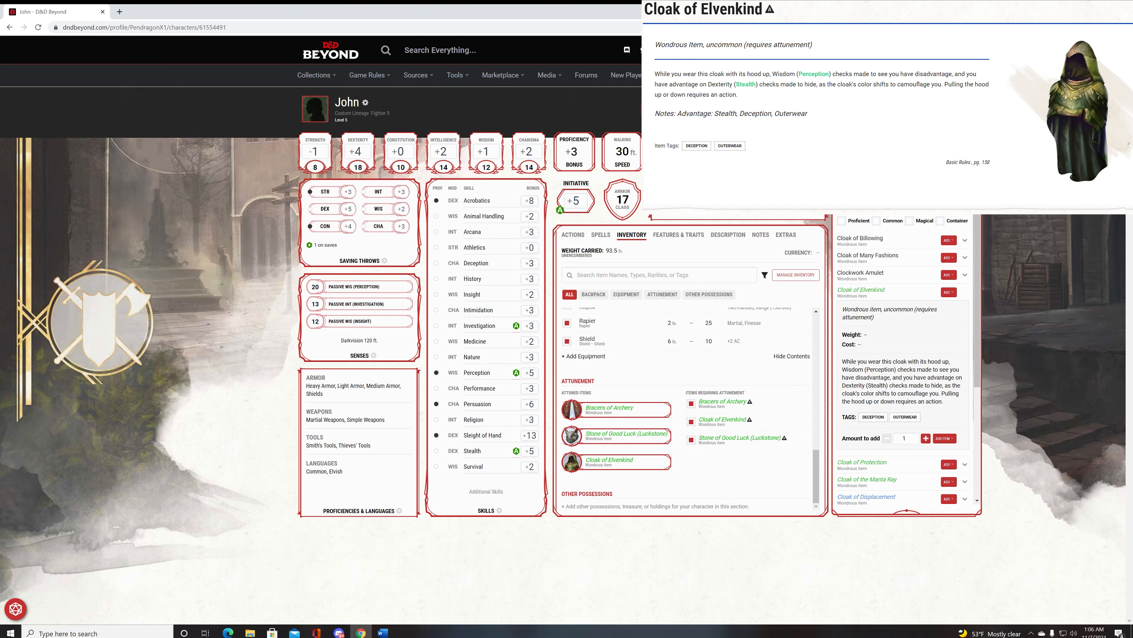
left_click(691, 421)
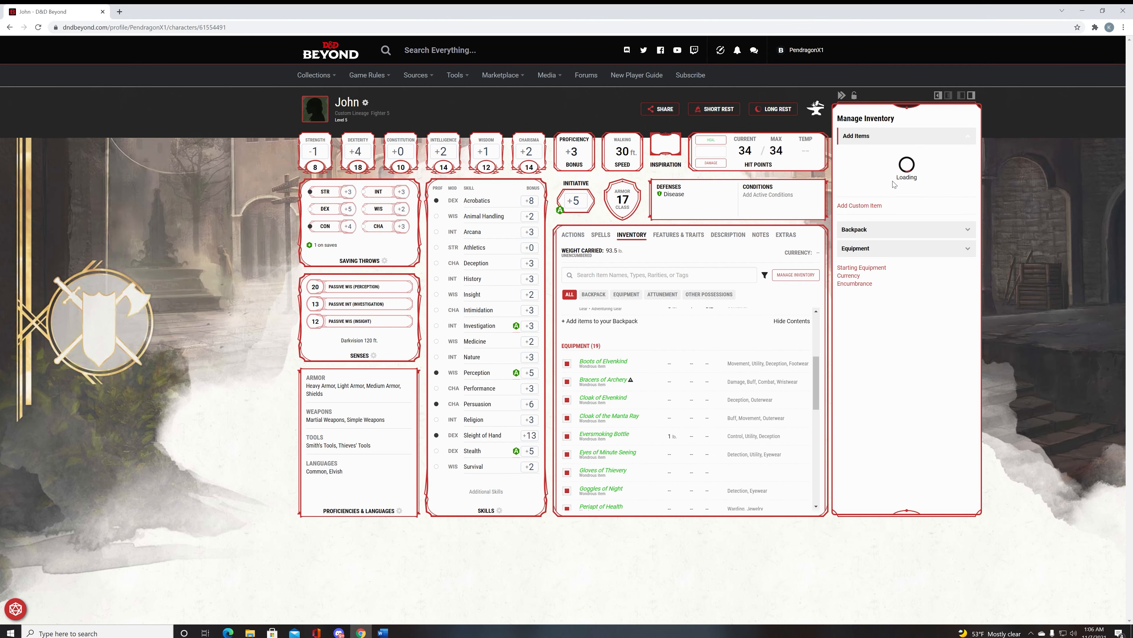
Step: Add the Headband of Intellect to equipment and unattune the Cloak of Elvenkind
type("h")
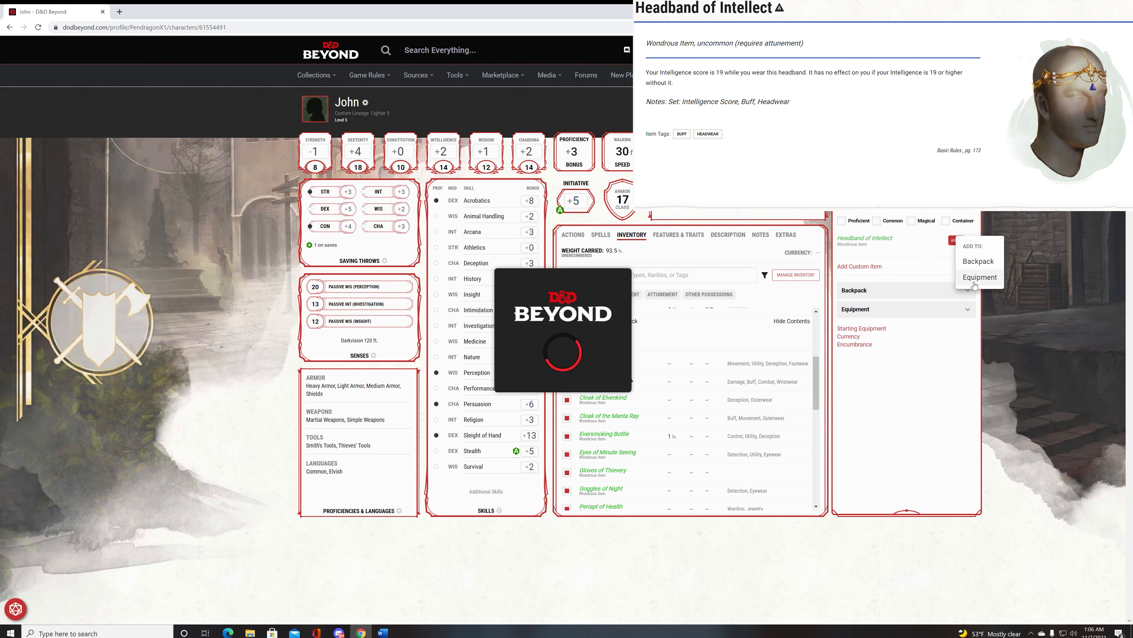
left_click(980, 277)
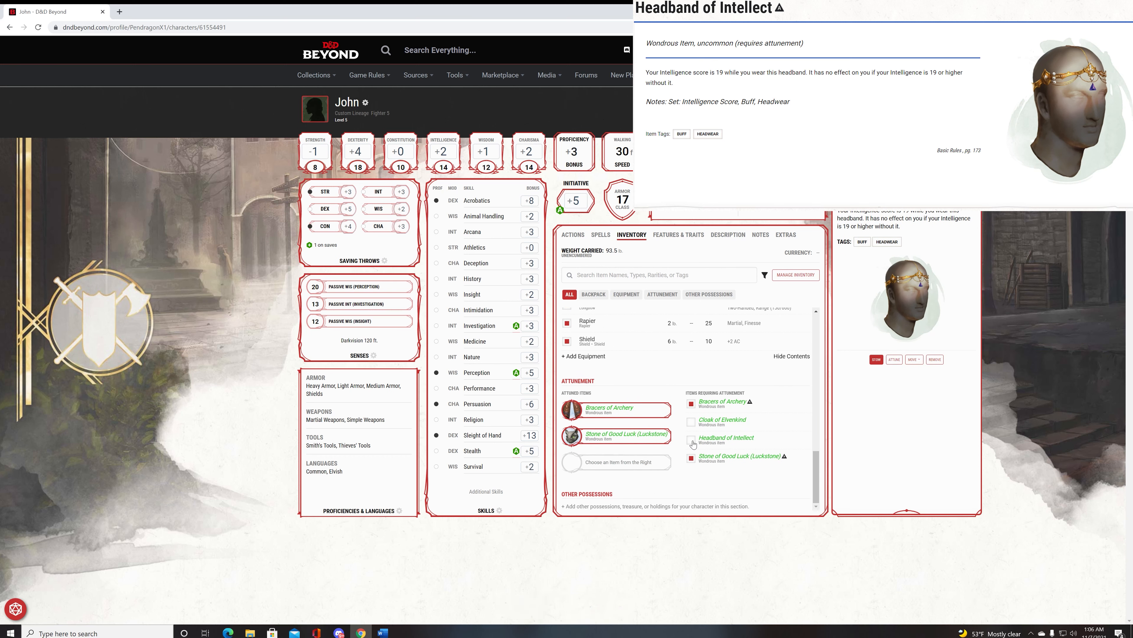
left_click(691, 440)
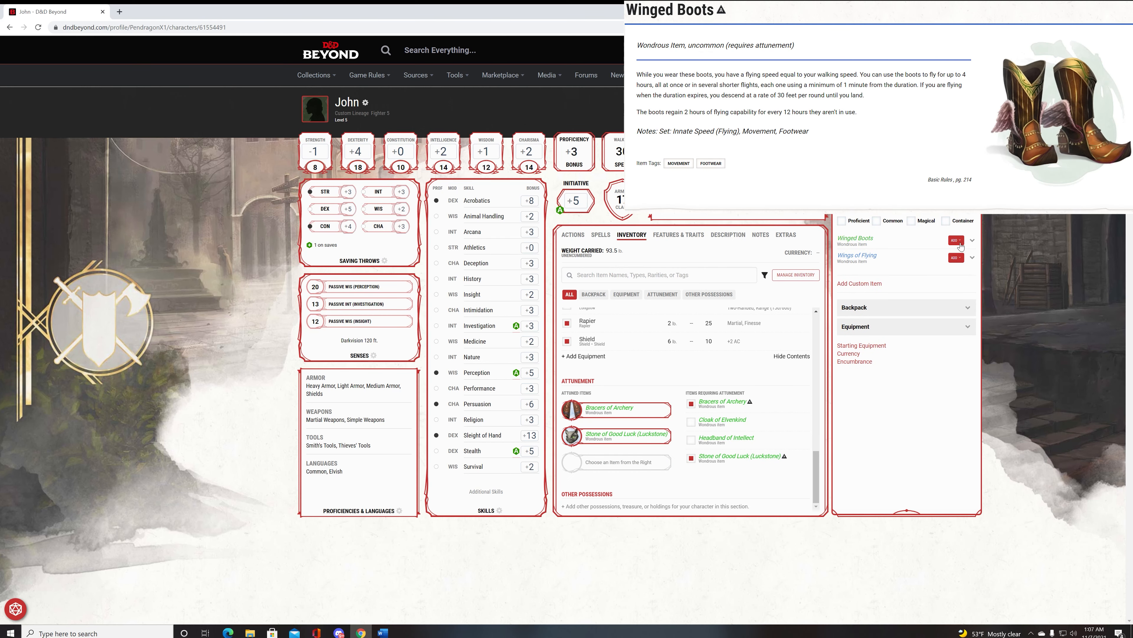
Step: Add the Winged Boots to equipment and attune them in the third slot
left_click(954, 240)
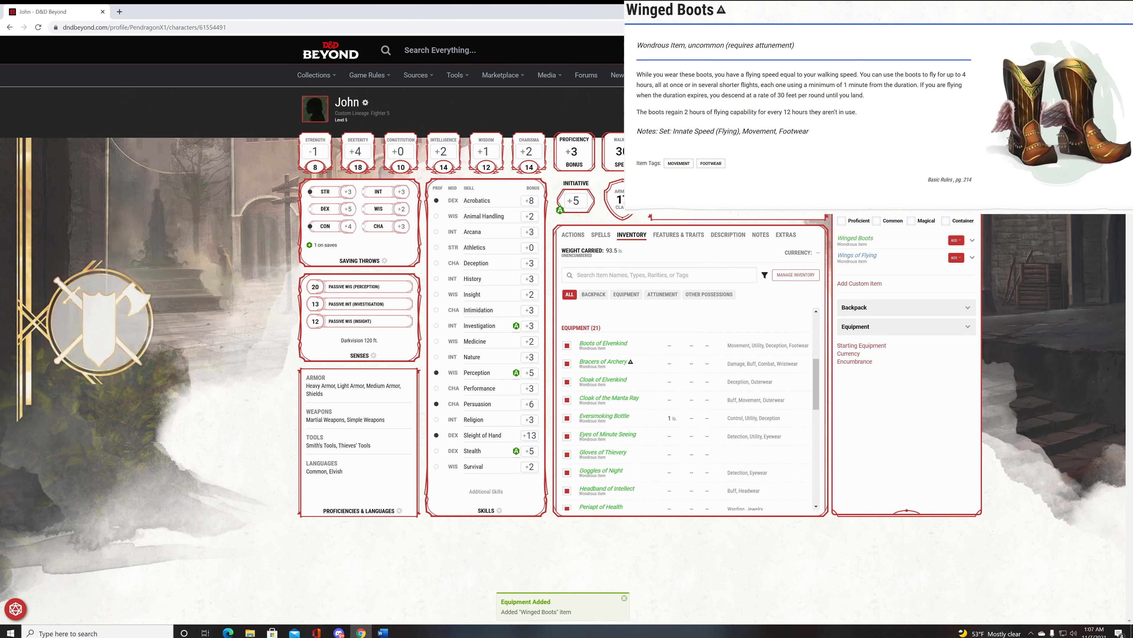
scroll("down", 3)
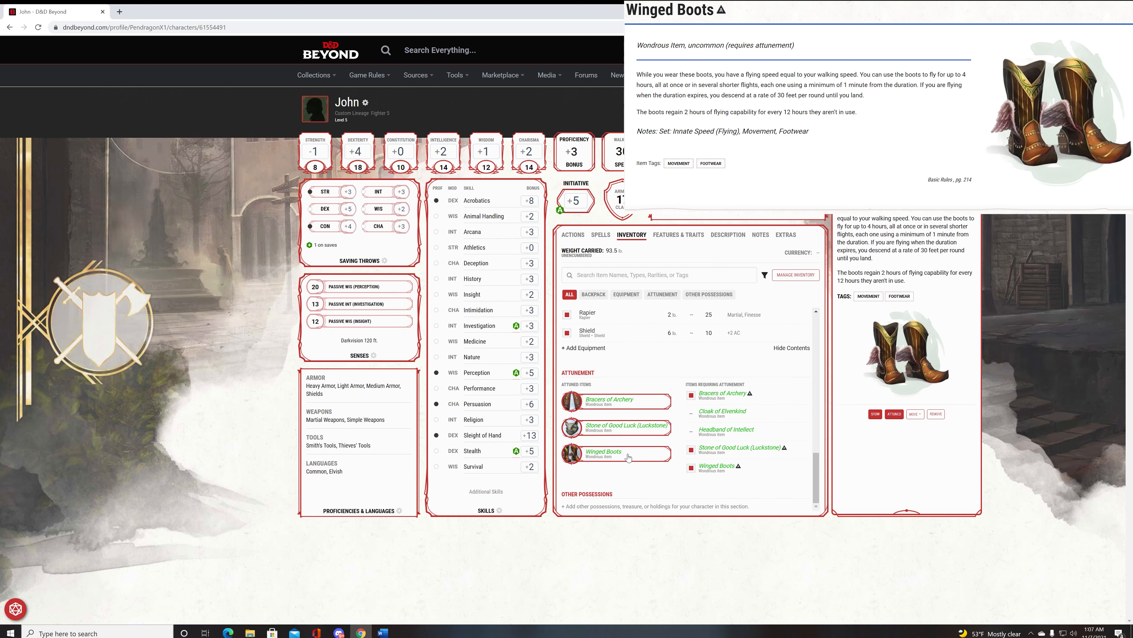
mouse_move(628, 472)
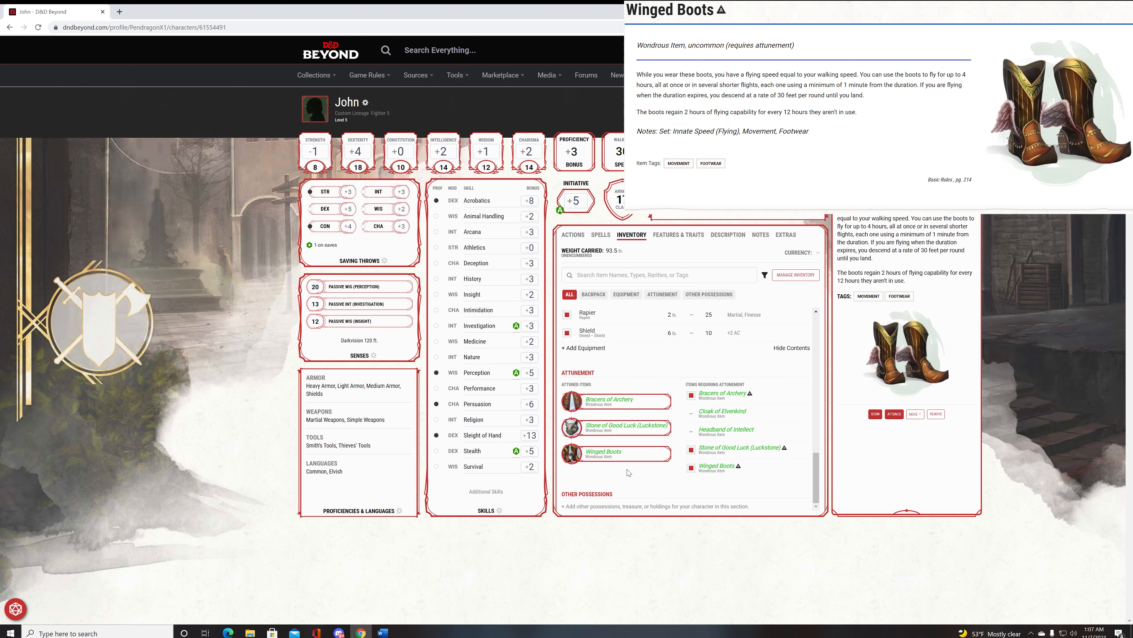
mouse_move(678, 484)
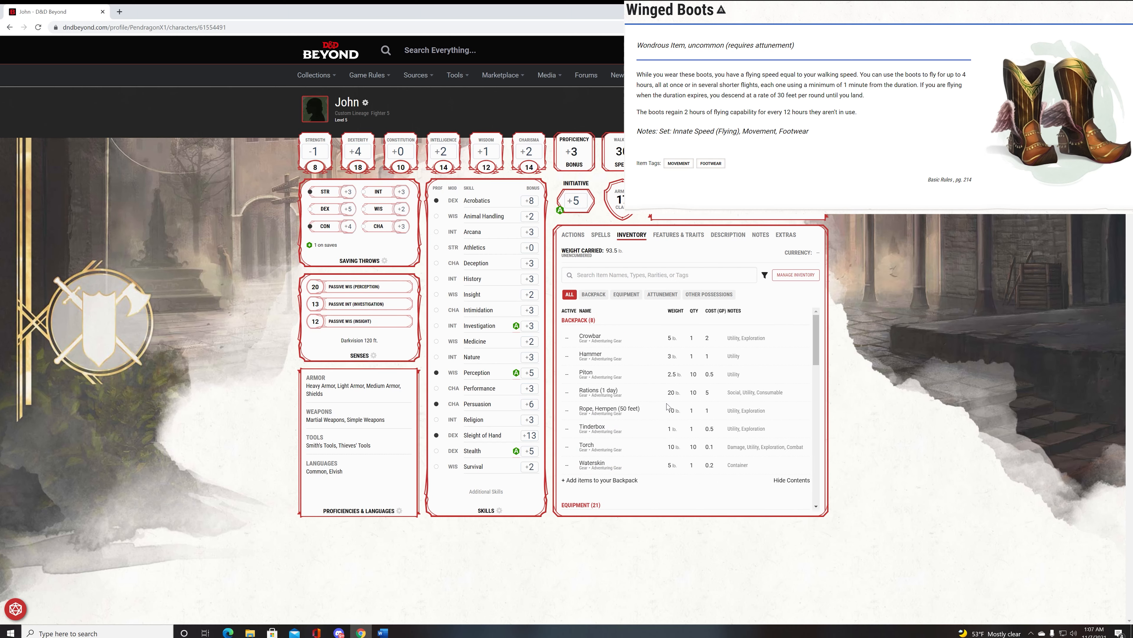
Step: Show John's Actions filtered to attacks: handaxes, longbow 1d8+6, rapier, unarmed strike
left_click(573, 235)
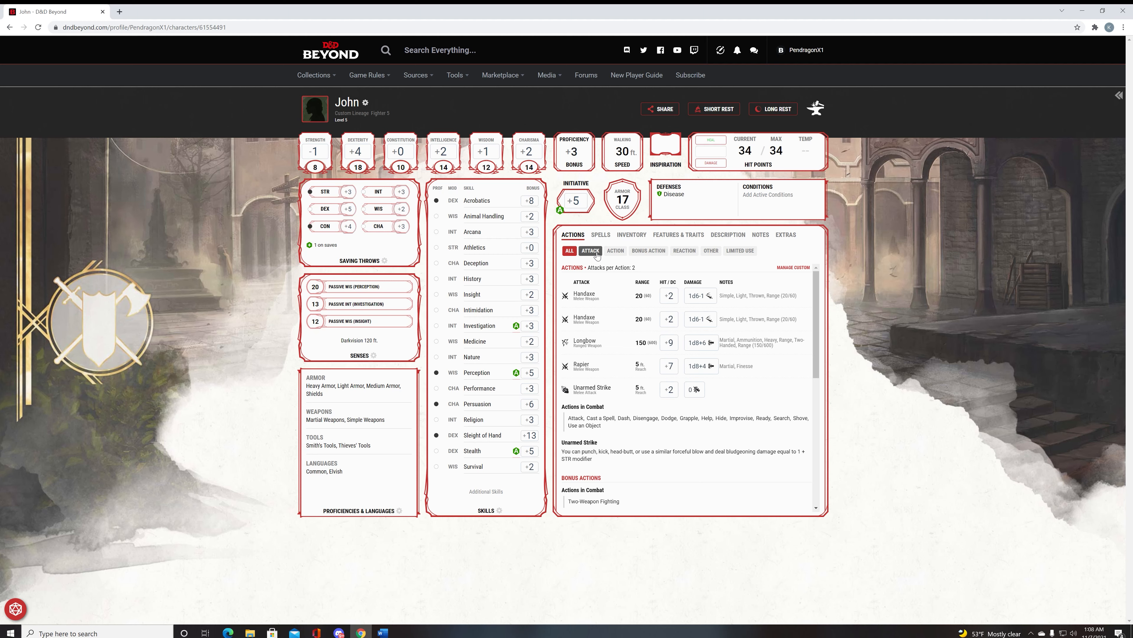
left_click(569, 250)
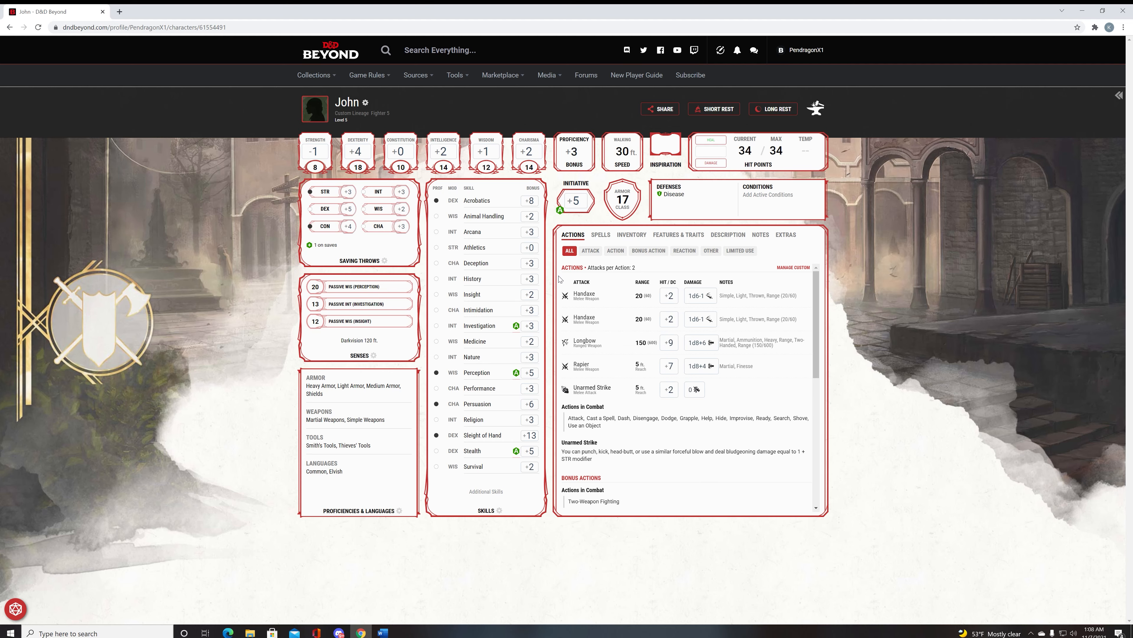